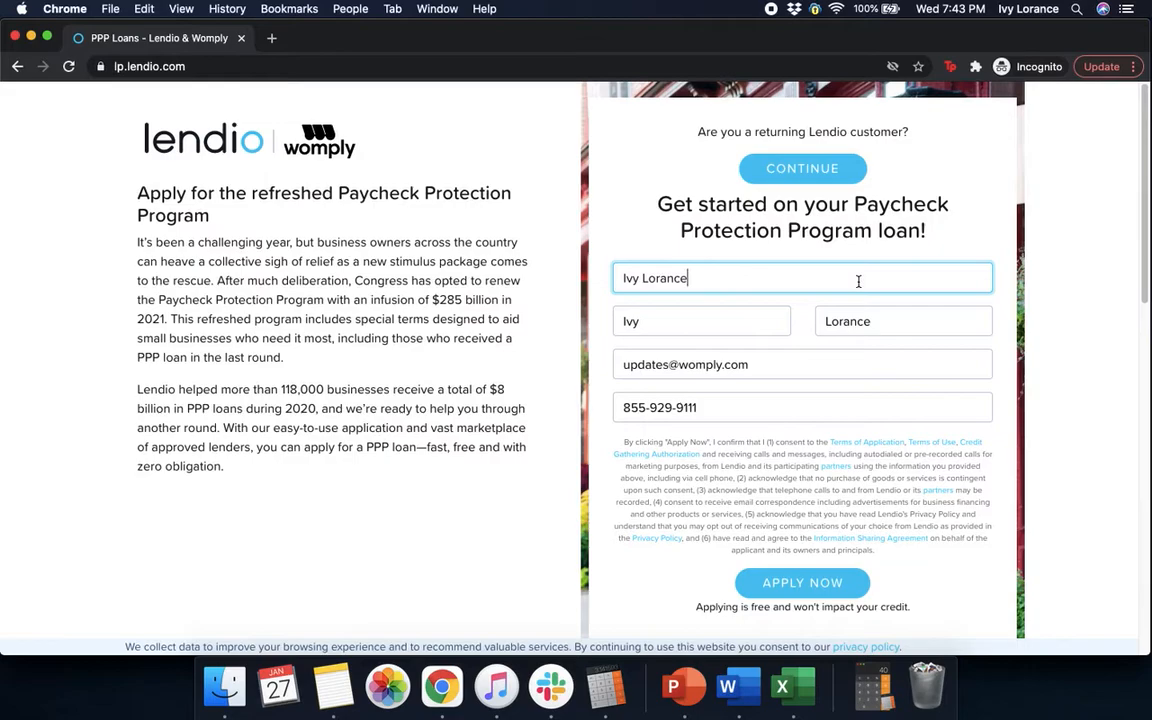
{"action": "mouse_move", "coordinate": [722, 332]}
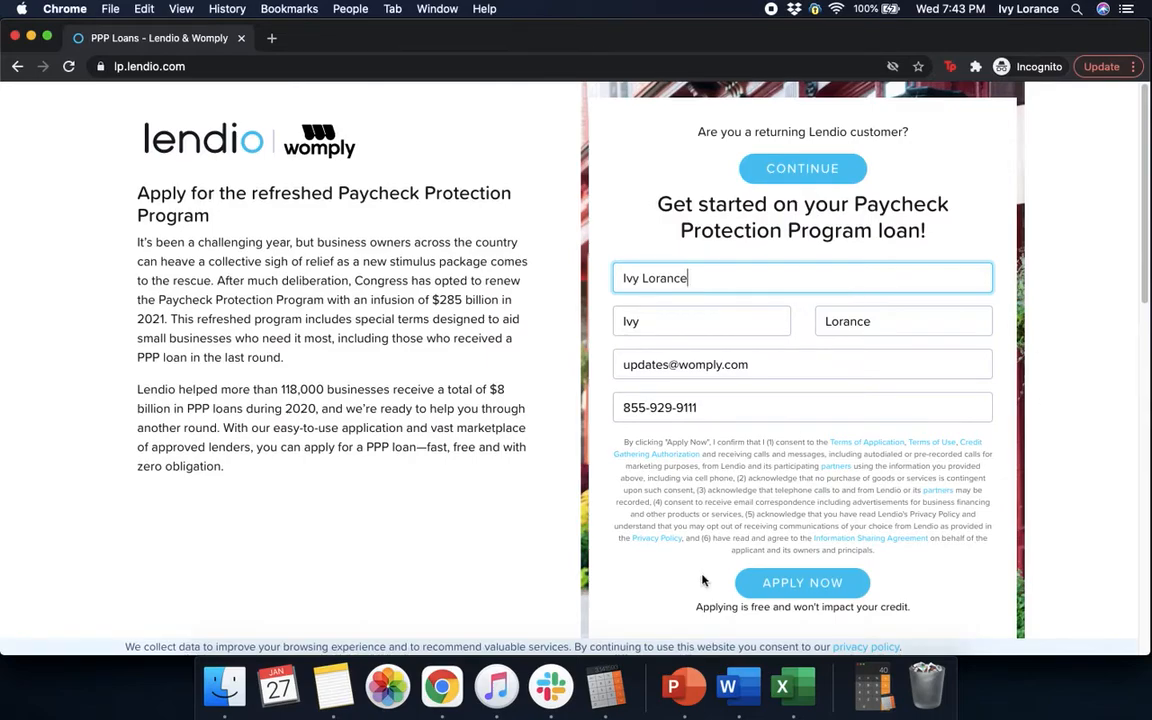
Step: Submit the lp.lendio.com signup form with name, email and phone filled in
{"action": "left_click", "coordinate": [802, 582]}
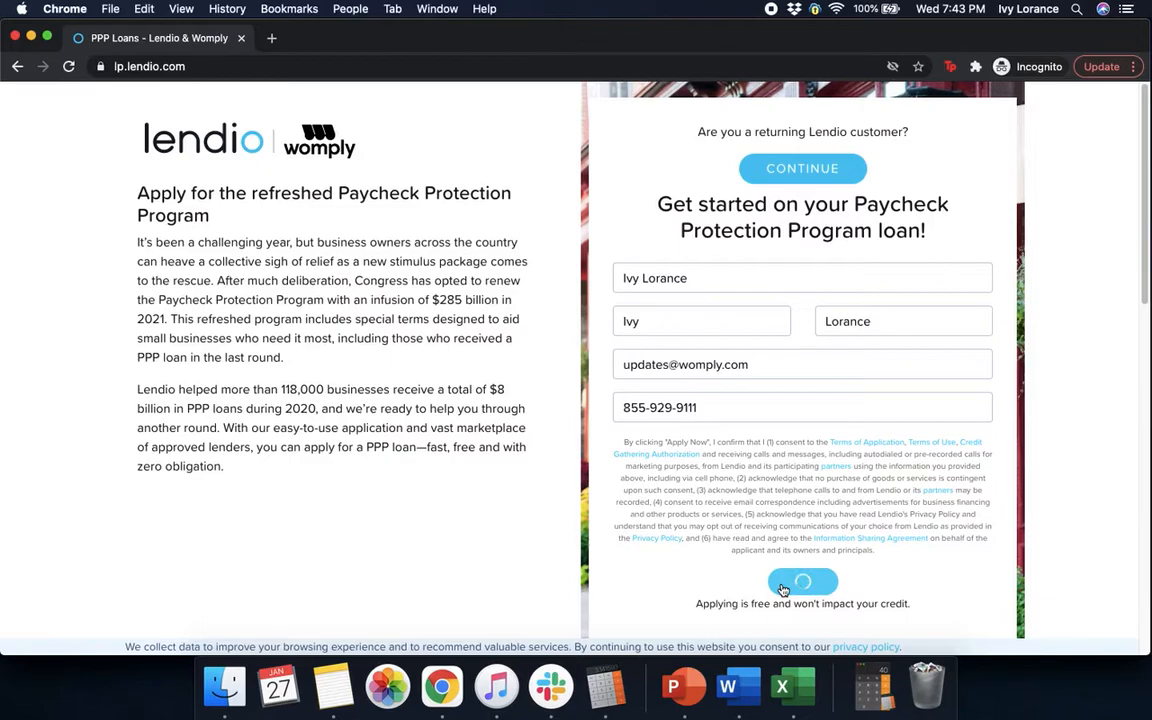
Step: Save a new account password meeting the requirements and continue to Getting Started
{"action": "left_click", "coordinate": [802, 582]}
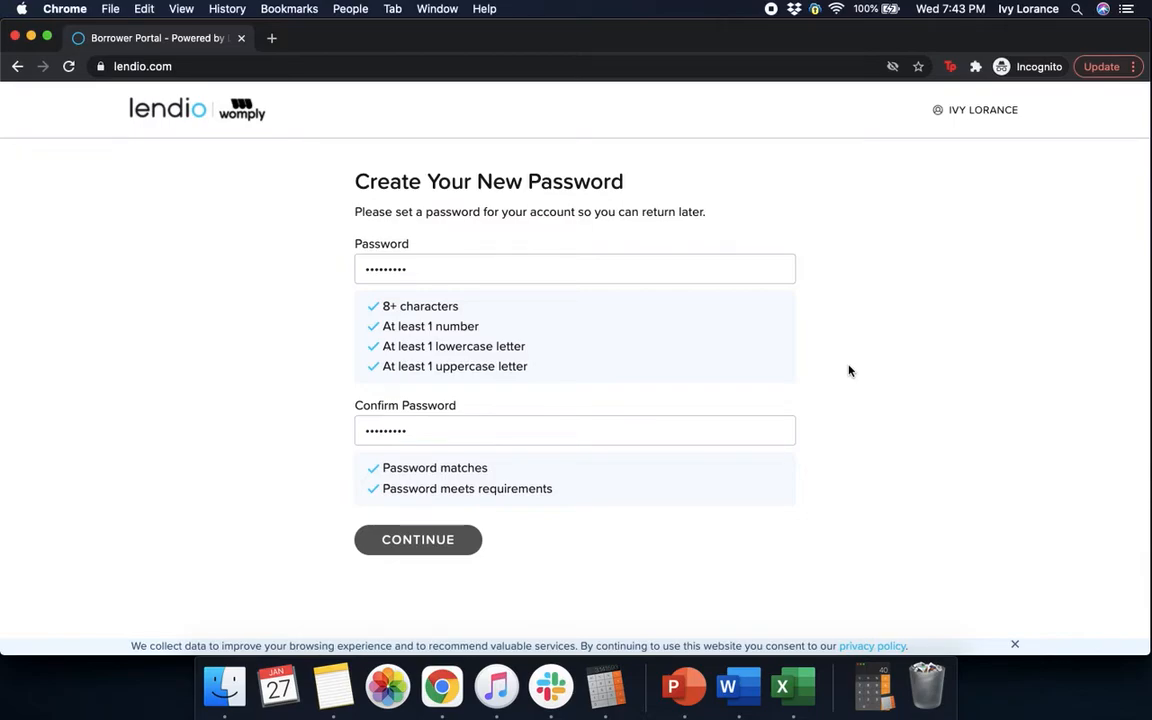
{"action": "mouse_move", "coordinate": [688, 399]}
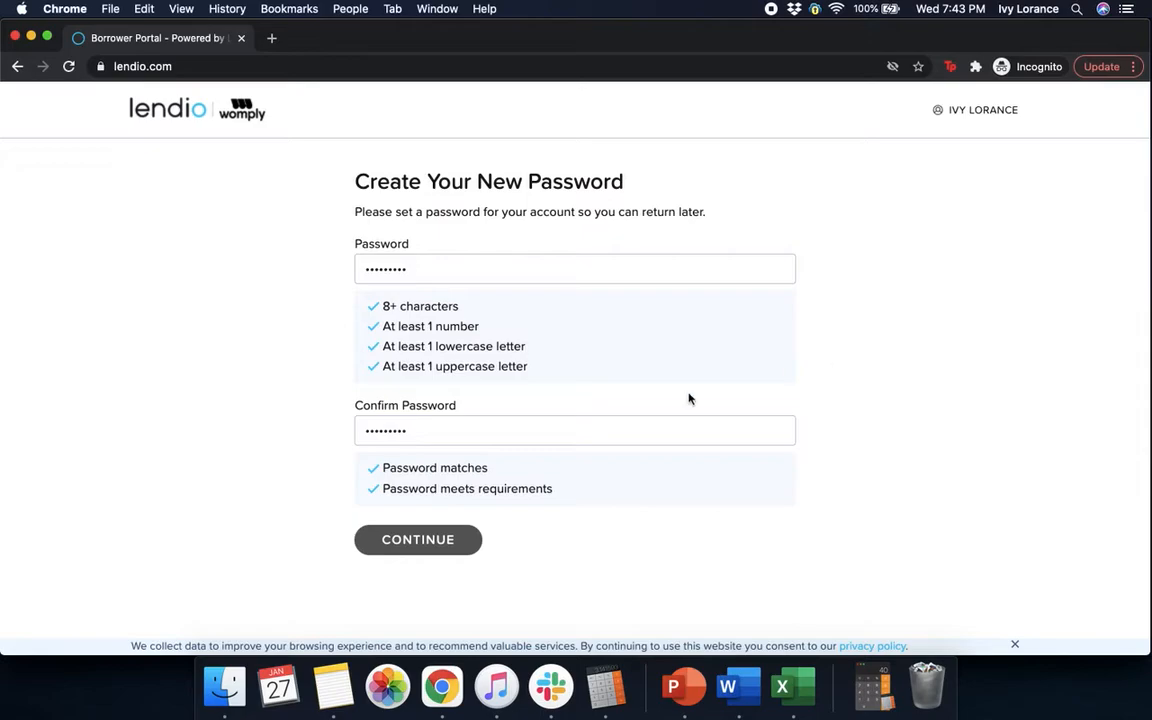
{"action": "left_click", "coordinate": [417, 539]}
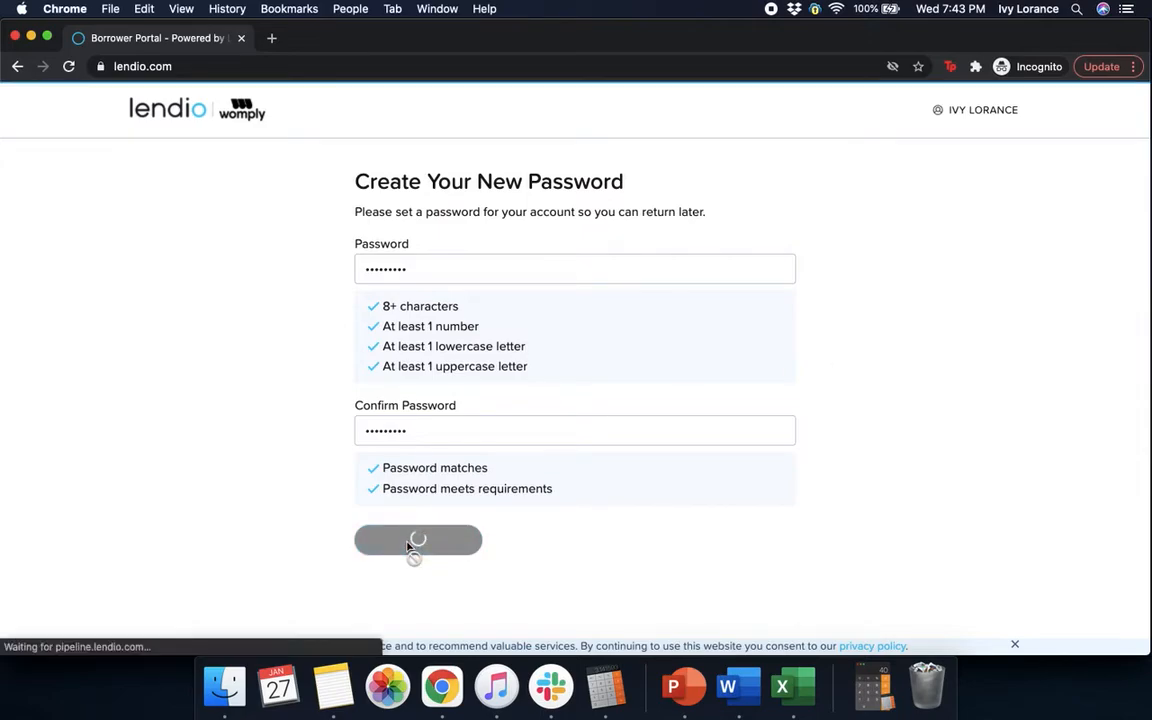
{"action": "left_click", "coordinate": [417, 540]}
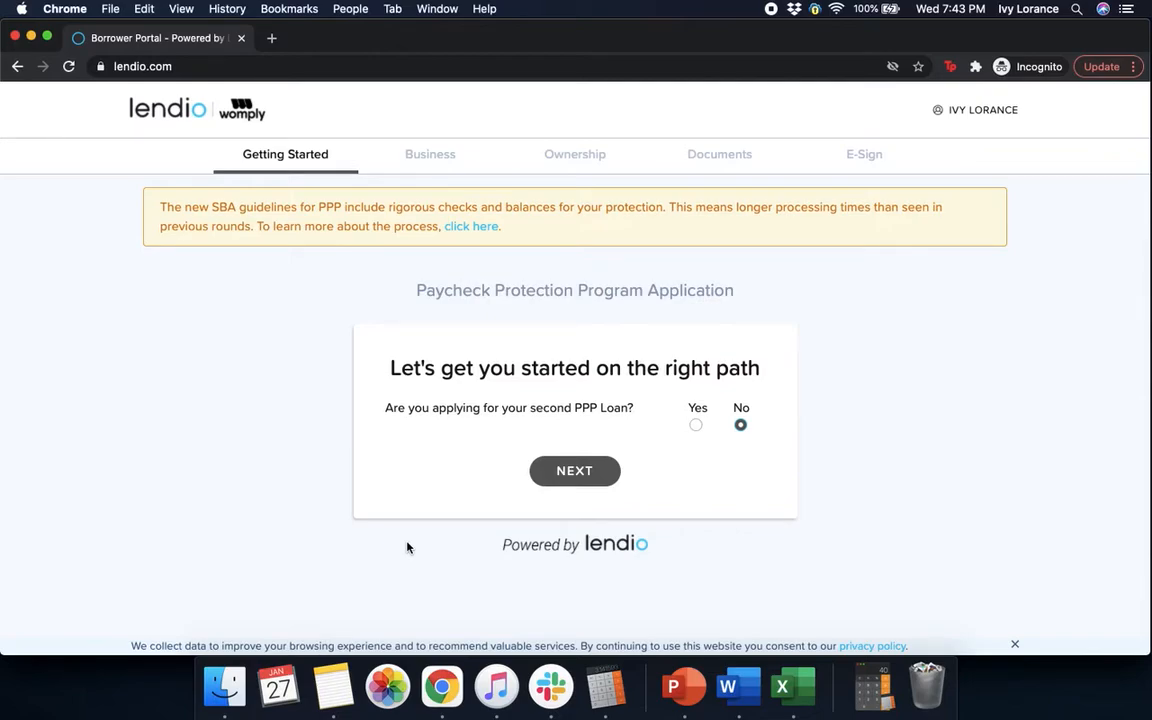
{"action": "mouse_move", "coordinate": [679, 460]}
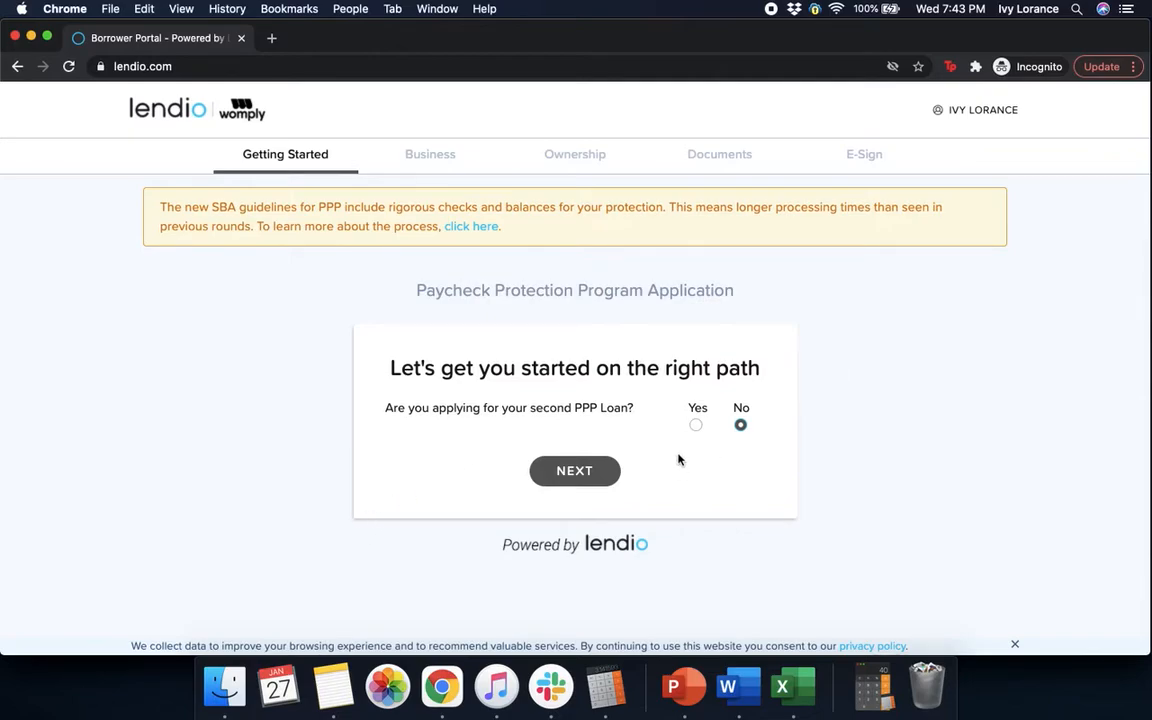
{"action": "left_click", "coordinate": [696, 424]}
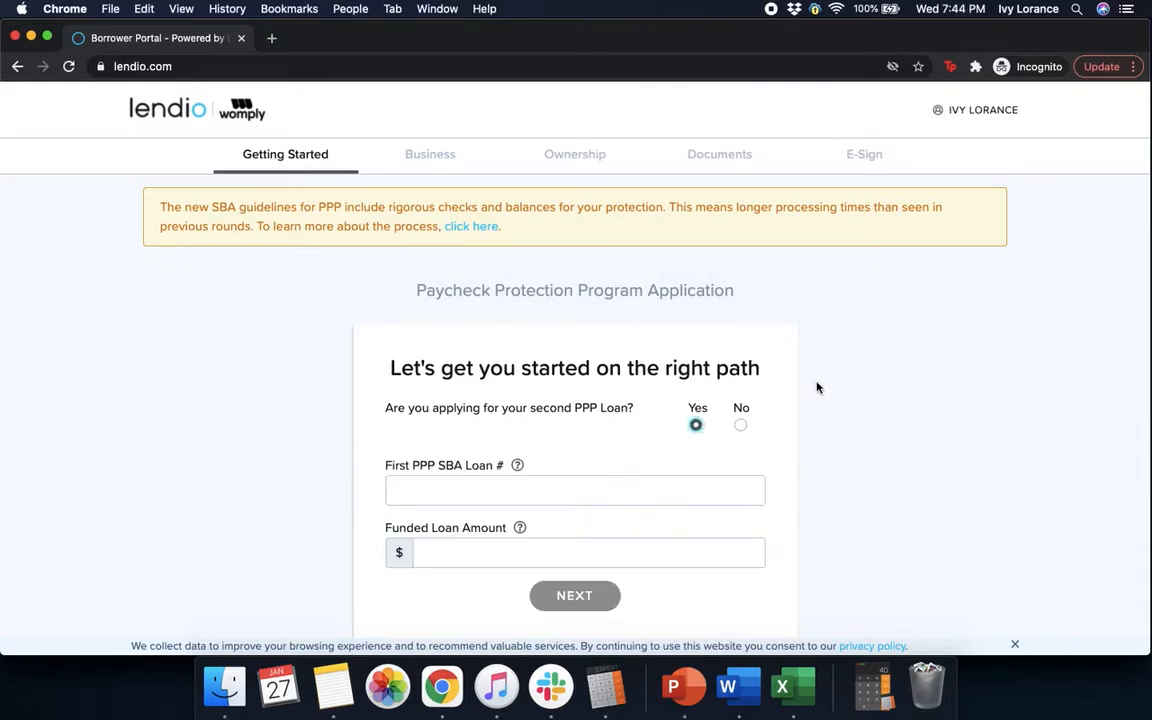
{"action": "mouse_move", "coordinate": [883, 407]}
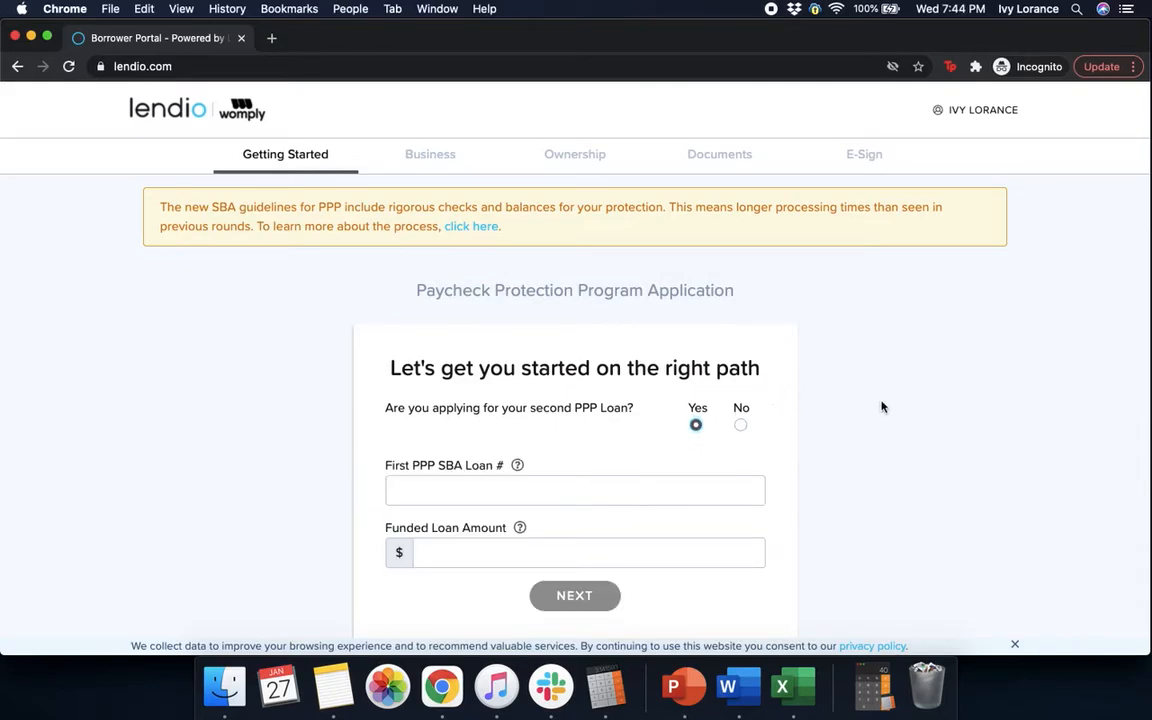
{"action": "scroll", "scroll_direction": "down", "scroll_amount": 3}
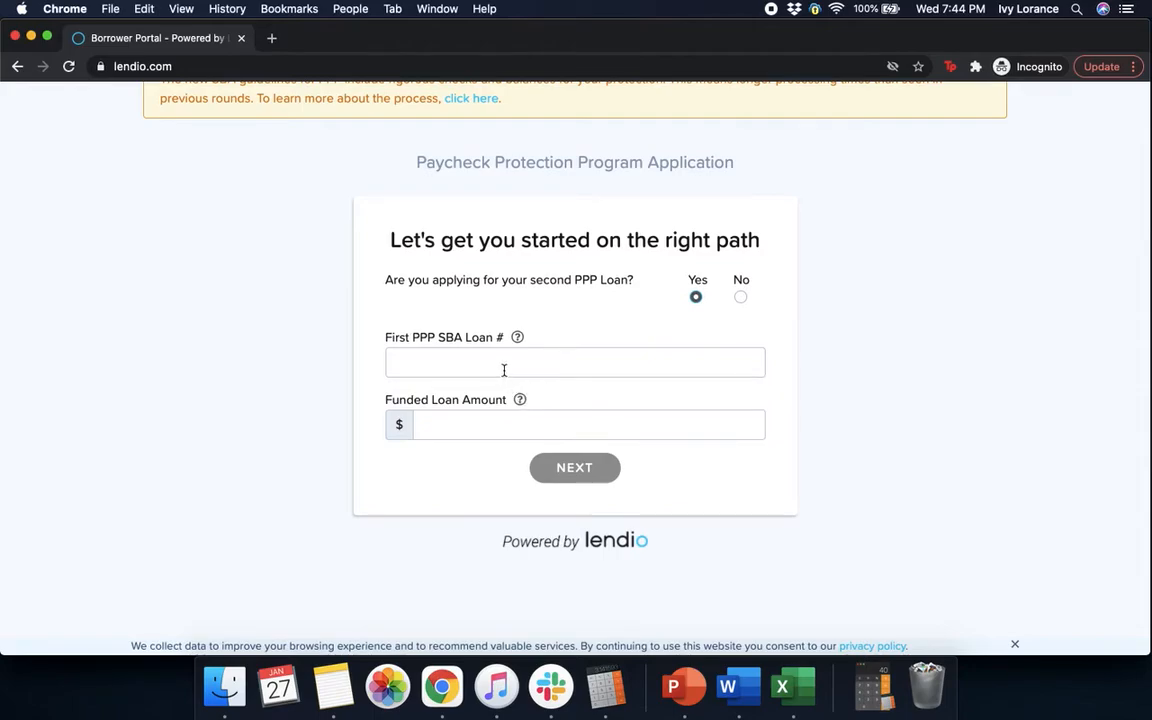
{"action": "mouse_move", "coordinate": [517, 337]}
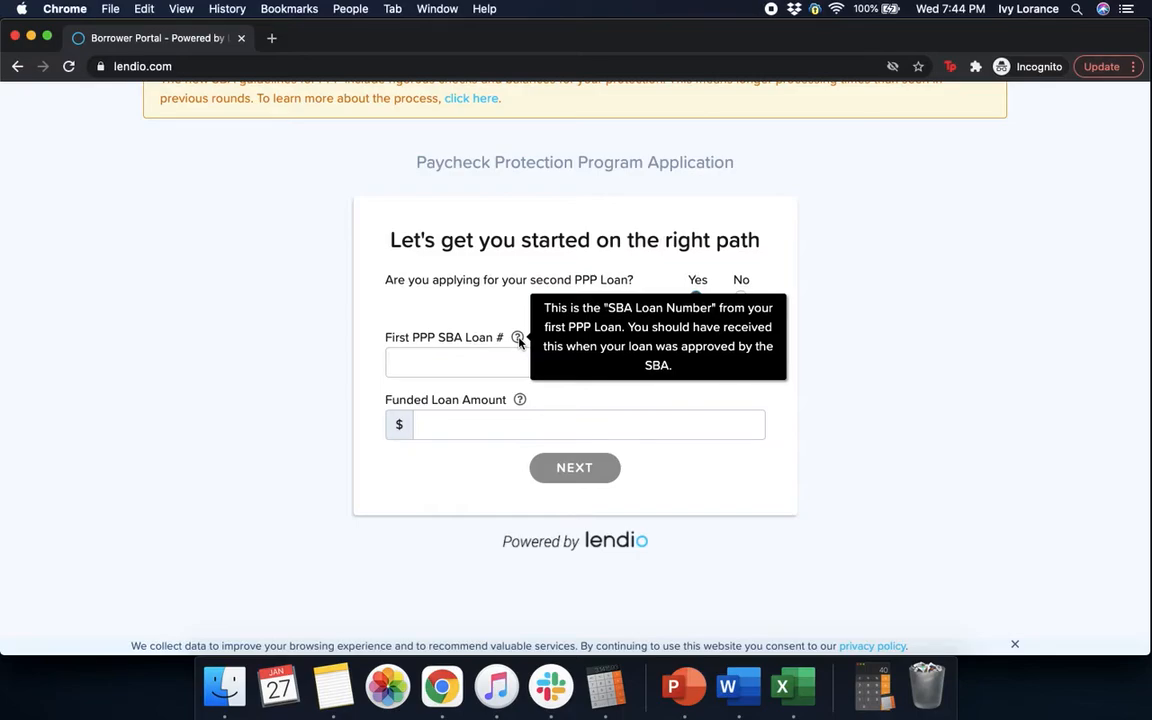
{"action": "left_click", "coordinate": [575, 362]}
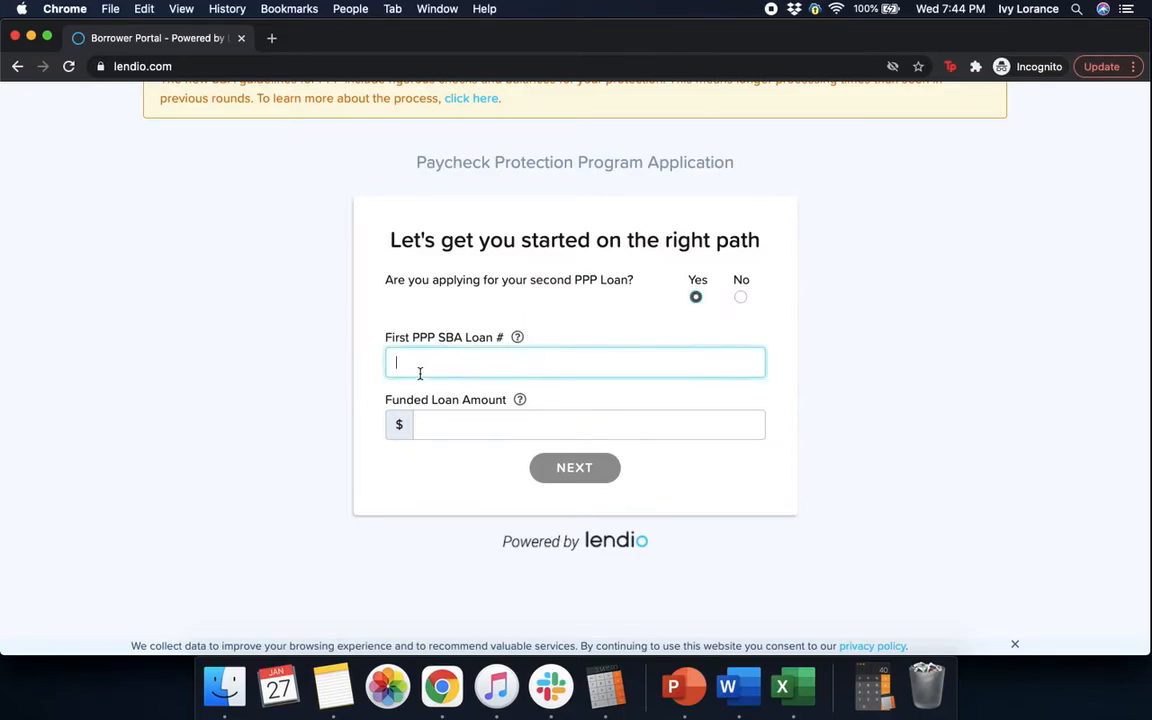
{"action": "type", "text": "1231"}
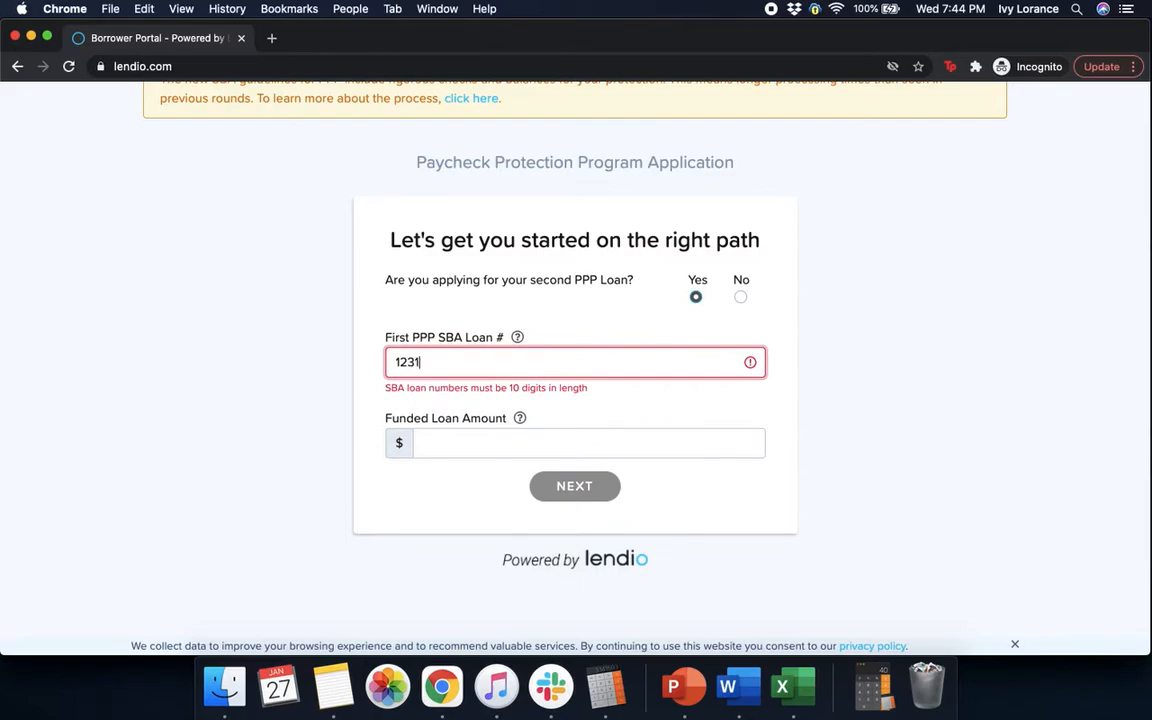
{"action": "type", "text": "231231"}
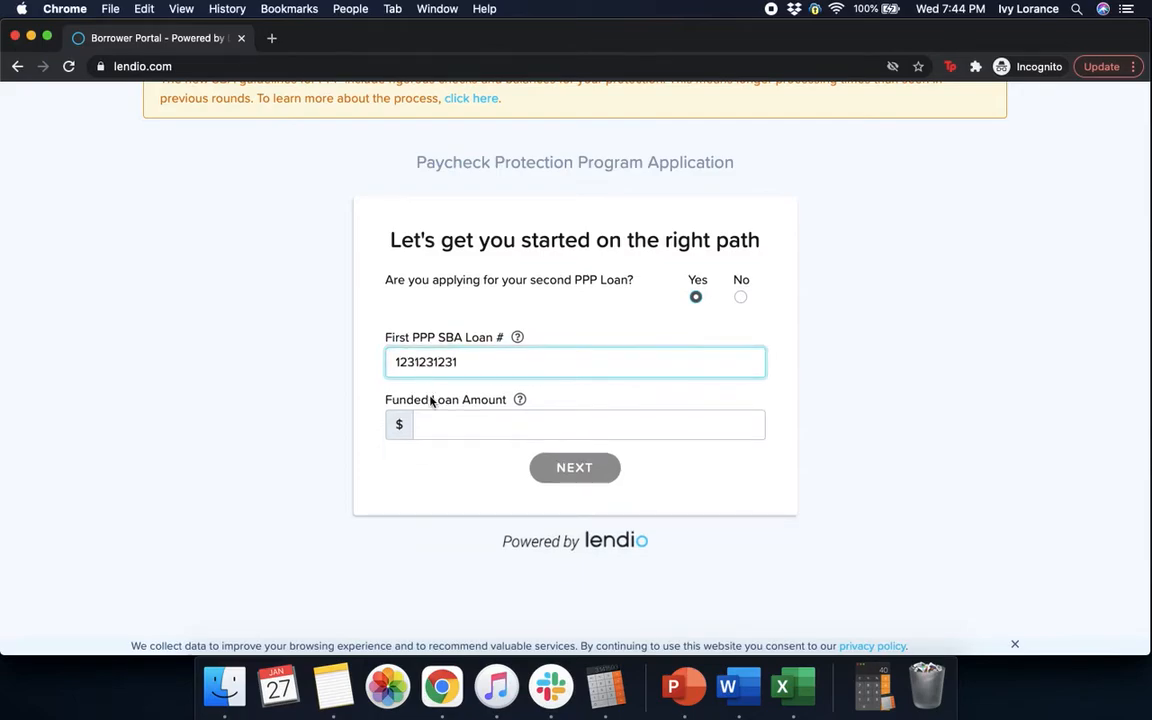
{"action": "left_click", "coordinate": [588, 424]}
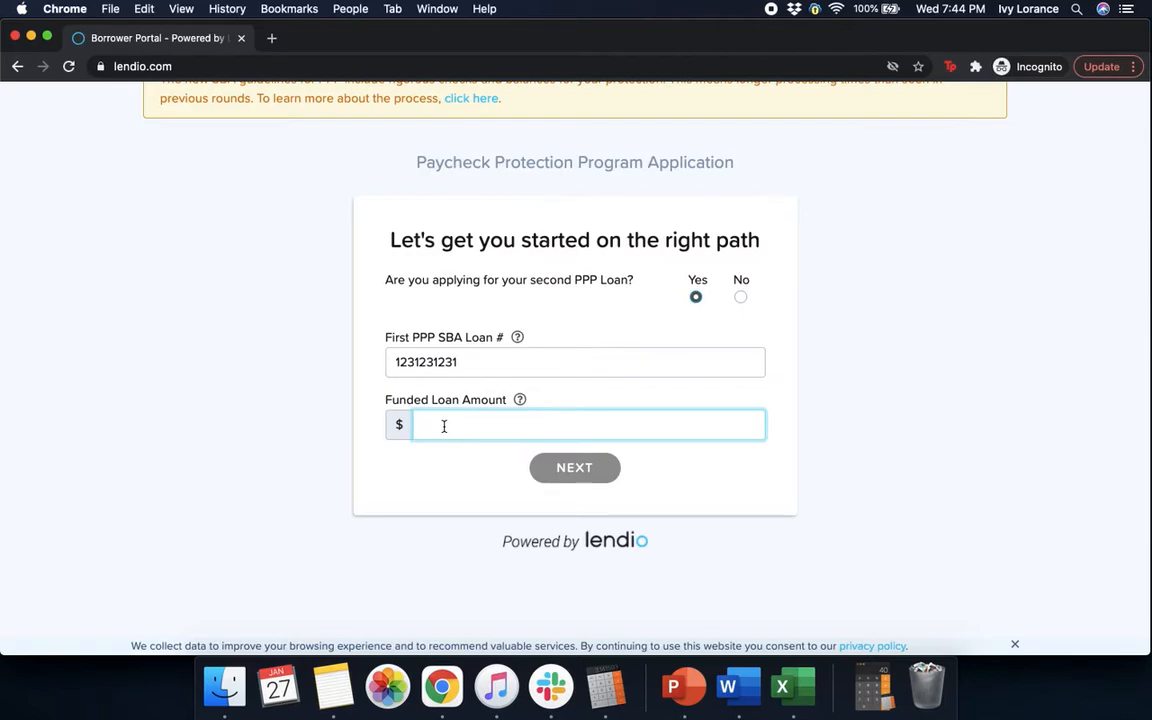
{"action": "type", "text": "14"}
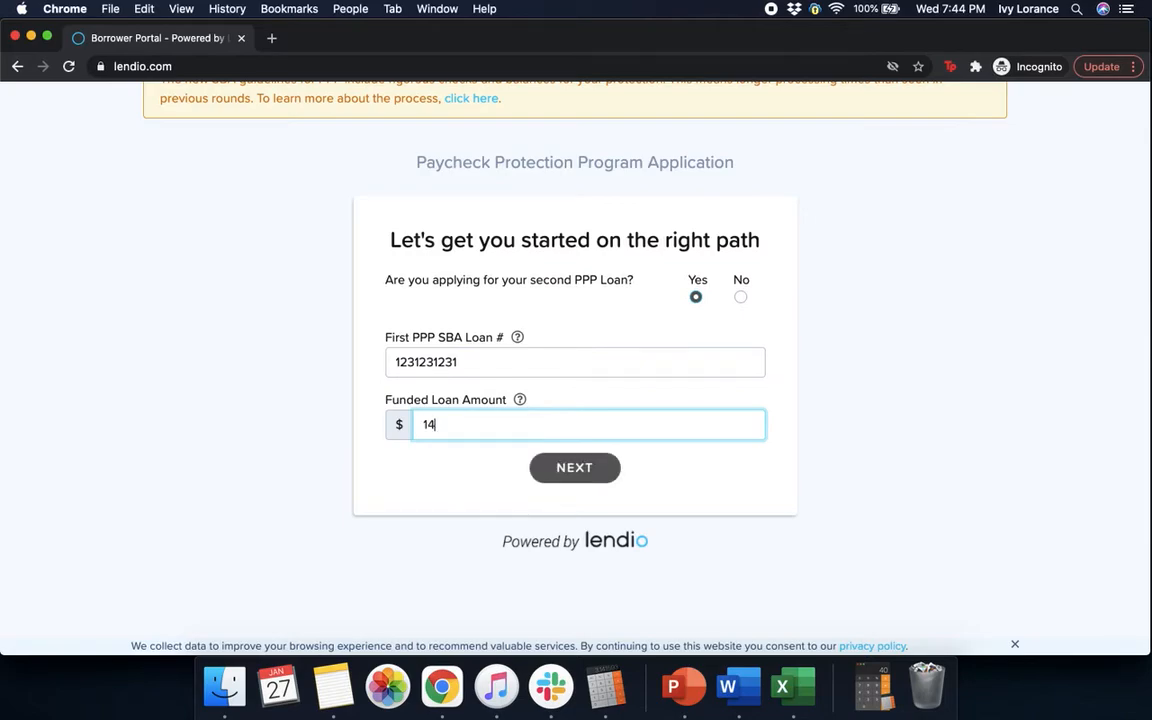
{"action": "left_click", "coordinate": [574, 467]}
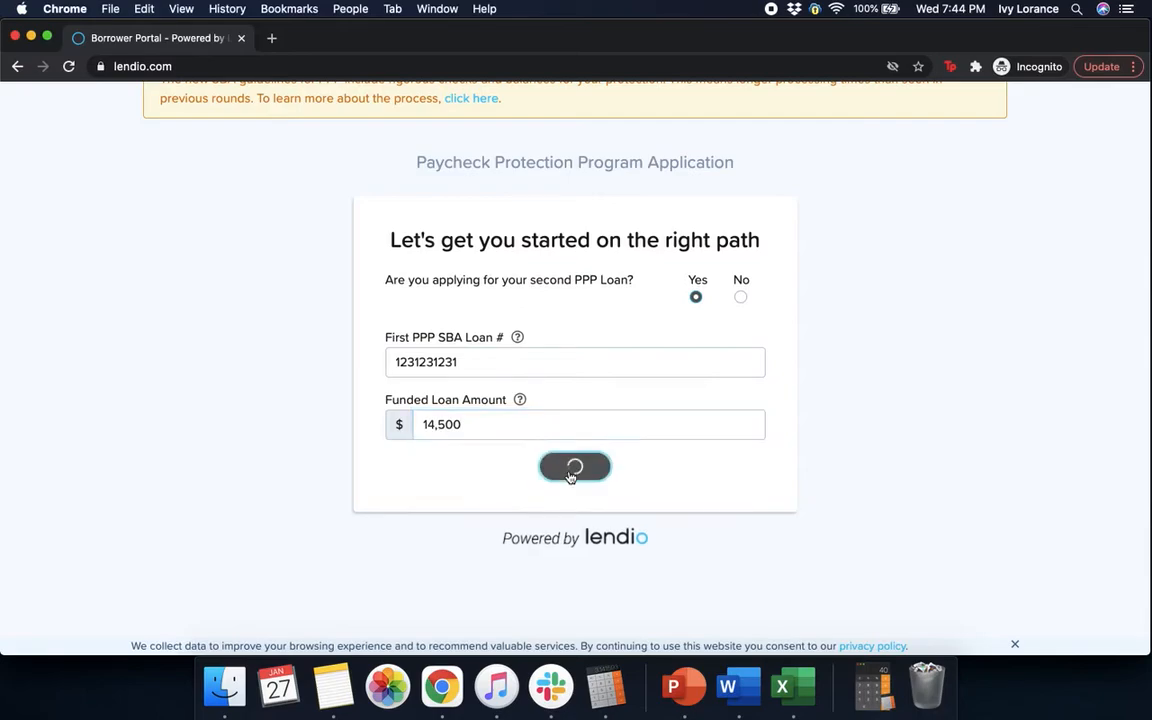
{"action": "left_click", "coordinate": [574, 466]}
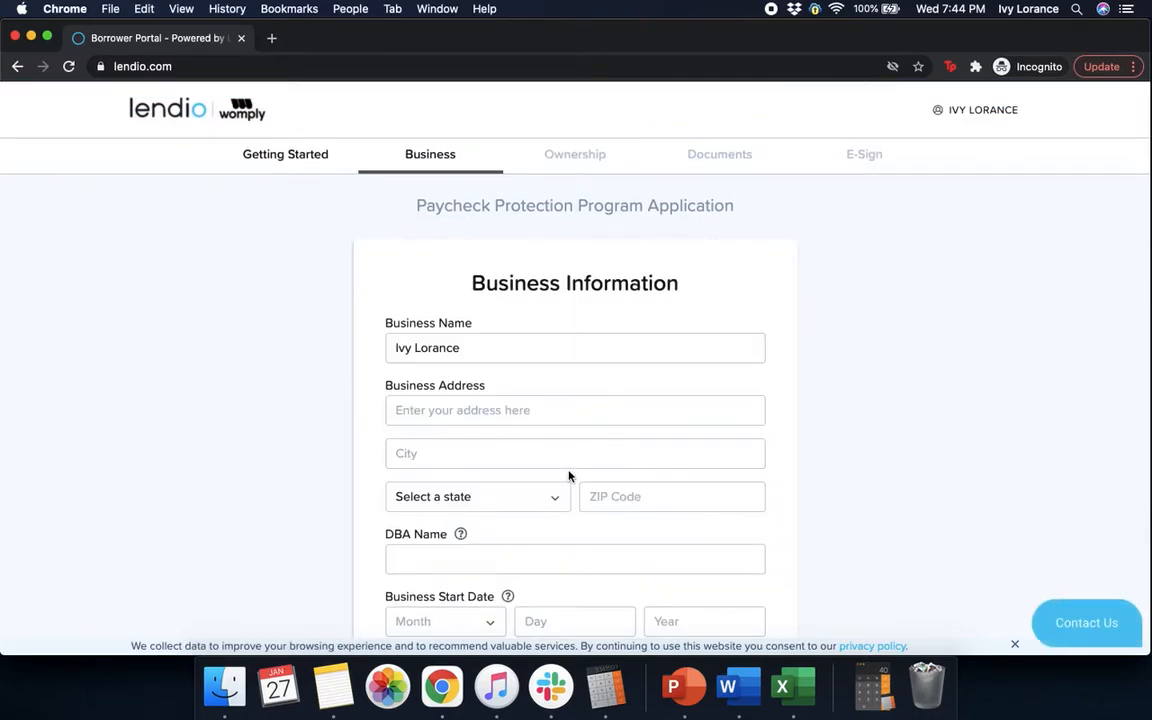
Step: Enter address 548 Market Street, San Francisco 94104 and start date February 01, 2012
{"action": "left_click", "coordinate": [574, 410]}
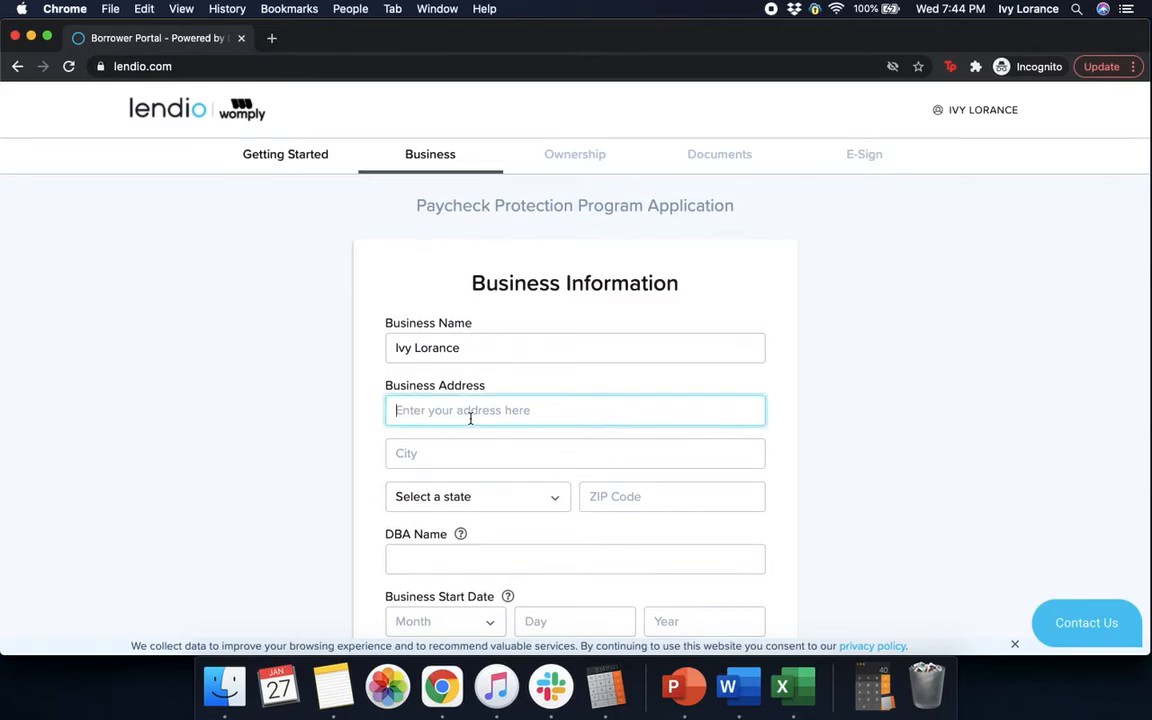
{"action": "type", "text": "548"}
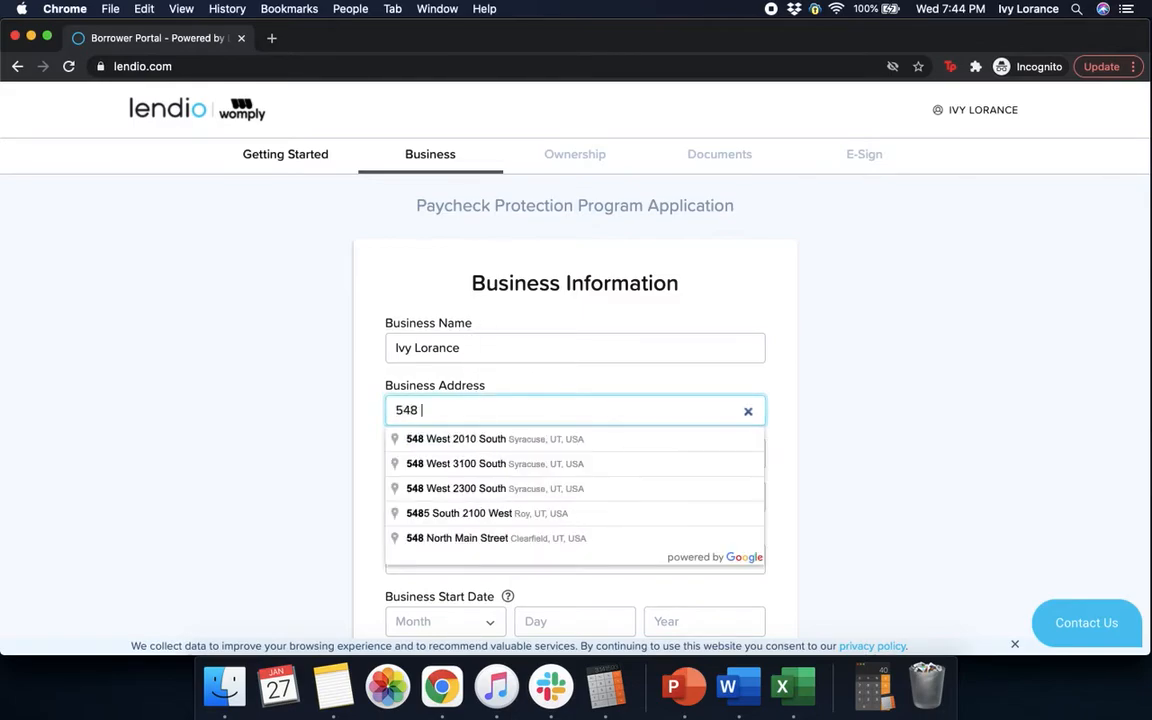
{"action": "type", "text": "market street"}
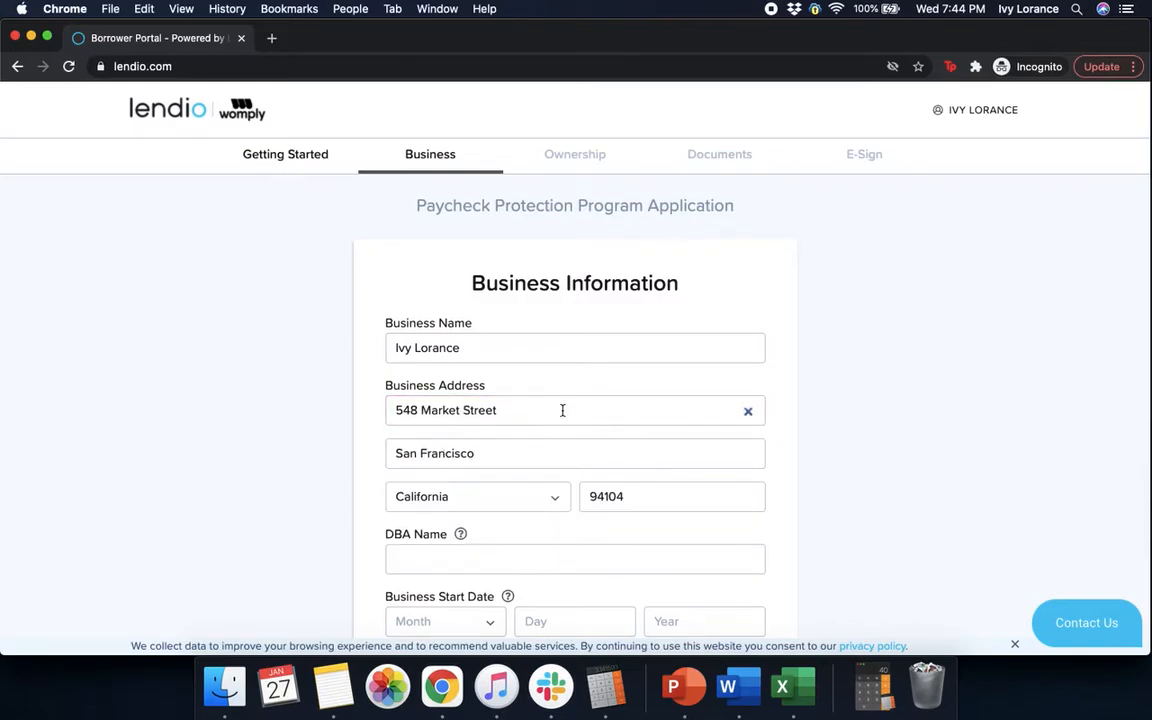
{"action": "scroll", "scroll_direction": "down", "scroll_amount": 3}
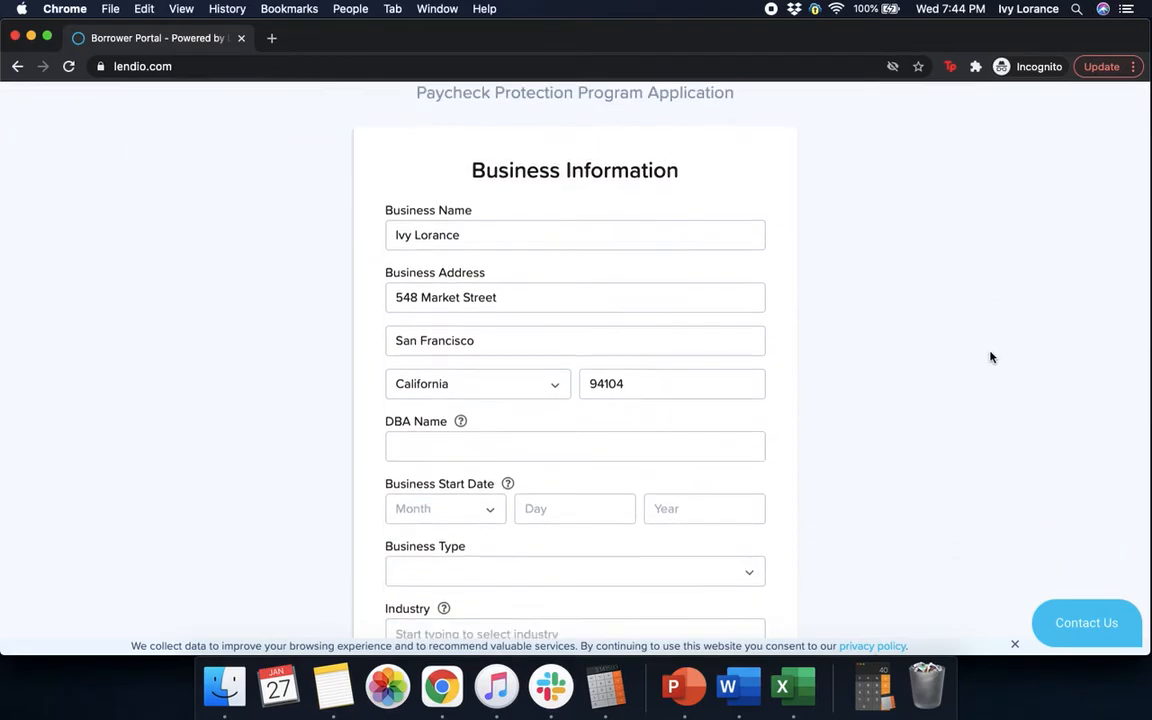
{"action": "scroll", "scroll_direction": "down", "scroll_amount": 3}
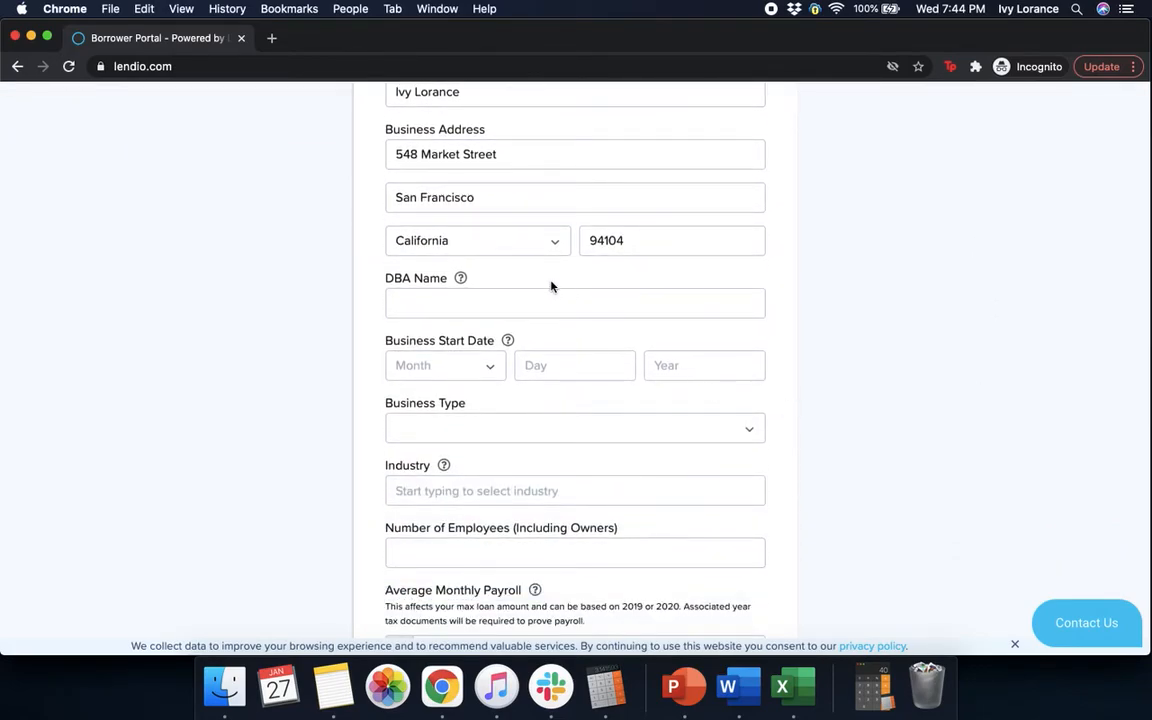
{"action": "mouse_move", "coordinate": [460, 278]}
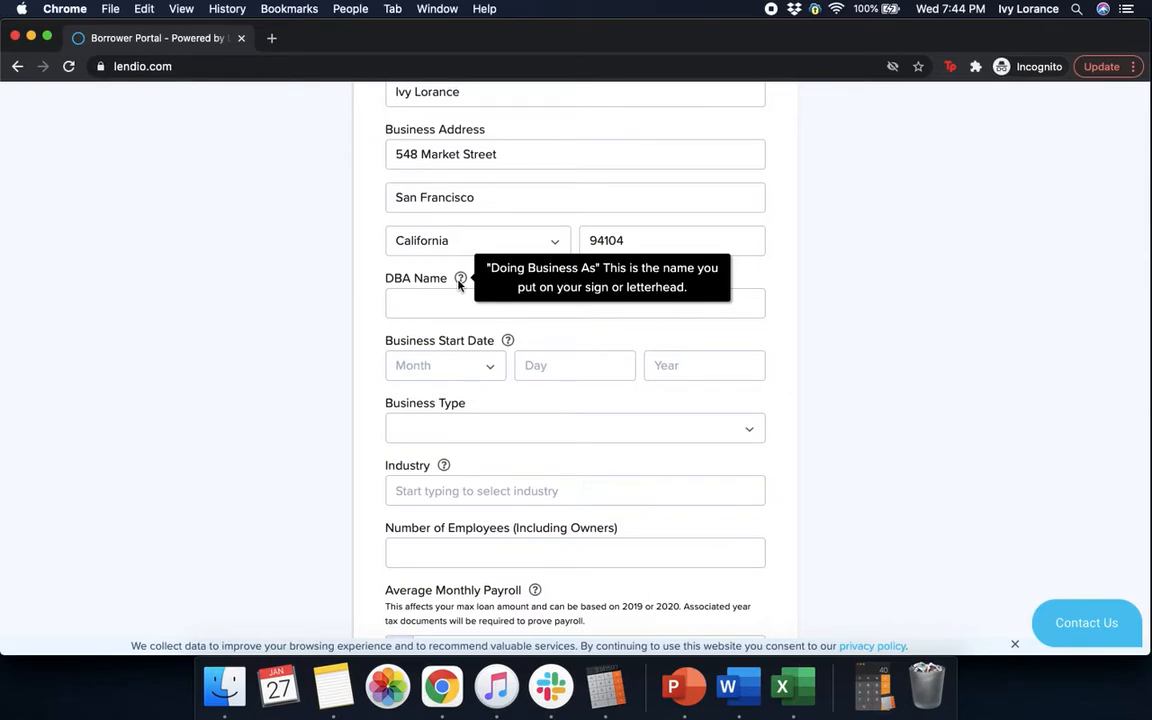
{"action": "mouse_move", "coordinate": [471, 354]}
{"action": "type", "text": "01"}
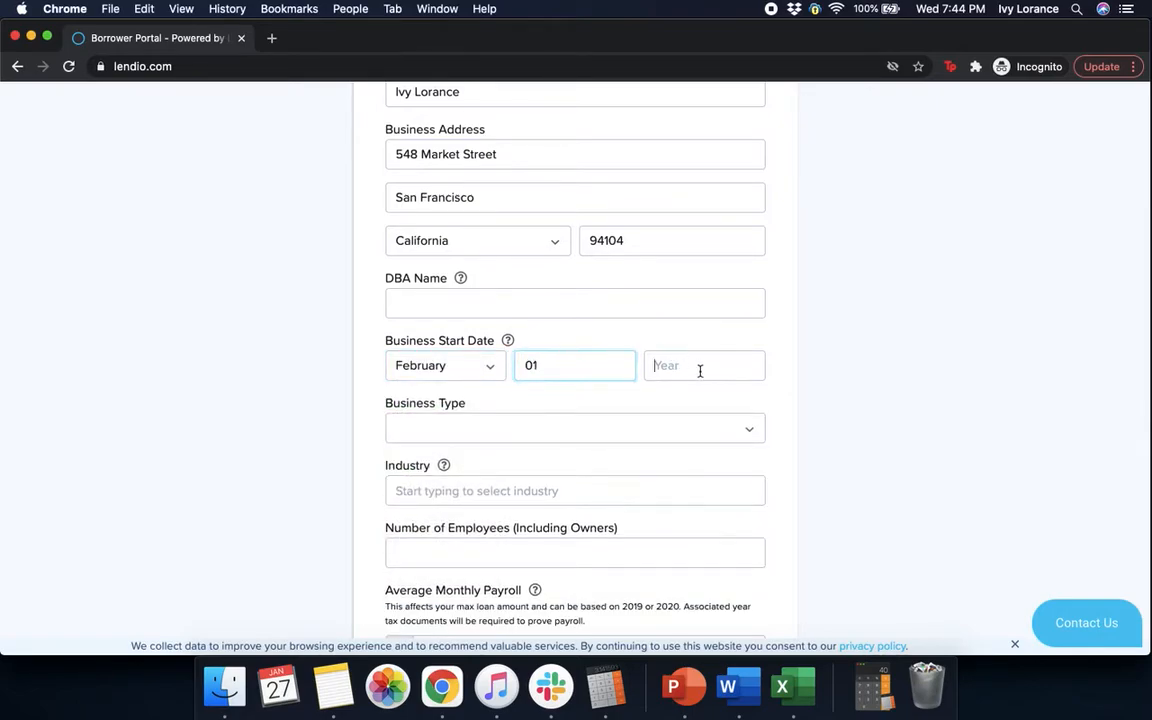
{"action": "type", "text": "2012"}
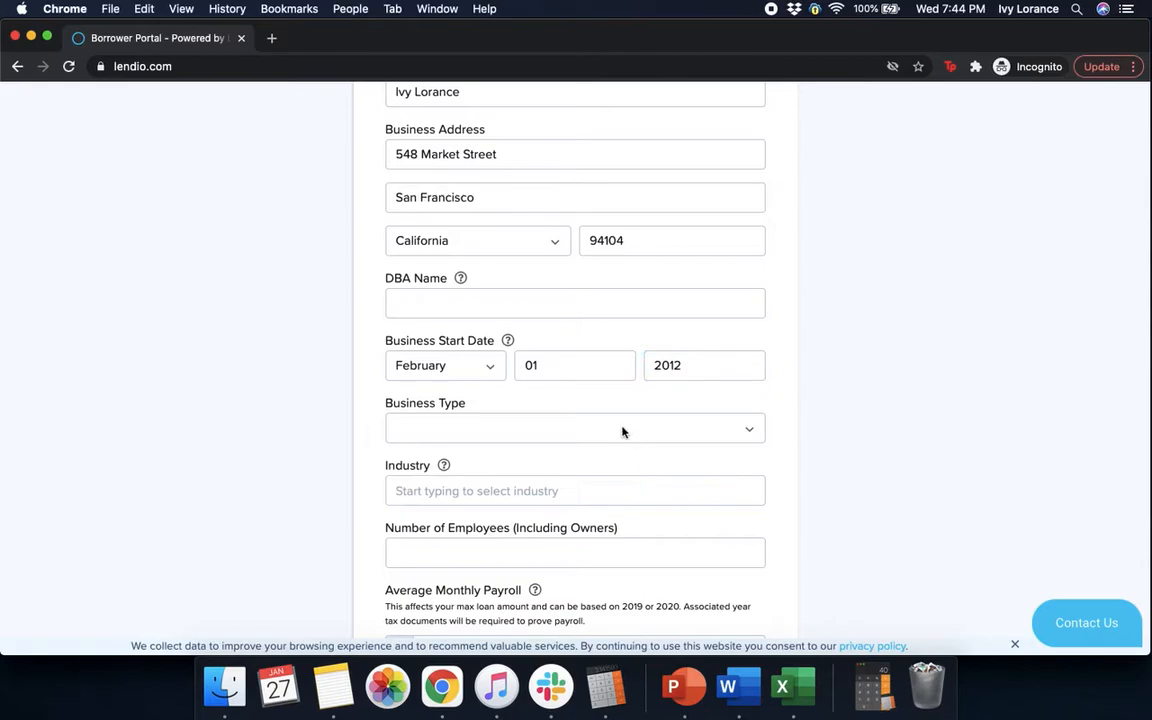
{"action": "left_click", "coordinate": [574, 428]}
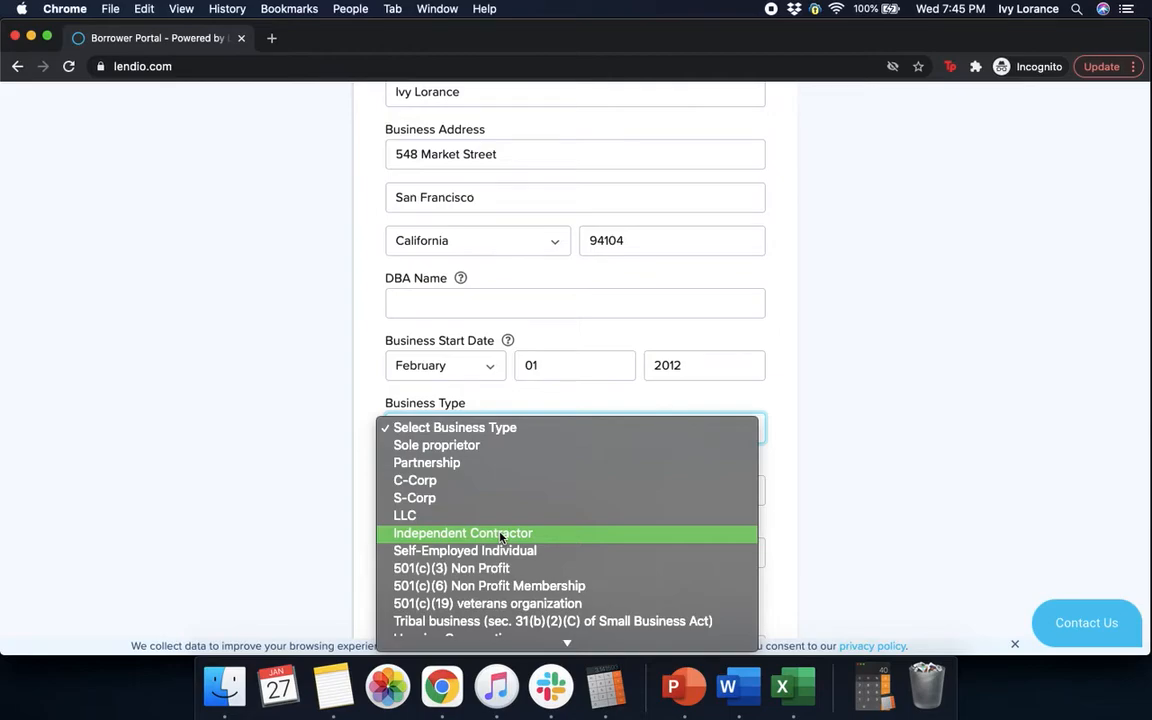
Step: Set the business type to Independent Contractor and finish the Social Security Number
{"action": "left_click", "coordinate": [462, 533]}
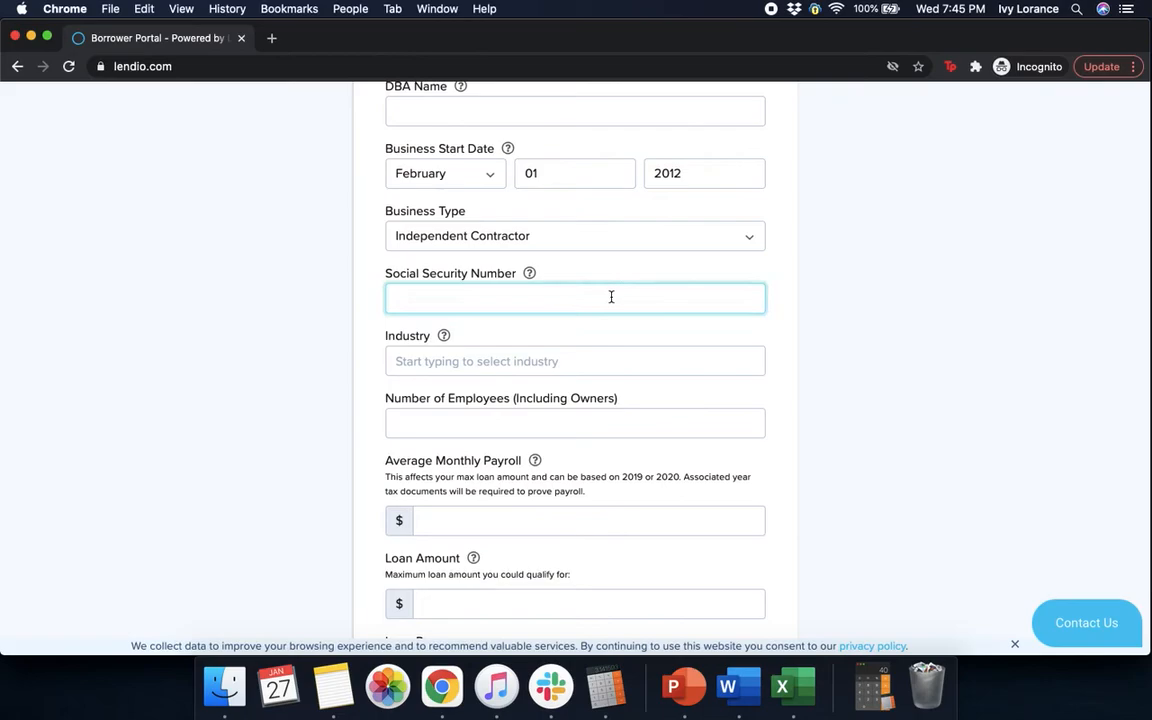
{"action": "type", "text": "1"}
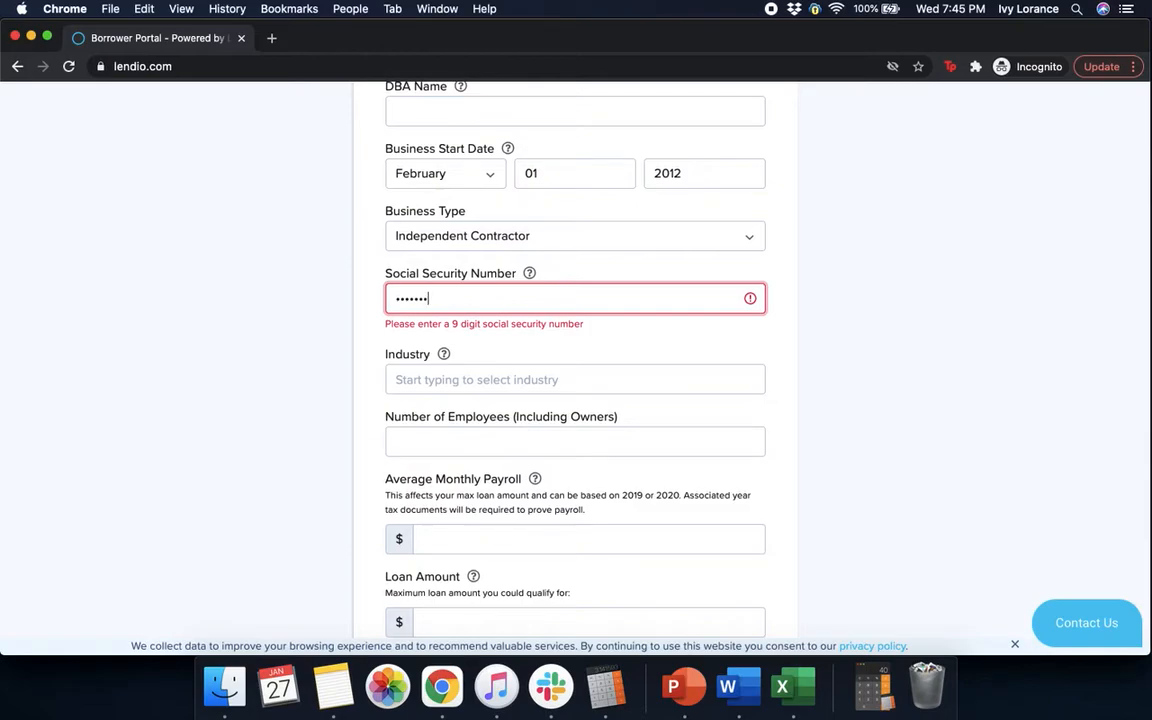
{"action": "type", "text": "9"}
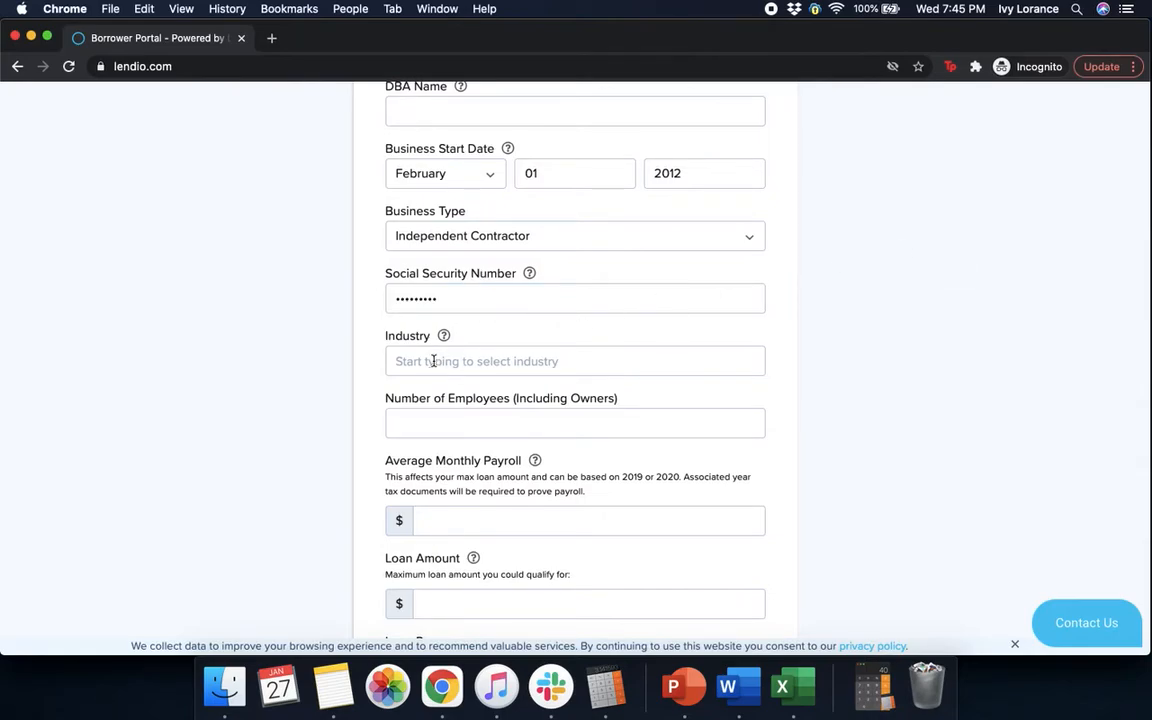
{"action": "mouse_move", "coordinate": [443, 335]}
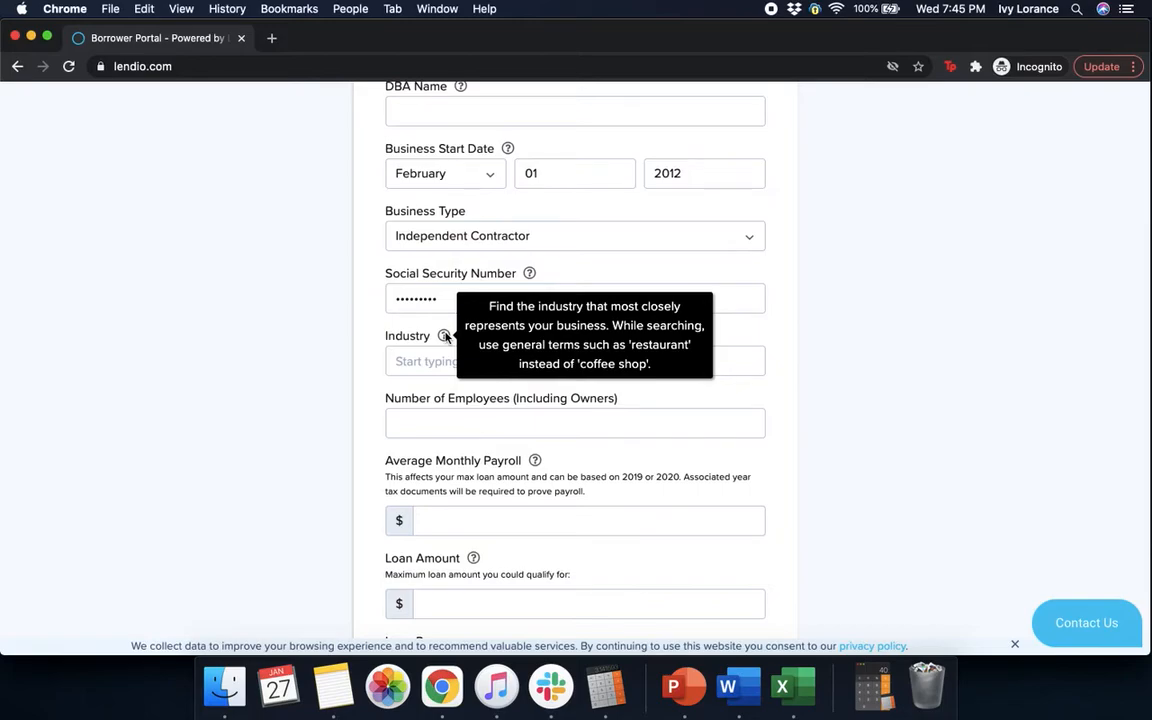
{"action": "mouse_move", "coordinate": [445, 361]}
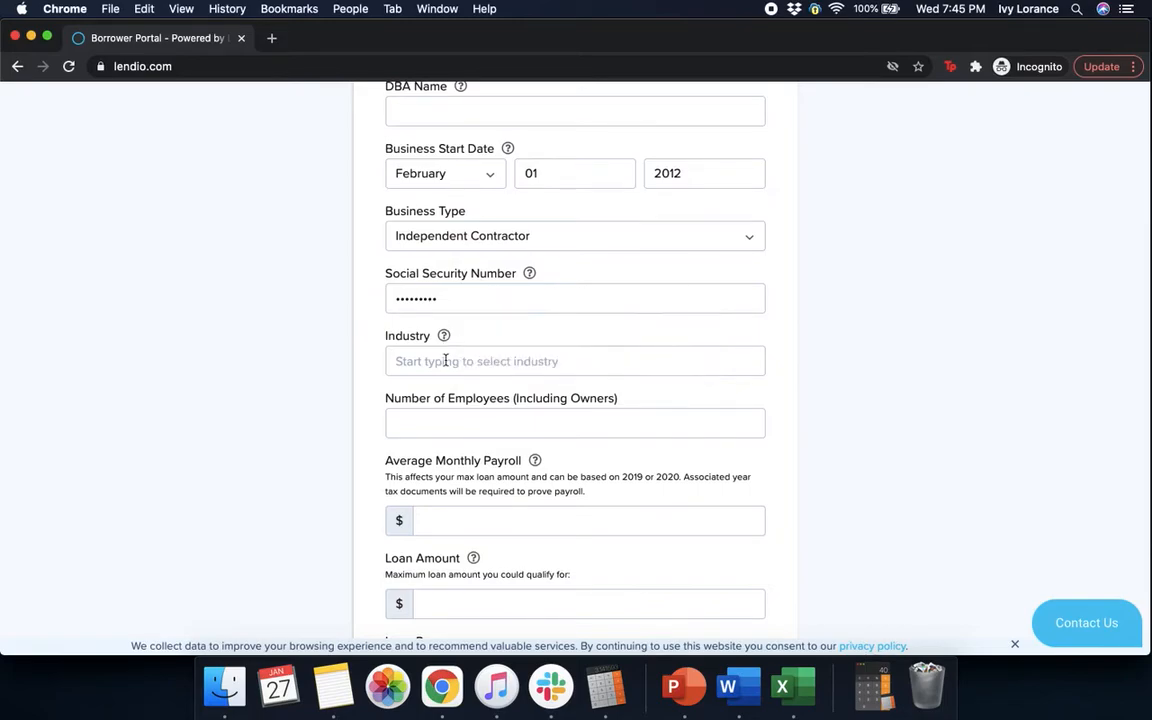
Step: Choose Marketing Consulting Services as industry and enter 1 employee
{"action": "type", "text": "m"}
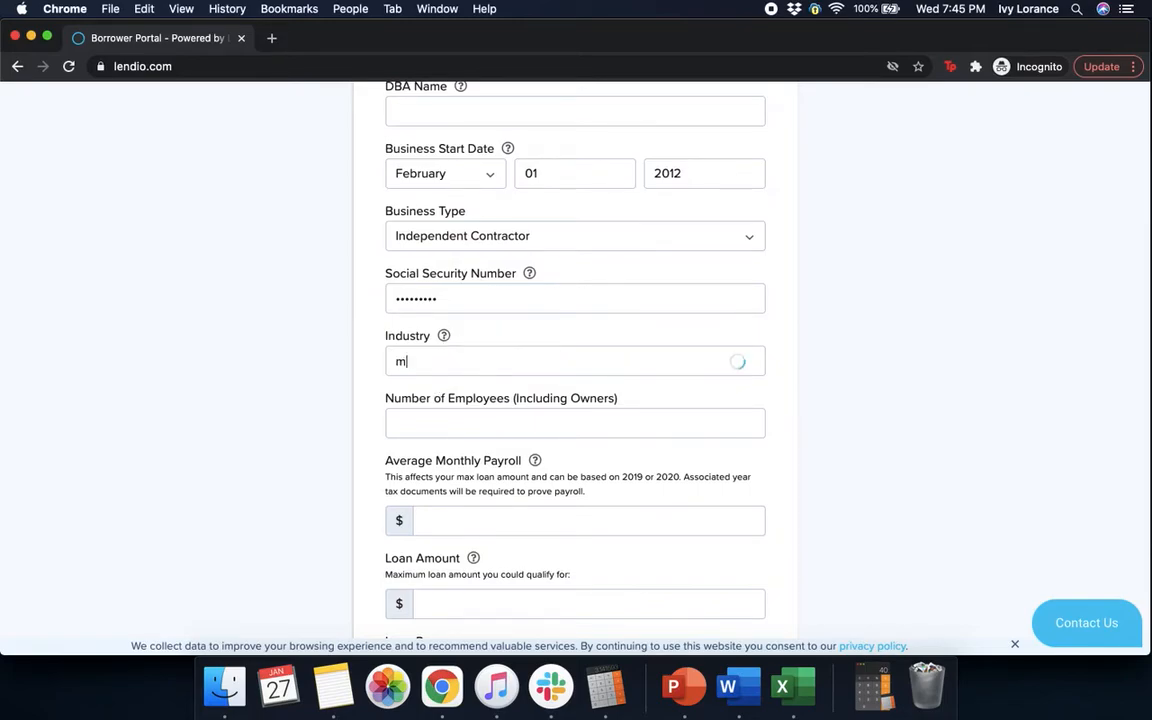
{"action": "type", "text": "arketing"}
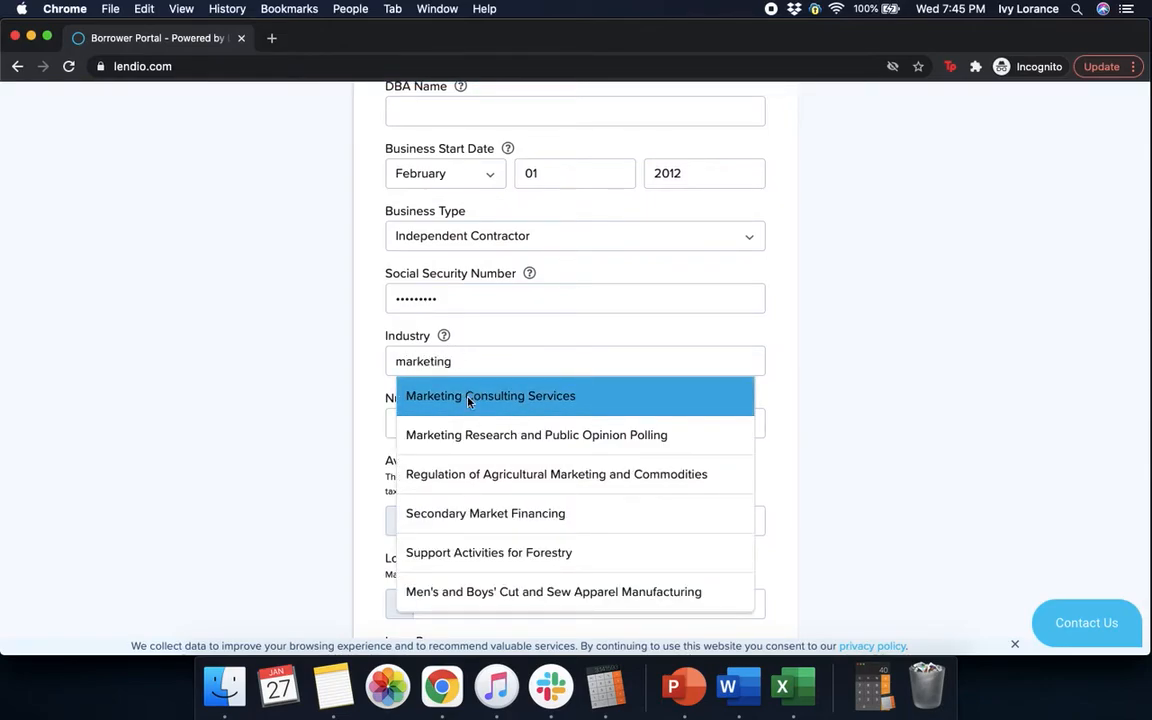
{"action": "left_click", "coordinate": [490, 395]}
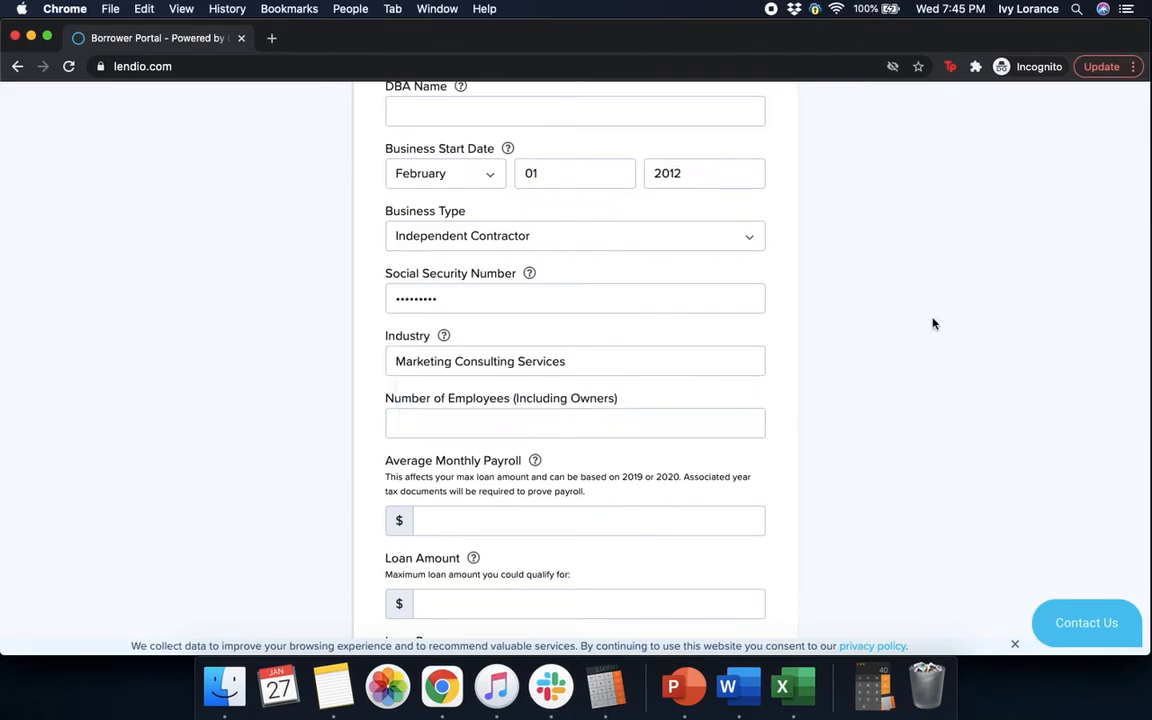
{"action": "left_click", "coordinate": [575, 423]}
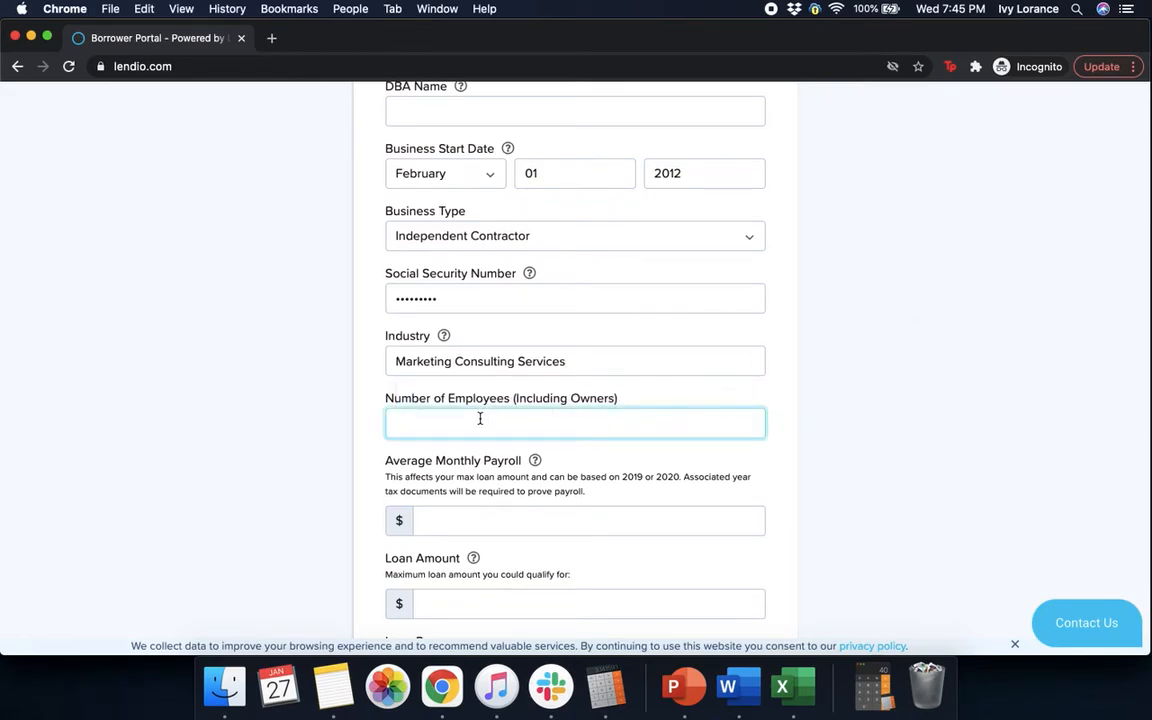
{"action": "type", "text": "1"}
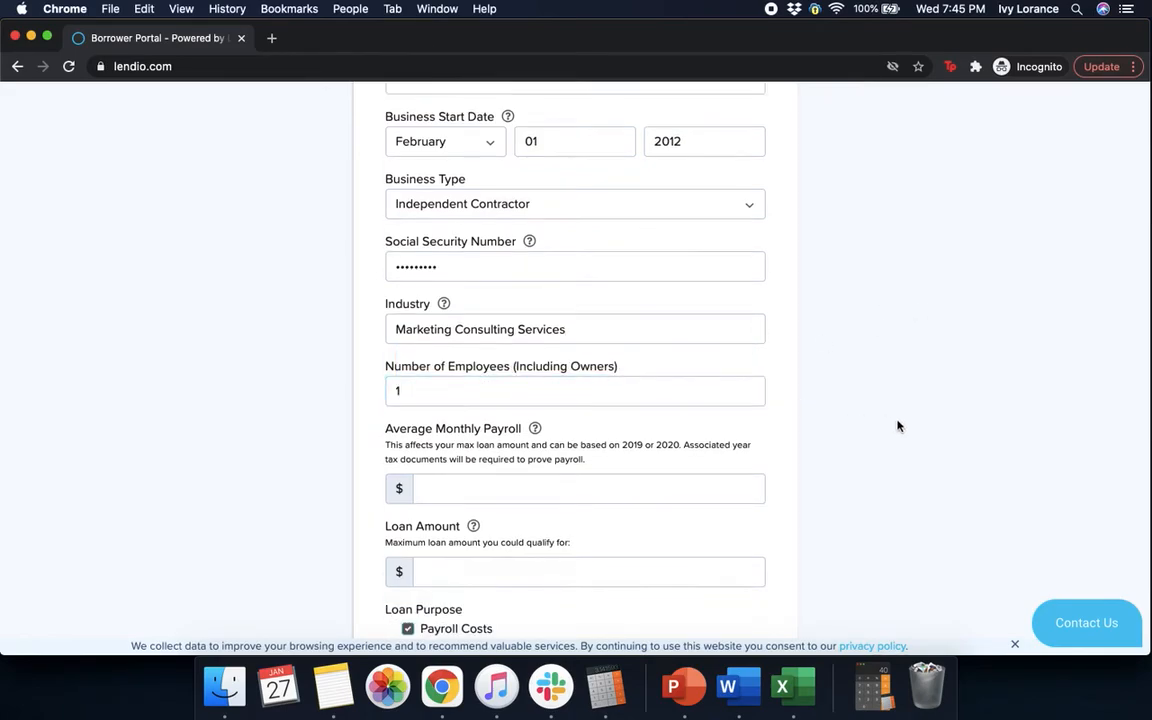
Step: Enter a 5,800 monthly payroll based on 2019 and a 14,500 loan amount, then submit
{"action": "scroll", "scroll_direction": "down", "scroll_amount": 3}
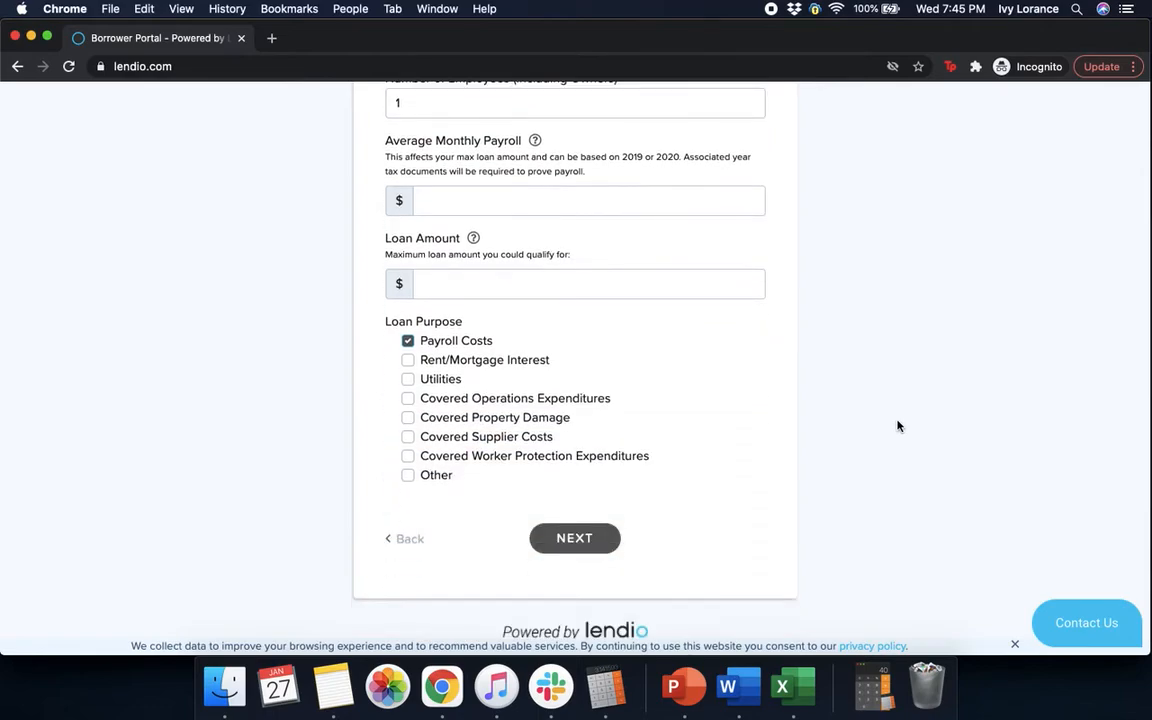
{"action": "left_click", "coordinate": [590, 200]}
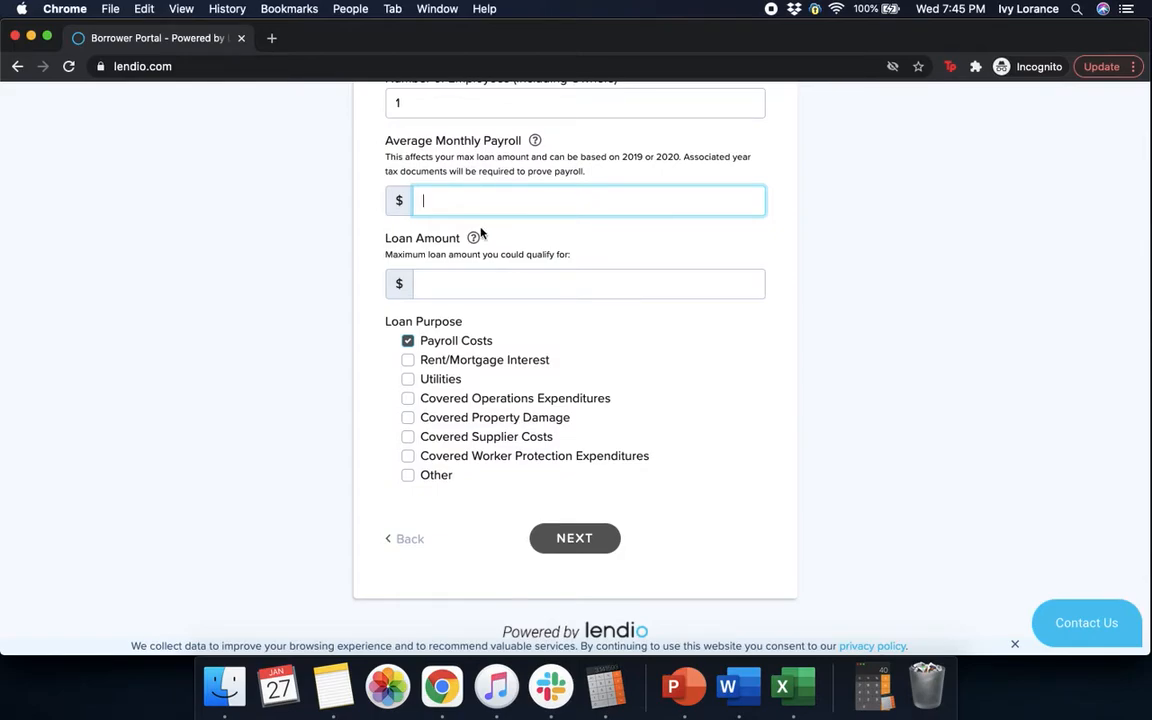
{"action": "type", "text": "5,800"}
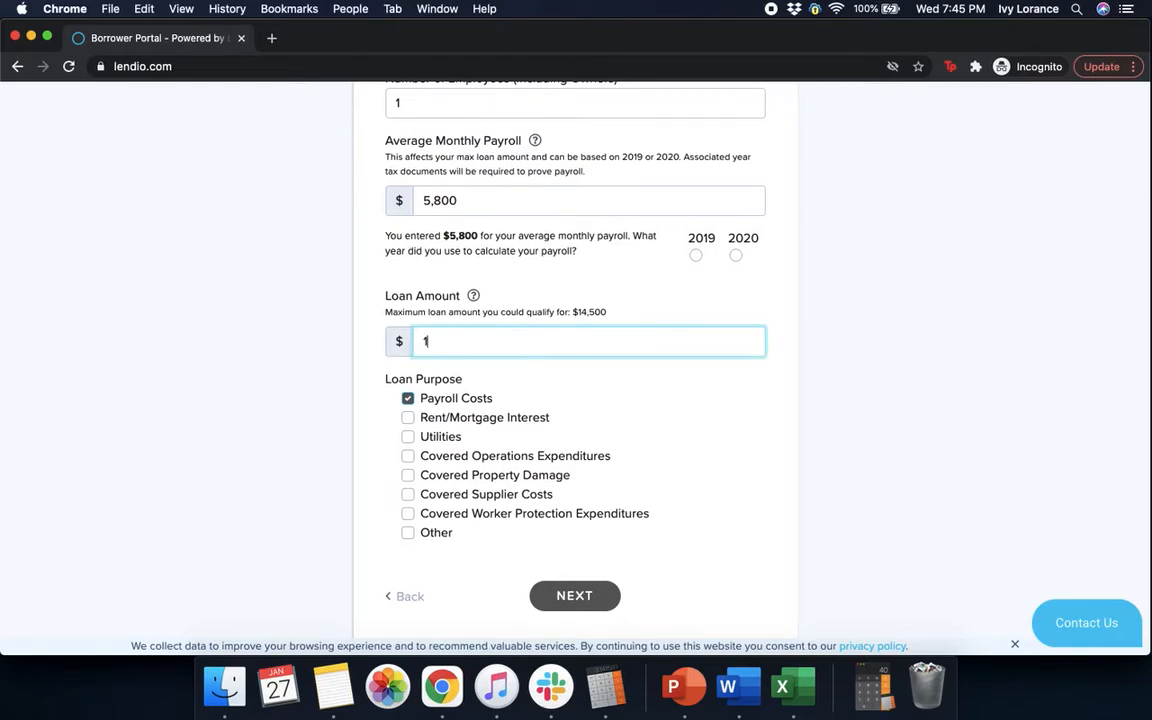
{"action": "type", "text": "14,500"}
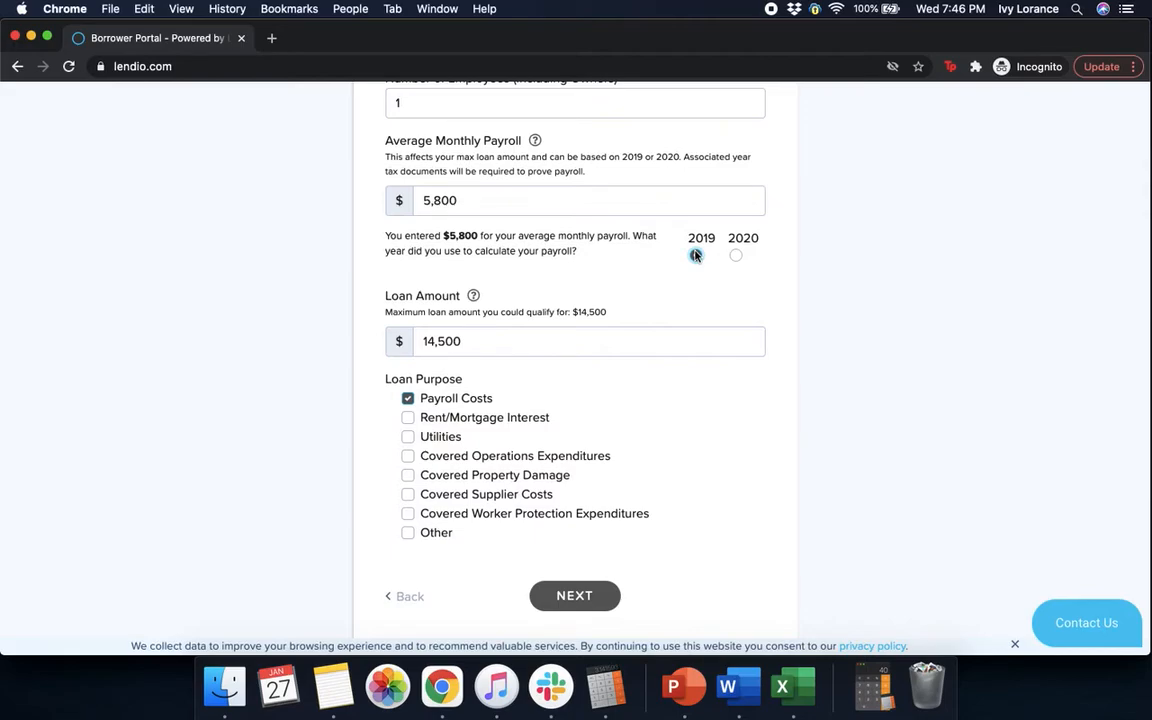
{"action": "left_click", "coordinate": [695, 255]}
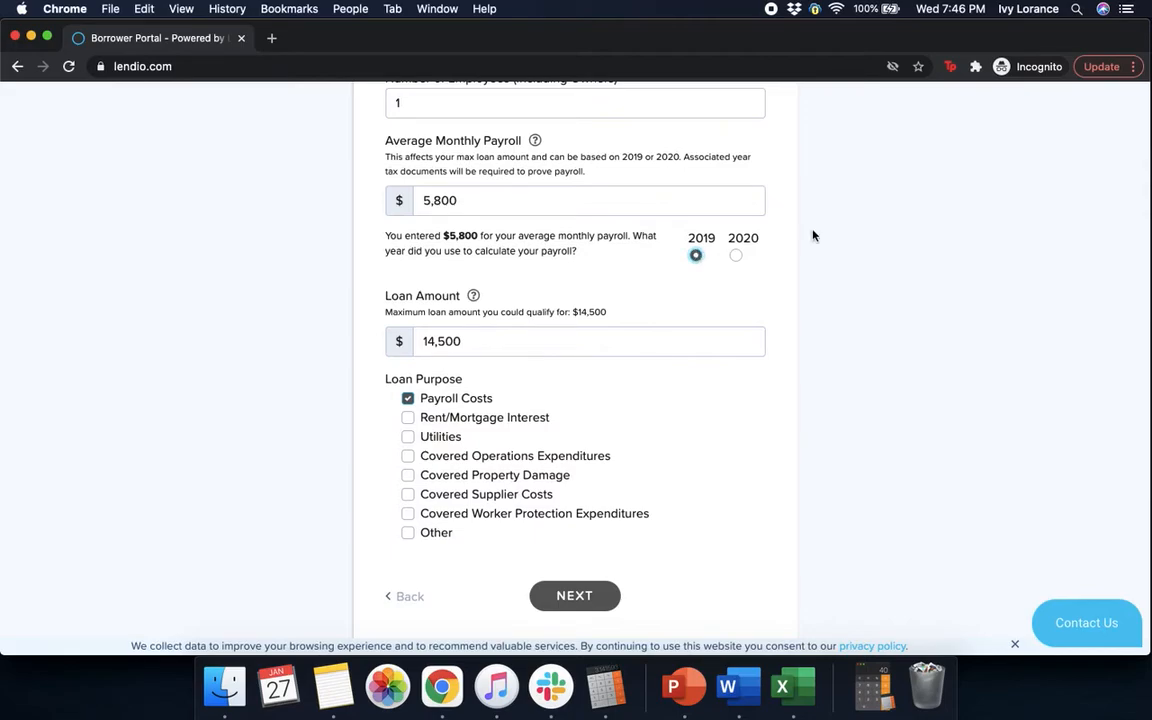
{"action": "scroll", "scroll_direction": "down", "scroll_amount": 3}
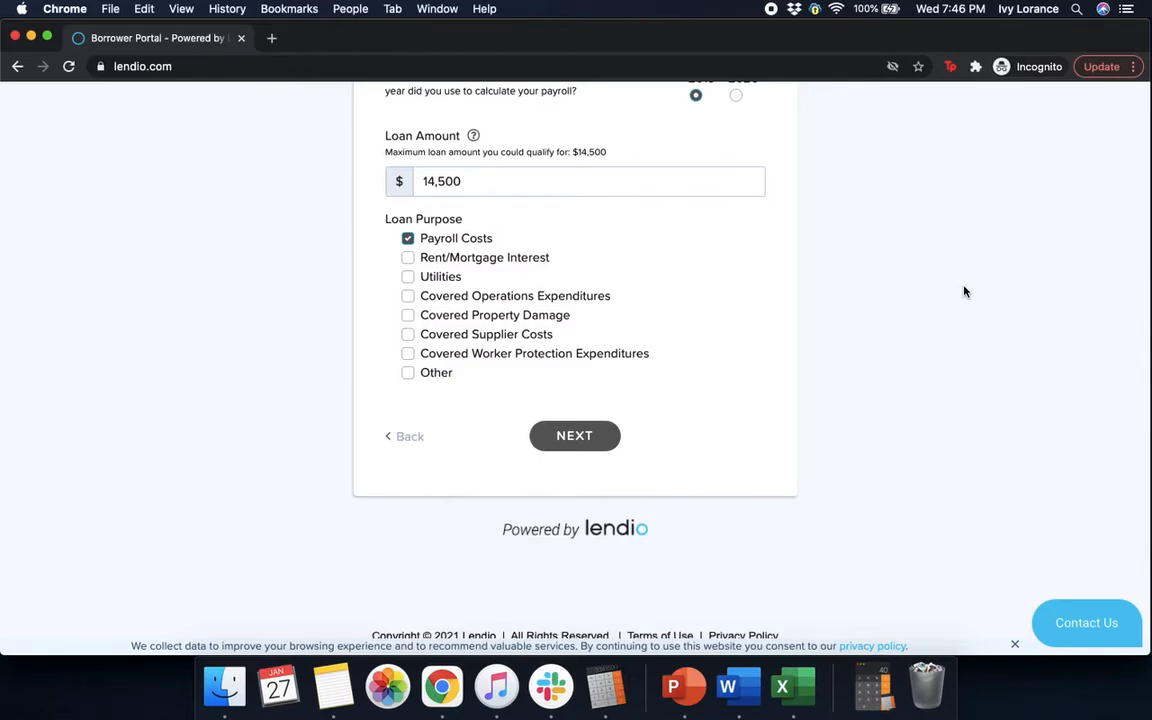
{"action": "mouse_move", "coordinate": [597, 279]}
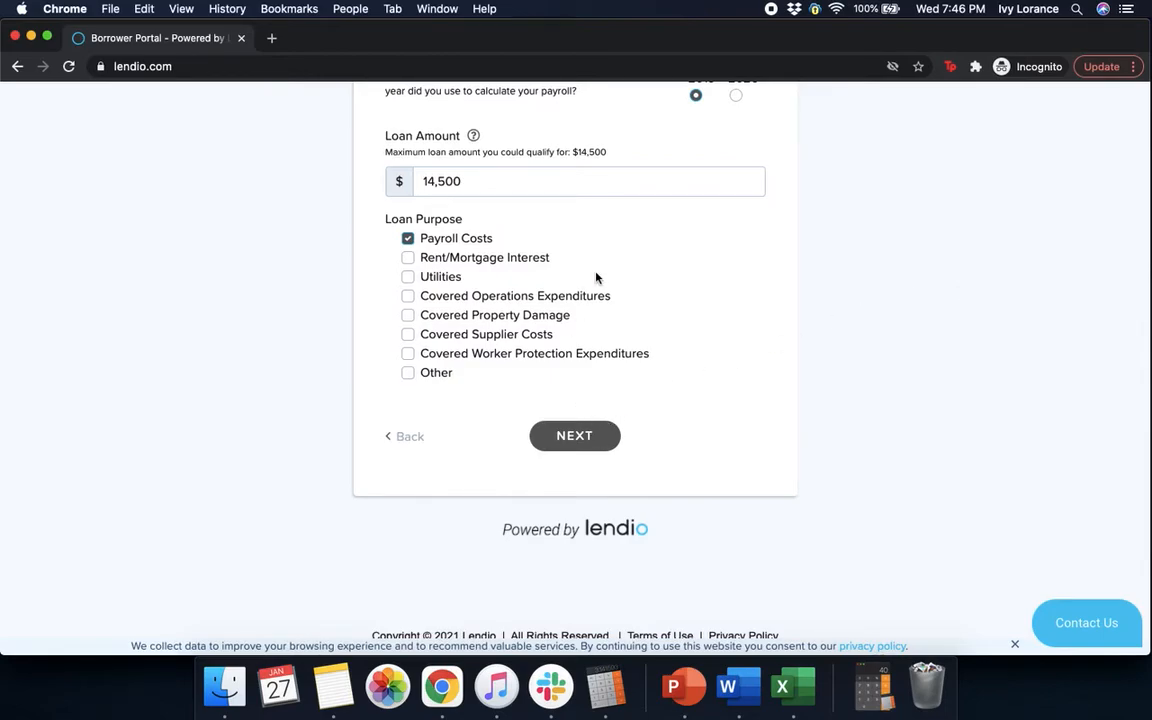
{"action": "left_click", "coordinate": [574, 435]}
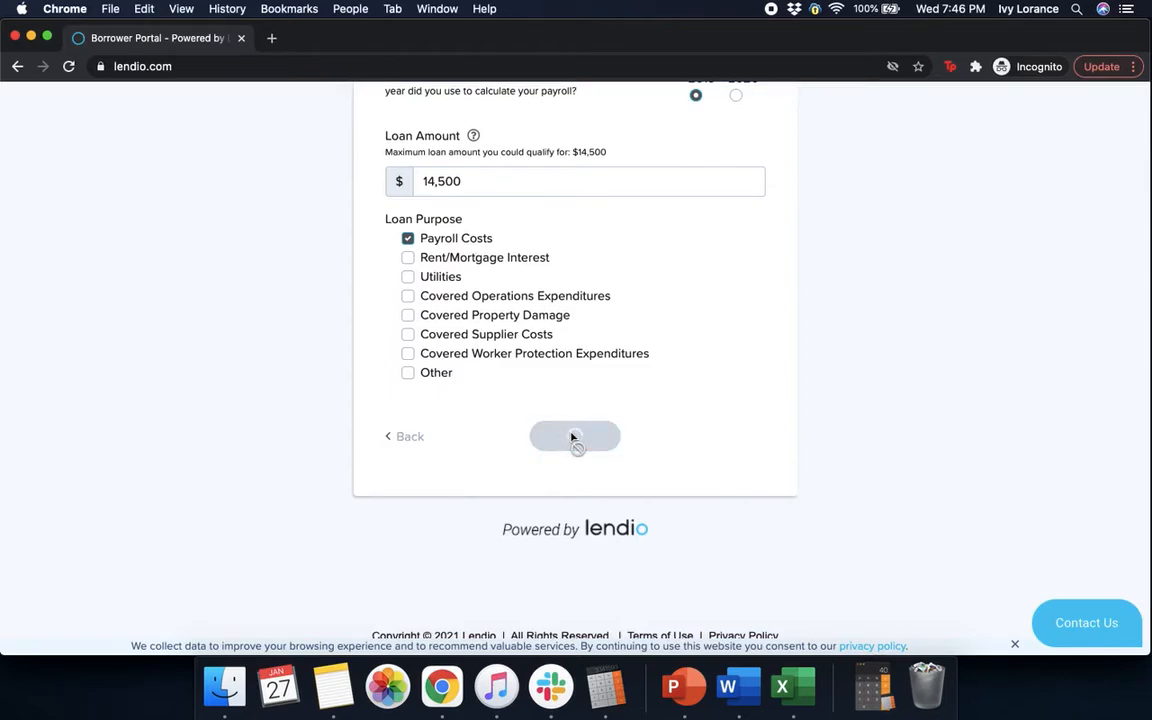
Step: Enter 50,000 gross receipts for each 2019 quarter on the Revenue Reduction page
{"action": "left_click", "coordinate": [574, 436]}
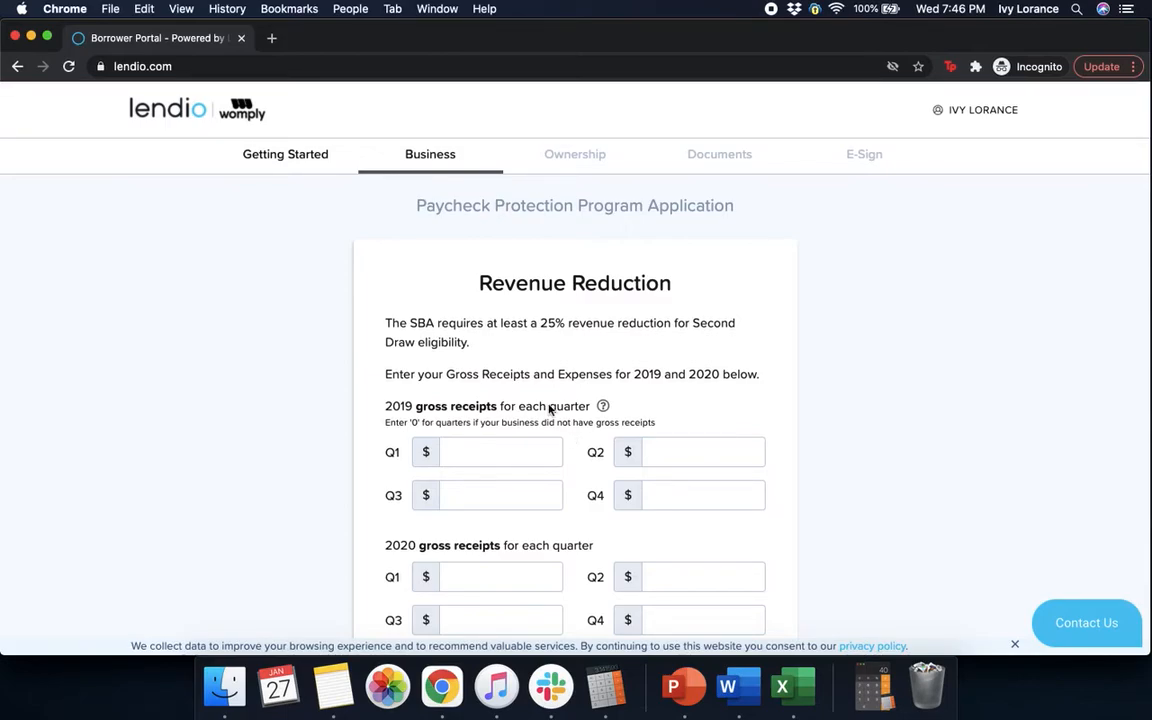
{"action": "mouse_move", "coordinate": [509, 350]}
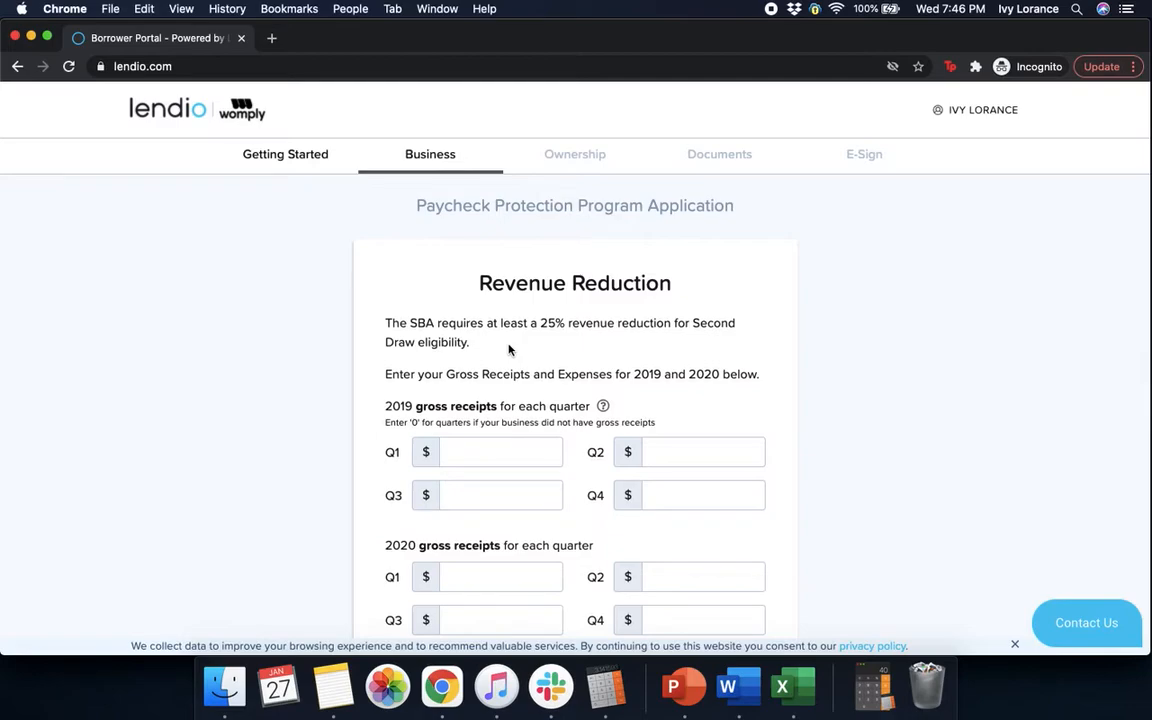
{"action": "mouse_move", "coordinate": [685, 357]}
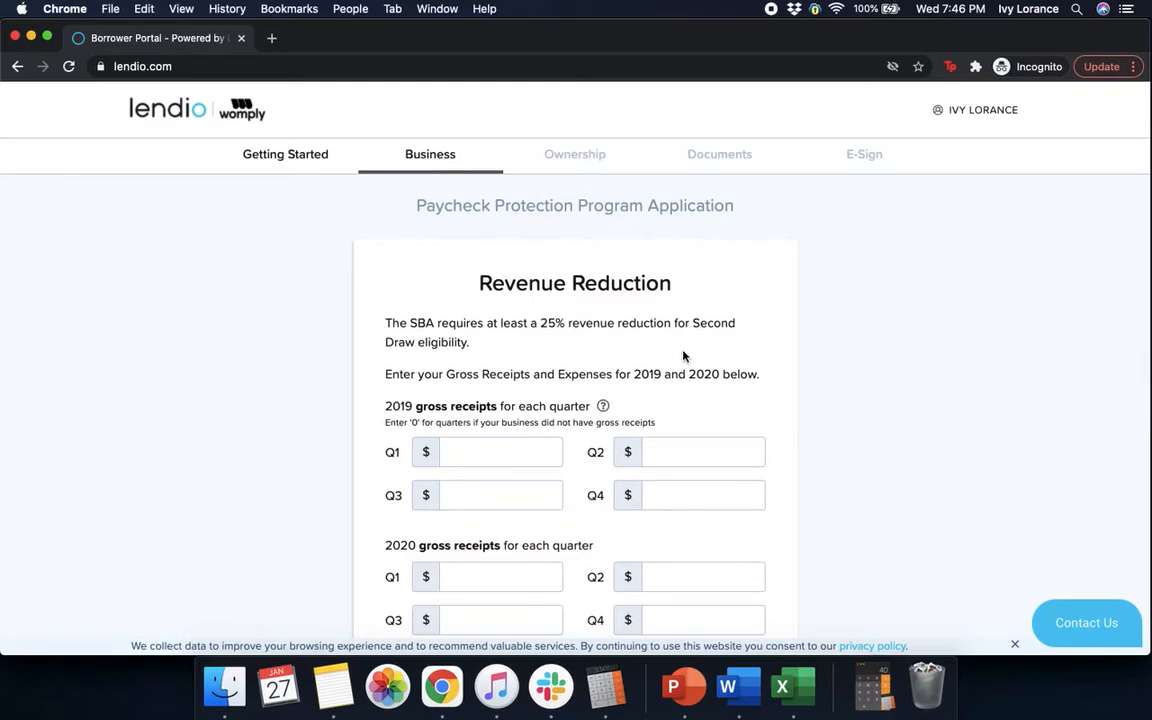
{"action": "left_click", "coordinate": [500, 452]}
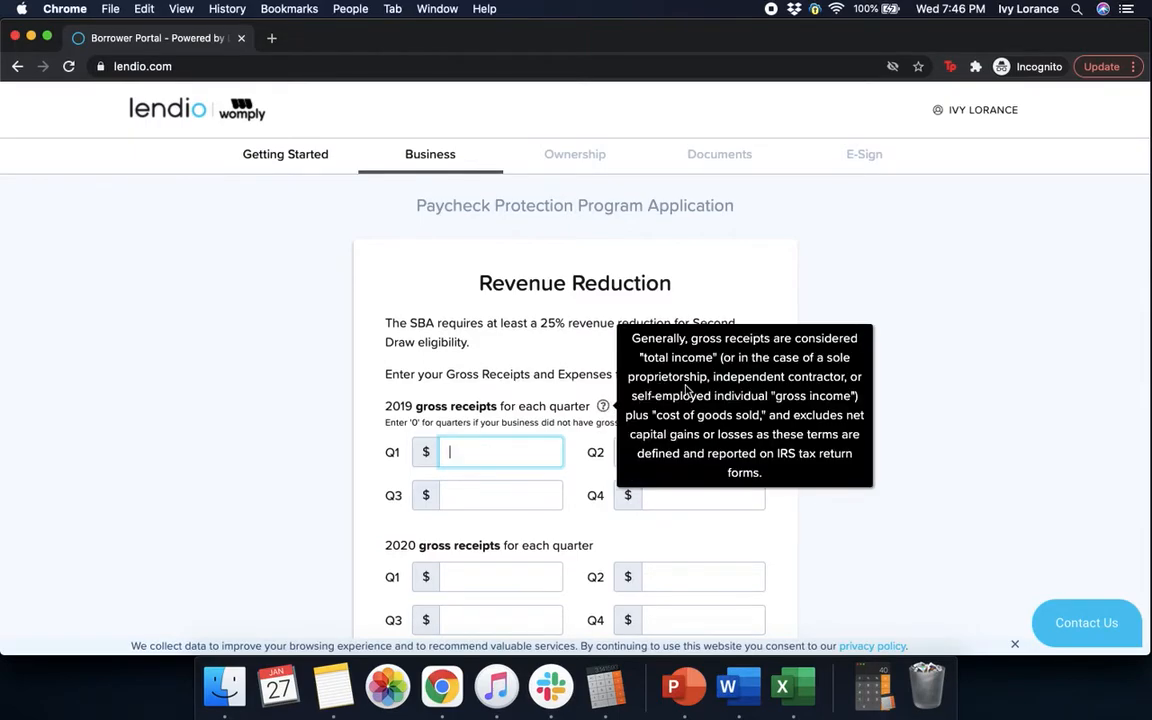
{"action": "type", "text": "50"}
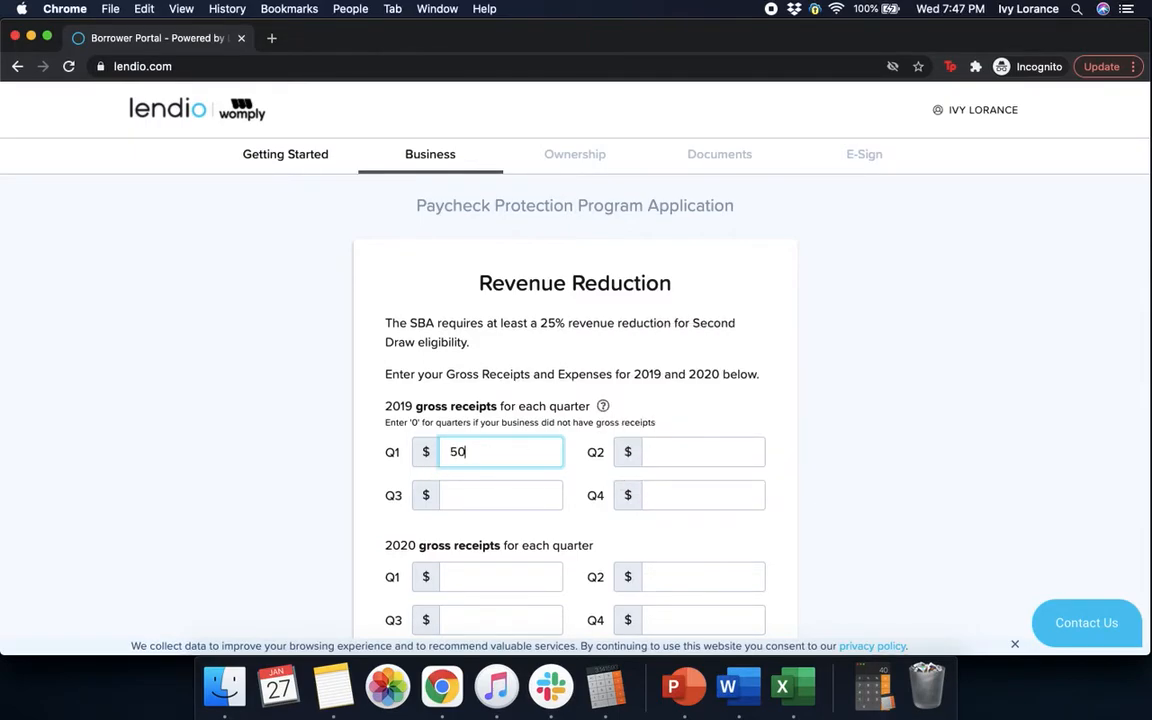
{"action": "type", "text": ",000"}
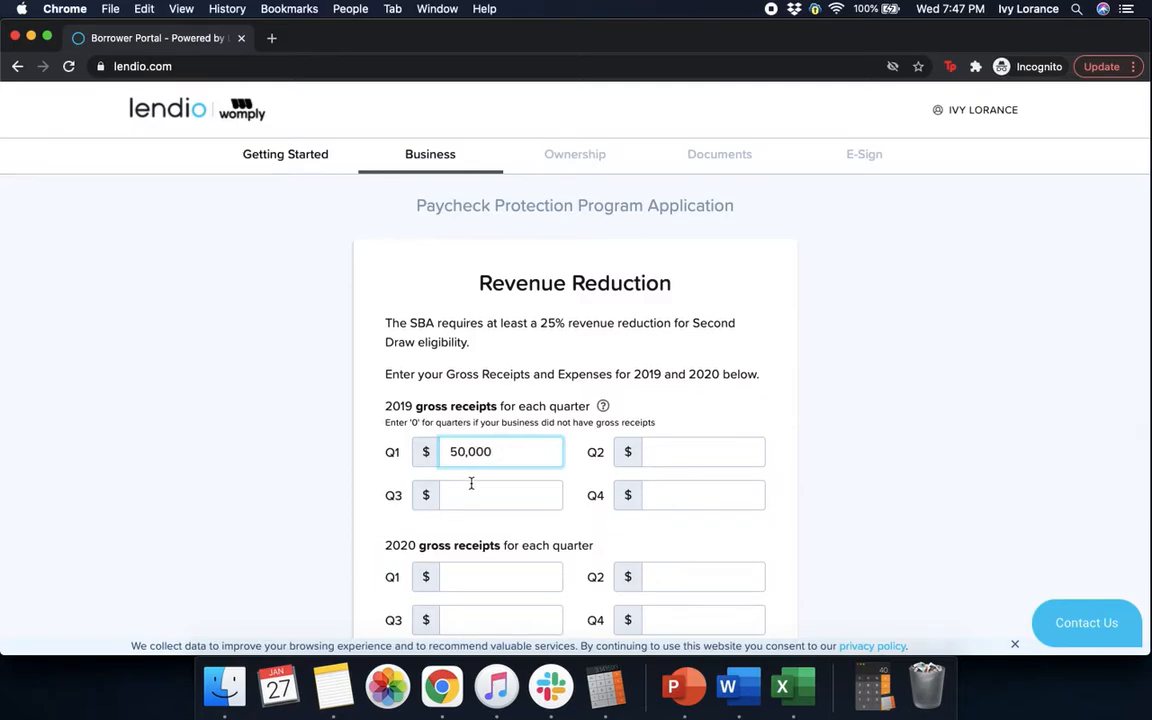
{"action": "type", "text": "50,000"}
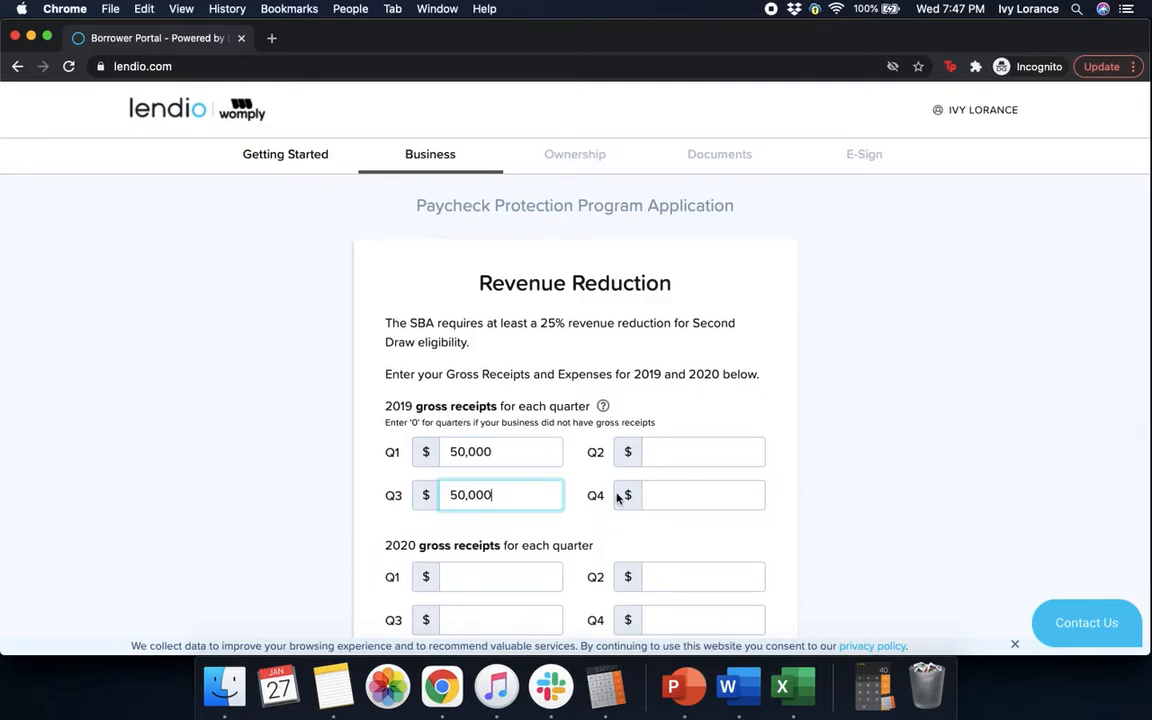
{"action": "type", "text": "5,000"}
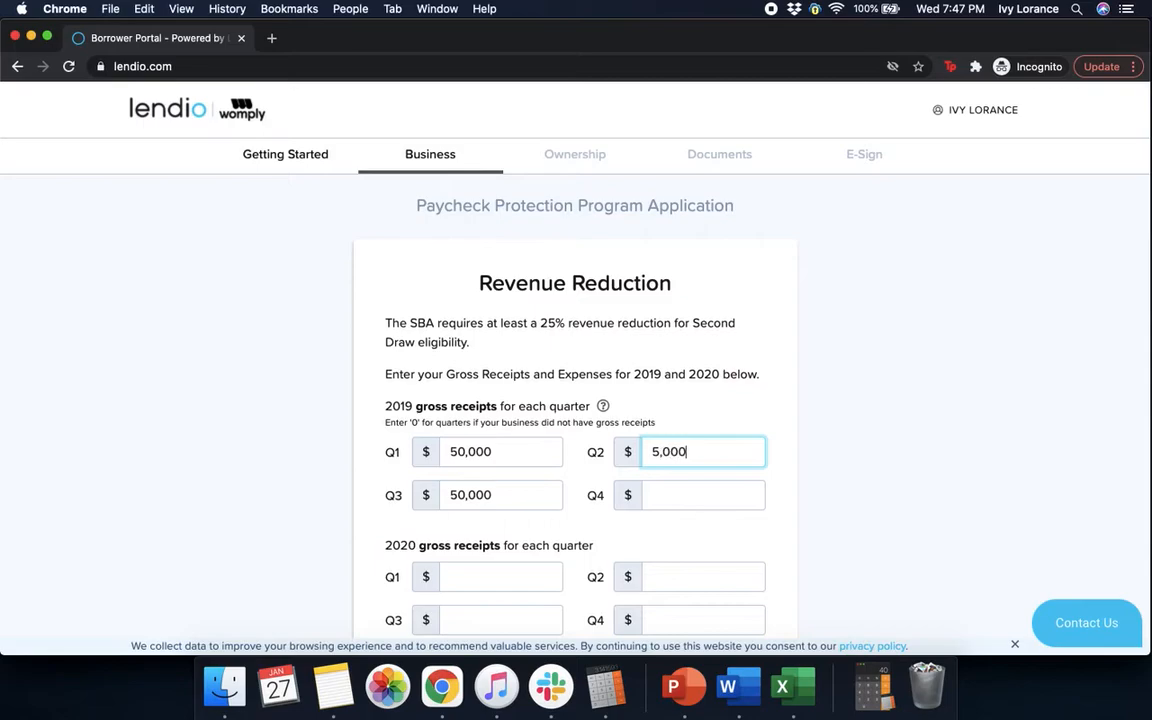
{"action": "left_click", "coordinate": [703, 494]}
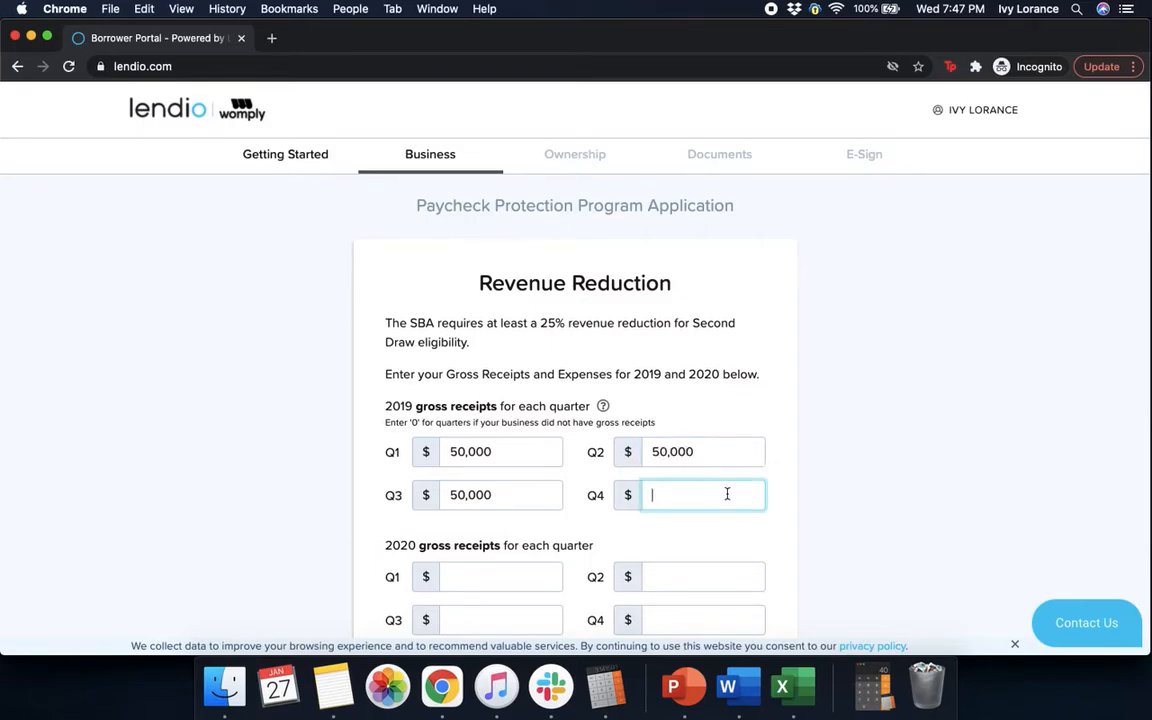
{"action": "type", "text": "50,000"}
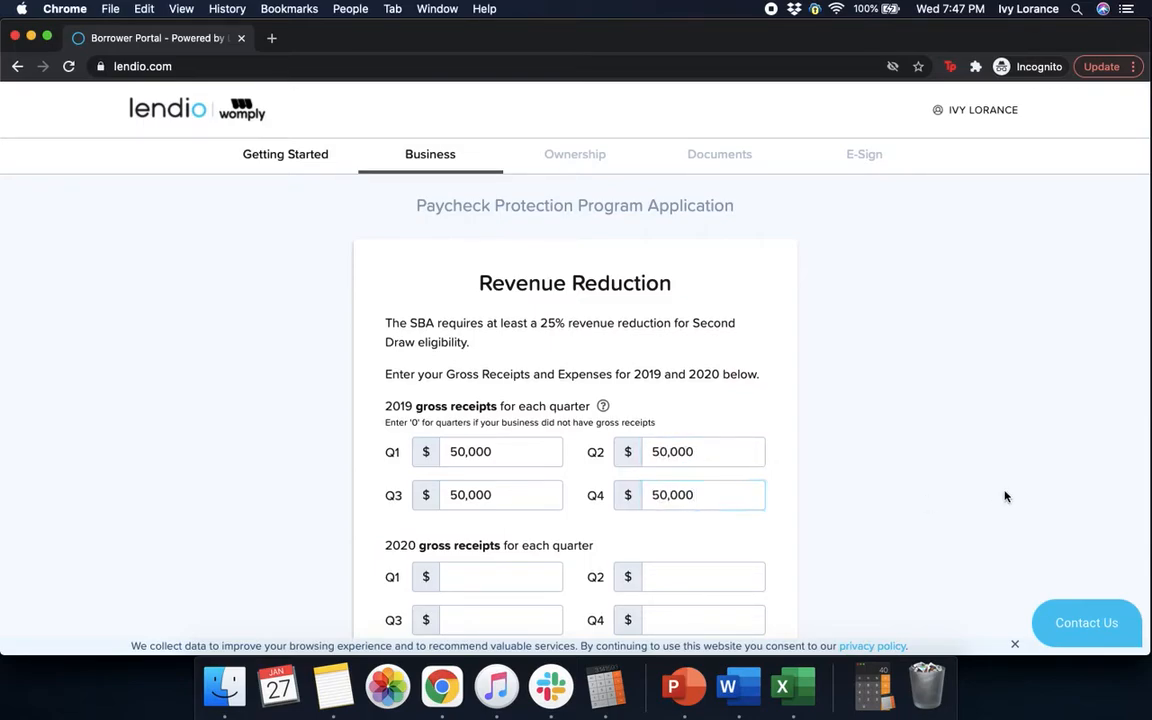
Step: Enter 25,000 gross receipts for the 2020 quarters, giving a 50% reduction
{"action": "scroll", "scroll_direction": "down", "scroll_amount": 3}
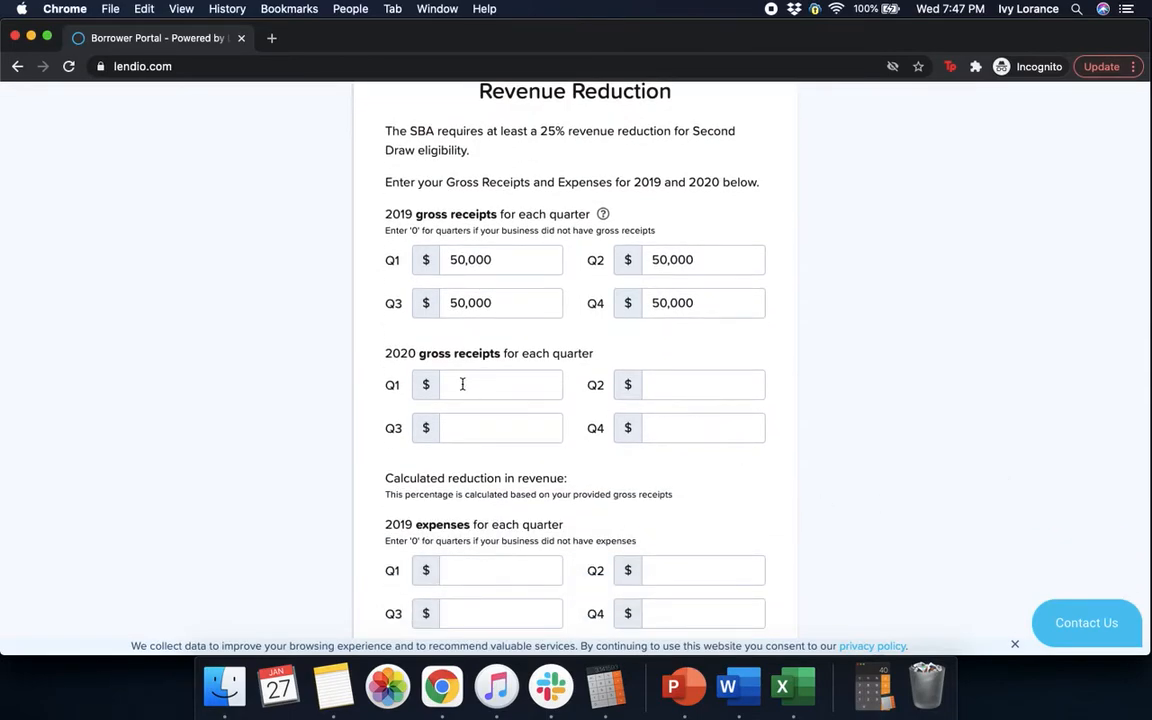
{"action": "type", "text": "25,000"}
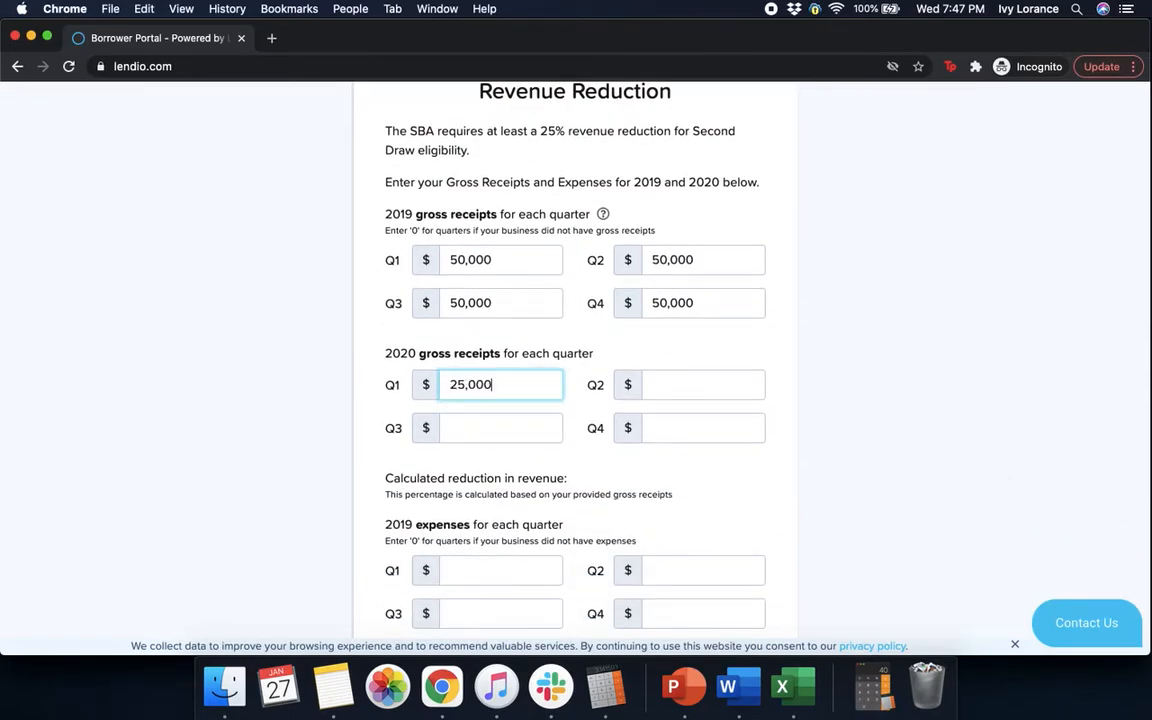
{"action": "type", "text": "25,000"}
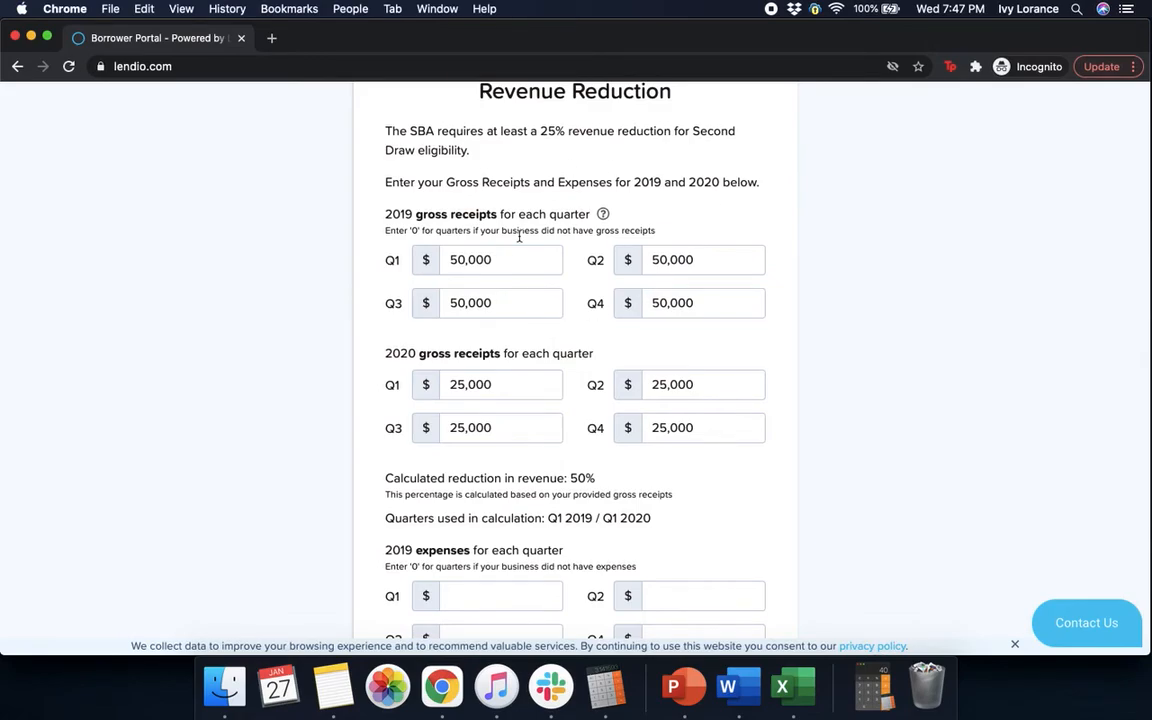
Step: Enter 5,000 in each 2019 and 2020 quarterly expense field
{"action": "scroll", "scroll_direction": "down", "scroll_amount": 3}
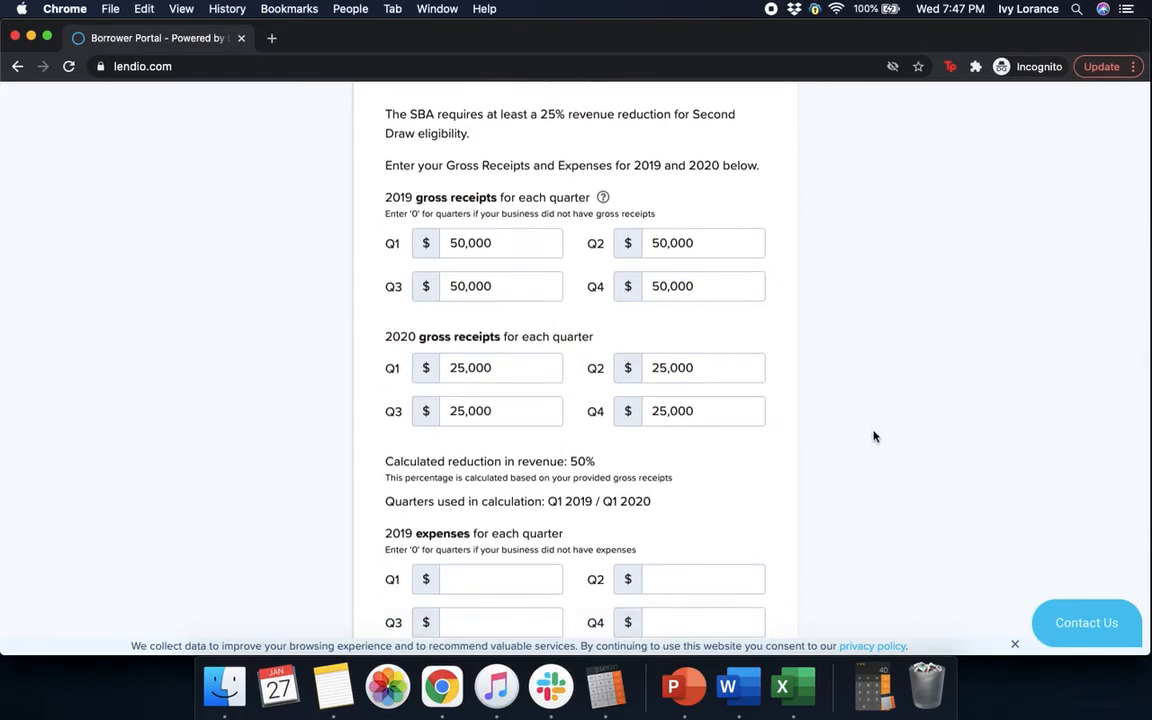
{"action": "scroll", "scroll_direction": "down", "scroll_amount": 3}
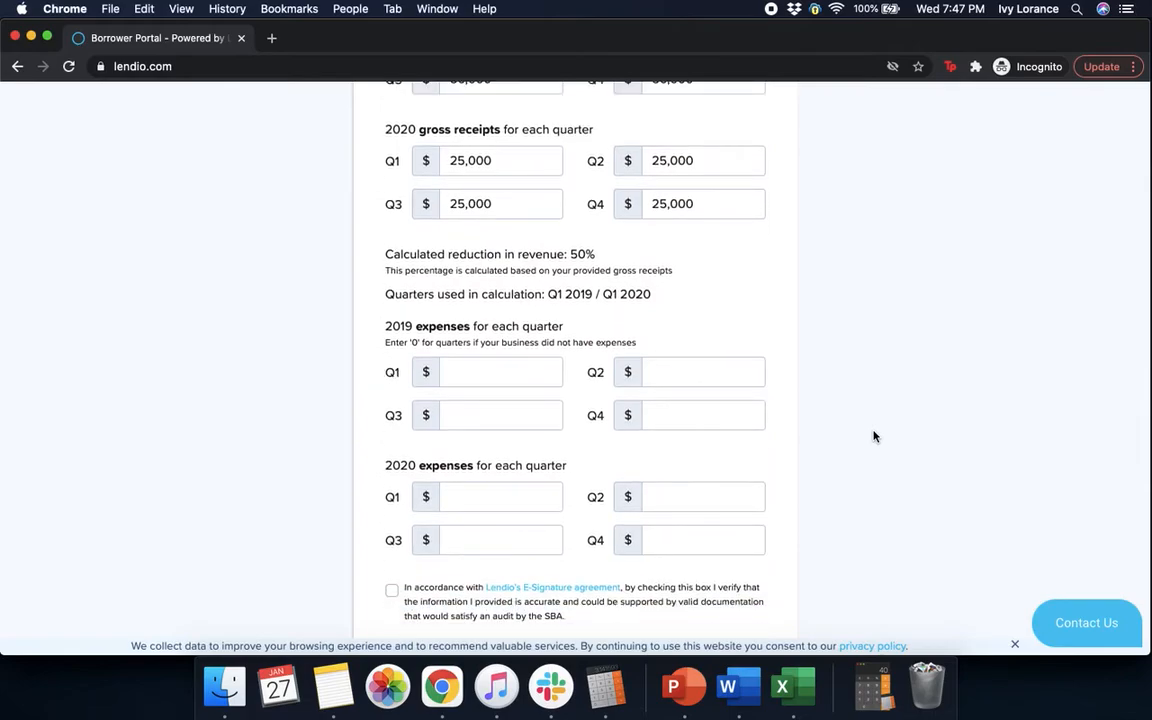
{"action": "mouse_move", "coordinate": [367, 340]}
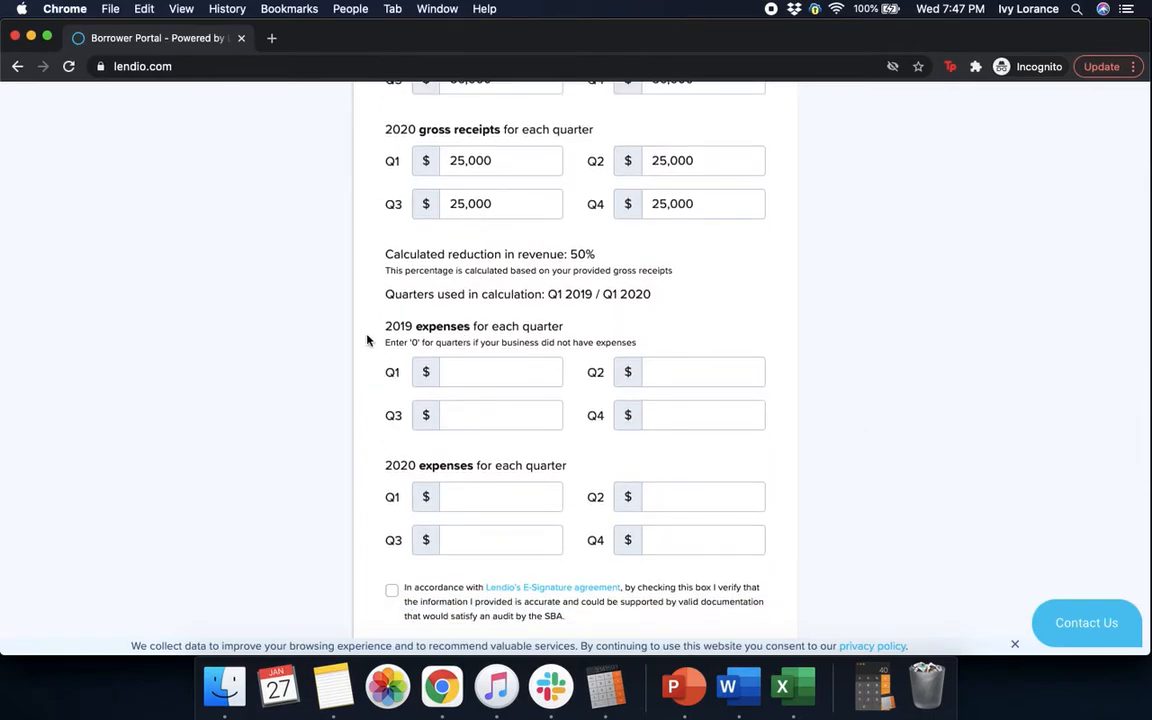
{"action": "left_click", "coordinate": [500, 372]}
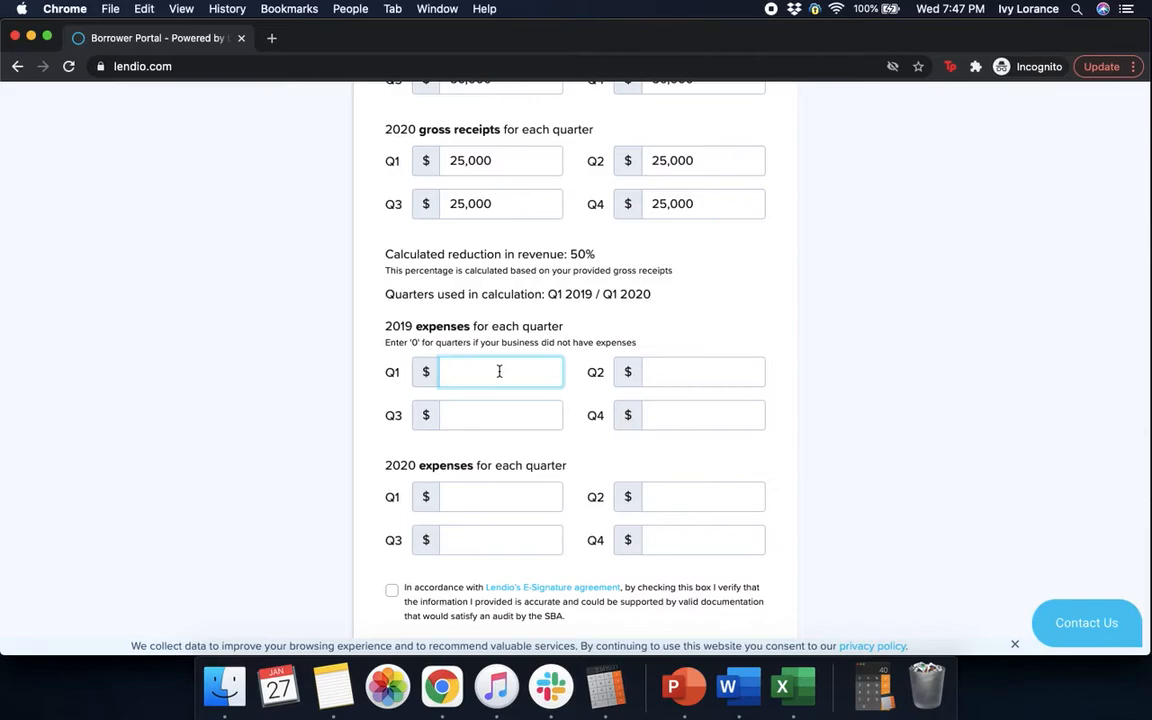
{"action": "type", "text": "5,000"}
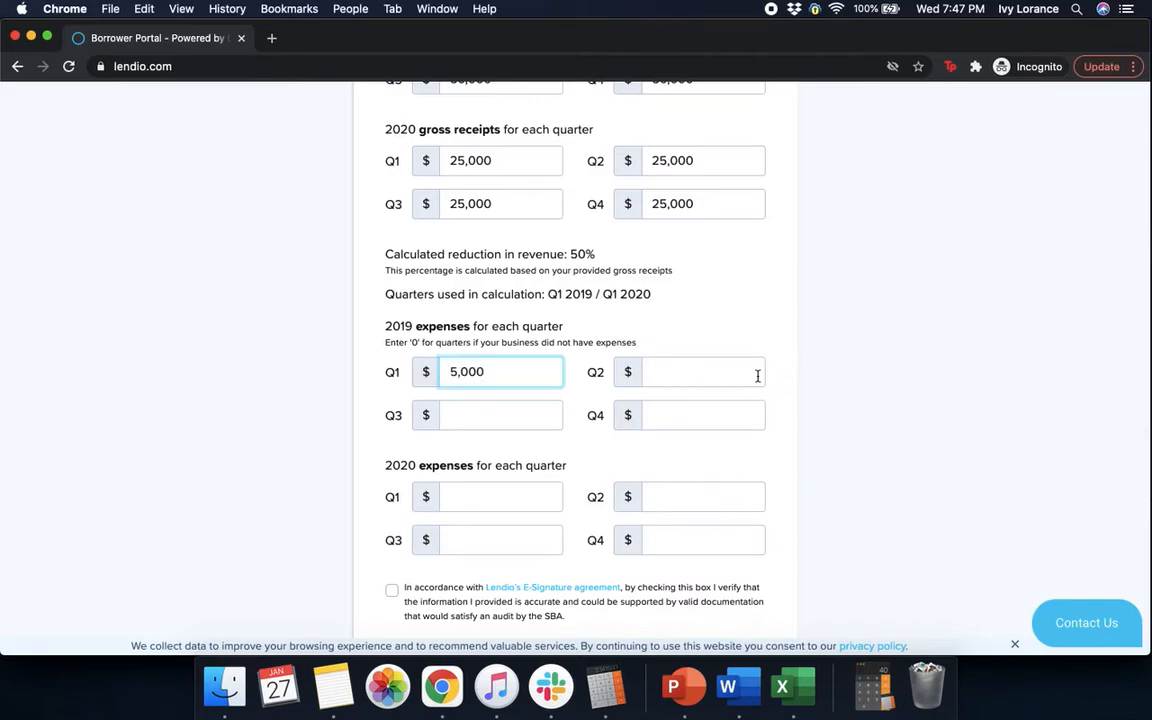
{"action": "type", "text": "5,000"}
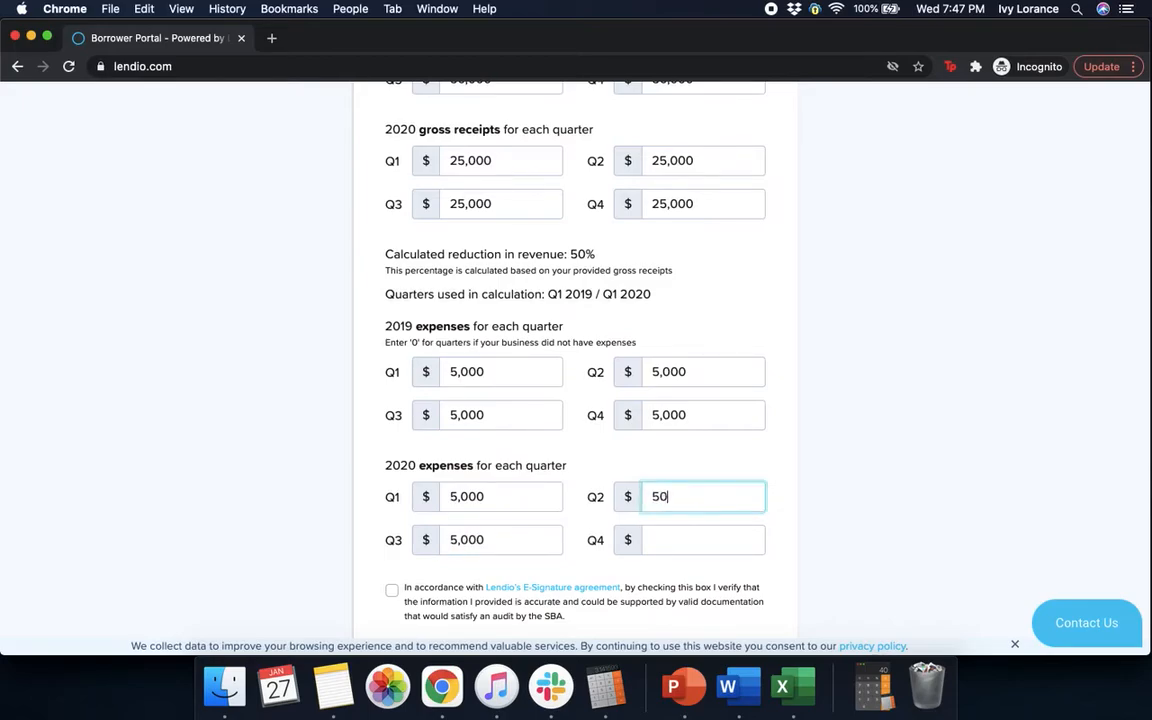
{"action": "type", "text": "5,000"}
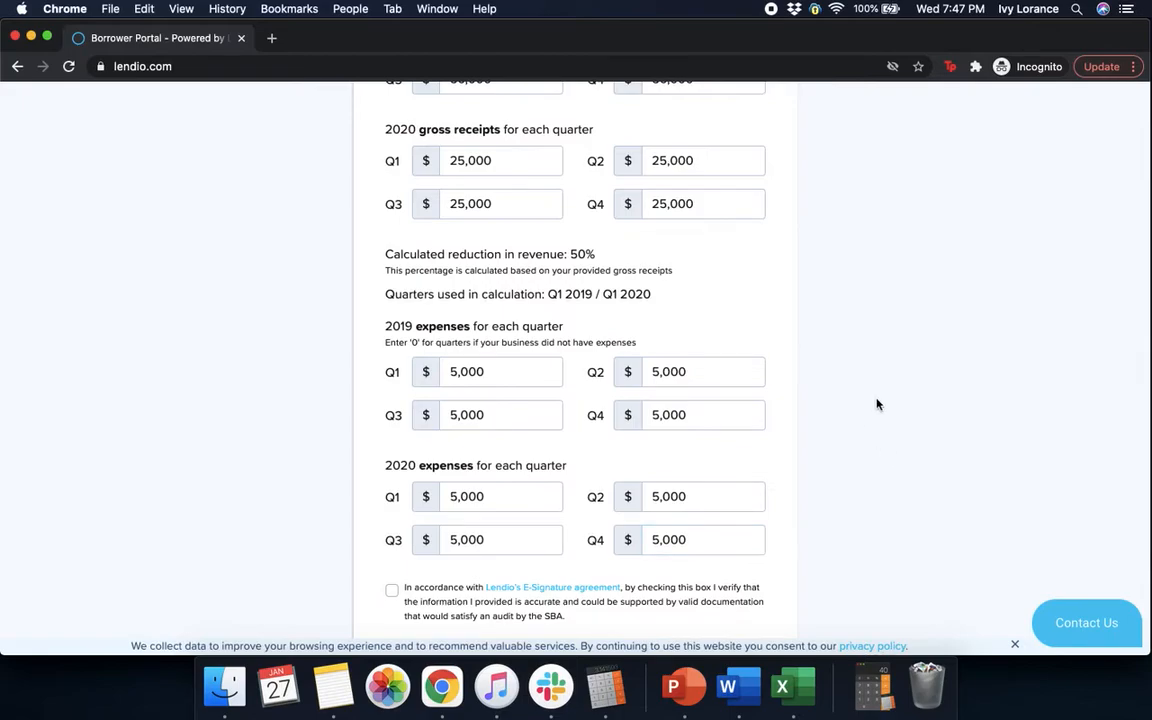
Step: Tick the E-Signature accuracy certification and submit the Revenue Reduction step
{"action": "scroll", "scroll_direction": "down", "scroll_amount": 3}
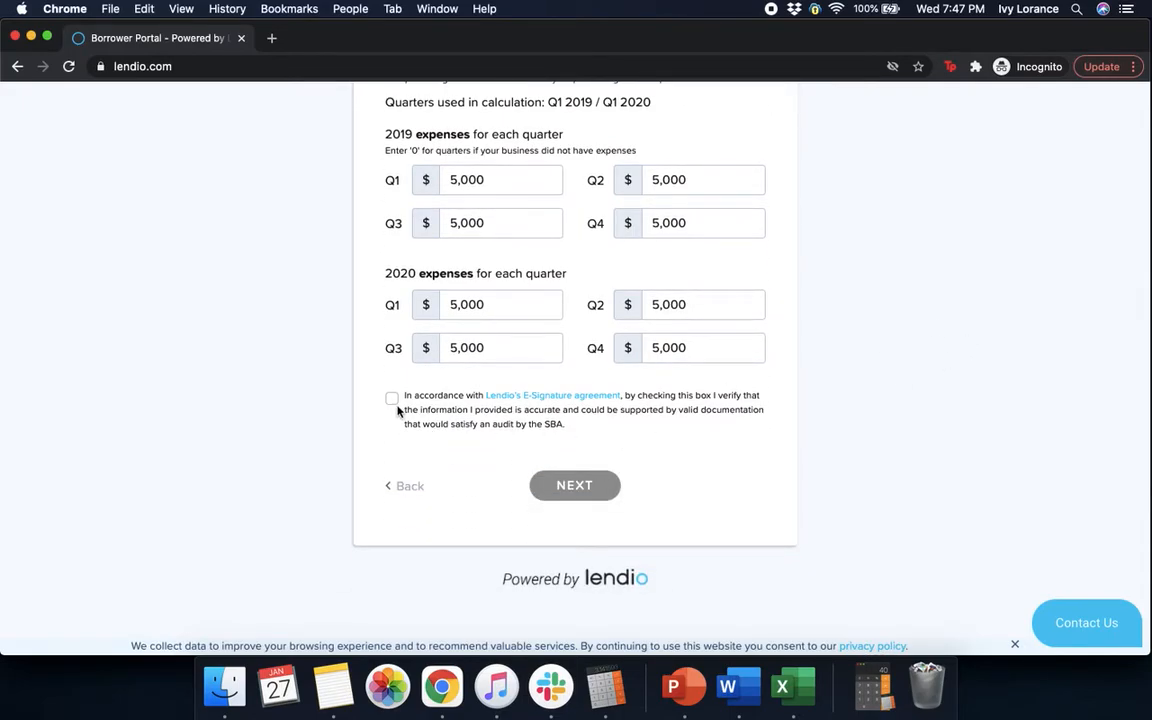
{"action": "left_click", "coordinate": [392, 398]}
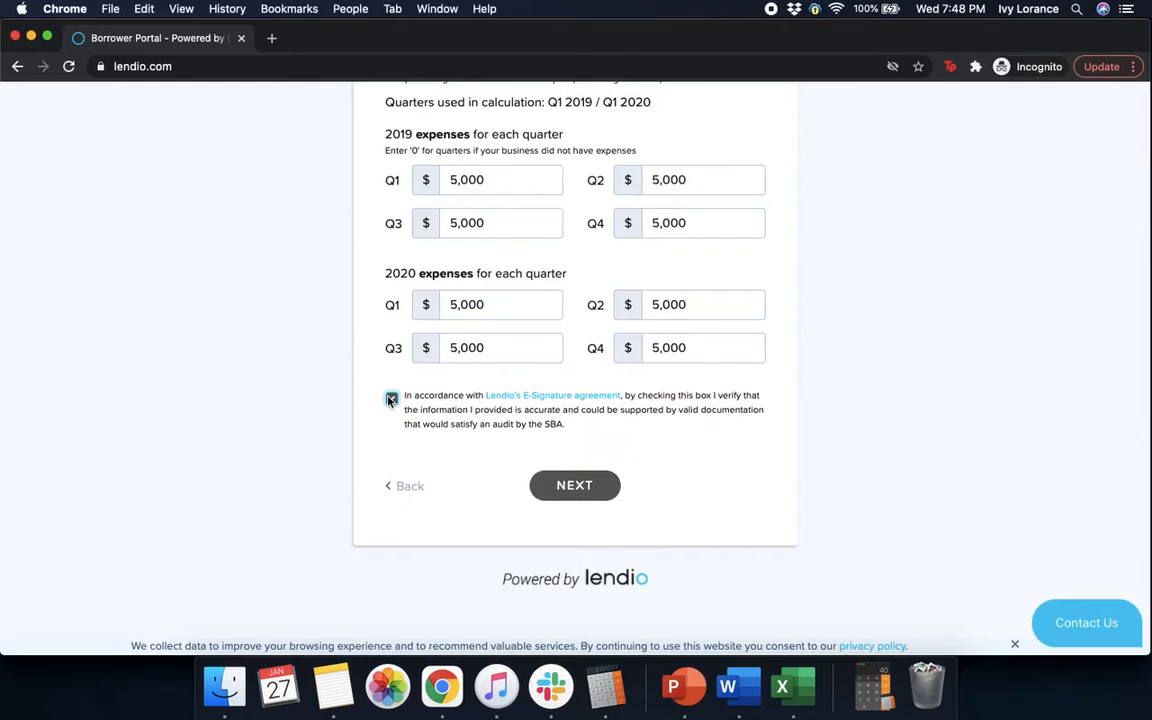
{"action": "left_click", "coordinate": [574, 485]}
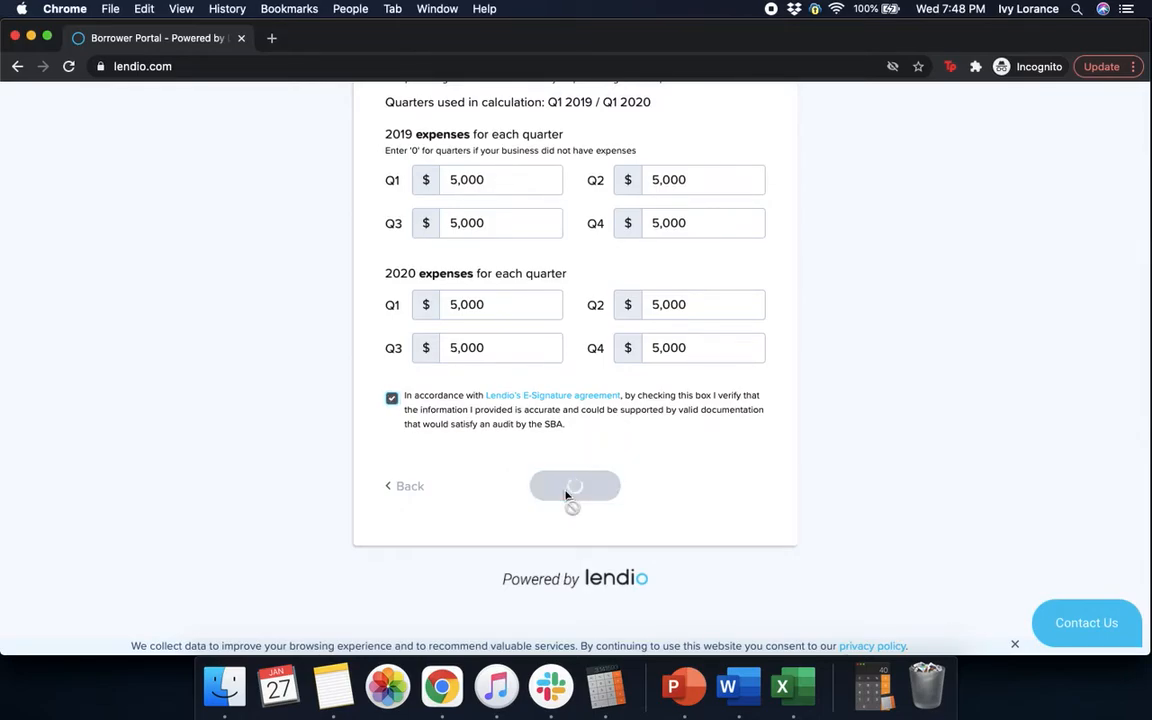
{"action": "left_click", "coordinate": [574, 486]}
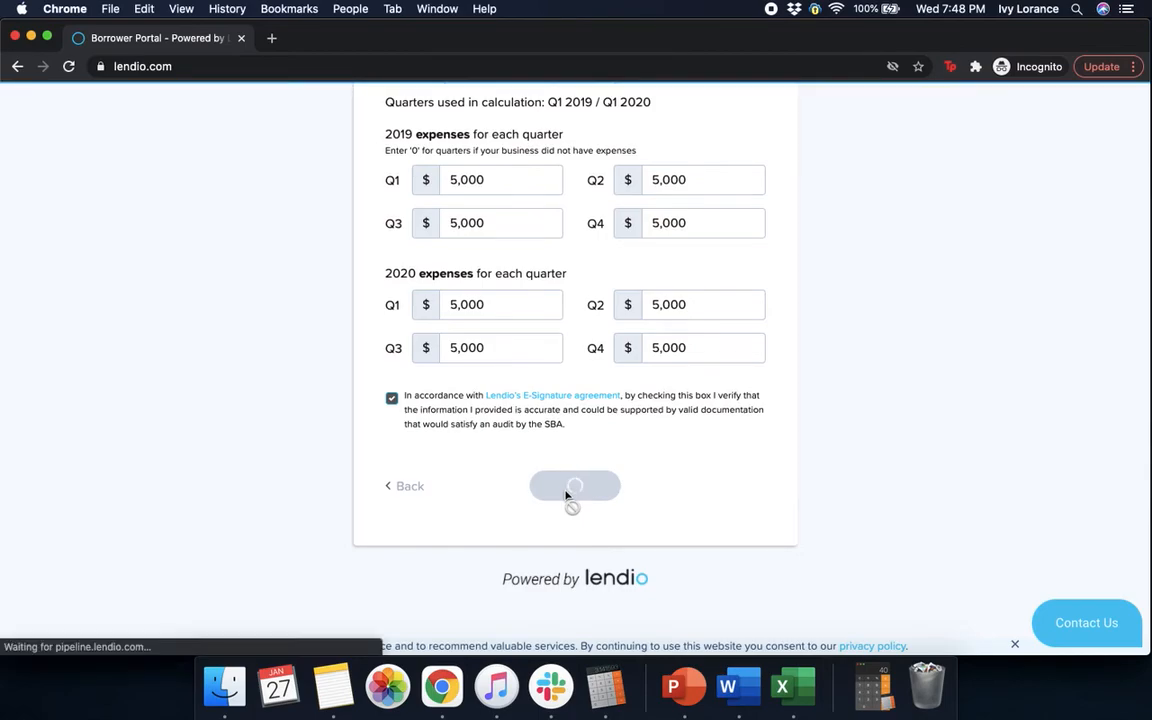
Step: Answer No to debarment/bankruptcy, delinquent federal loans and owning other businesses
{"action": "left_click", "coordinate": [574, 486]}
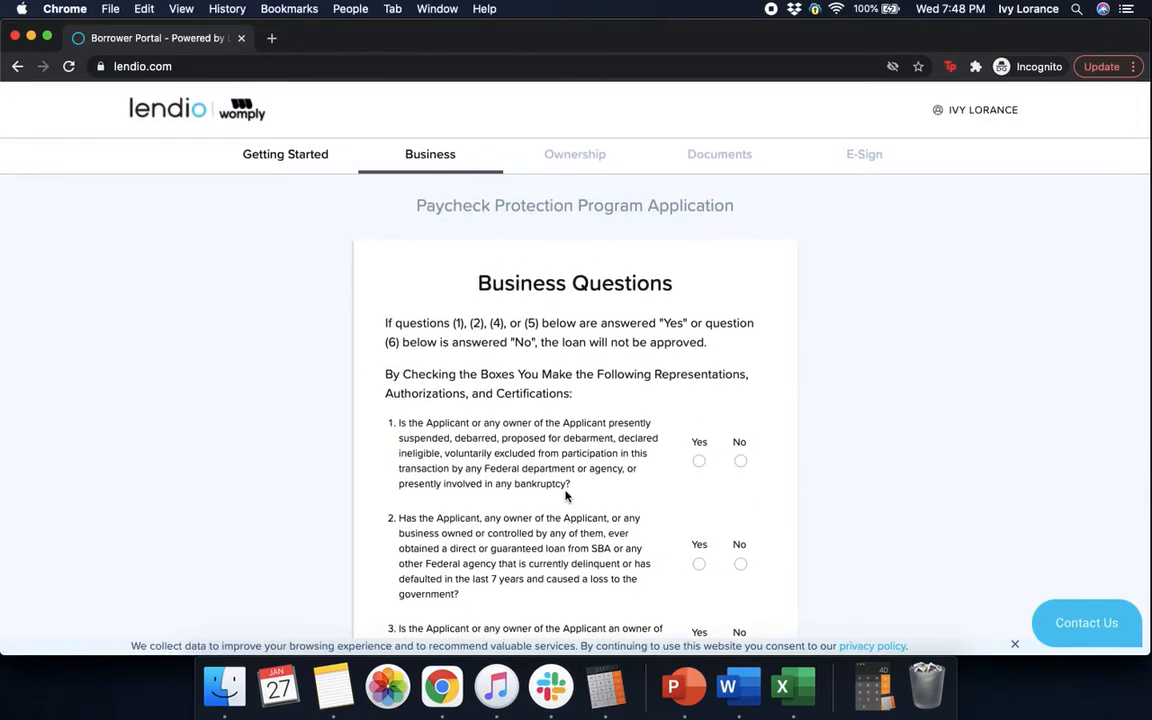
{"action": "mouse_move", "coordinate": [896, 450]}
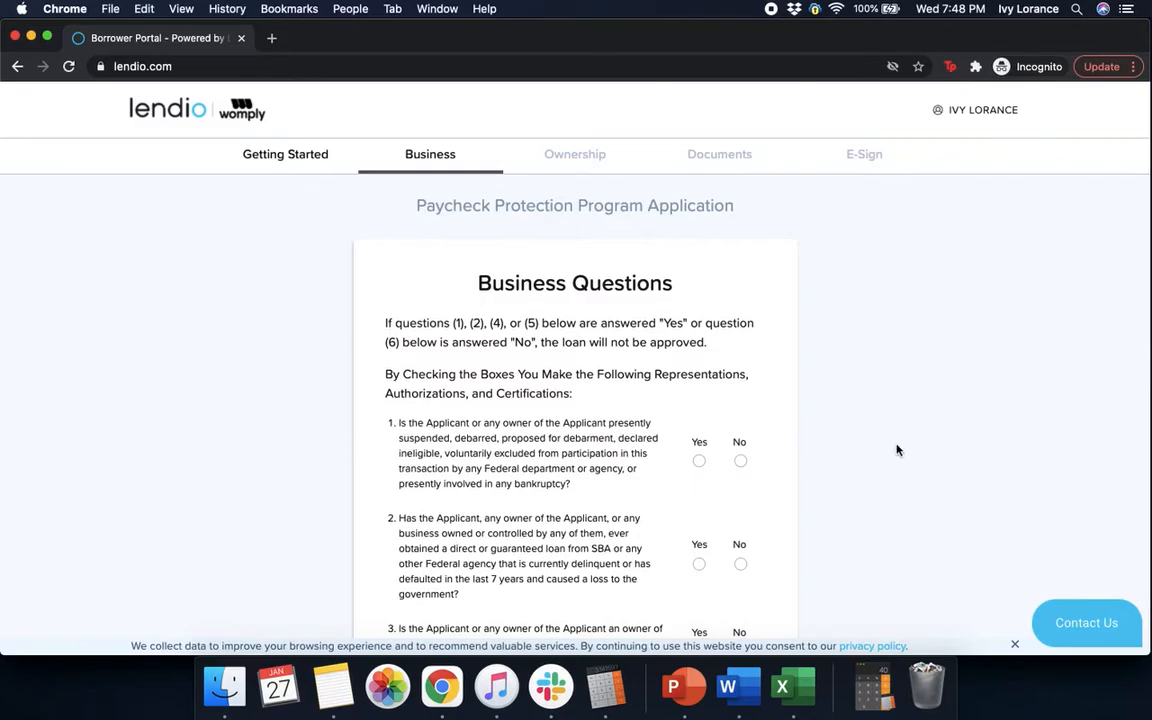
{"action": "scroll", "scroll_direction": "down", "scroll_amount": 3}
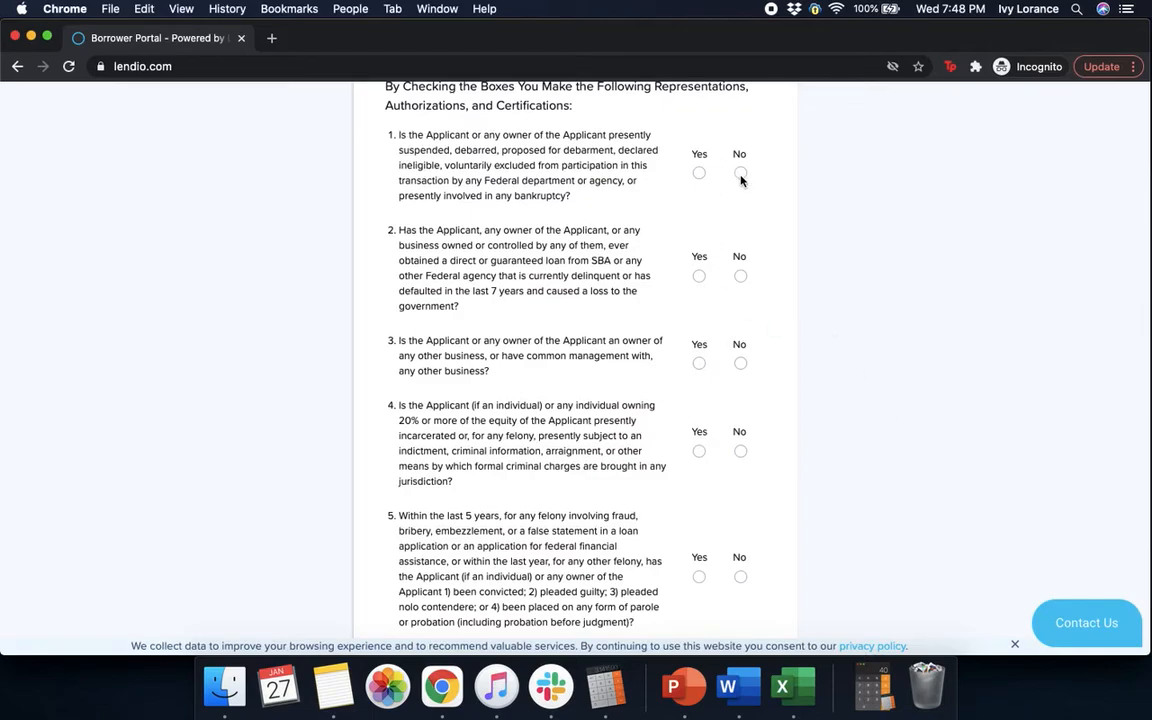
{"action": "left_click", "coordinate": [740, 172]}
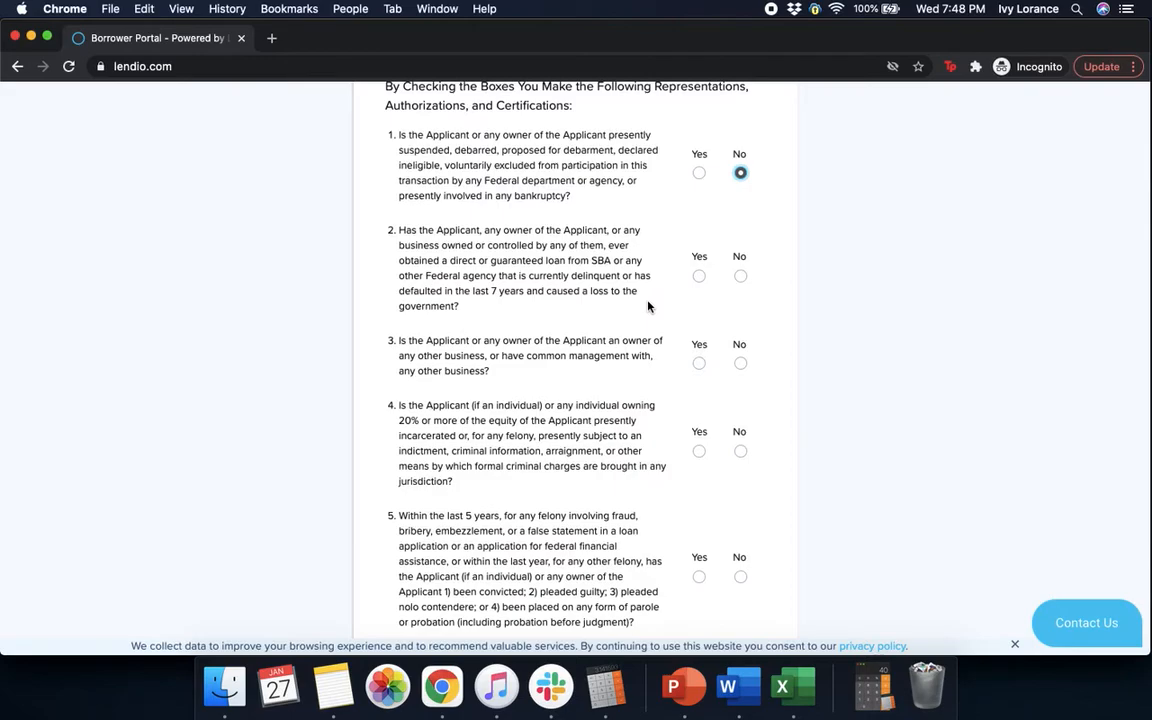
{"action": "left_click", "coordinate": [740, 276]}
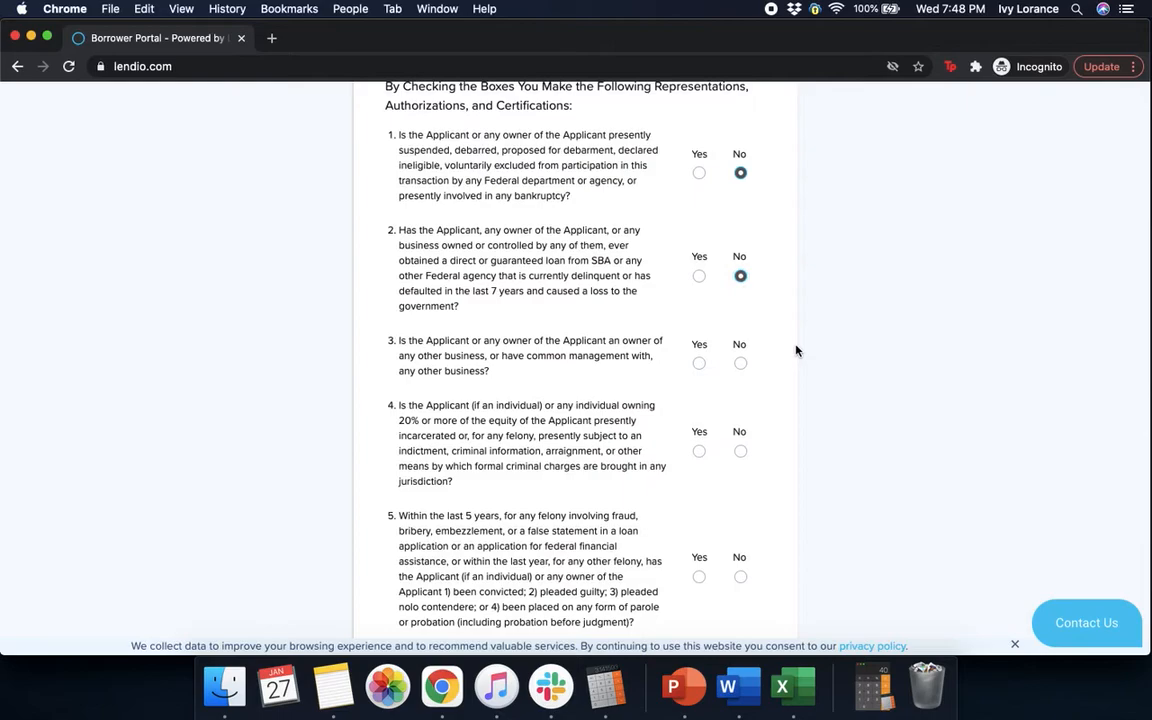
{"action": "scroll", "scroll_direction": "down", "scroll_amount": 3}
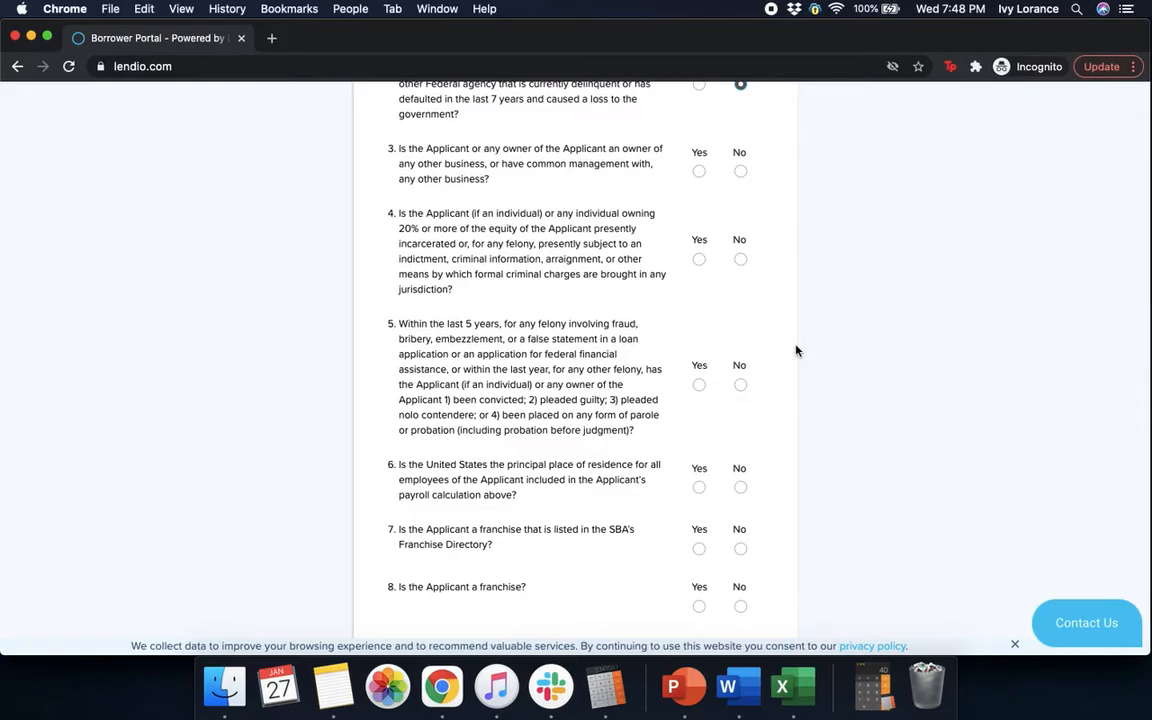
{"action": "left_click", "coordinate": [740, 171]}
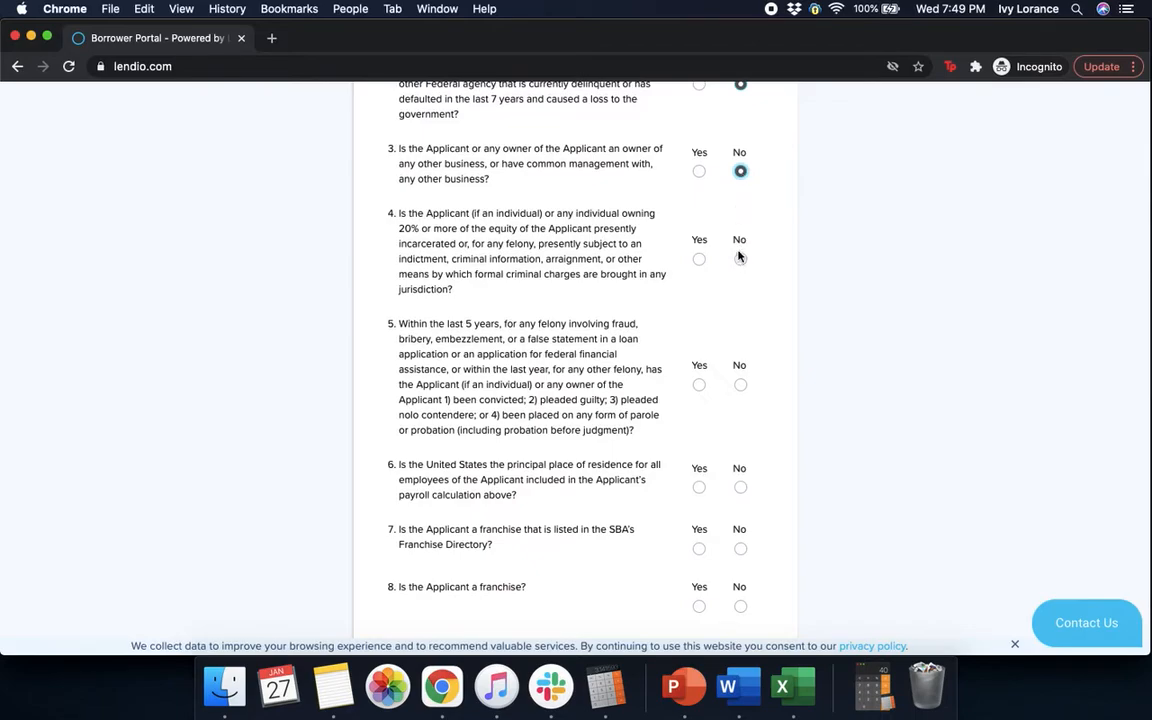
Step: Answer No to felony and franchise questions, Yes to US residence, and continue
{"action": "scroll", "scroll_direction": "down", "scroll_amount": 3}
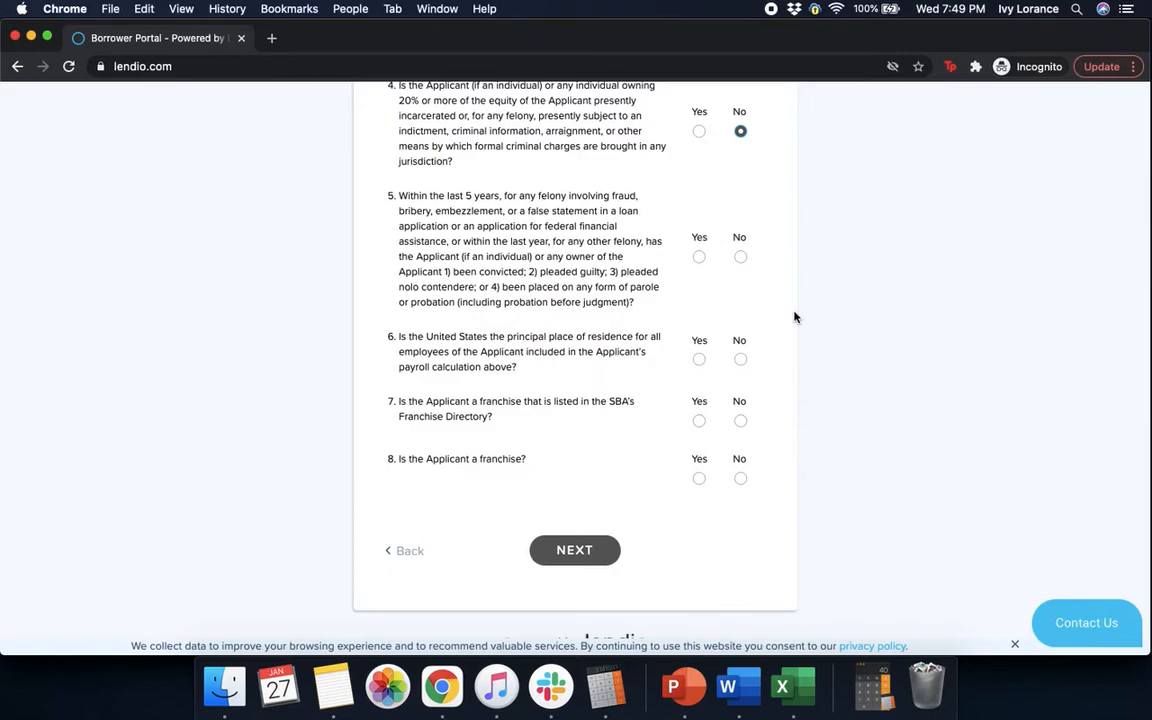
{"action": "mouse_move", "coordinate": [750, 266]}
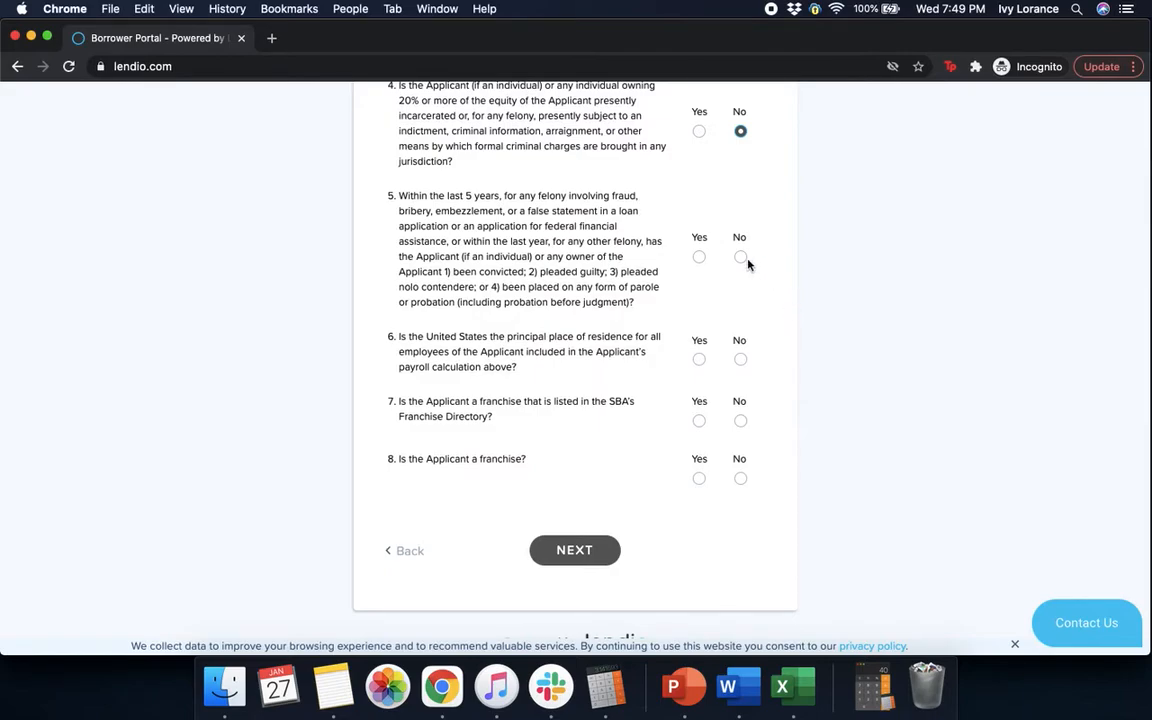
{"action": "left_click", "coordinate": [740, 256]}
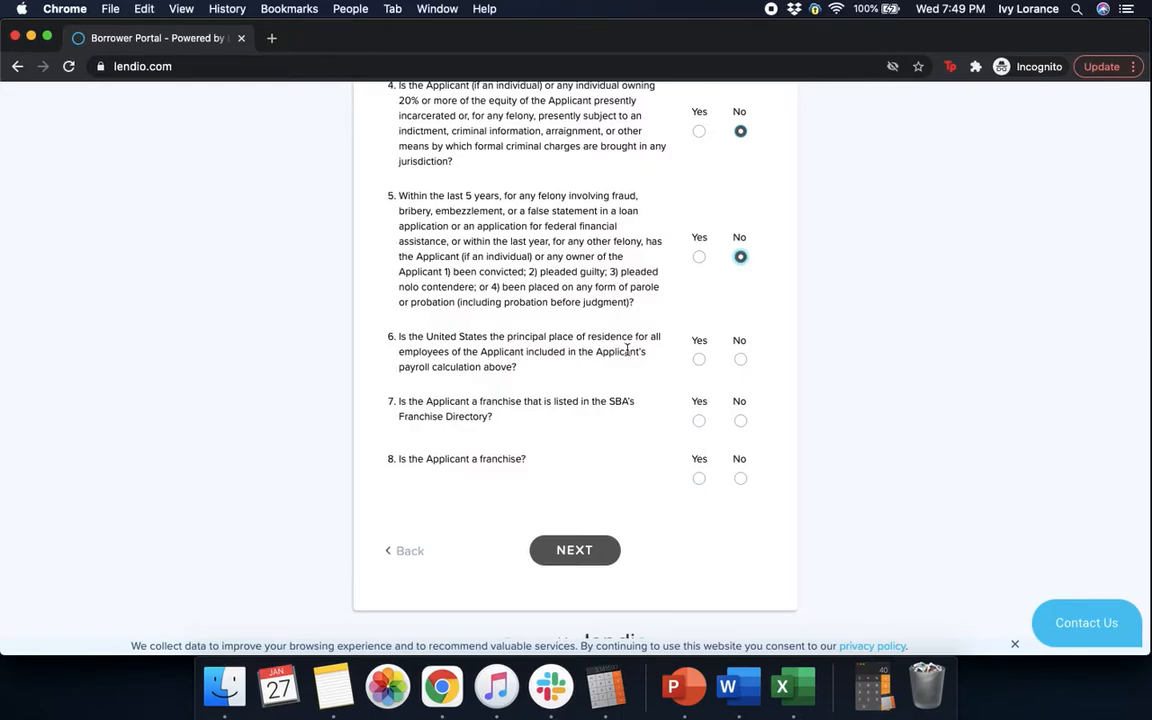
{"action": "left_click", "coordinate": [699, 359]}
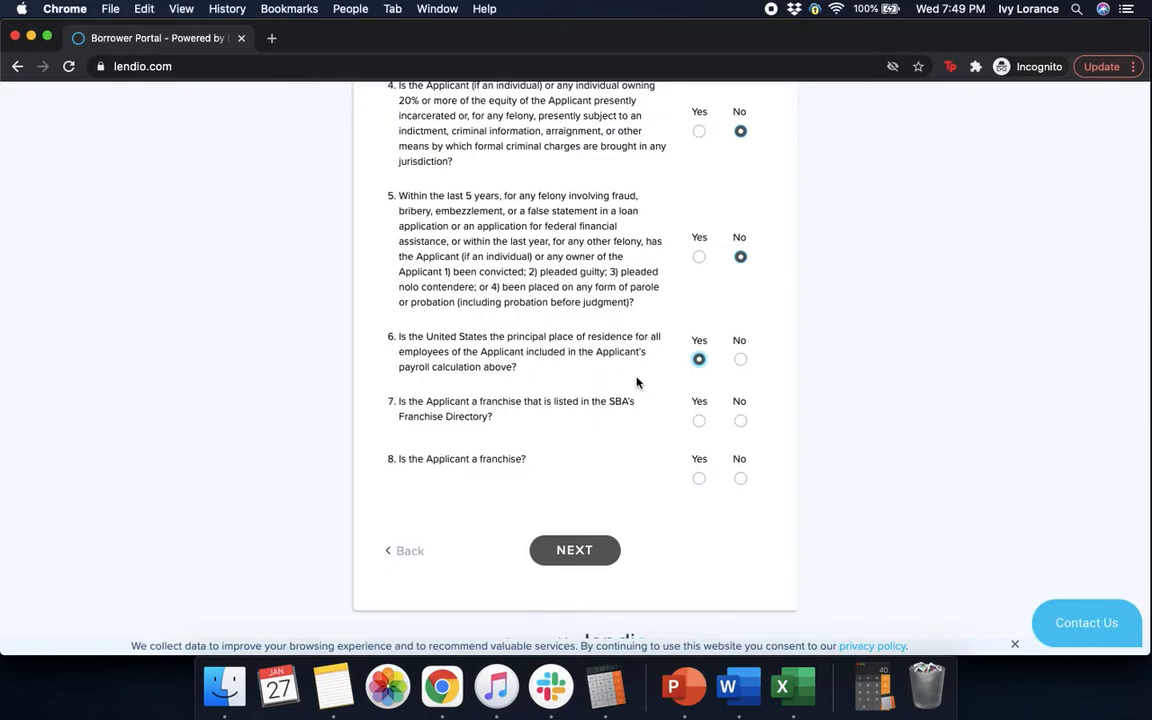
{"action": "mouse_move", "coordinate": [735, 437]}
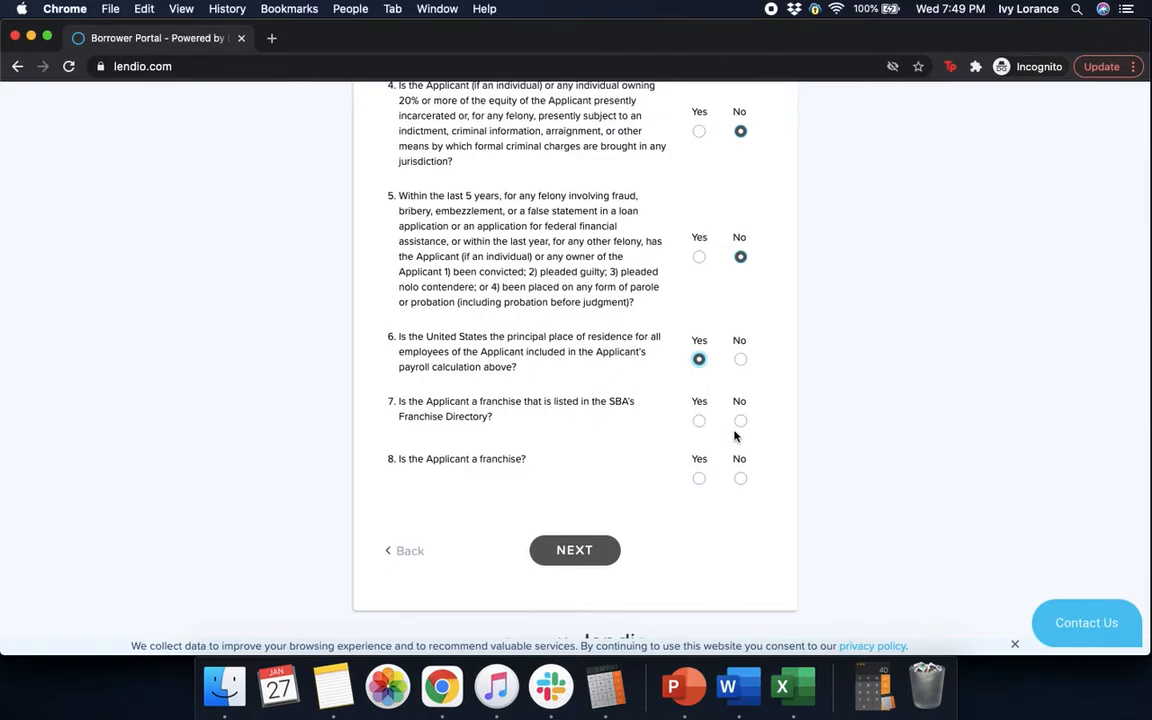
{"action": "left_click", "coordinate": [740, 420]}
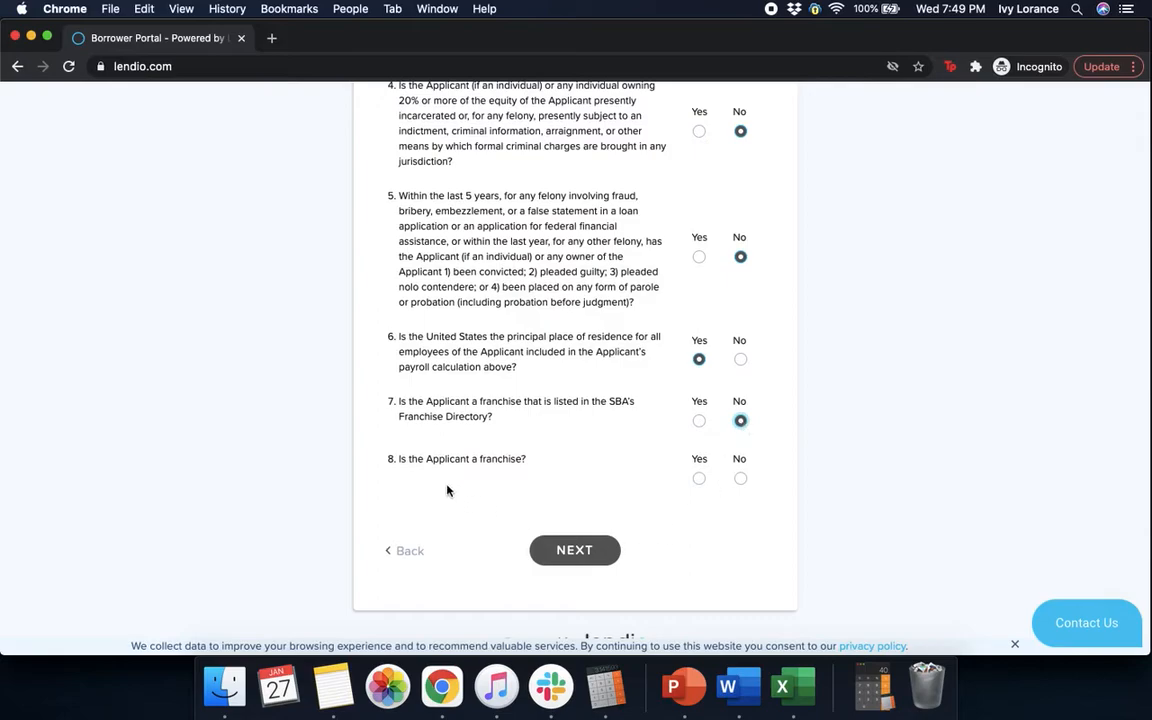
{"action": "left_click", "coordinate": [740, 478]}
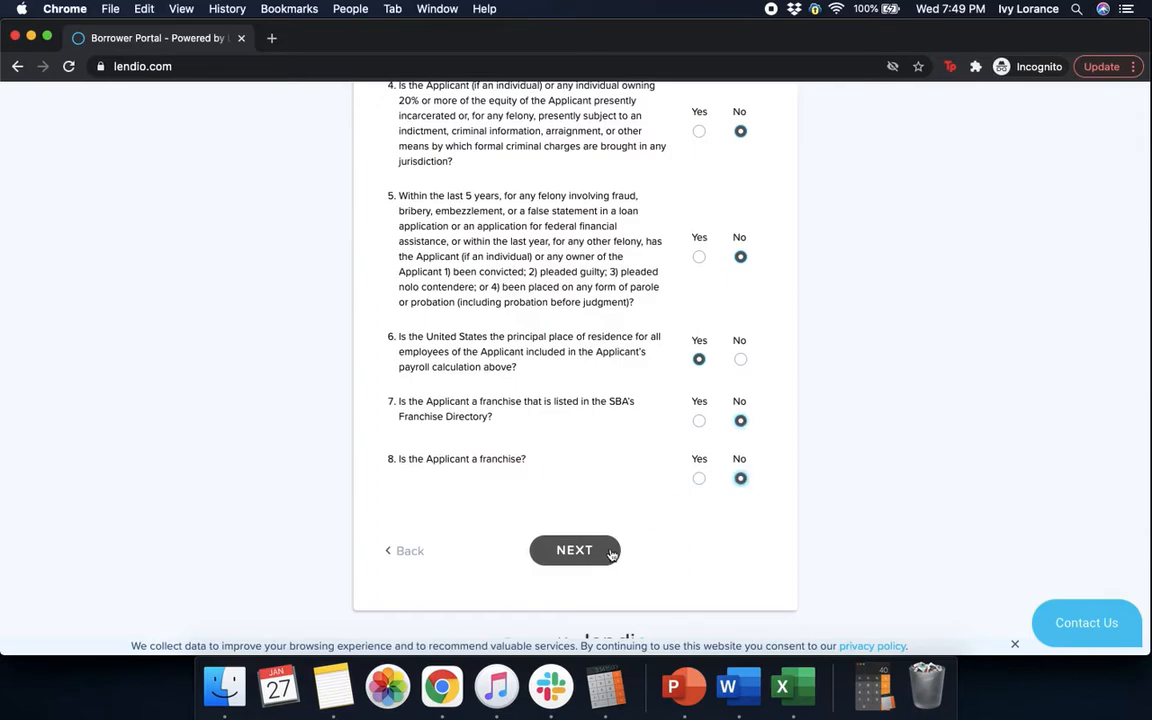
{"action": "left_click", "coordinate": [574, 550]}
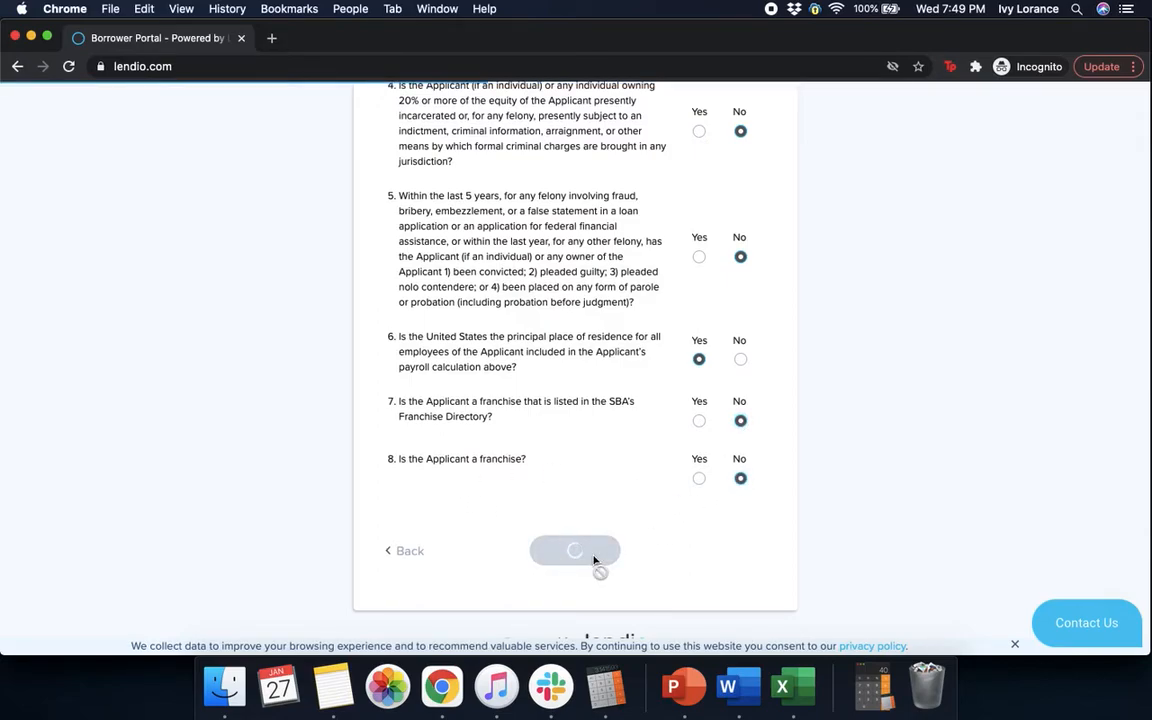
{"action": "left_click", "coordinate": [574, 550]}
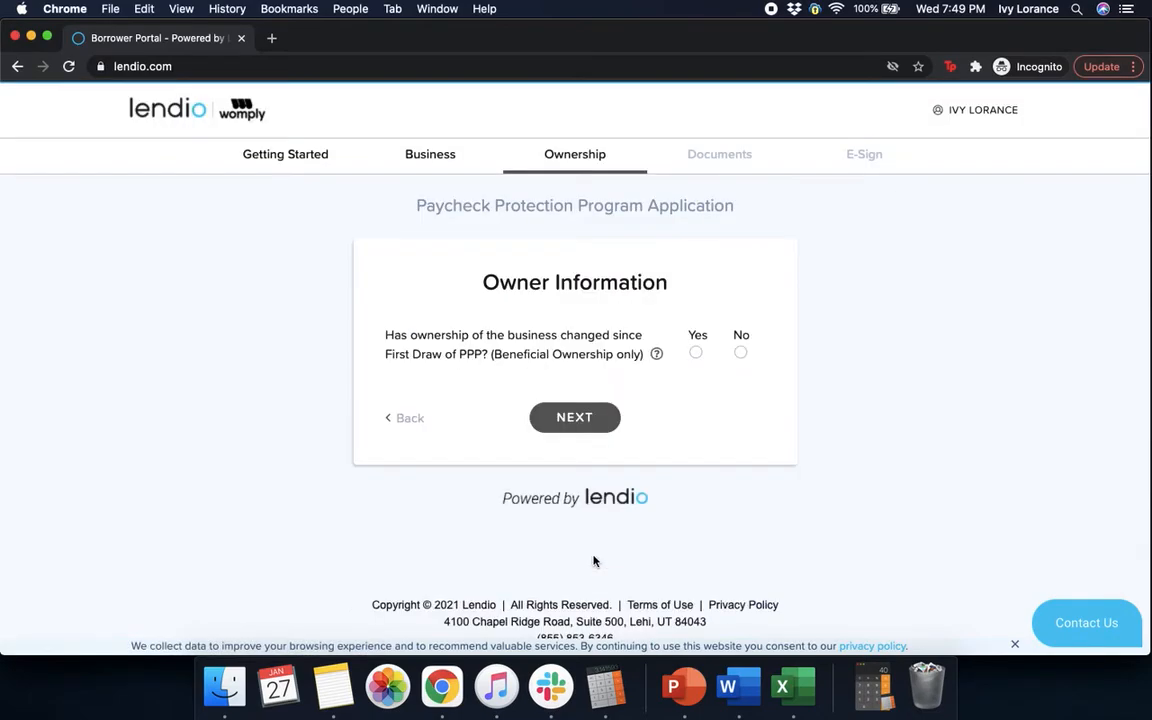
{"action": "mouse_move", "coordinate": [571, 503]}
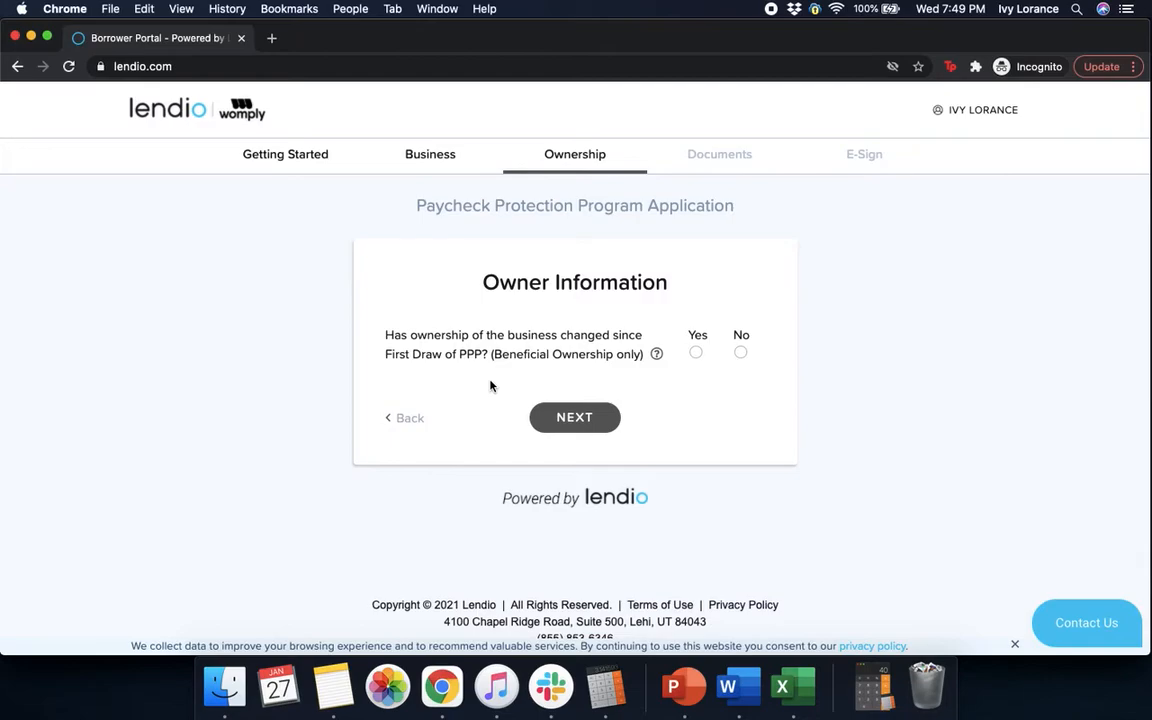
{"action": "mouse_move", "coordinate": [605, 374]}
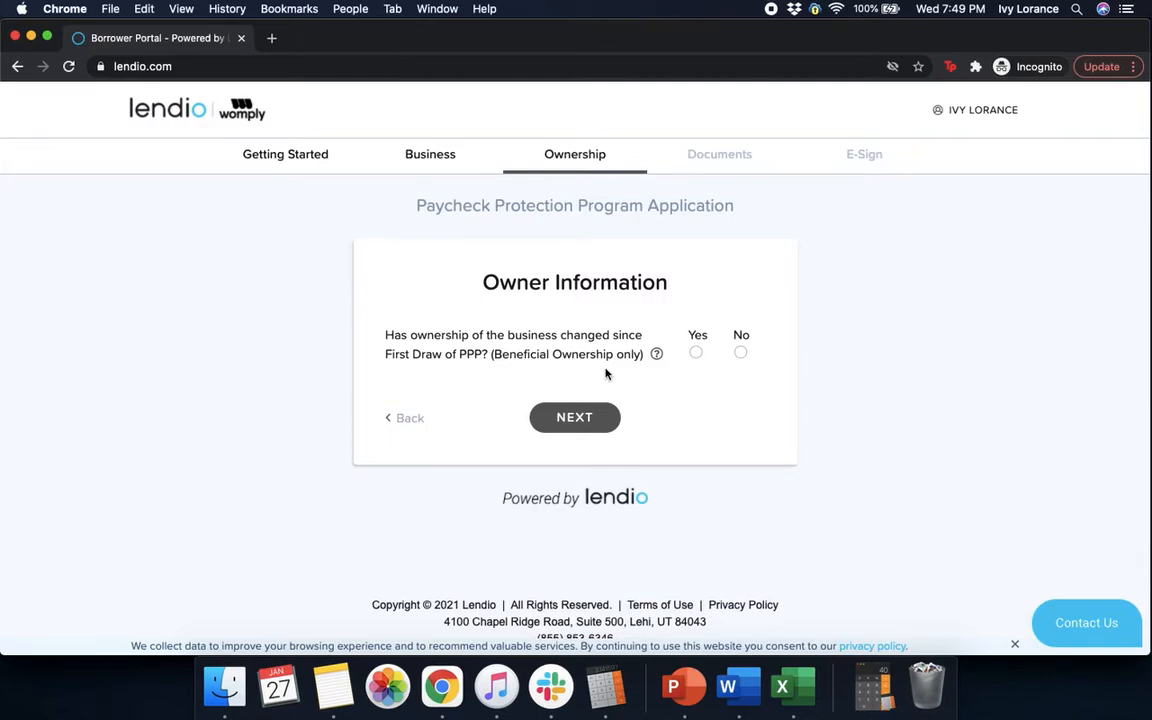
{"action": "mouse_move", "coordinate": [875, 340]}
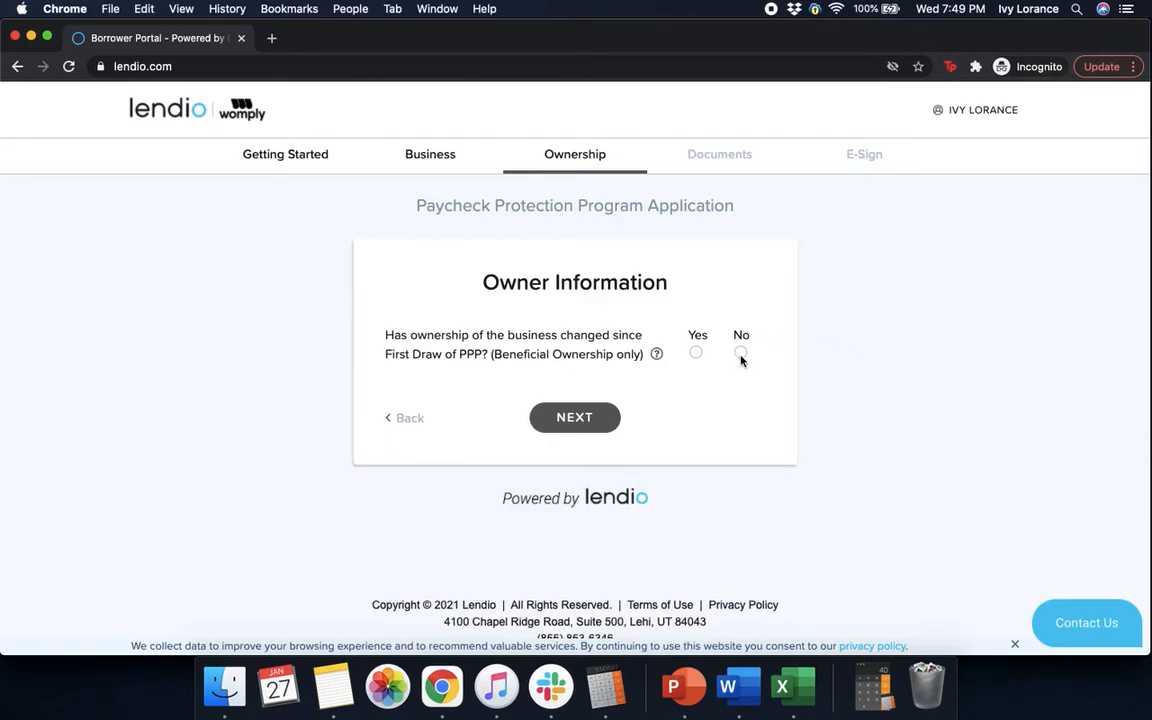
{"action": "left_click", "coordinate": [740, 352]}
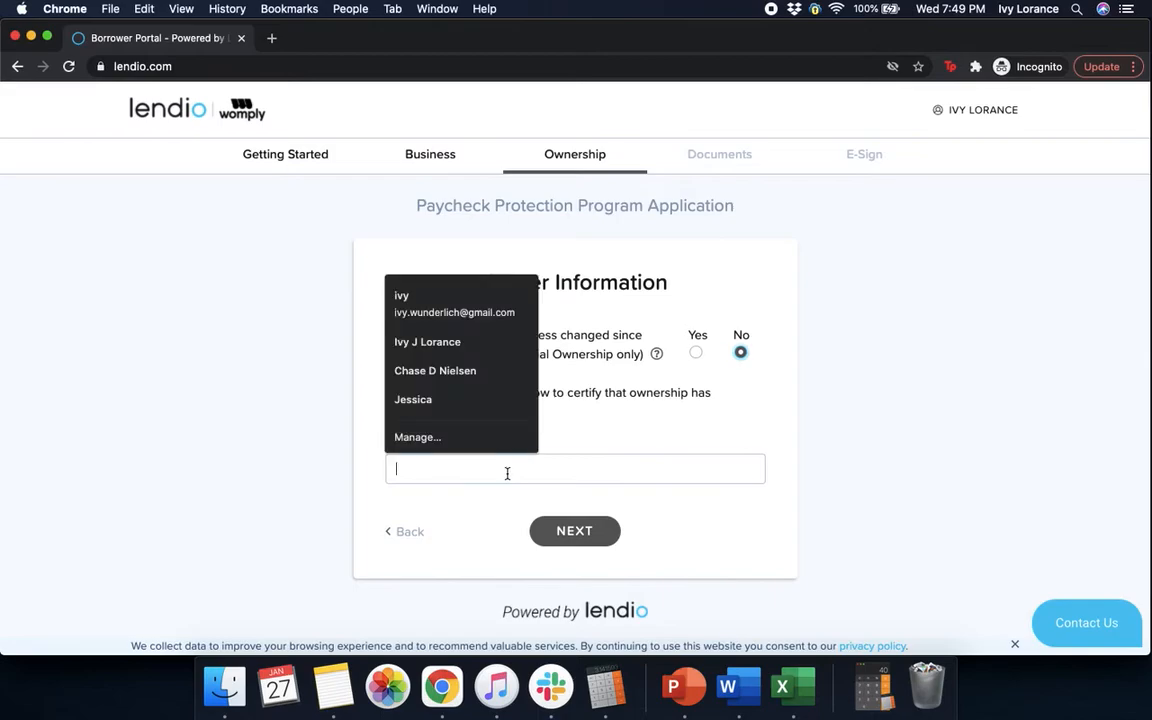
{"action": "type", "text": "ivy l"}
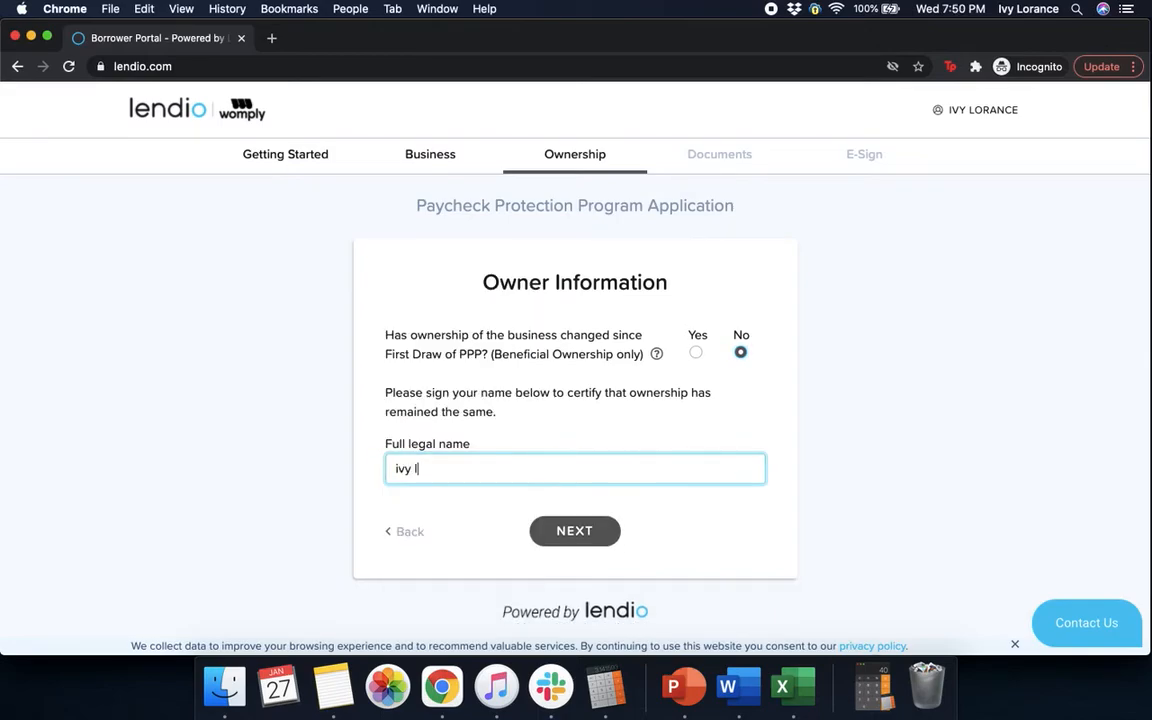
{"action": "type", "text": "lorance"}
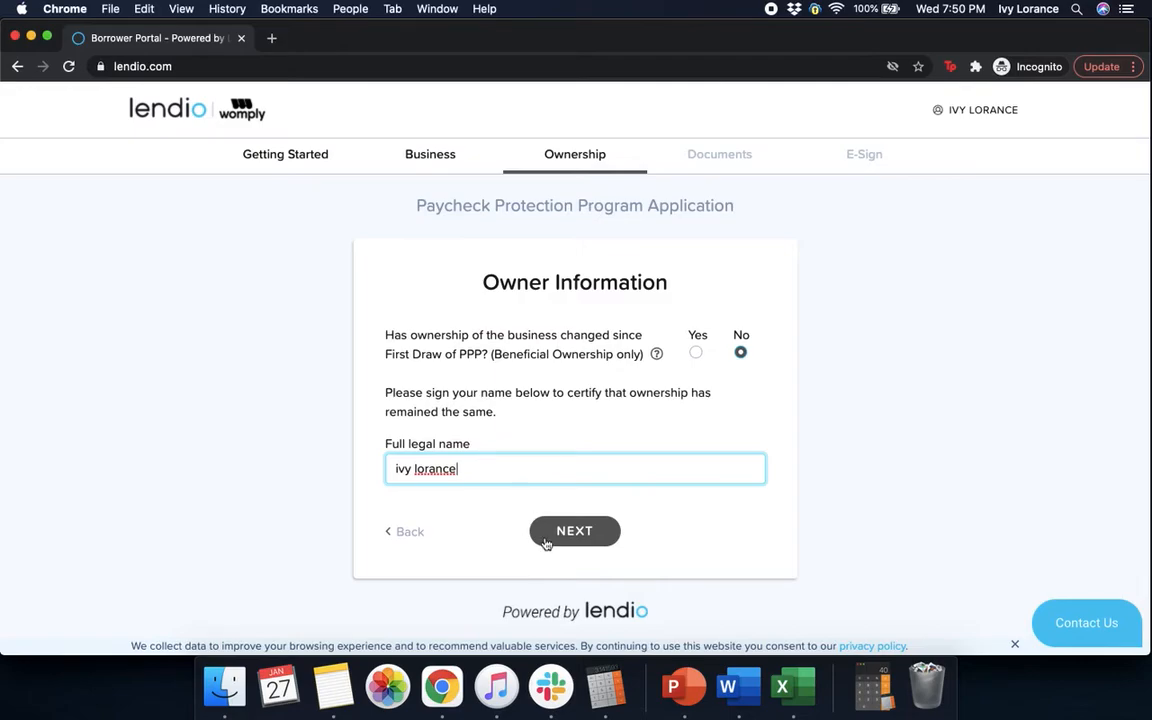
{"action": "left_click", "coordinate": [574, 531]}
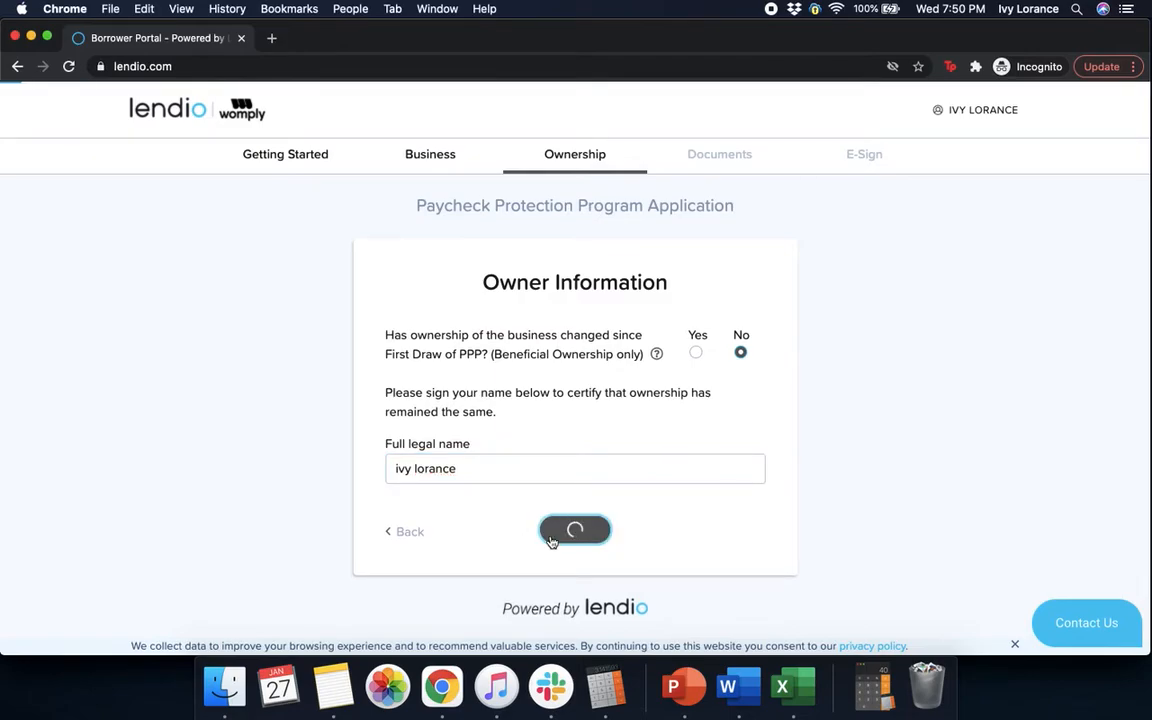
{"action": "left_click", "coordinate": [574, 530]}
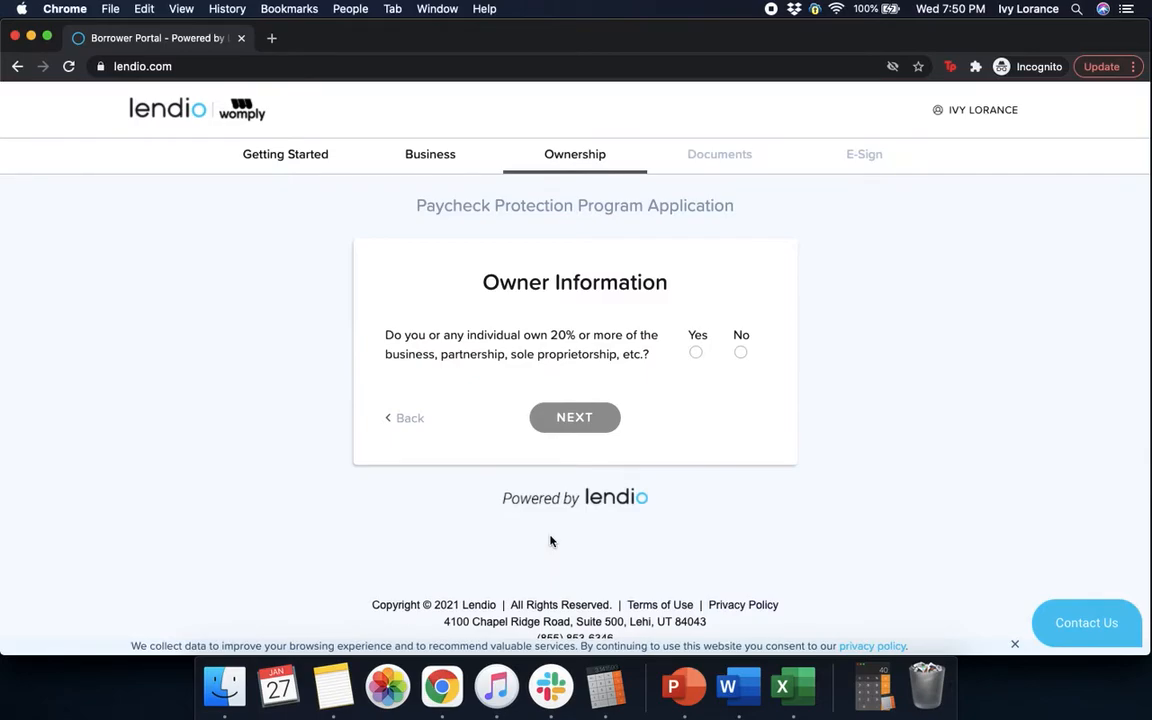
{"action": "mouse_move", "coordinate": [475, 374]}
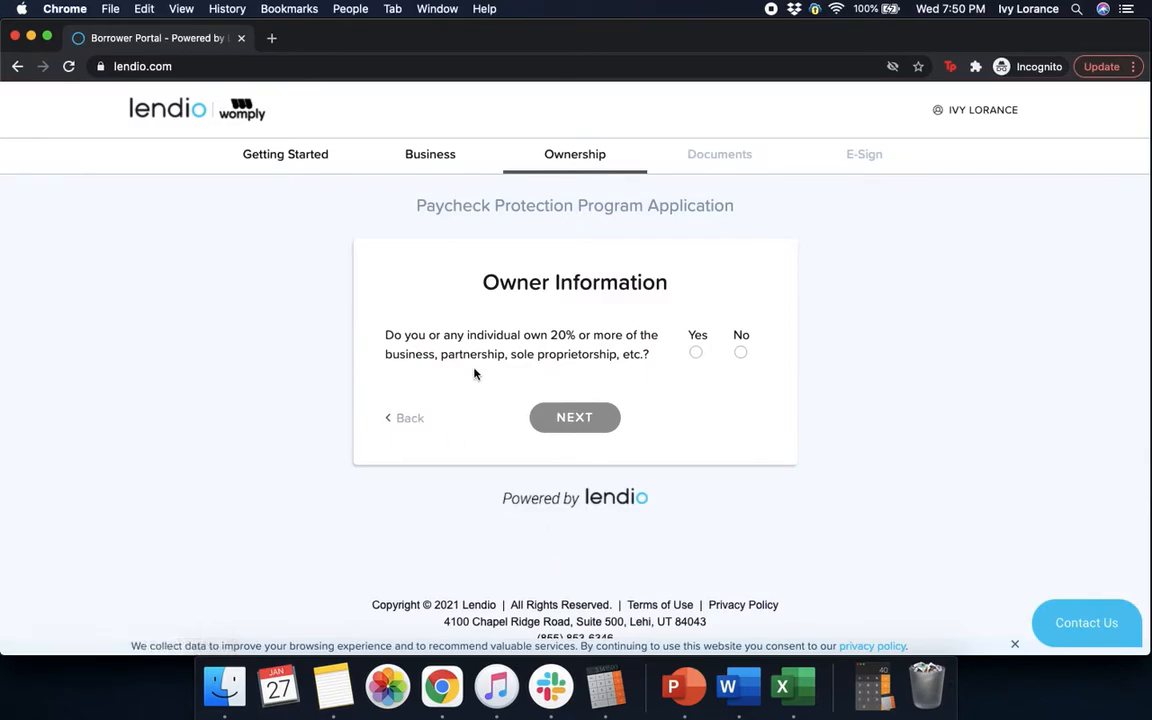
{"action": "mouse_move", "coordinate": [720, 372]}
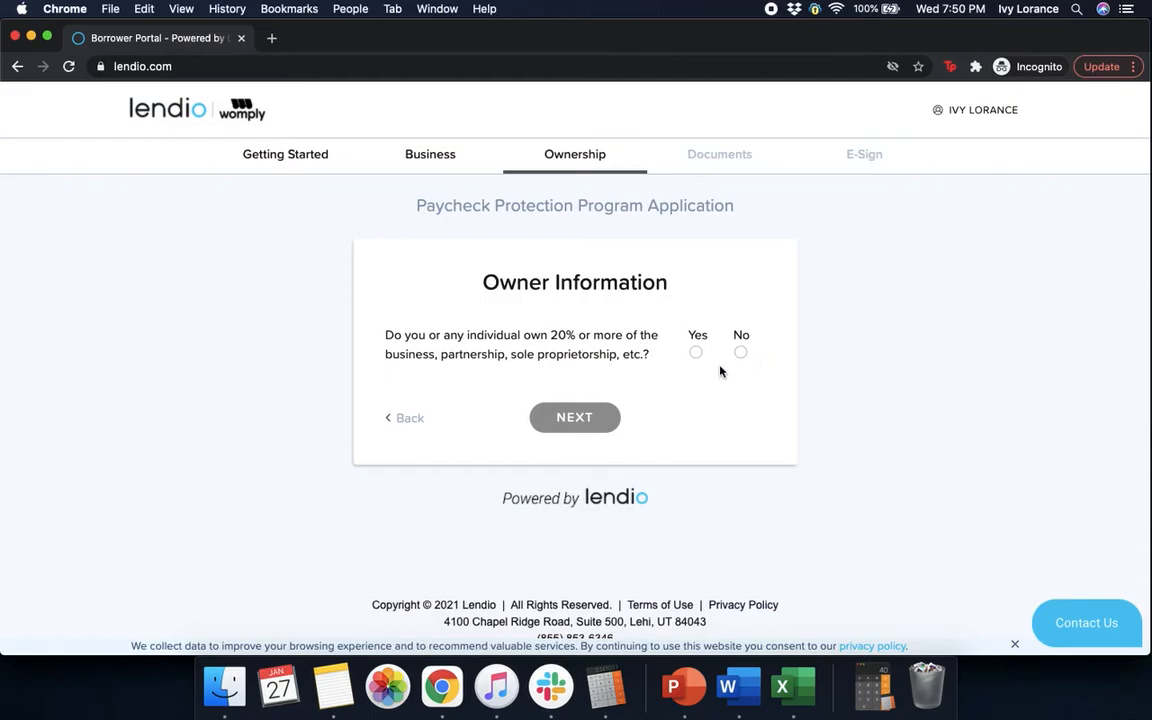
Step: Answer Yes to someone owning 20% or more, keep 100% ownership, and continue to Documents
{"action": "left_click", "coordinate": [696, 352]}
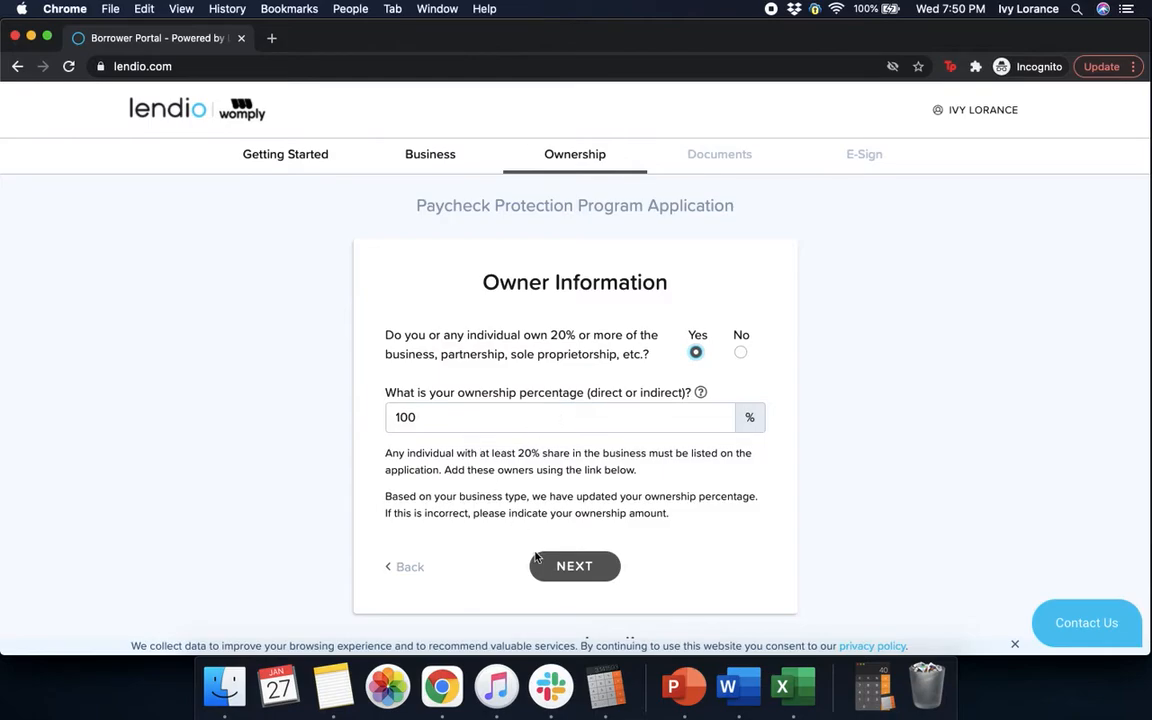
{"action": "left_click", "coordinate": [574, 566]}
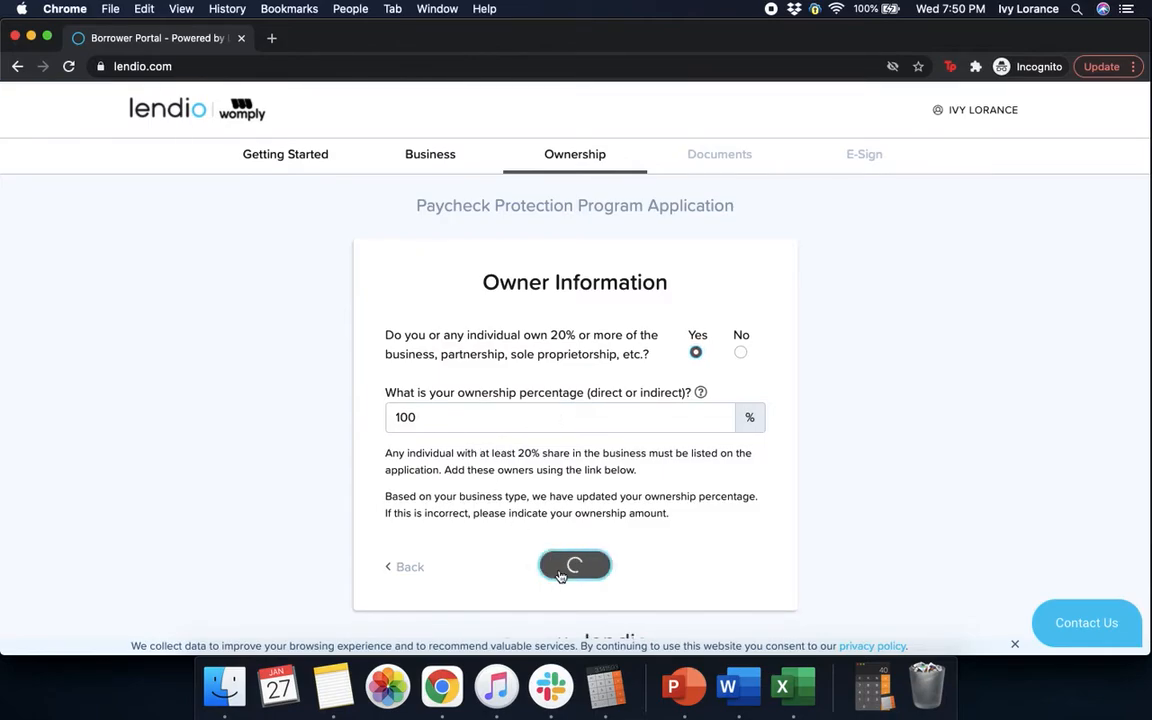
{"action": "left_click", "coordinate": [574, 566]}
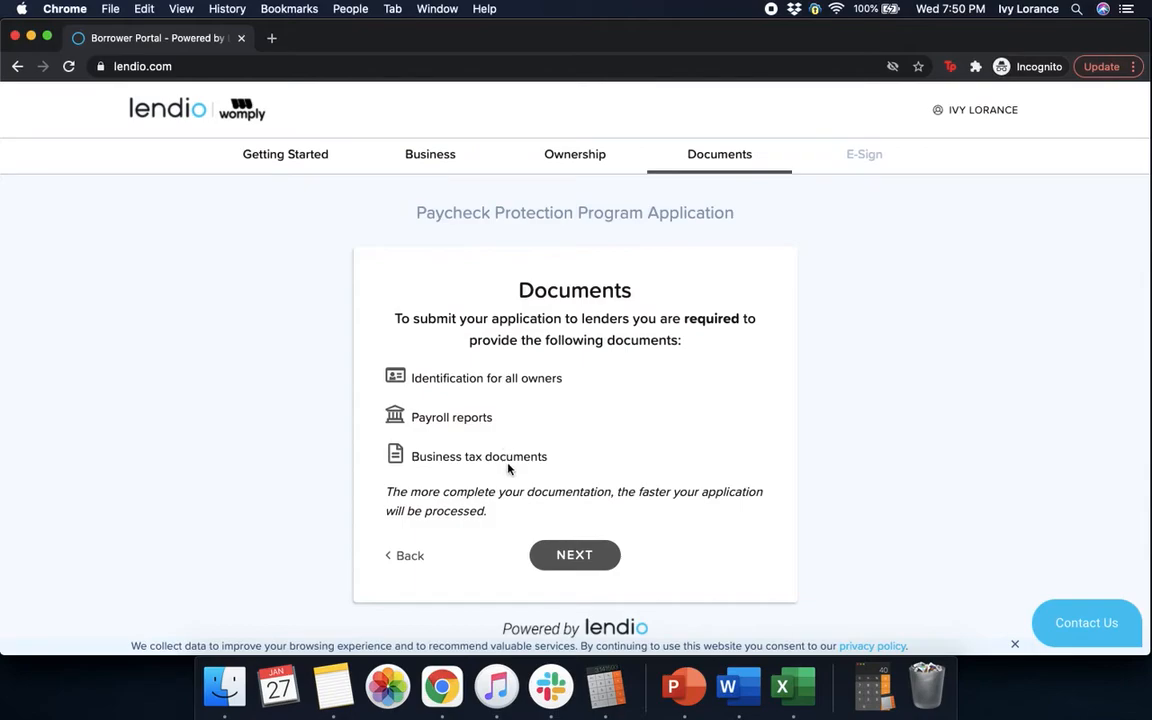
Step: Continue past the required-documents overview to the Upload Identification page and scroll down
{"action": "left_click", "coordinate": [574, 555]}
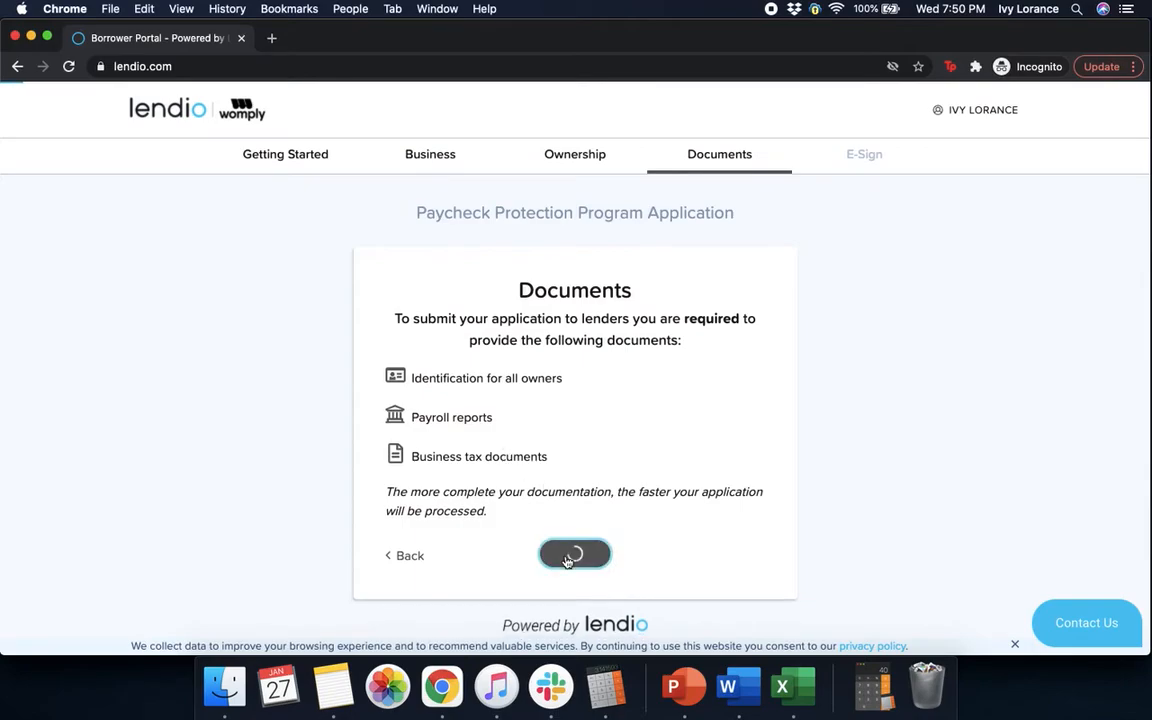
{"action": "left_click", "coordinate": [574, 555]}
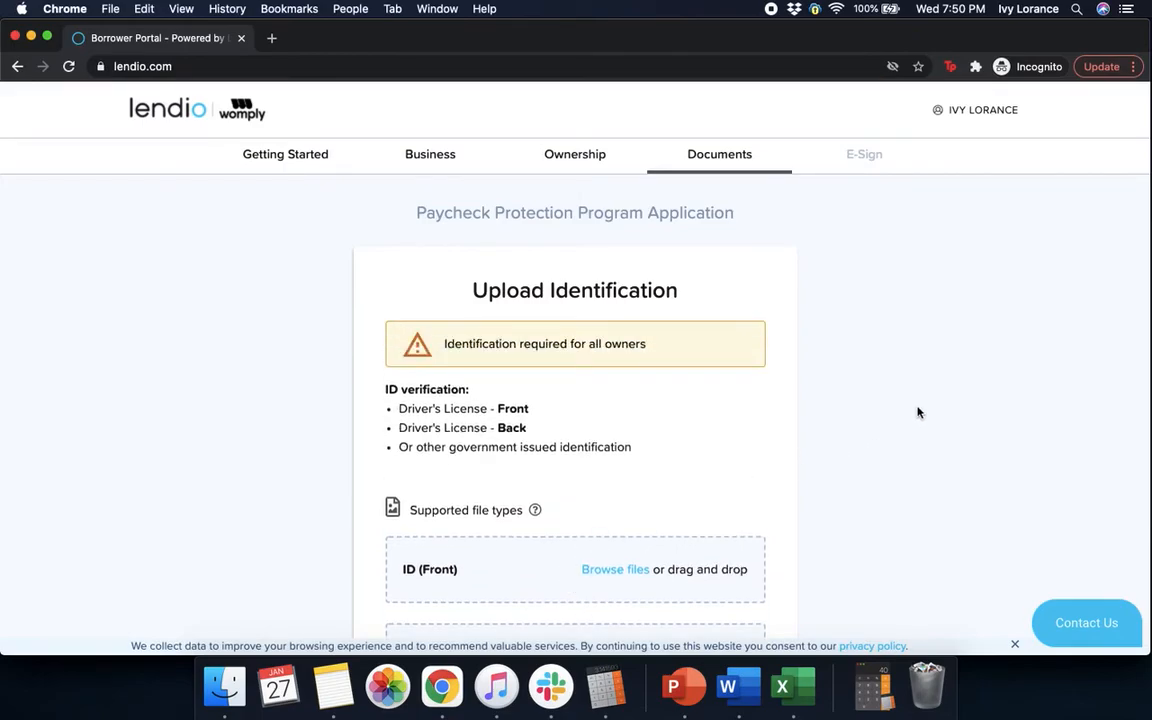
{"action": "scroll", "scroll_direction": "down", "scroll_amount": 3}
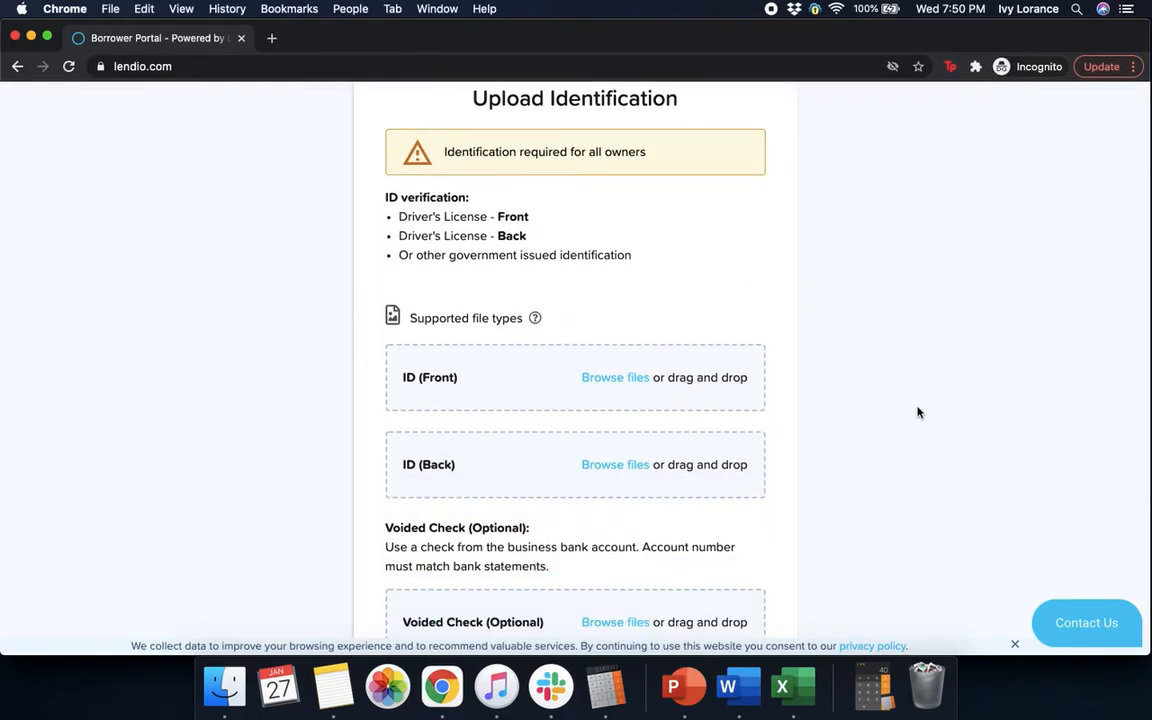
{"action": "mouse_move", "coordinate": [575, 278]}
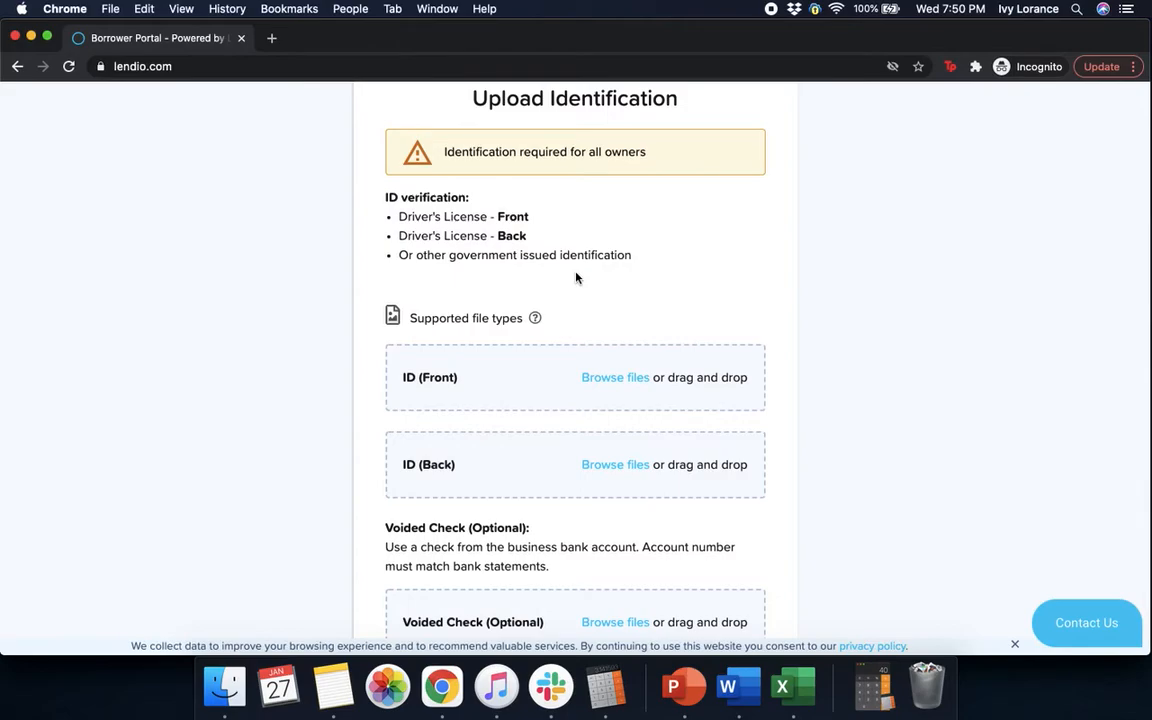
{"action": "mouse_move", "coordinate": [617, 385]}
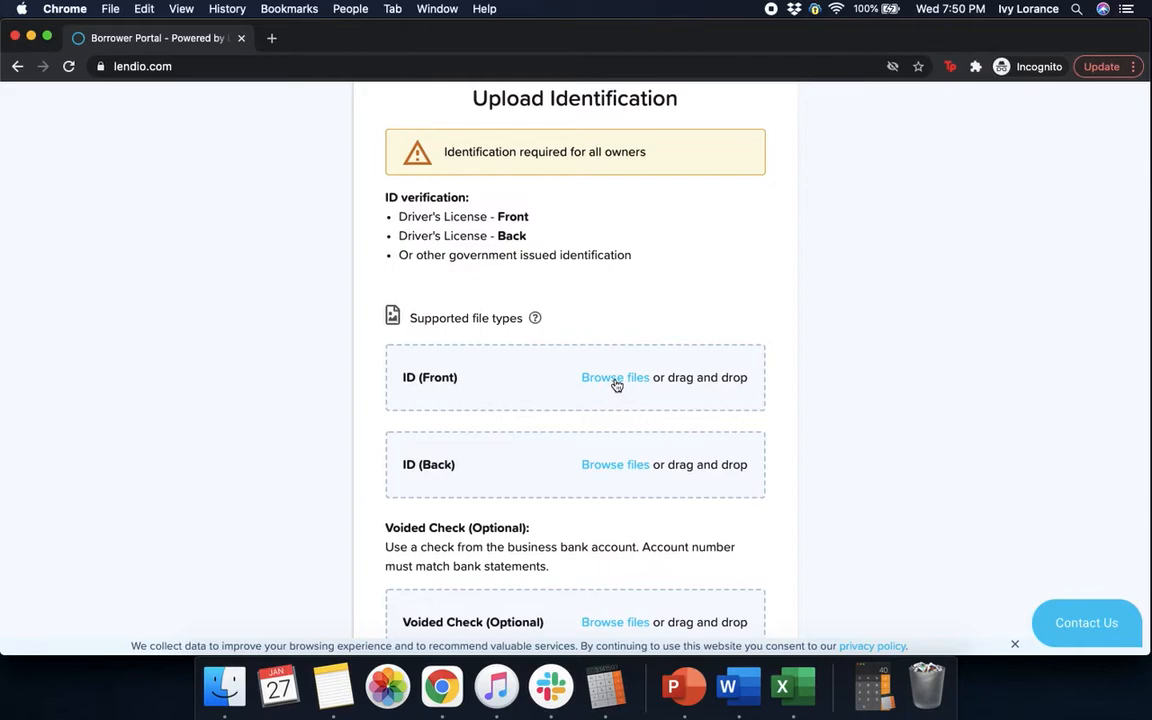
Step: Upload the Drivers license image from Documents as both ID (Front) and ID (Back)
{"action": "left_click", "coordinate": [615, 377]}
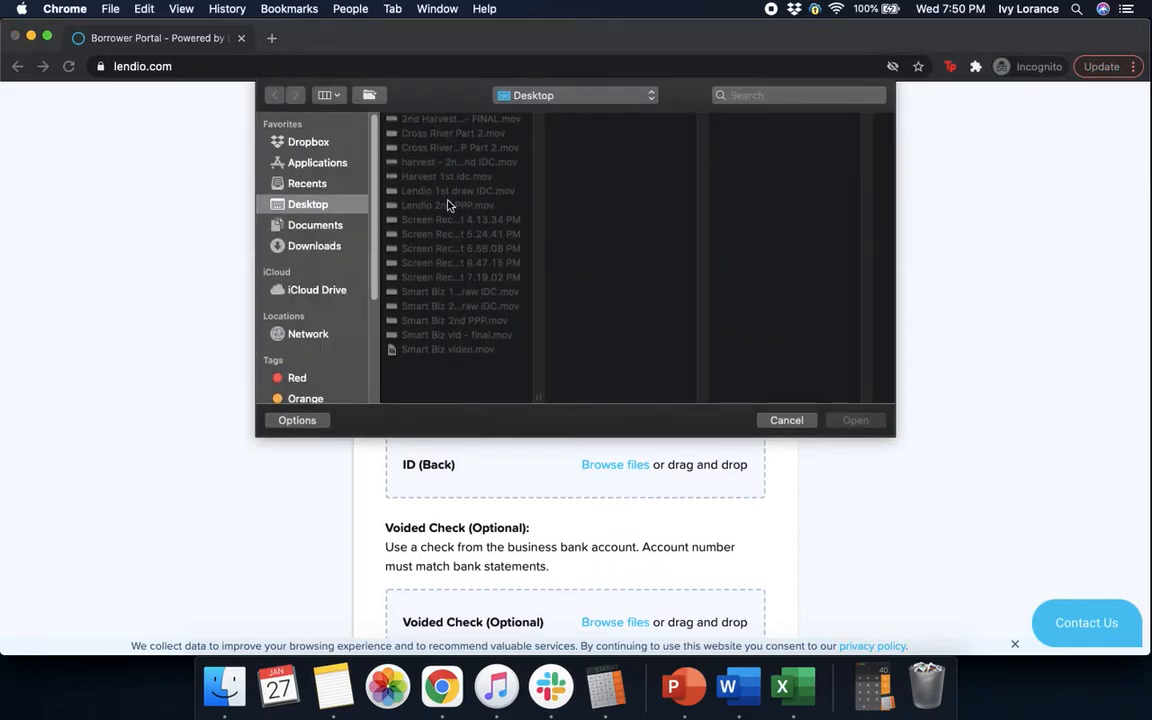
{"action": "left_click", "coordinate": [315, 224]}
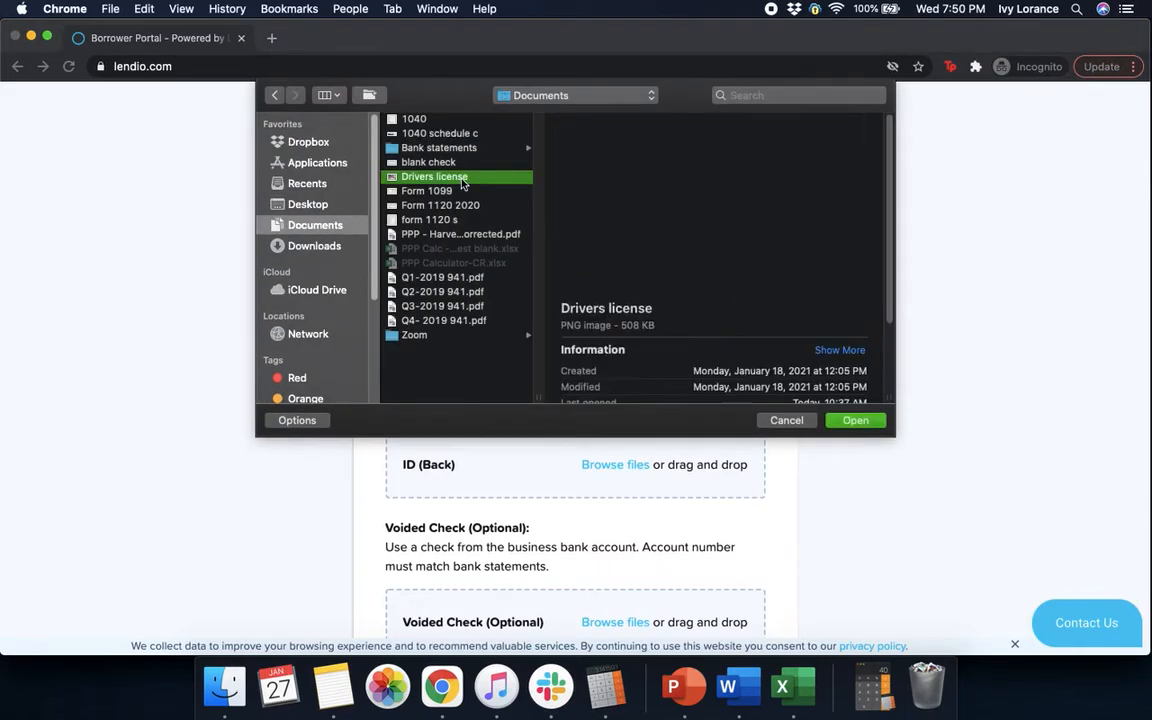
{"action": "left_click", "coordinate": [855, 420]}
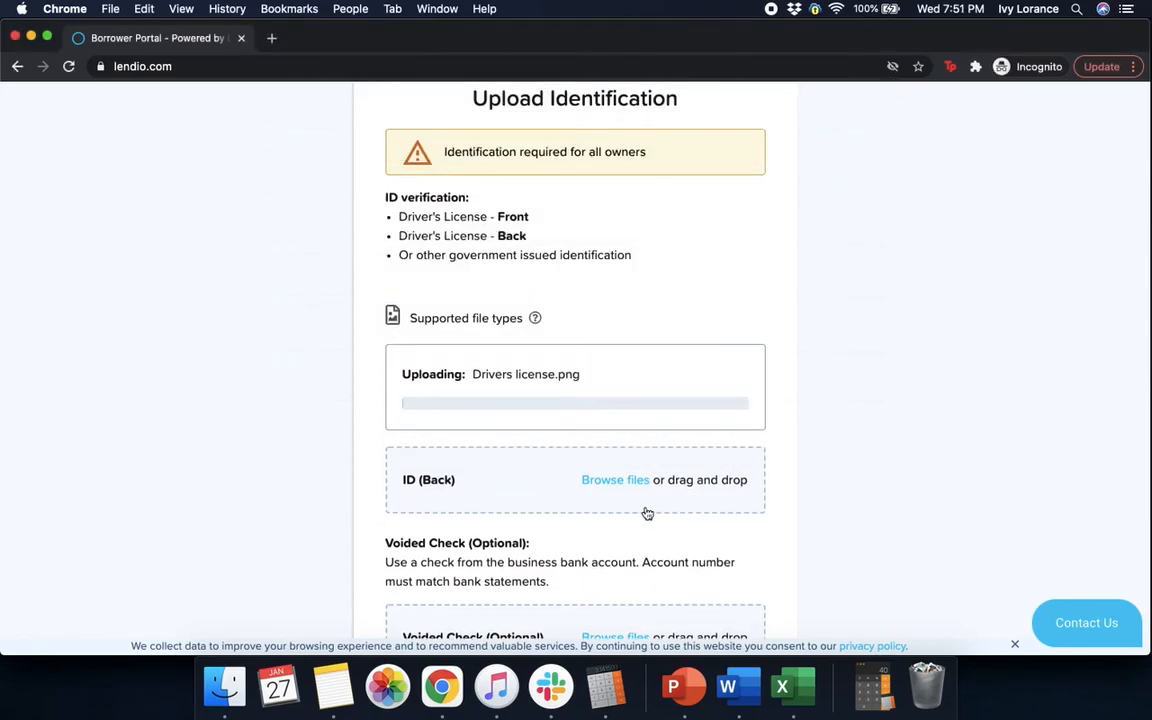
{"action": "left_click", "coordinate": [615, 479]}
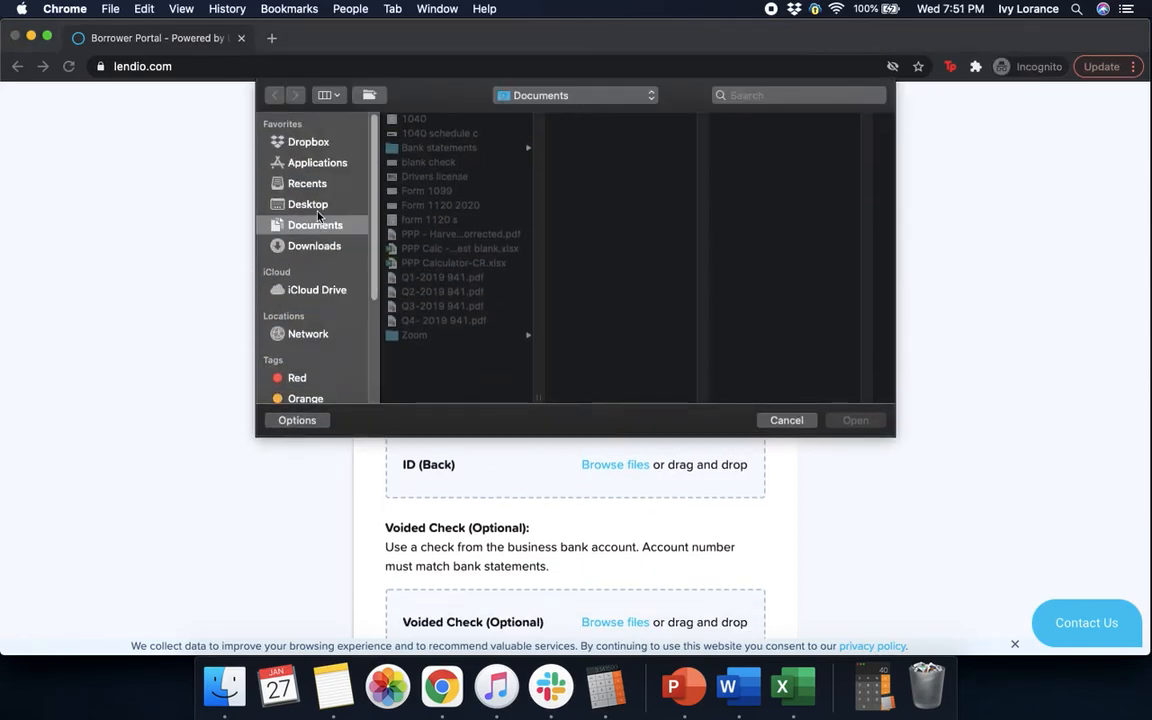
{"action": "left_click", "coordinate": [434, 176]}
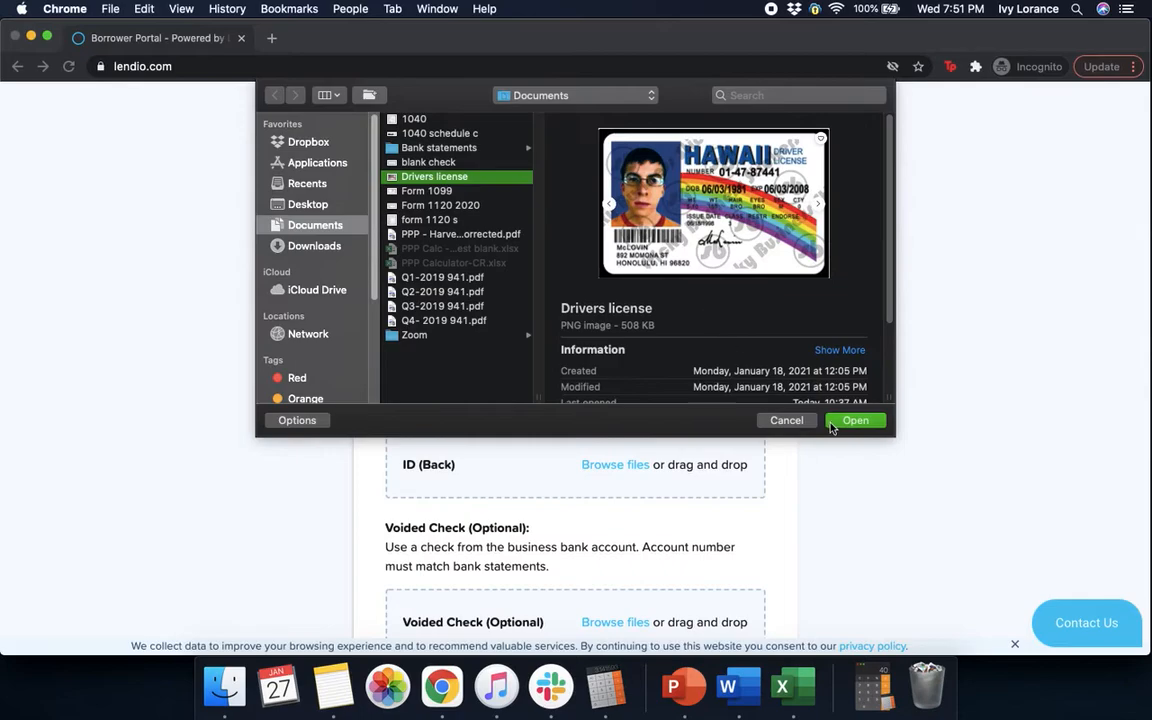
{"action": "left_click", "coordinate": [855, 420]}
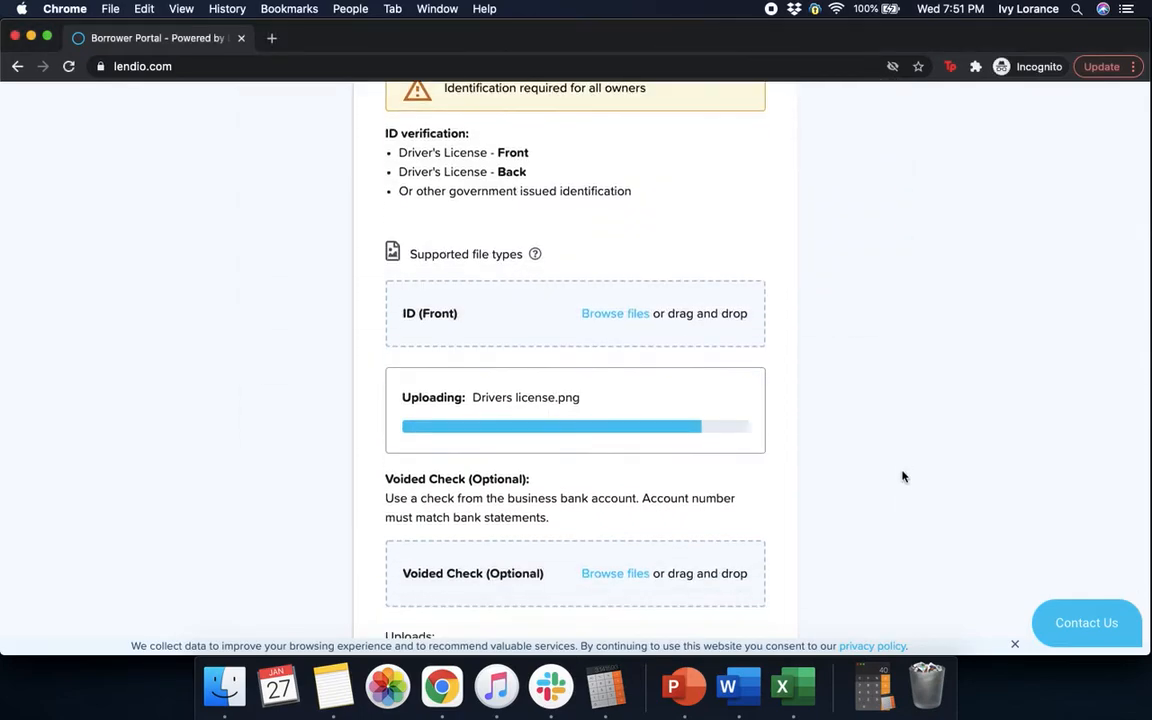
{"action": "scroll", "scroll_direction": "down", "scroll_amount": 3}
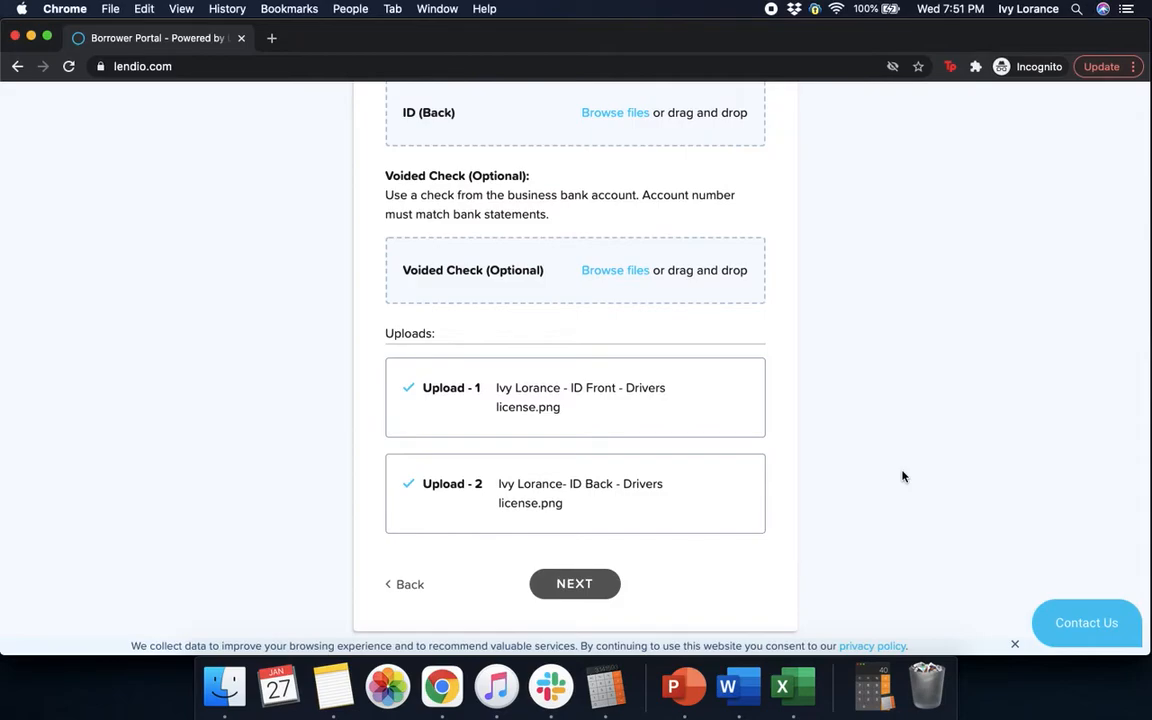
{"action": "mouse_move", "coordinate": [994, 392]}
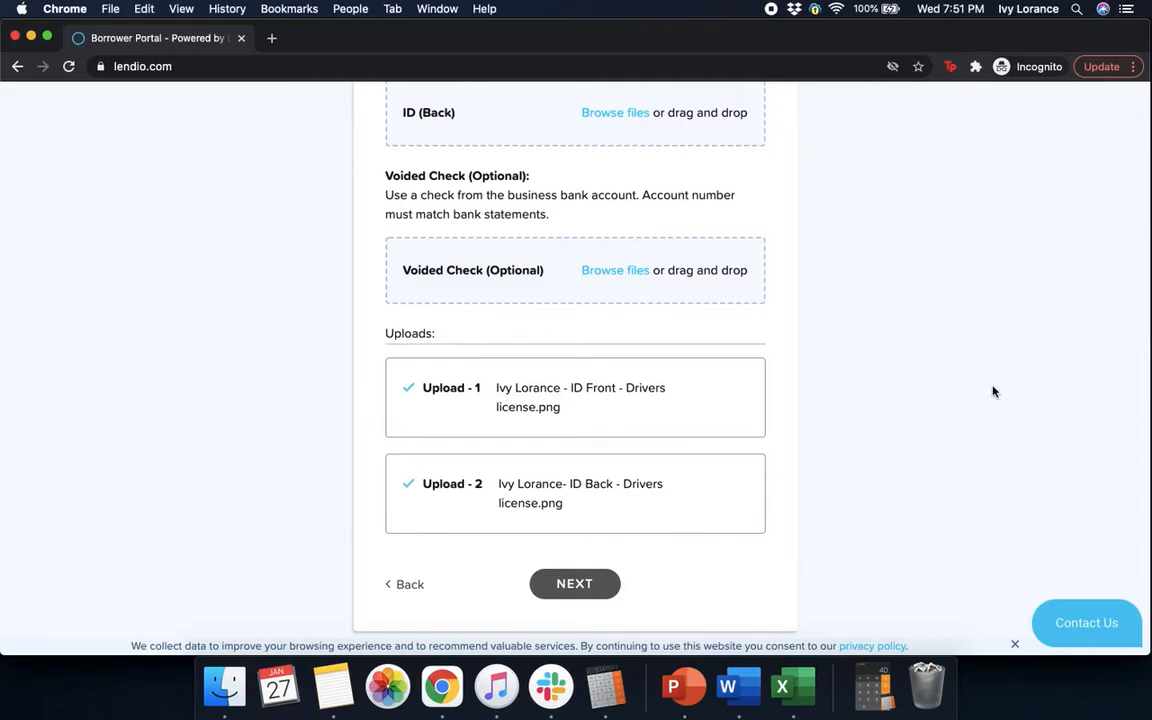
Step: Upload the blank check image as the voided check and submit the uploaded documents
{"action": "left_click", "coordinate": [615, 270]}
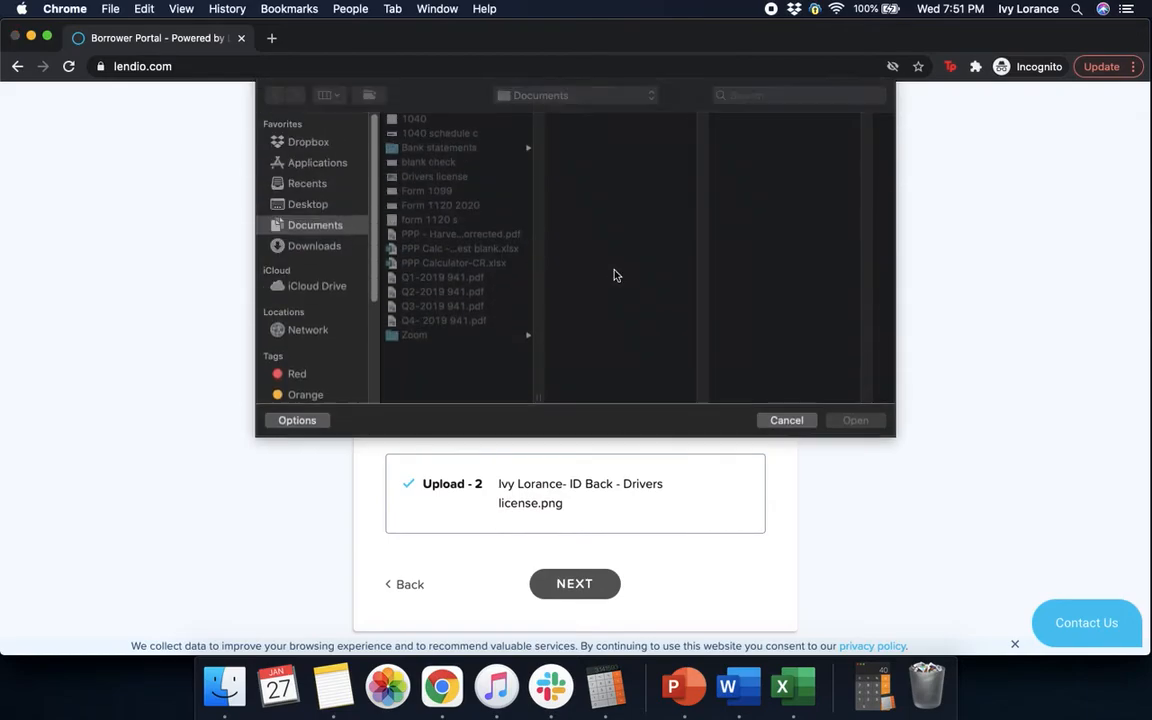
{"action": "left_click", "coordinate": [428, 162]}
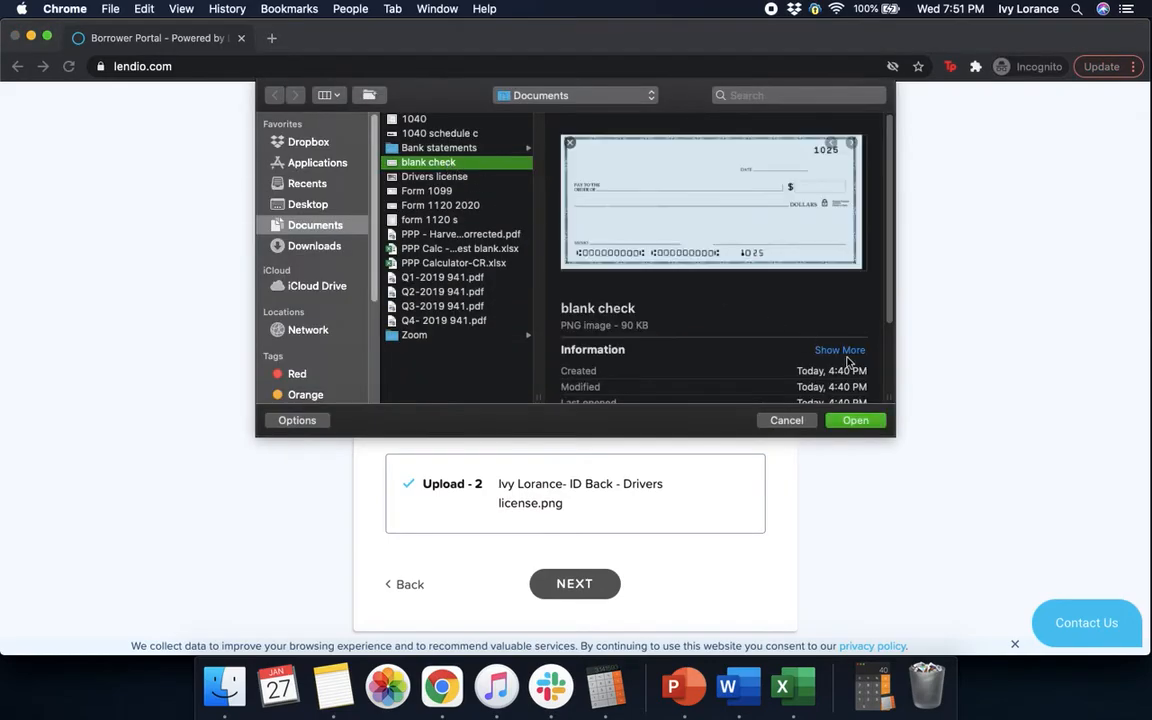
{"action": "left_click", "coordinate": [855, 420]}
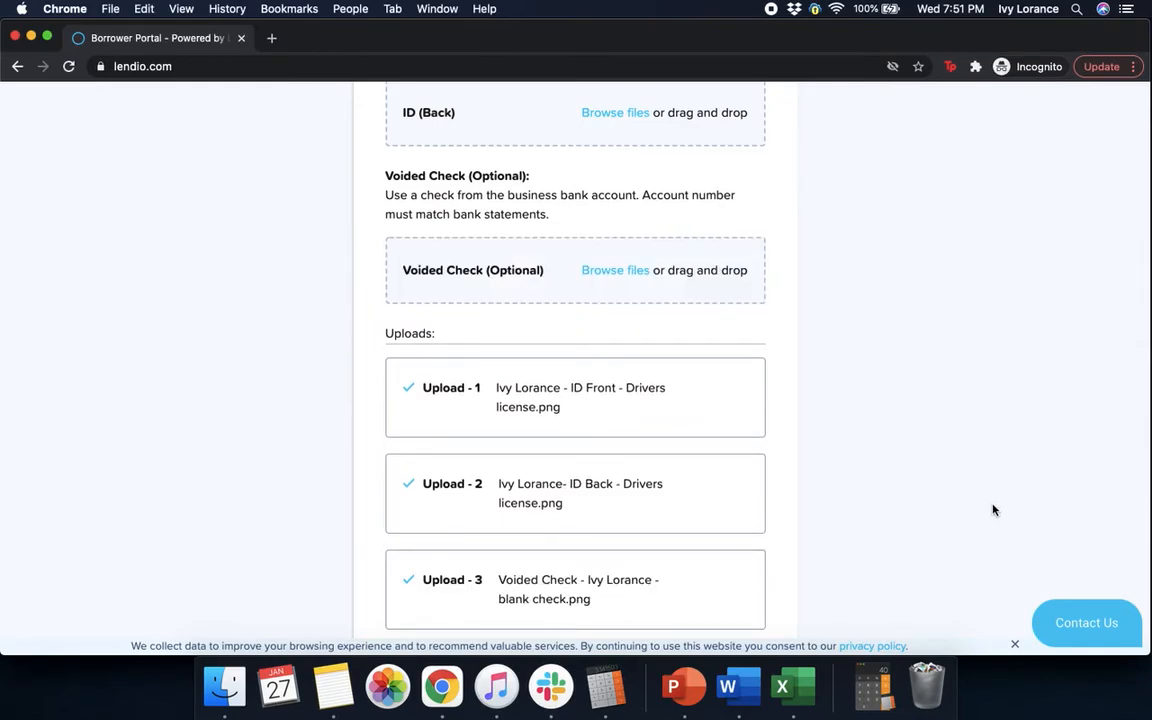
{"action": "scroll", "scroll_direction": "down", "scroll_amount": 3}
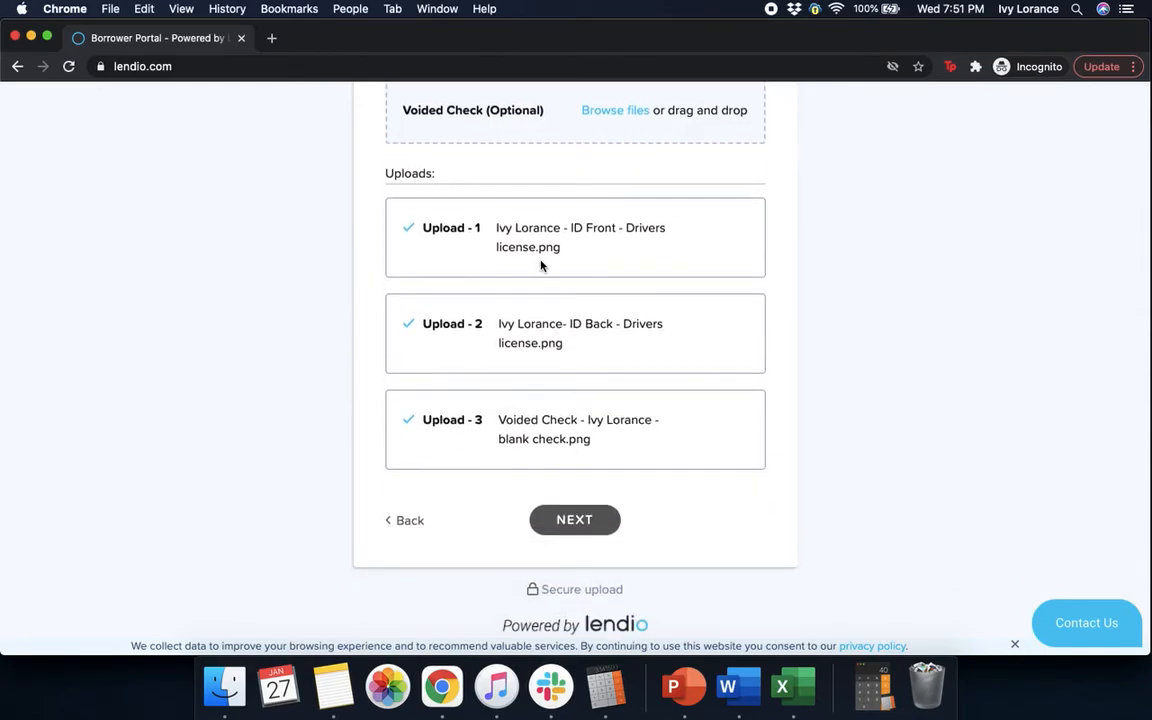
{"action": "mouse_move", "coordinate": [533, 442]}
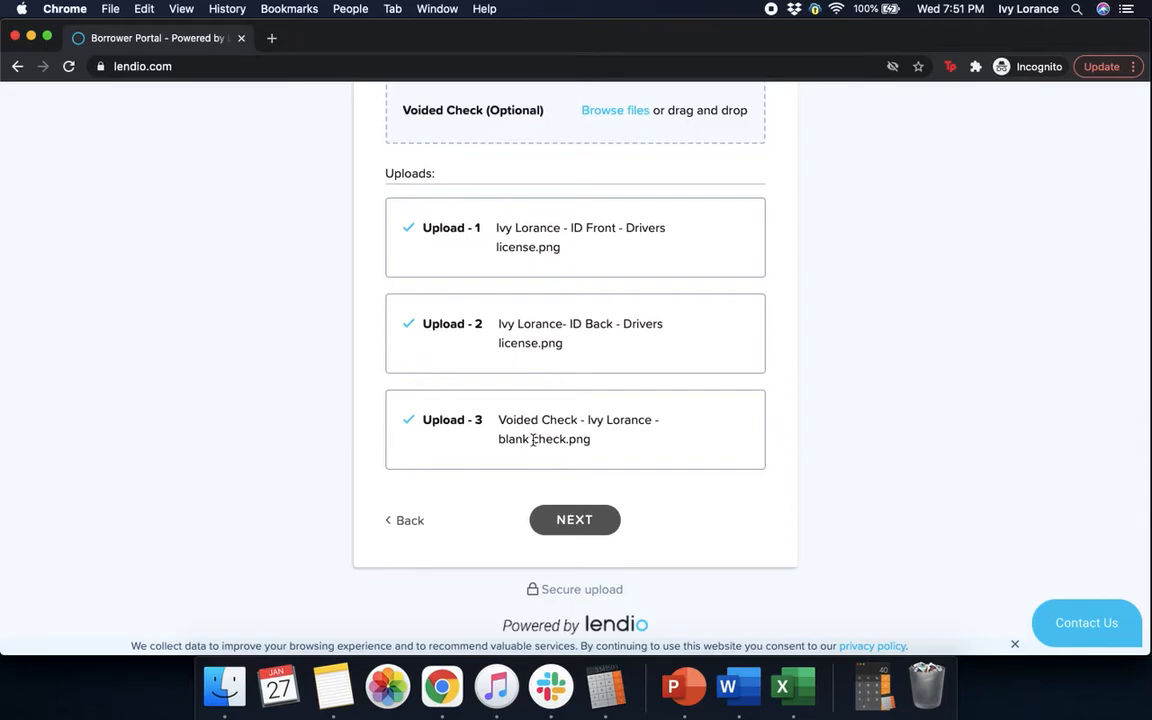
{"action": "left_click", "coordinate": [575, 519]}
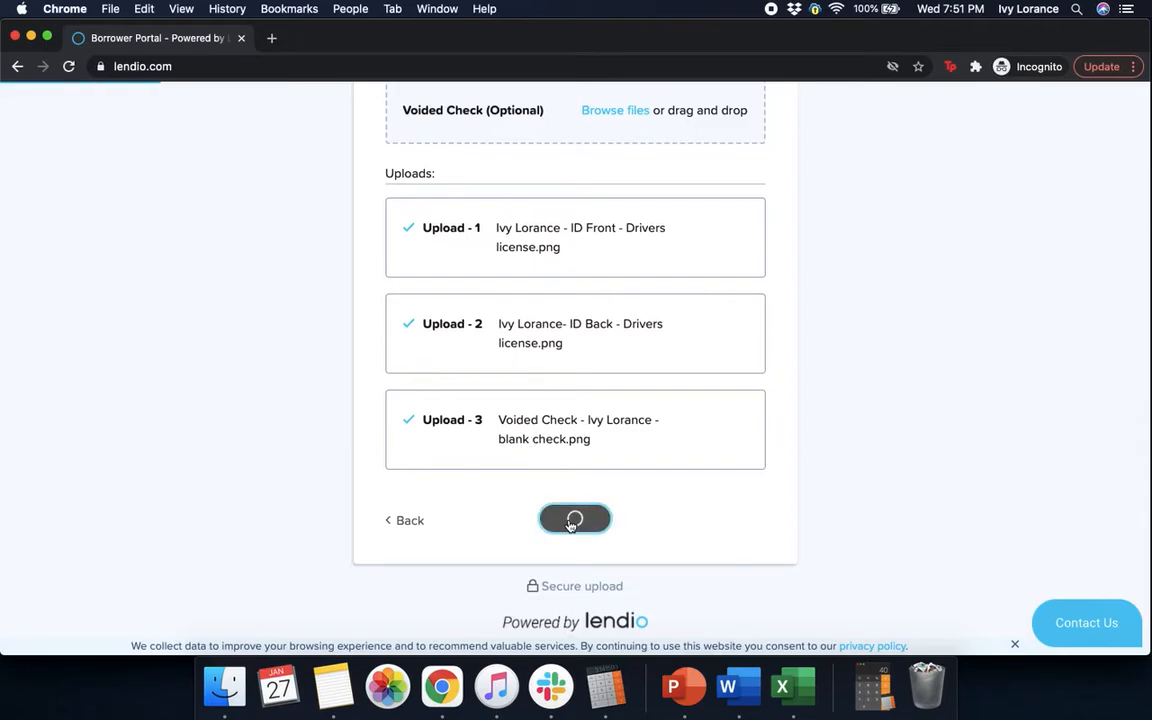
{"action": "left_click", "coordinate": [575, 518]}
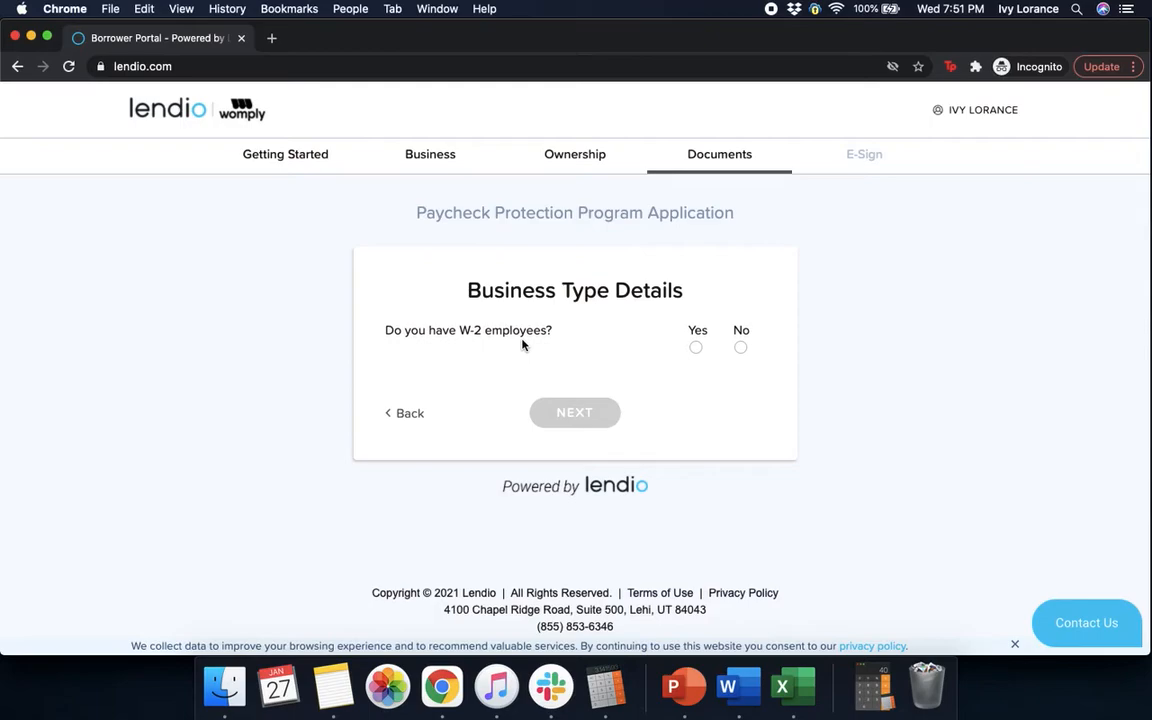
Step: Select No for having W-2 employees and submit the business type details
{"action": "left_click", "coordinate": [740, 347]}
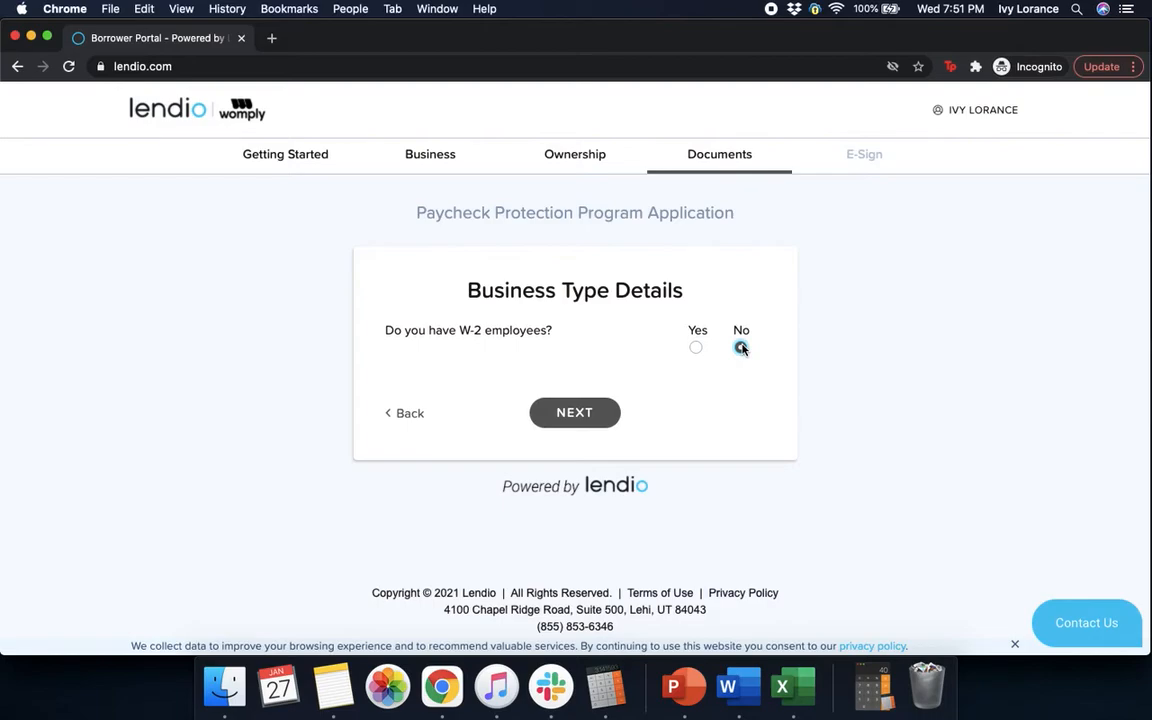
{"action": "left_click", "coordinate": [574, 412]}
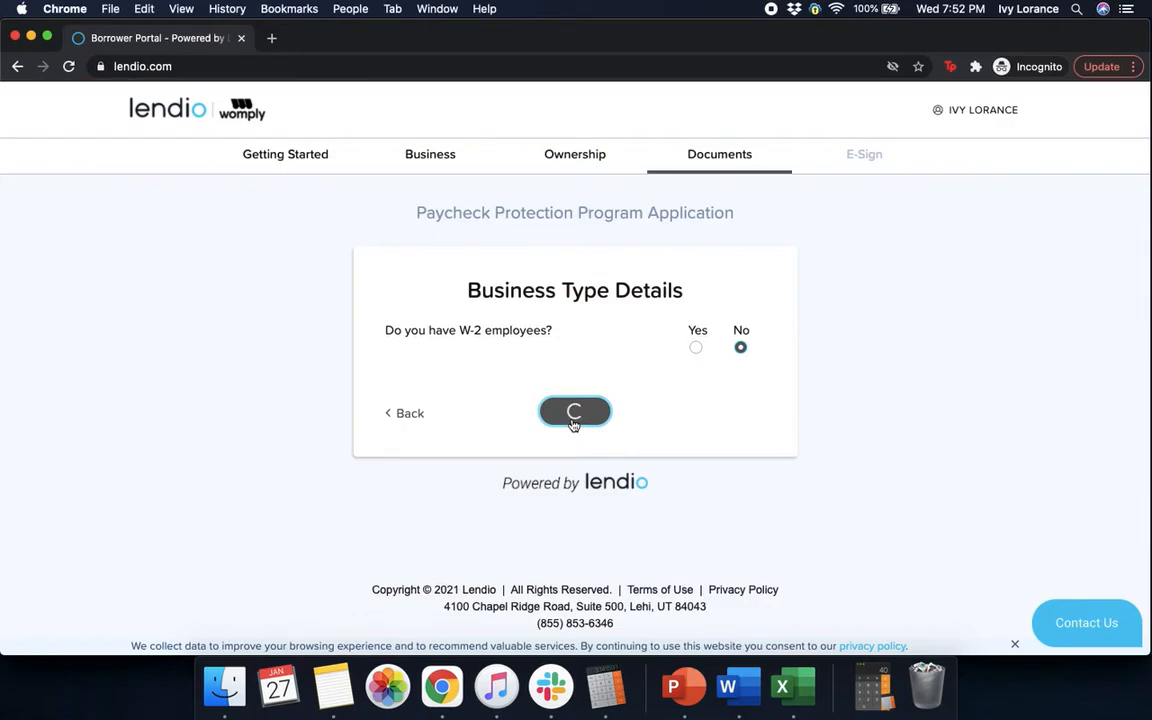
{"action": "left_click", "coordinate": [574, 412]}
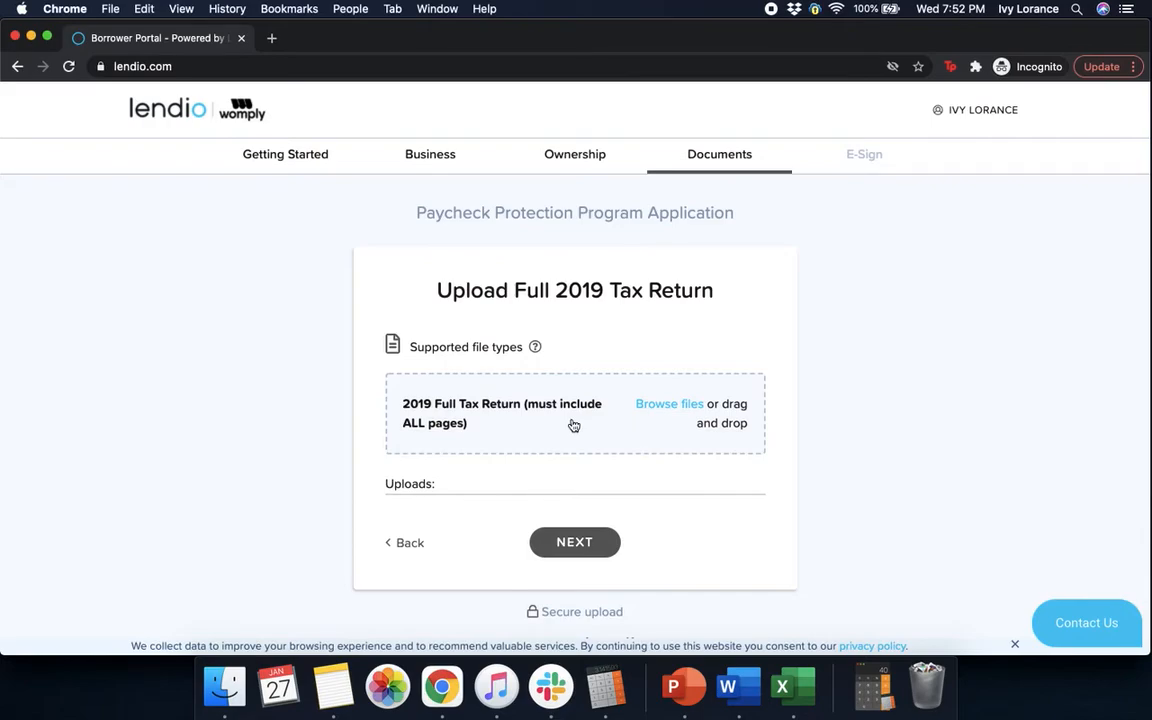
{"action": "mouse_move", "coordinate": [657, 420]}
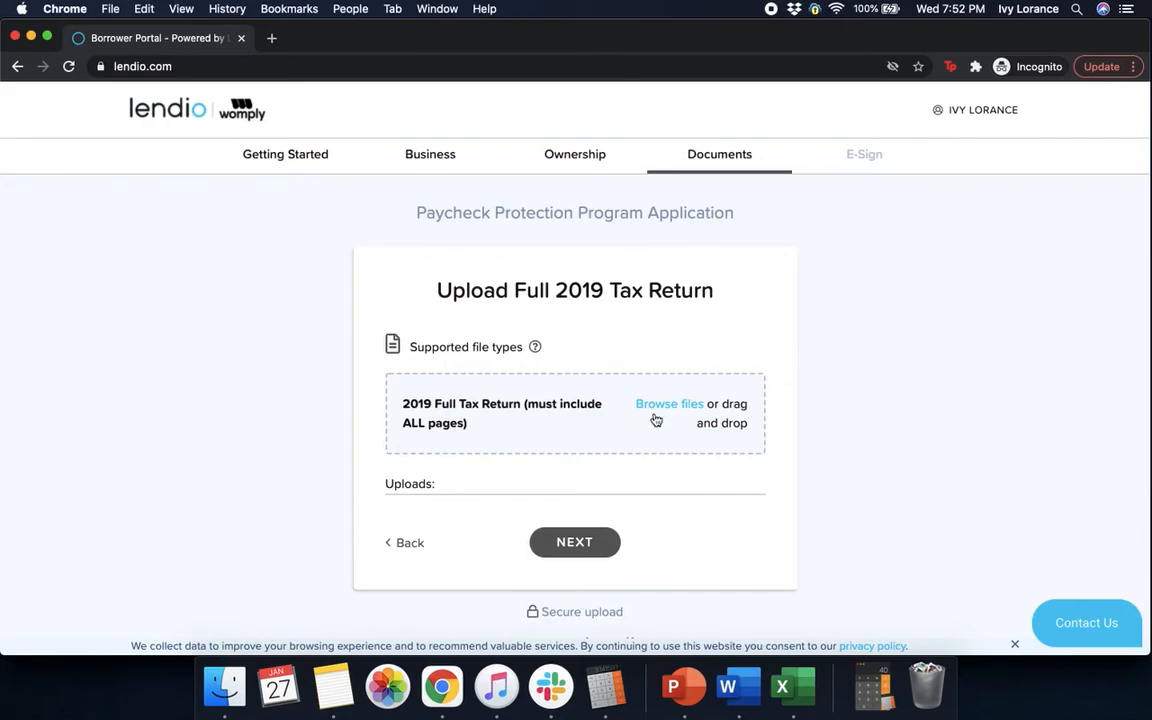
Step: Upload the Form 1120 2020 image as the 2019 tax return and submit
{"action": "left_click", "coordinate": [669, 403]}
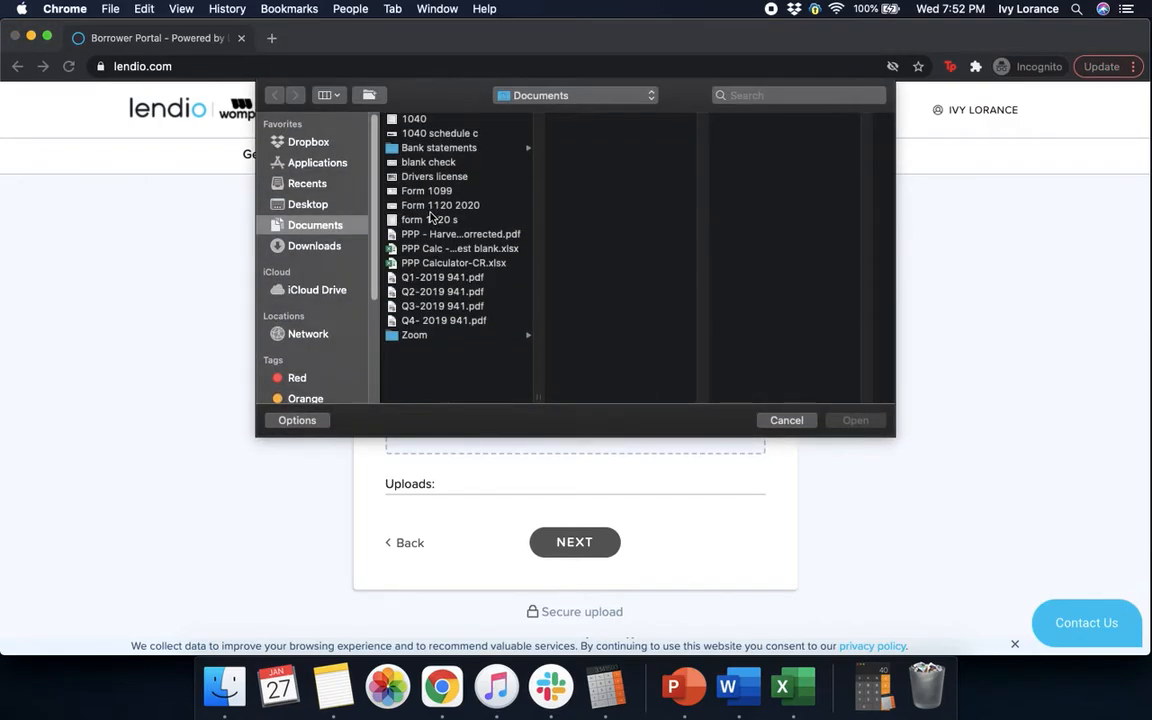
{"action": "left_click", "coordinate": [440, 205]}
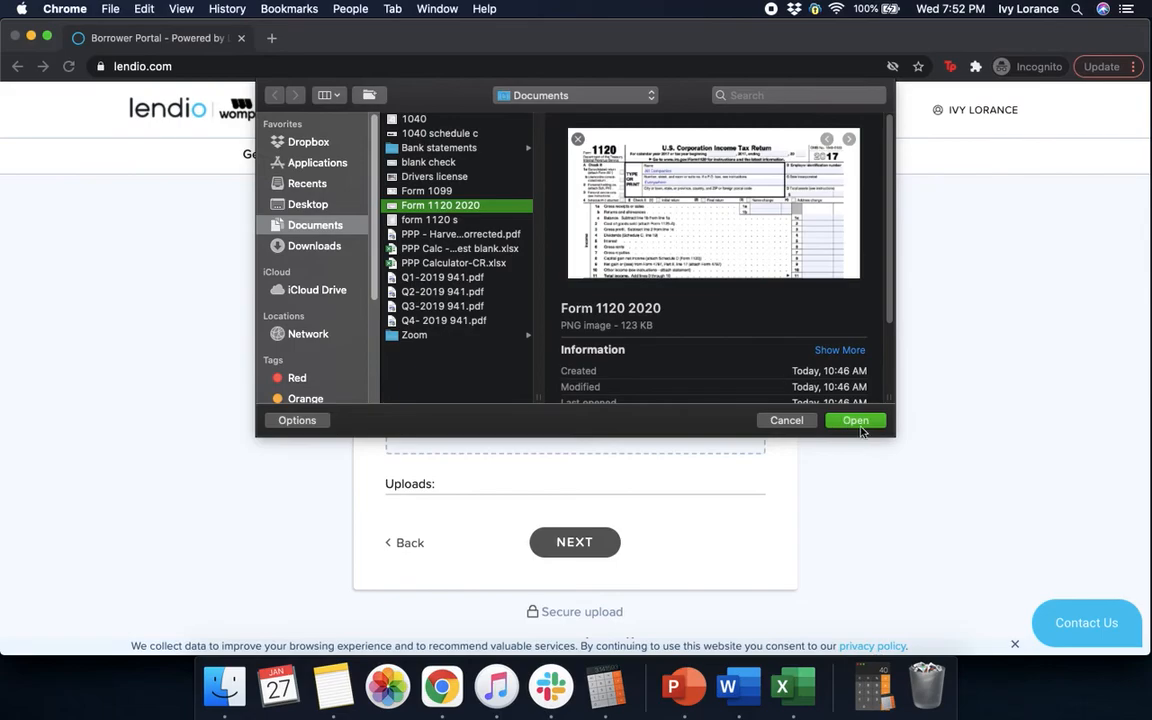
{"action": "left_click", "coordinate": [855, 420]}
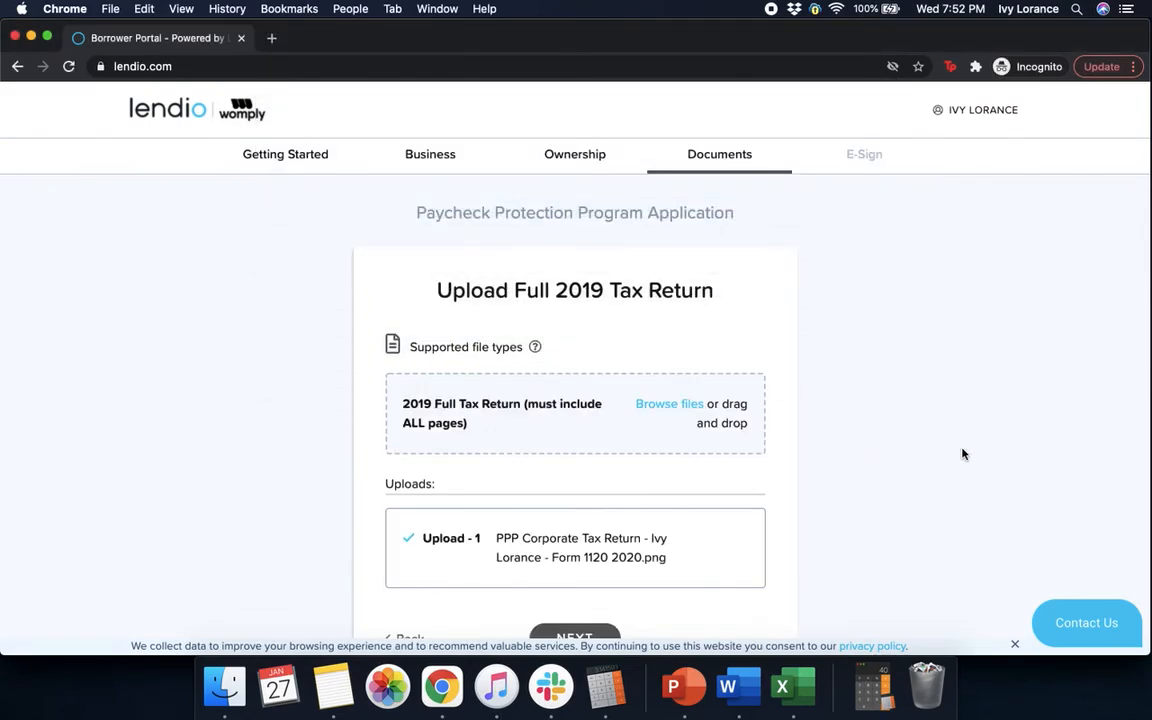
{"action": "scroll", "scroll_direction": "down", "scroll_amount": 3}
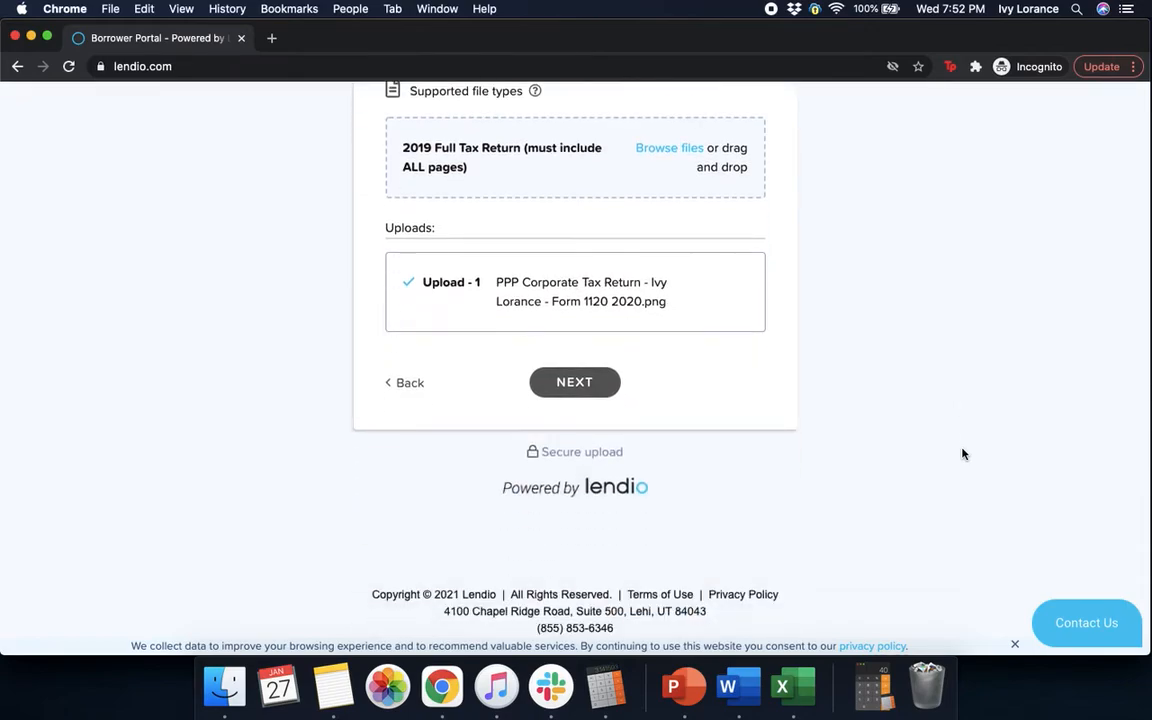
{"action": "mouse_move", "coordinate": [610, 321]}
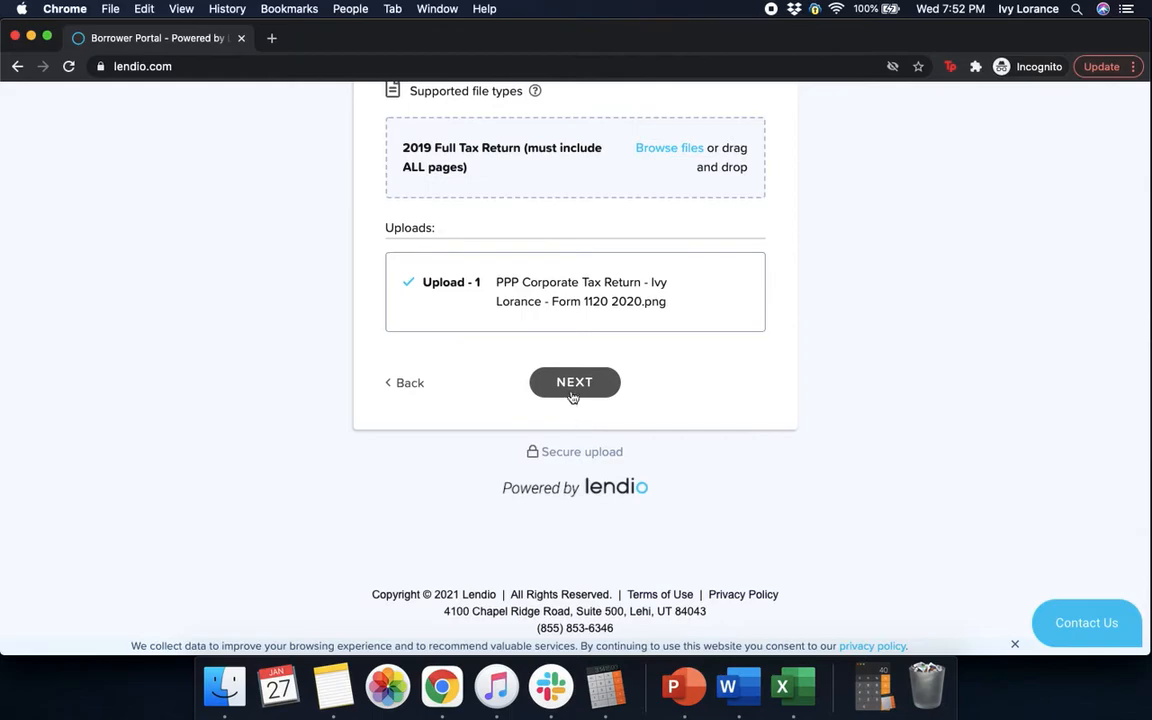
{"action": "left_click", "coordinate": [574, 382]}
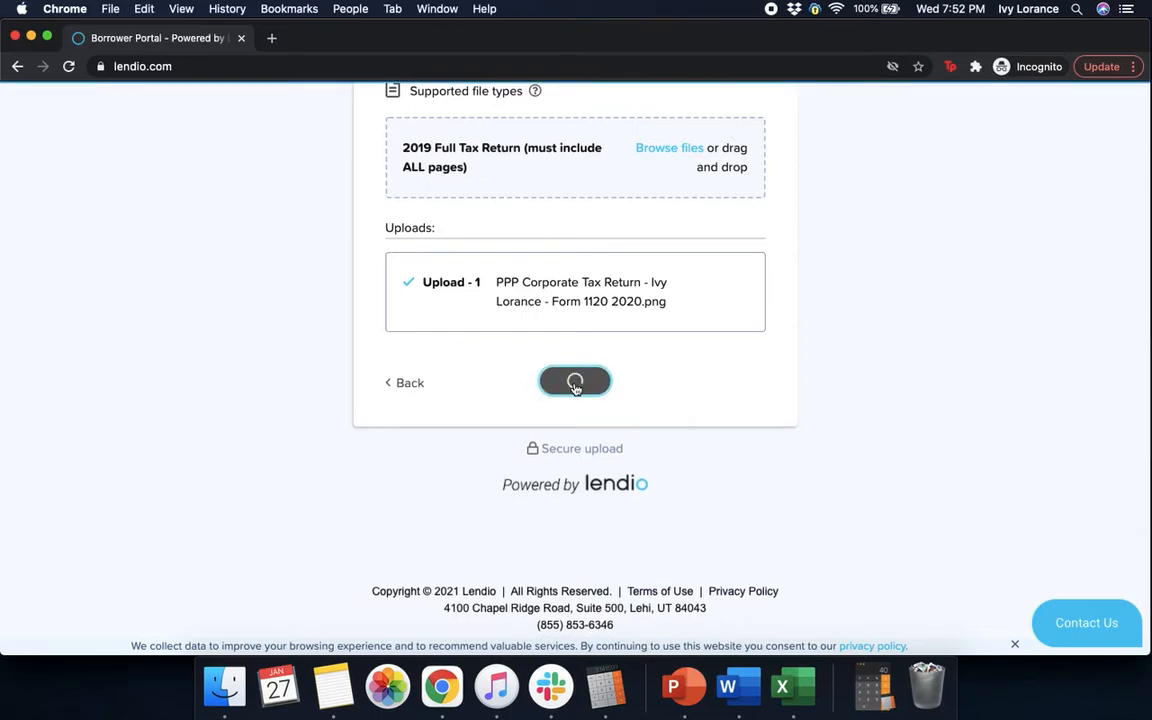
Step: Choose the February 2020 bank statement option, upload the Feb 2020 file from Bank statements, and submit
{"action": "left_click", "coordinate": [574, 381]}
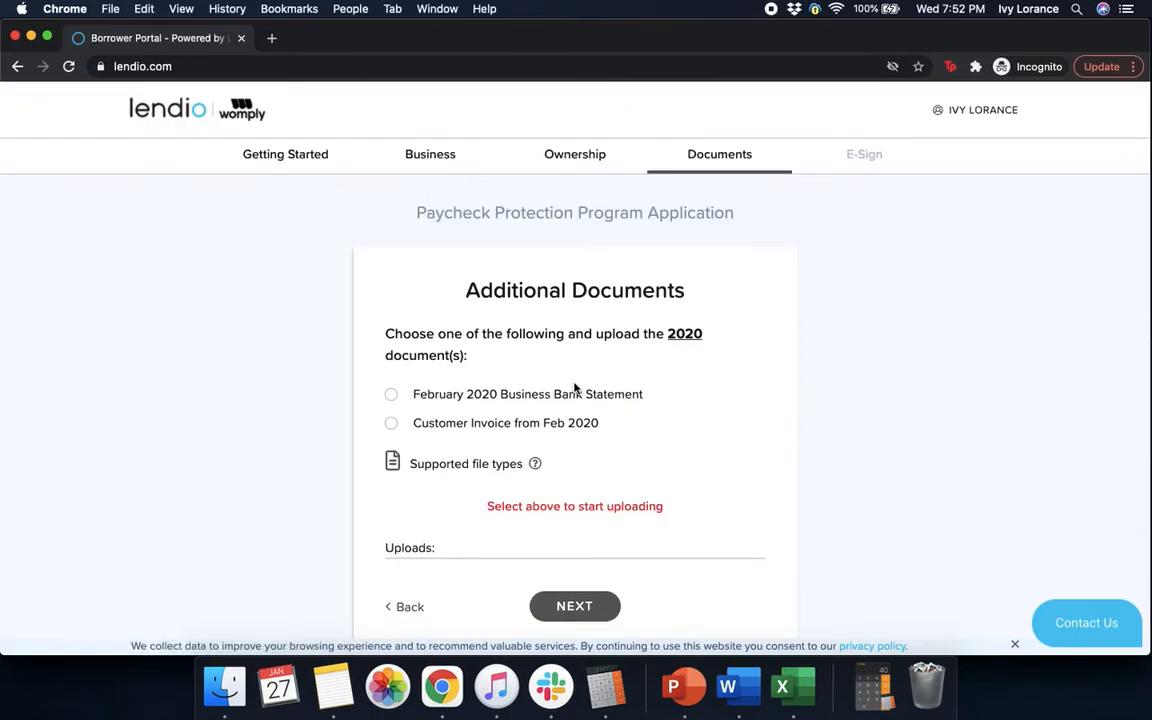
{"action": "mouse_move", "coordinate": [530, 394]}
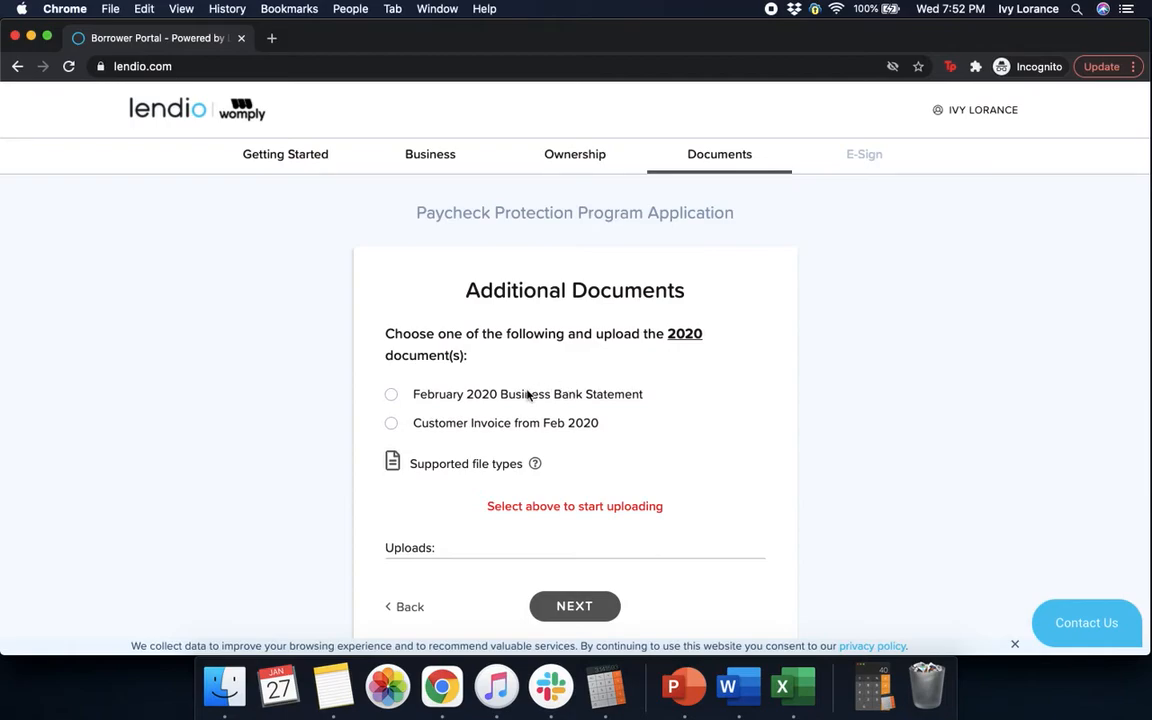
{"action": "left_click", "coordinate": [391, 393]}
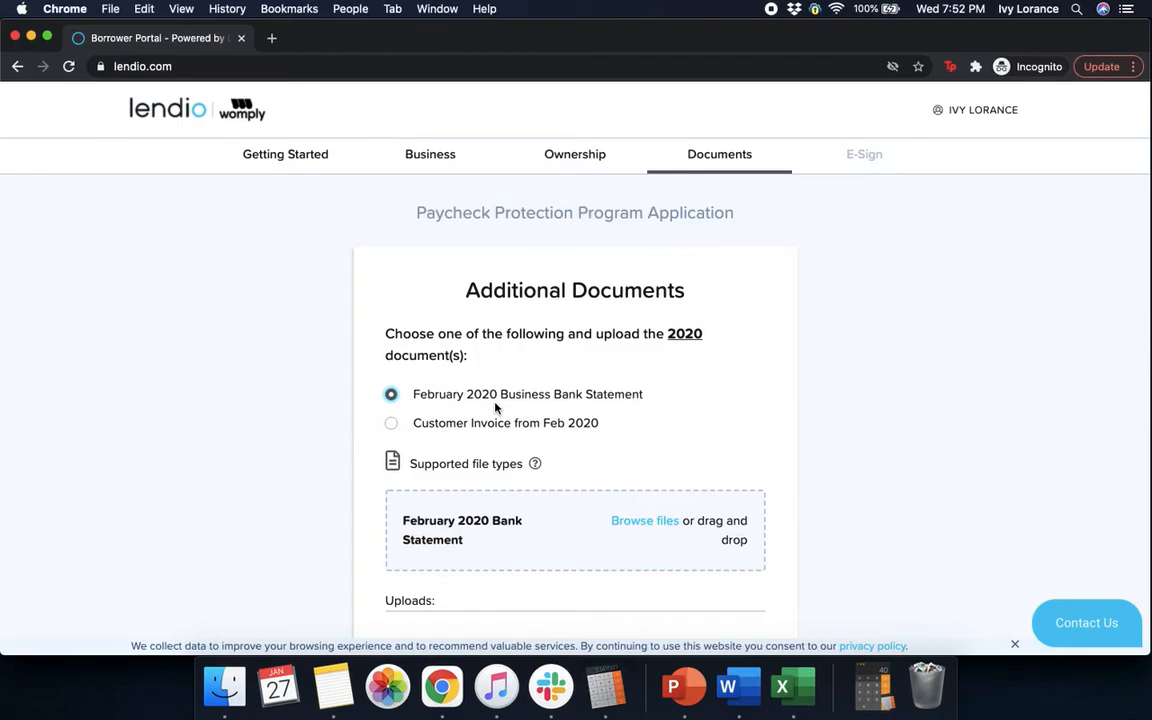
{"action": "mouse_move", "coordinate": [728, 523]}
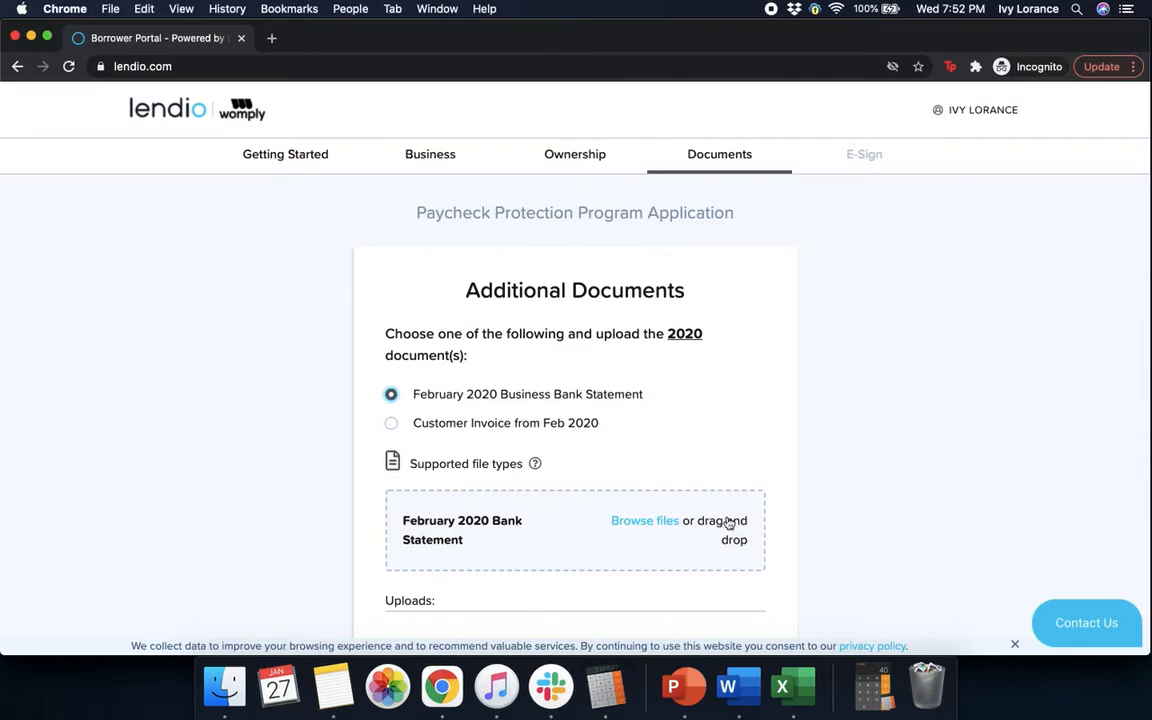
{"action": "left_click", "coordinate": [644, 520]}
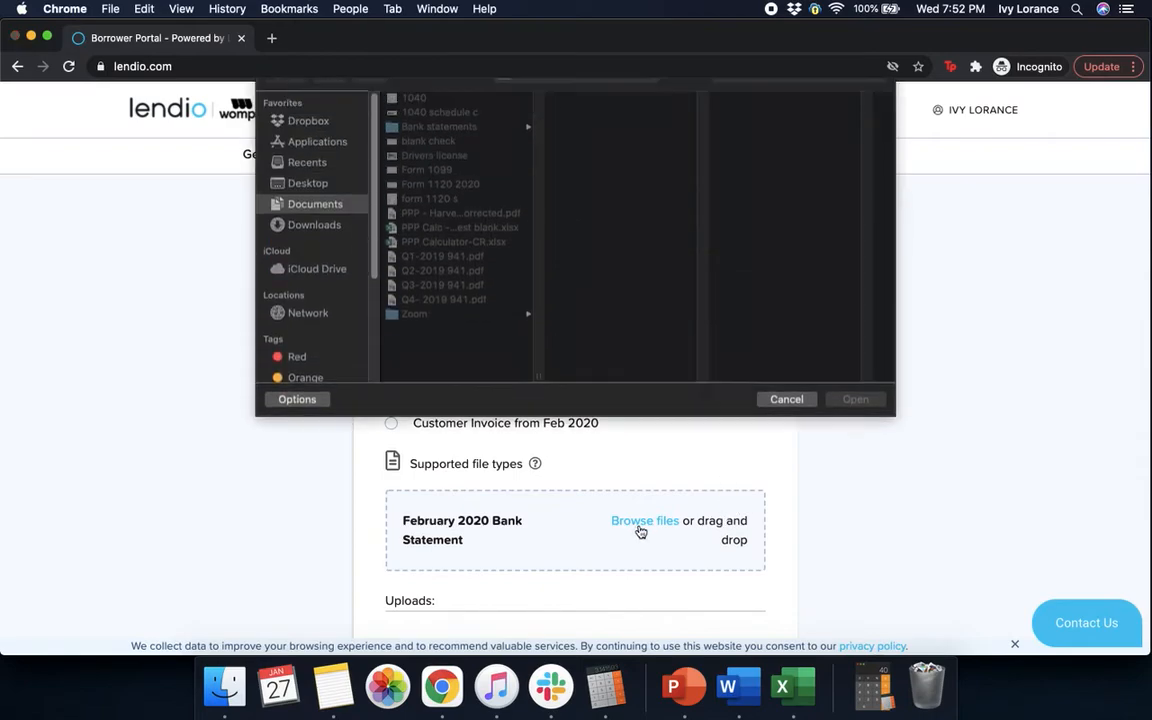
{"action": "left_click", "coordinate": [438, 147]}
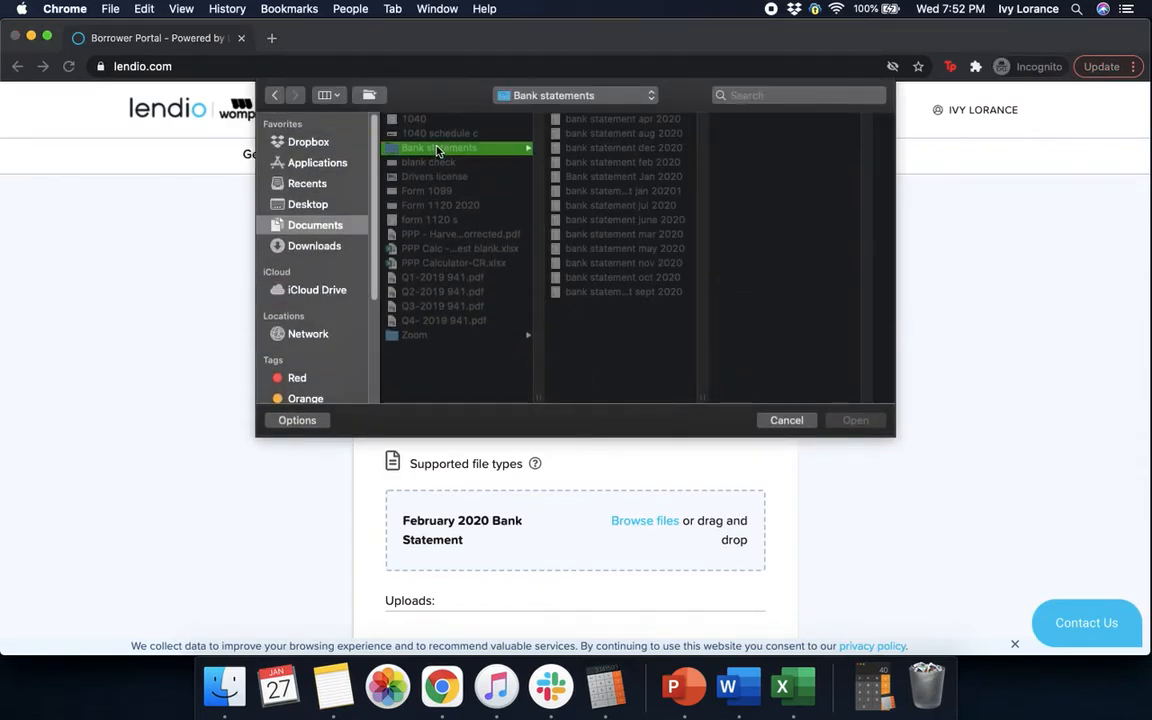
{"action": "left_click", "coordinate": [617, 162]}
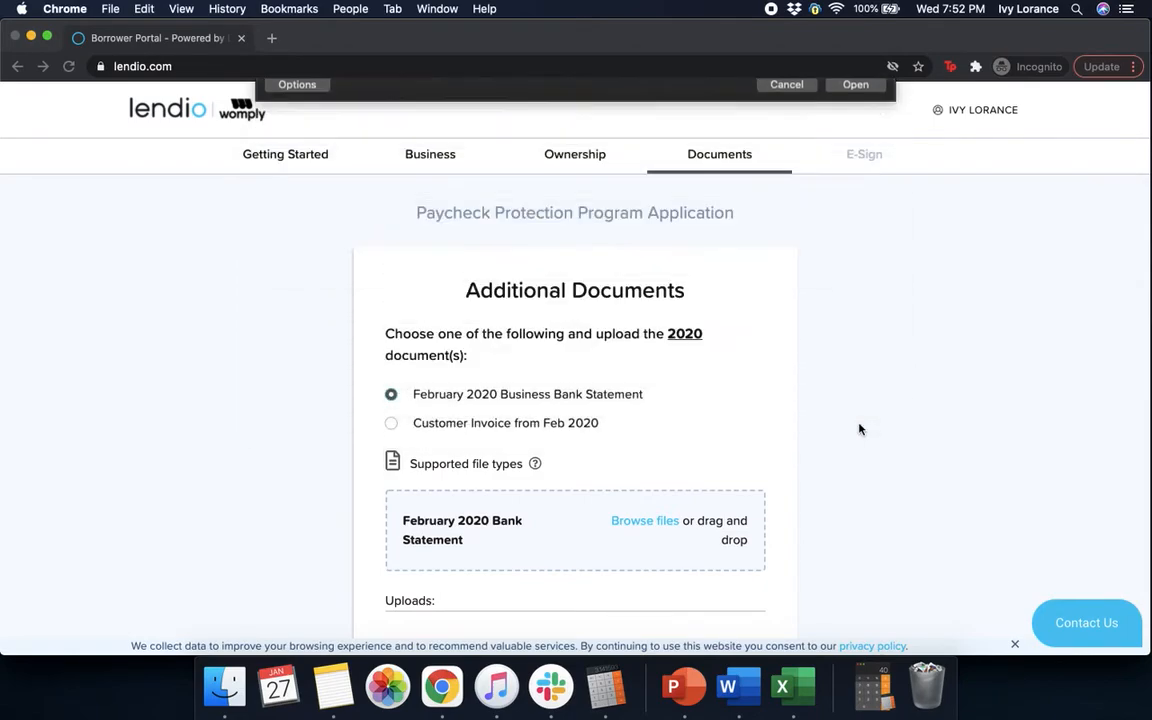
{"action": "left_click", "coordinate": [855, 84]}
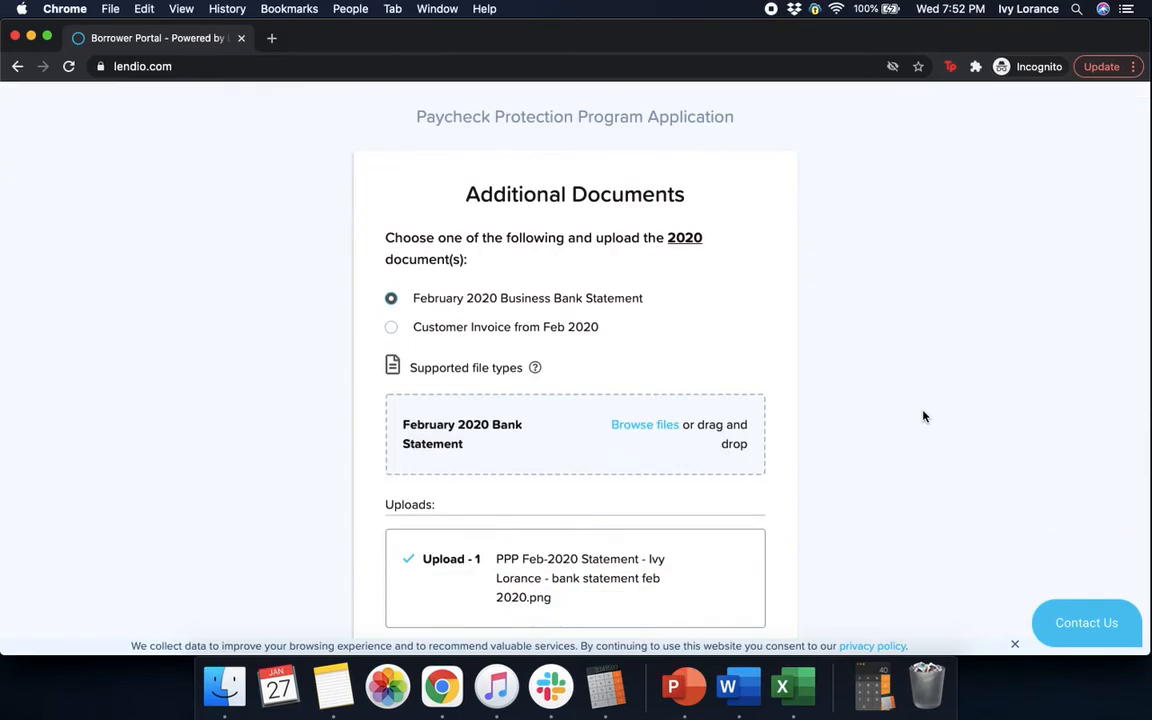
{"action": "scroll", "scroll_direction": "down", "scroll_amount": 3}
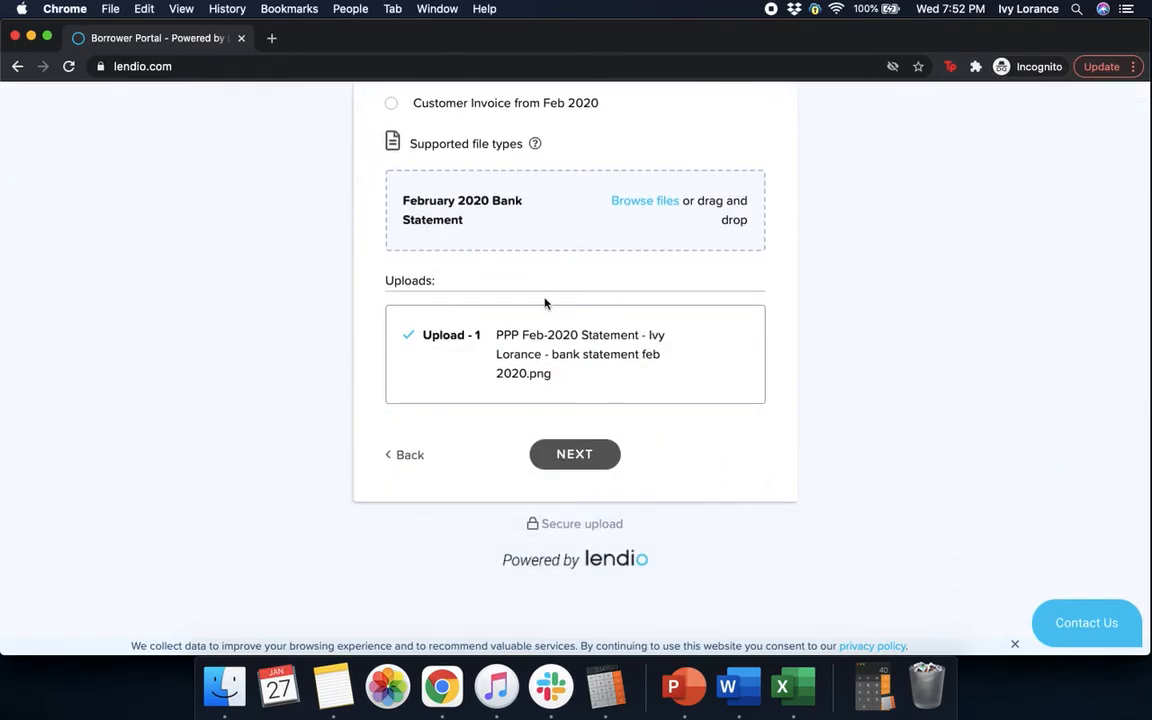
{"action": "left_click", "coordinate": [574, 454]}
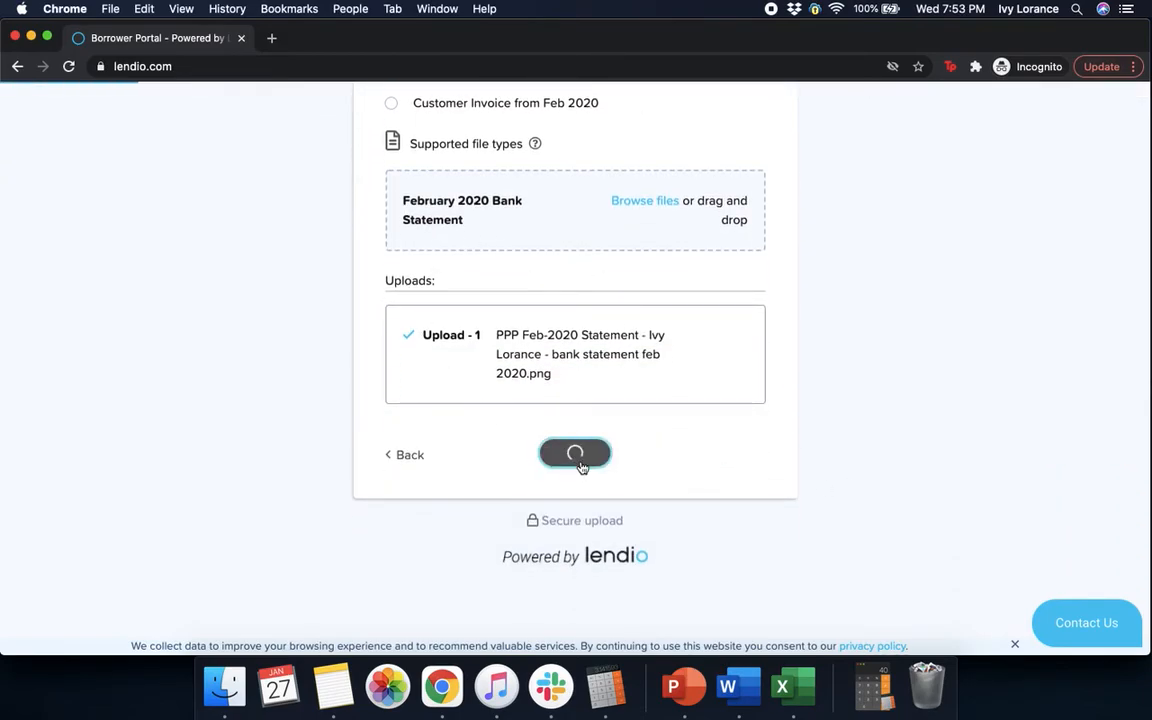
{"action": "left_click", "coordinate": [575, 454]}
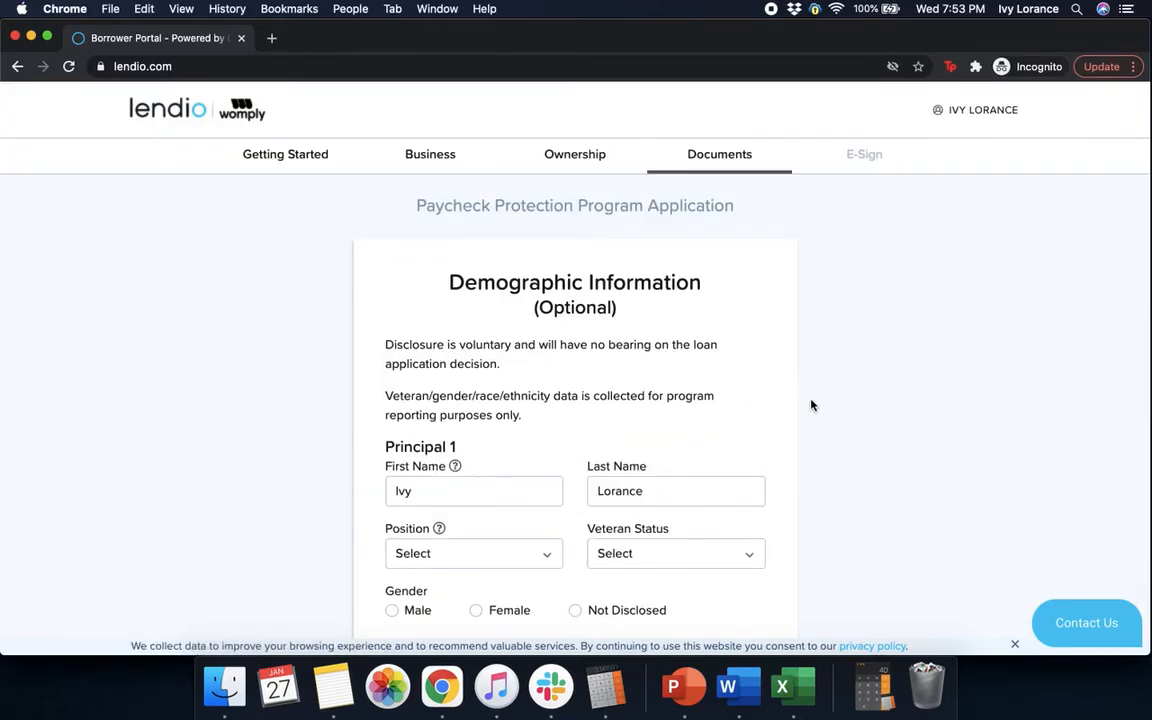
Step: Set Independent Contractor, Non-Veteran, Female and Not Hispanic or Latino, then submit demographics
{"action": "scroll", "scroll_direction": "down", "scroll_amount": 3}
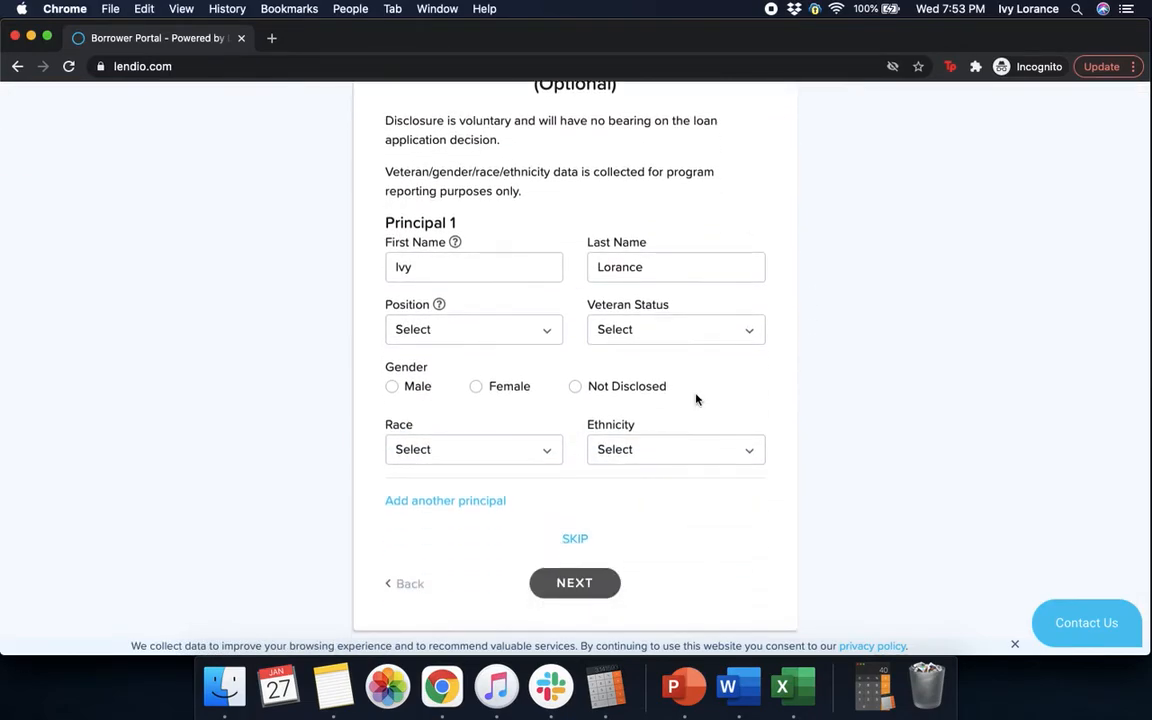
{"action": "left_click", "coordinate": [473, 329]}
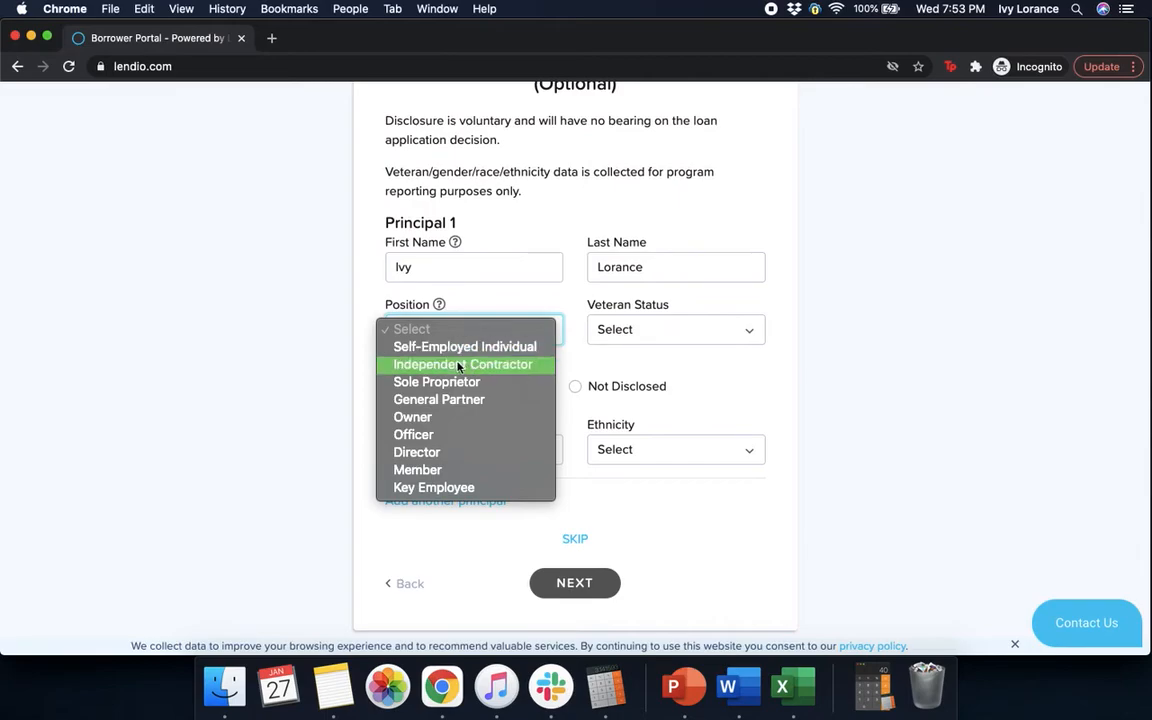
{"action": "left_click", "coordinate": [462, 364]}
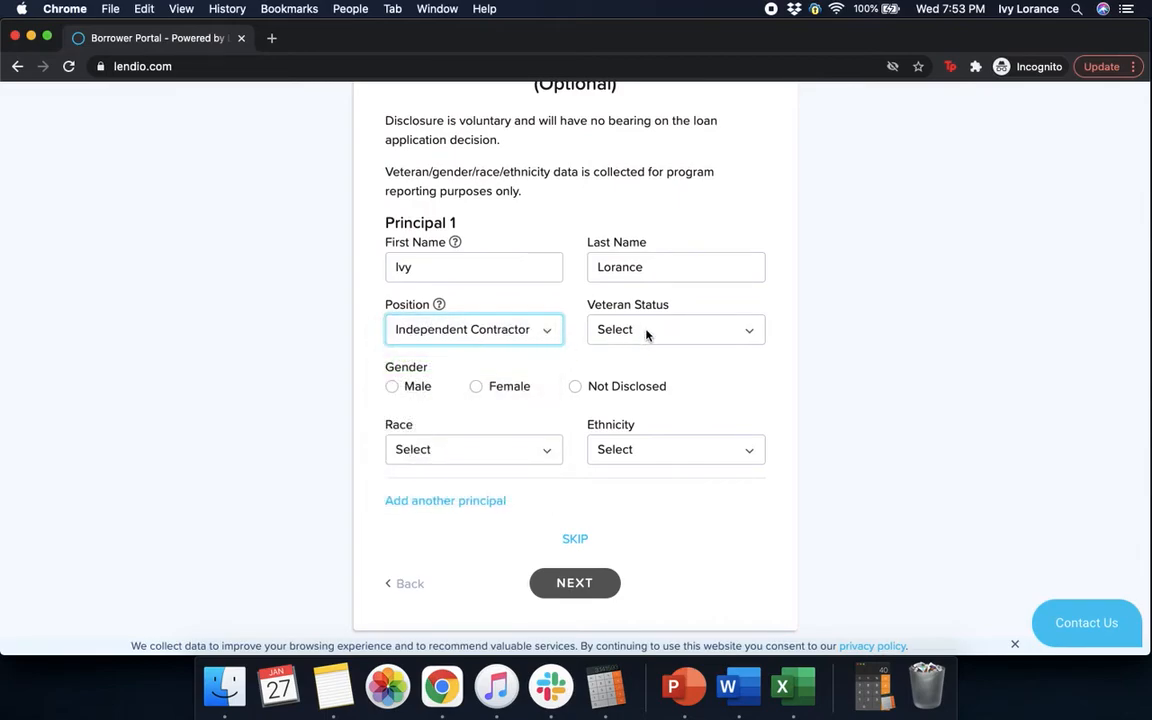
{"action": "left_click", "coordinate": [675, 329]}
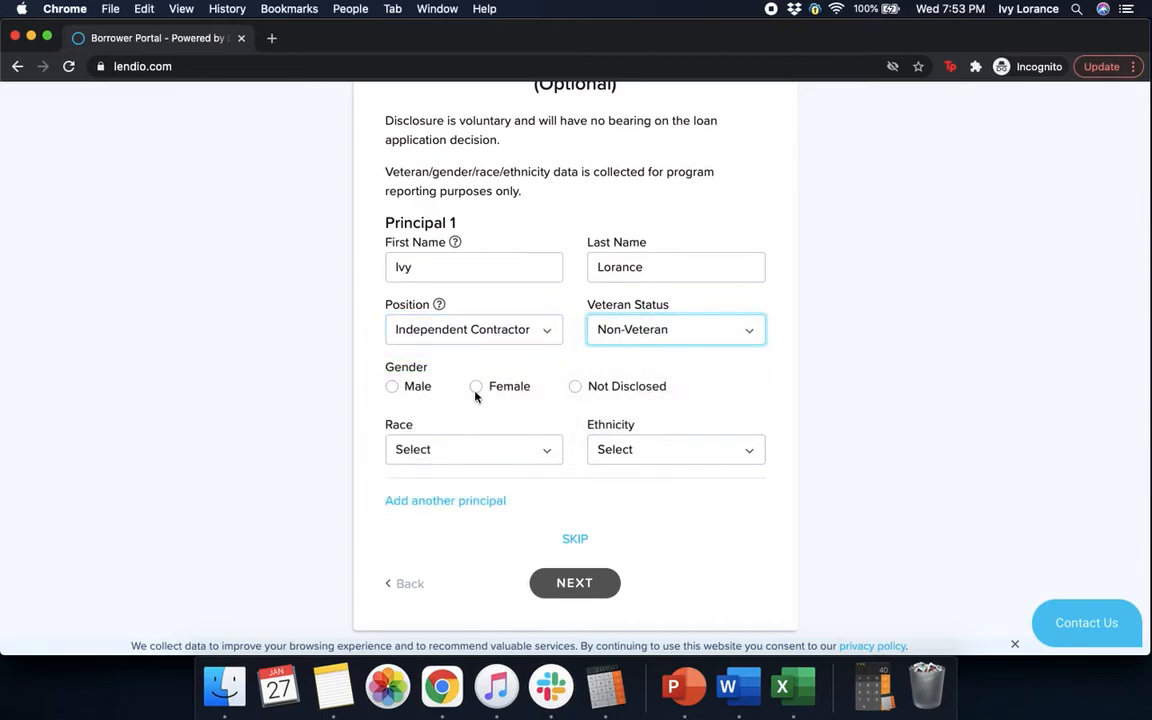
{"action": "left_click", "coordinate": [473, 449]}
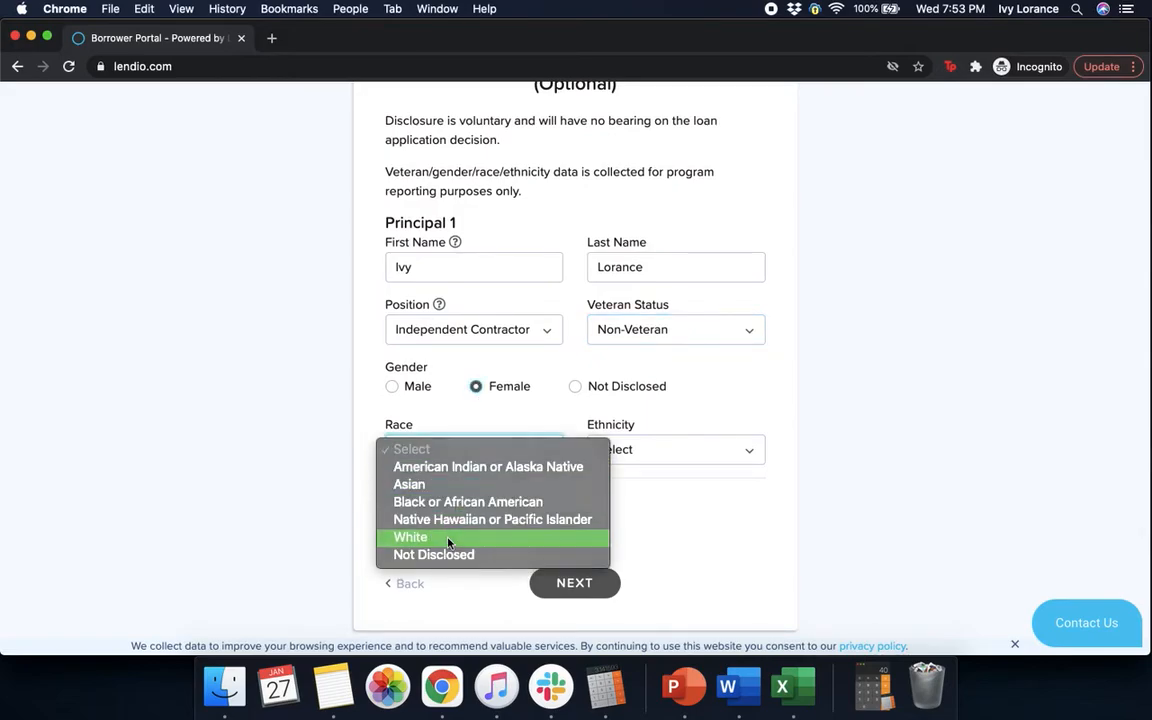
{"action": "left_click", "coordinate": [410, 537]}
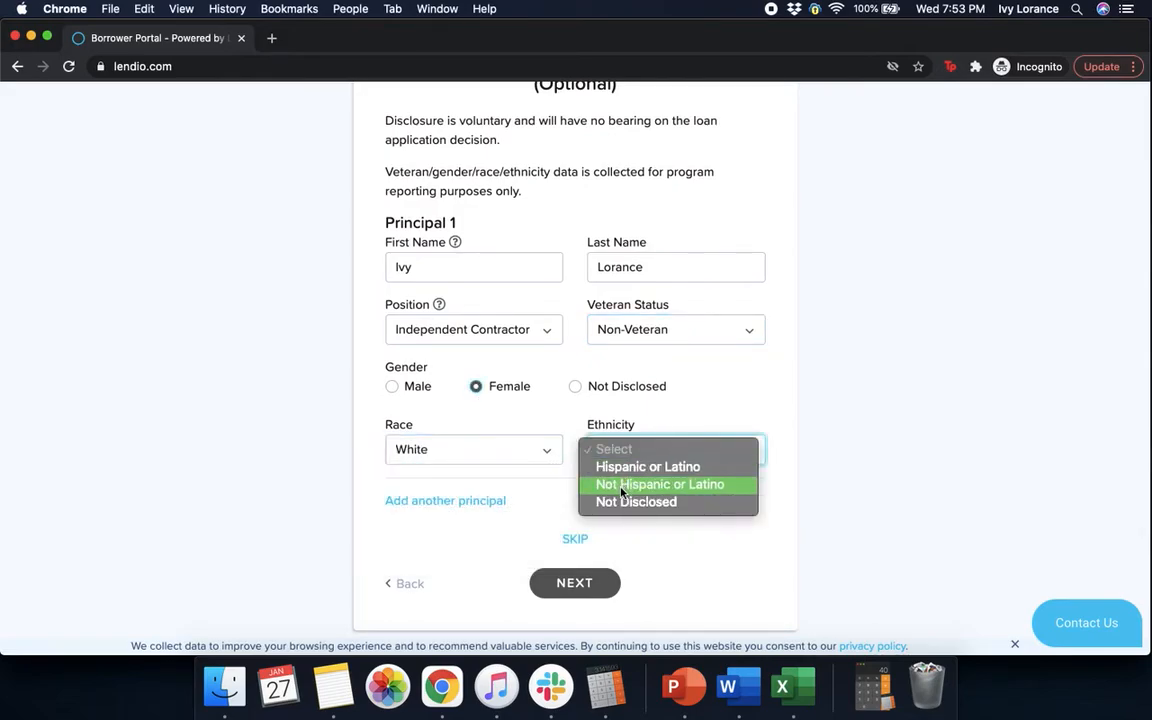
{"action": "left_click", "coordinate": [660, 484]}
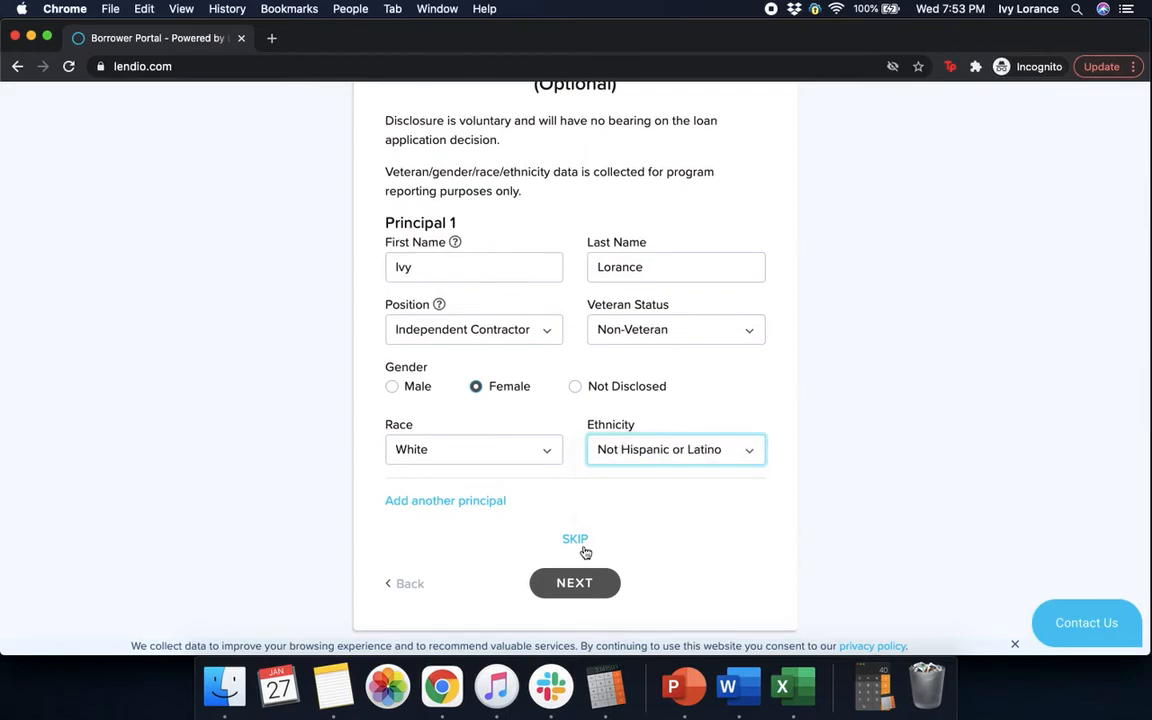
{"action": "left_click", "coordinate": [574, 583]}
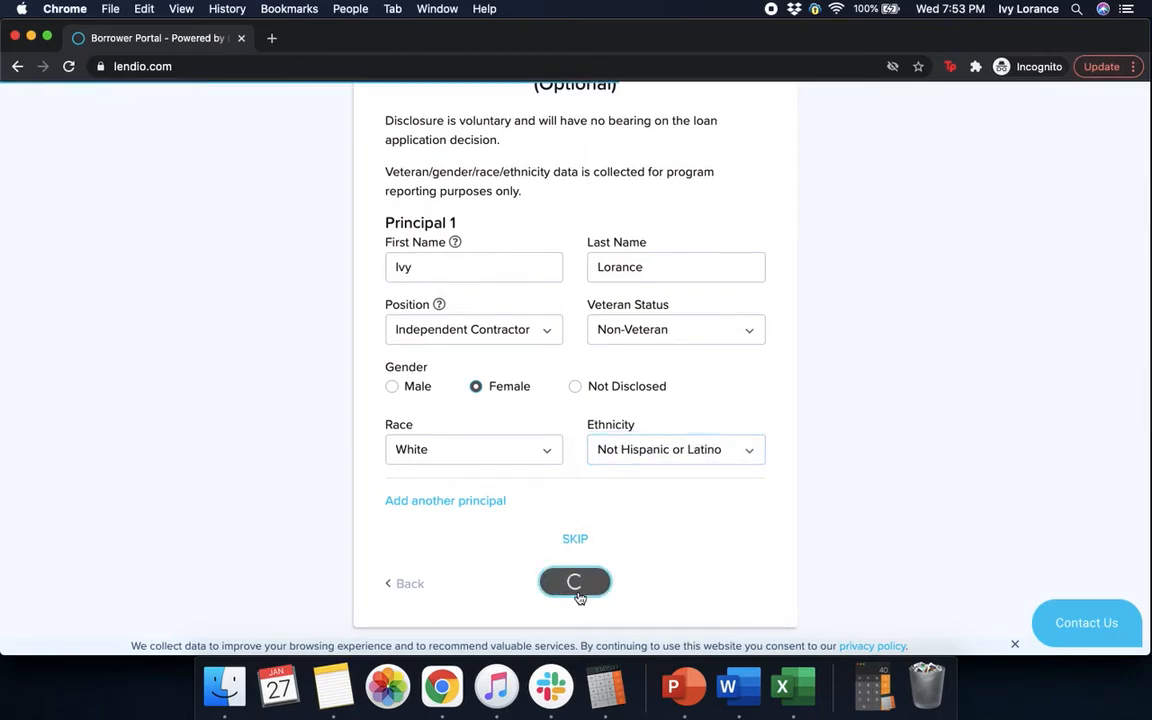
{"action": "left_click", "coordinate": [575, 582]}
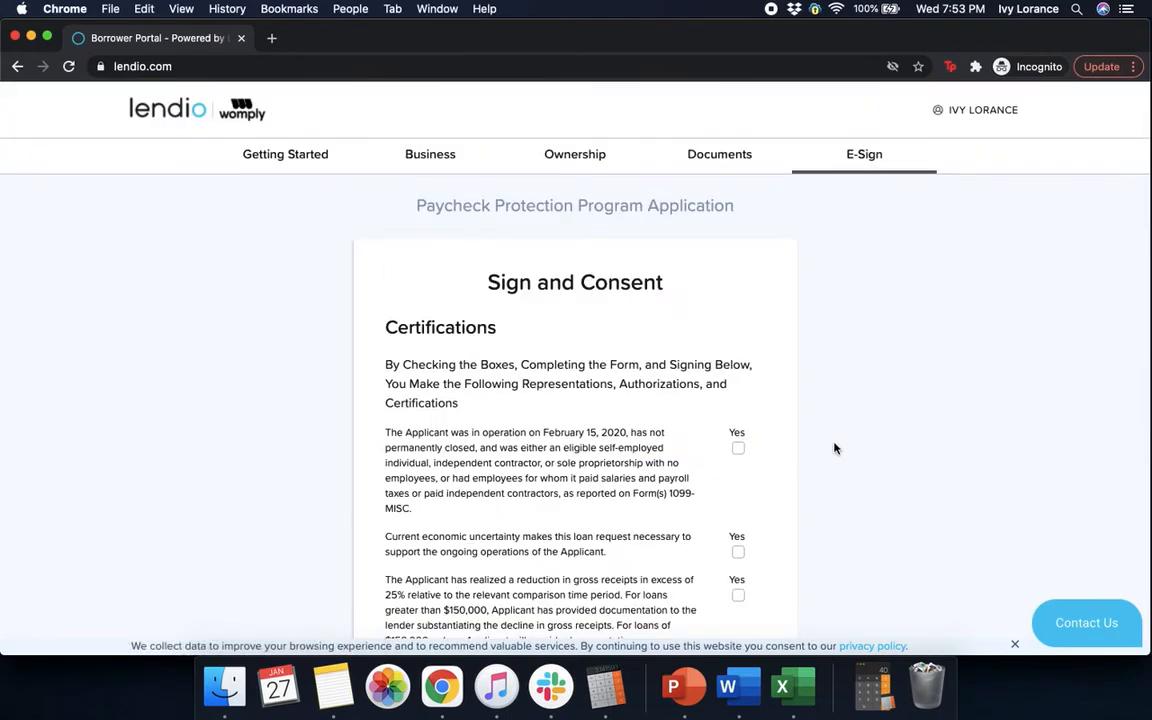
Step: Certify Feb 15, 2020 operation, economic necessity, reduced gross receipts, and worker retention
{"action": "scroll", "scroll_direction": "down", "scroll_amount": 3}
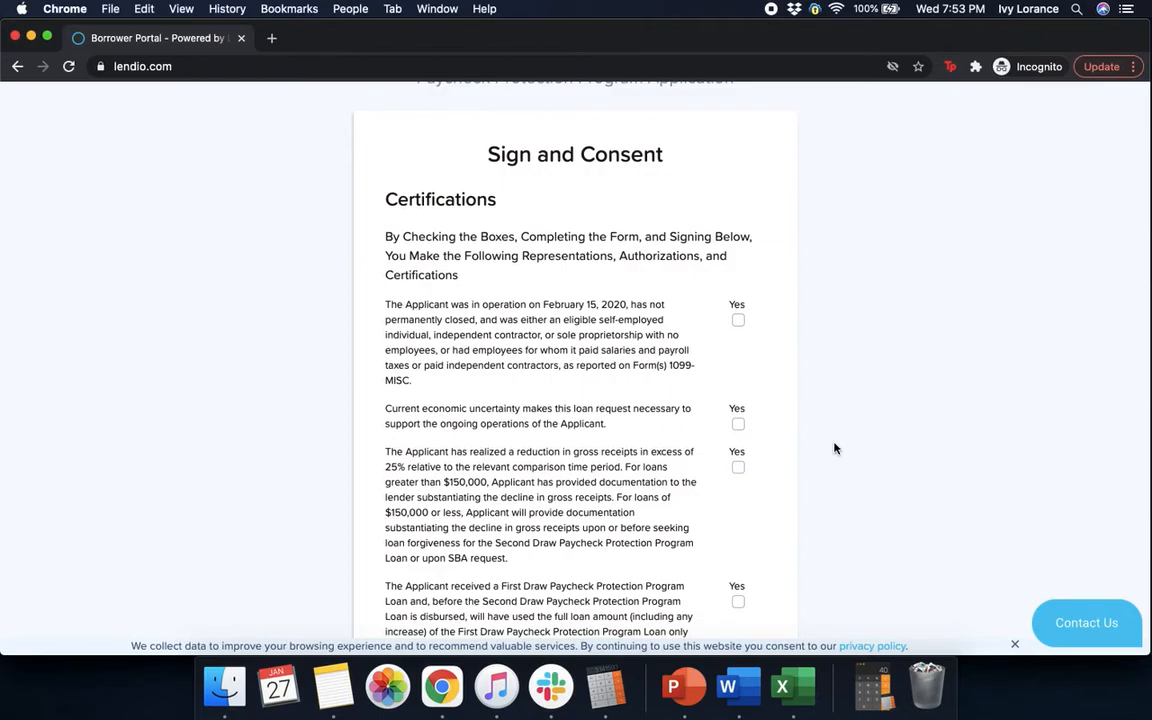
{"action": "mouse_move", "coordinate": [712, 370]}
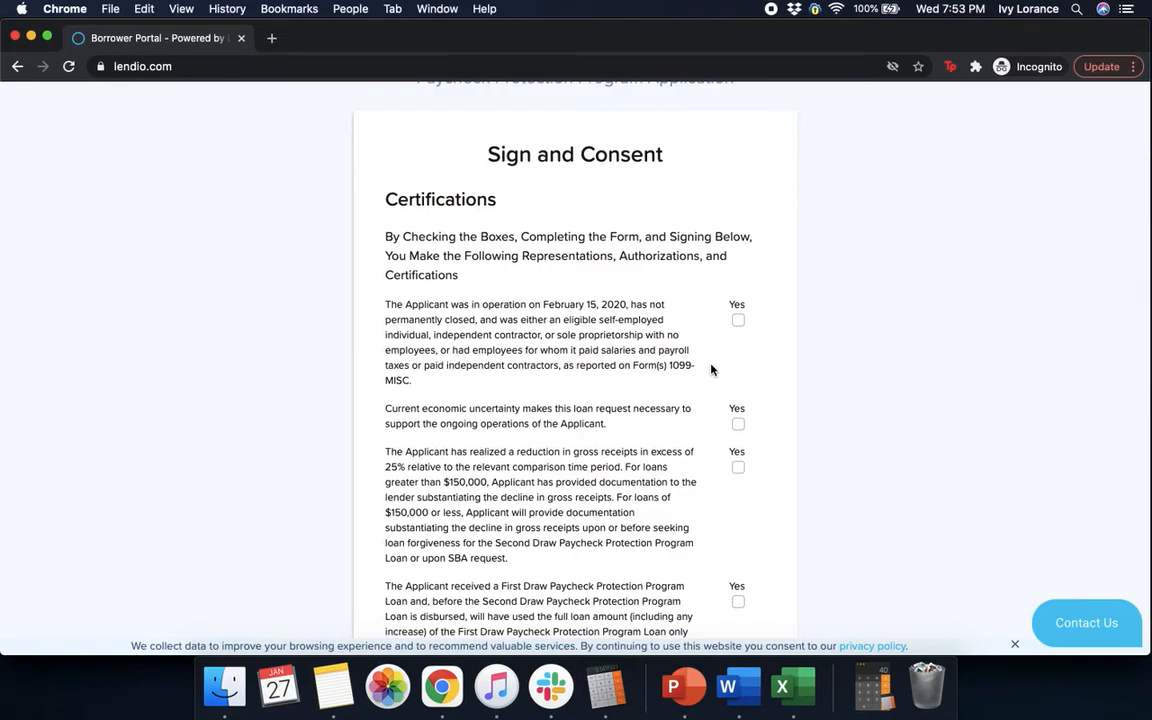
{"action": "left_click", "coordinate": [738, 320]}
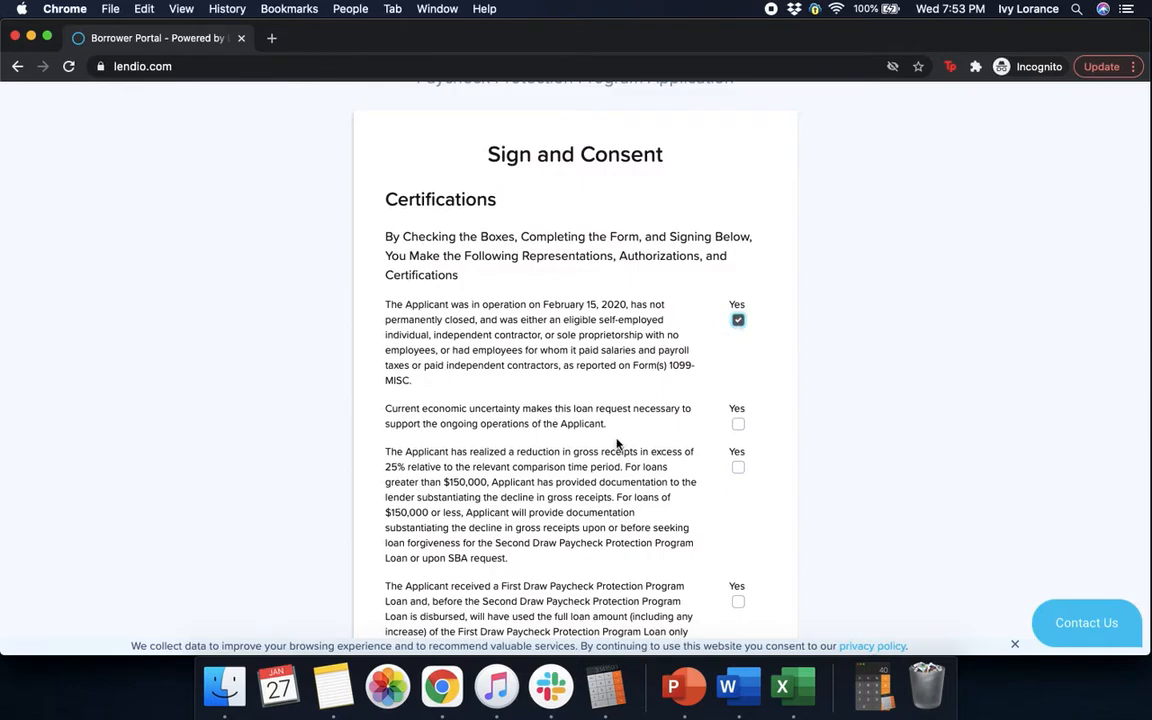
{"action": "left_click", "coordinate": [738, 424]}
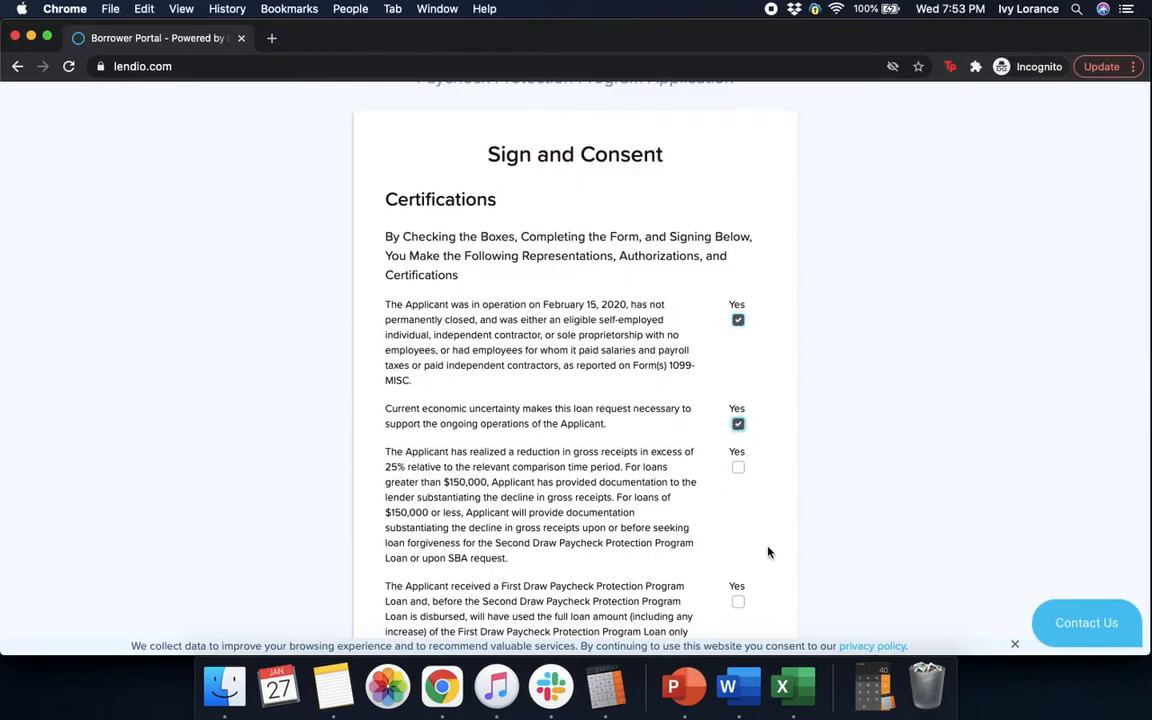
{"action": "scroll", "scroll_direction": "down", "scroll_amount": 3}
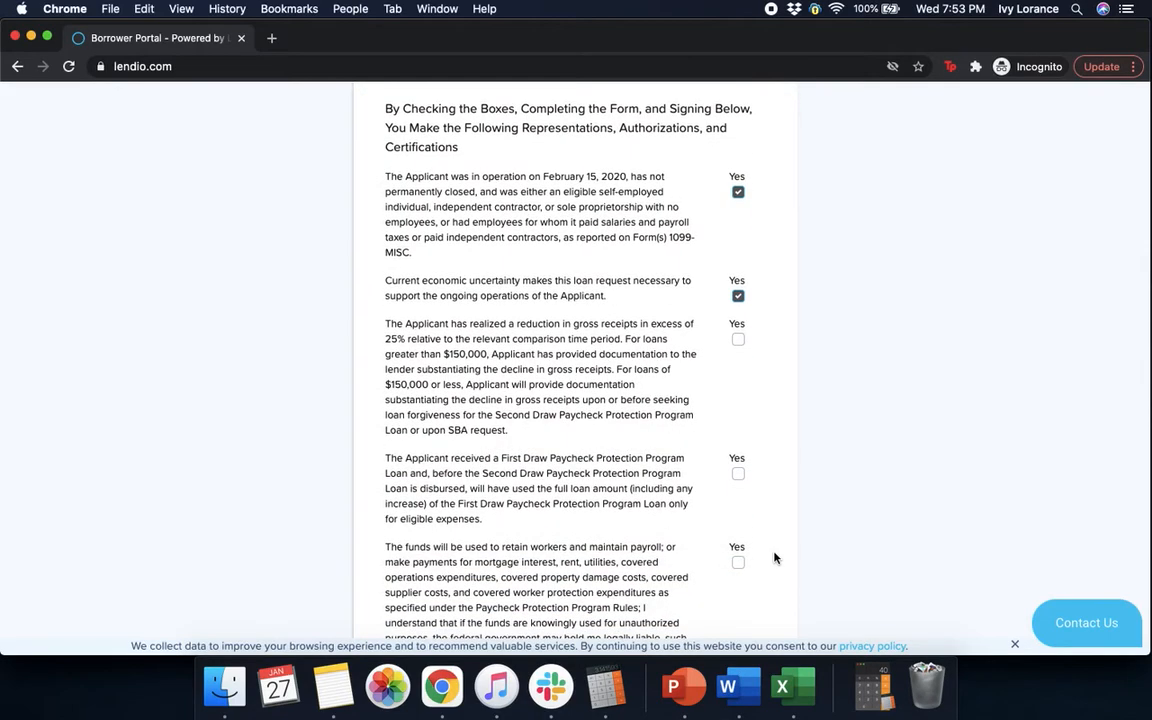
{"action": "mouse_move", "coordinate": [789, 496]}
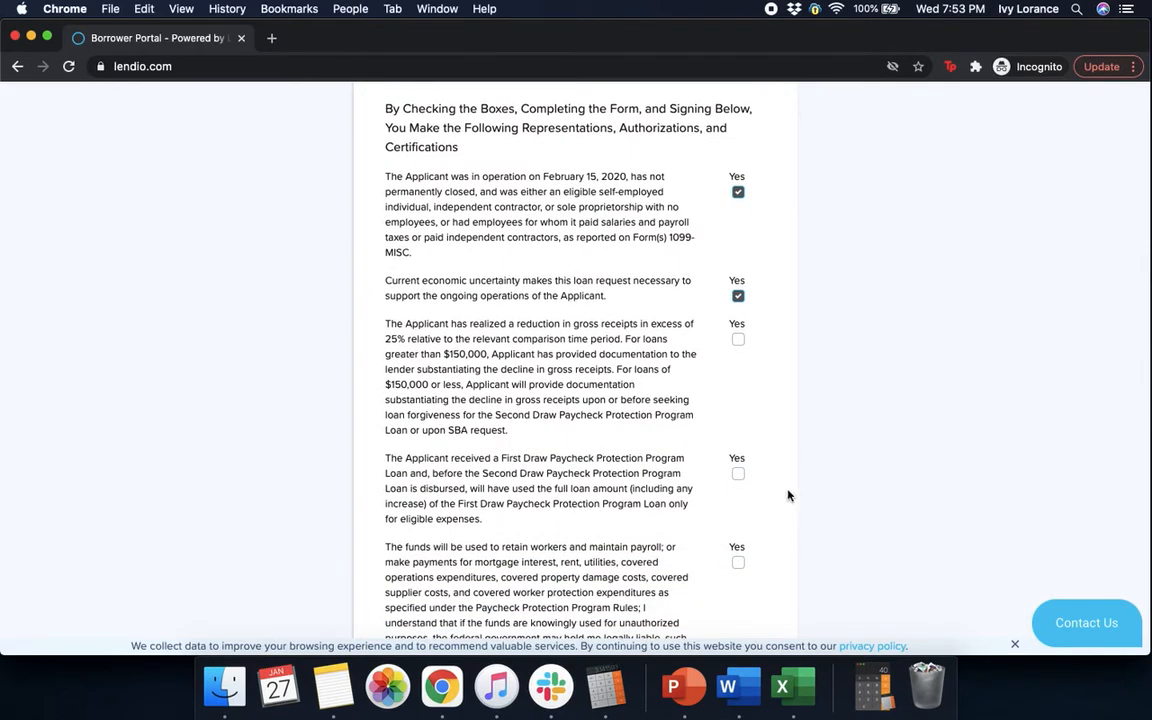
{"action": "left_click", "coordinate": [738, 338]}
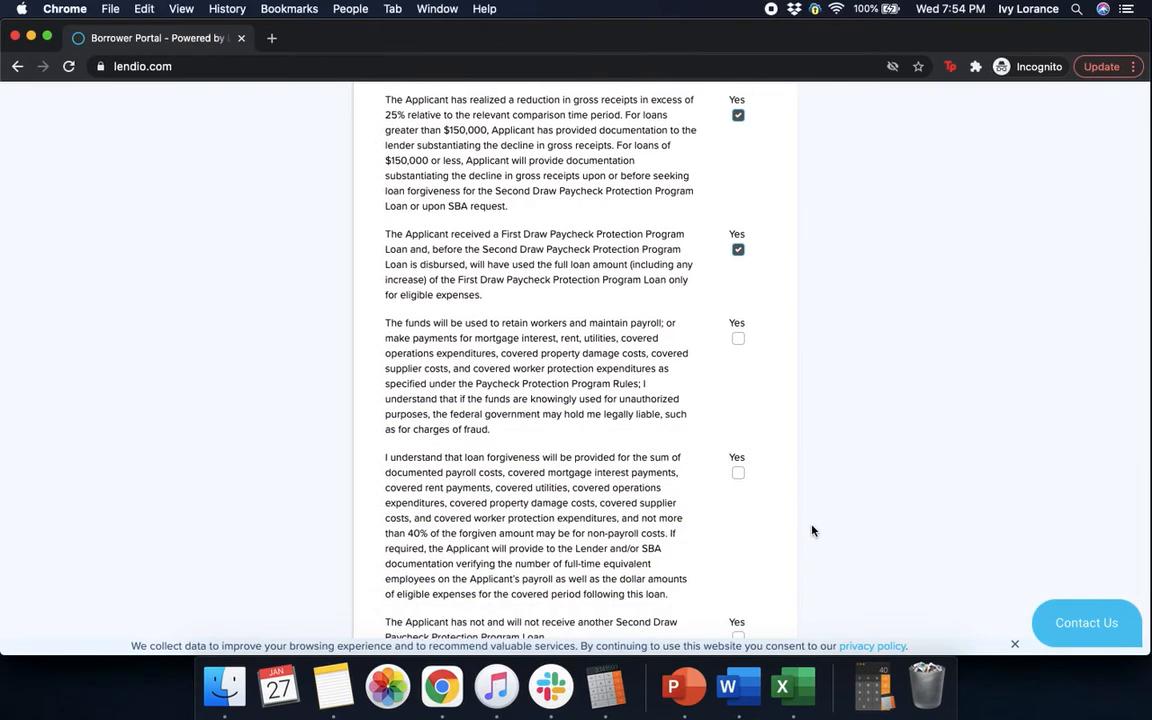
{"action": "scroll", "scroll_direction": "down", "scroll_amount": 3}
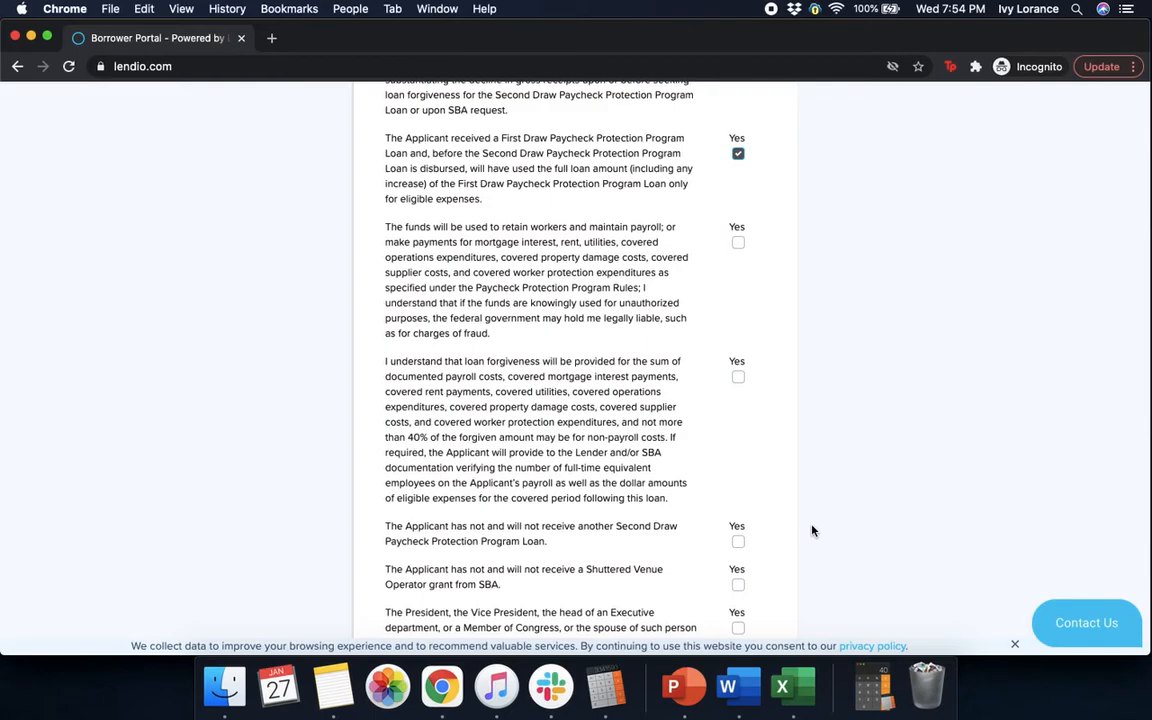
{"action": "left_click", "coordinate": [738, 242]}
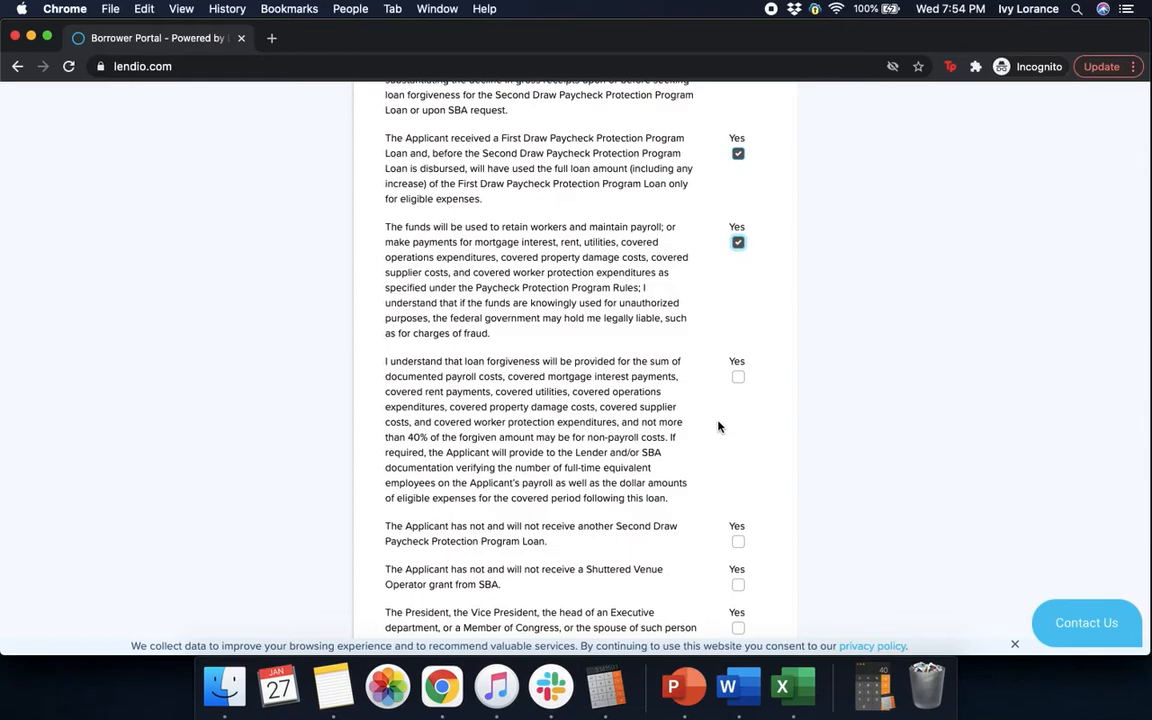
Step: Certify forgiveness terms, no other Second Draw loan, no SVO grant, no official control
{"action": "scroll", "scroll_direction": "down", "scroll_amount": 3}
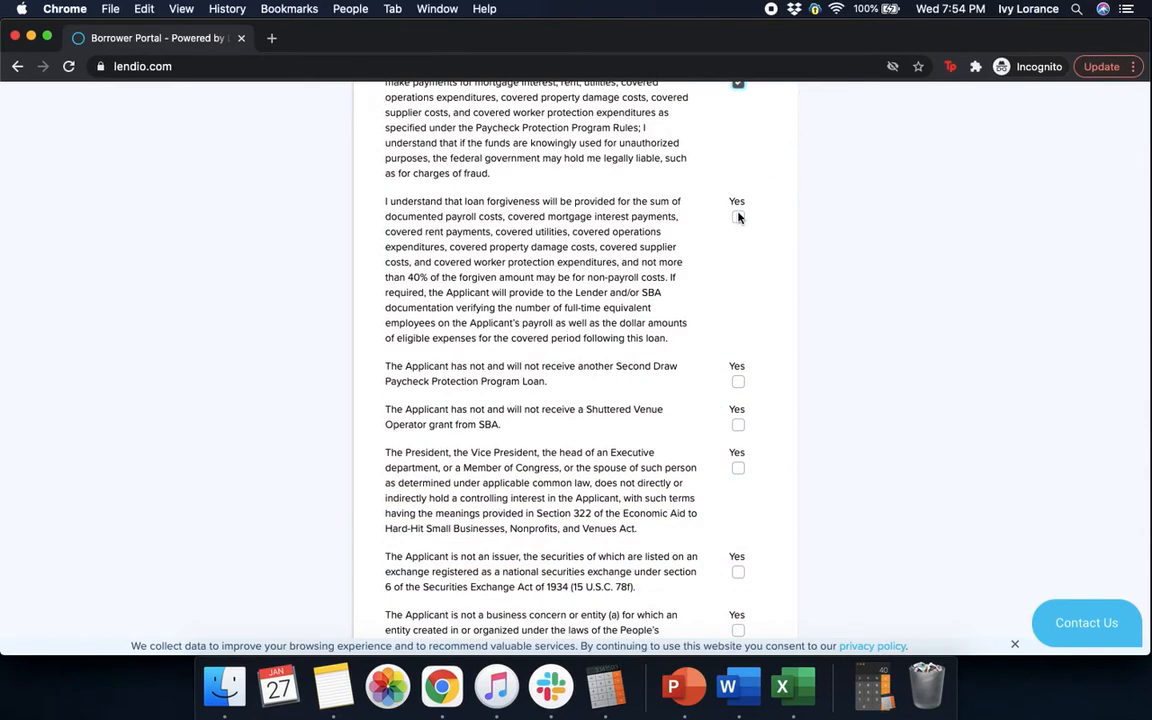
{"action": "left_click", "coordinate": [738, 217]}
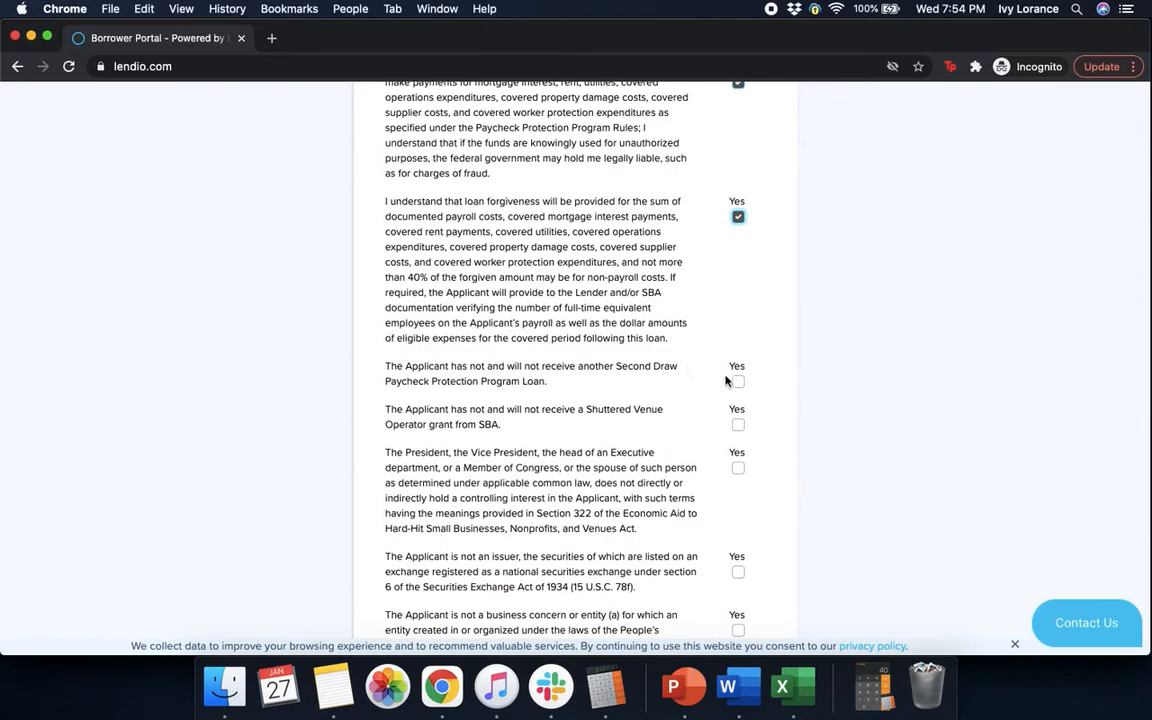
{"action": "left_click", "coordinate": [738, 381]}
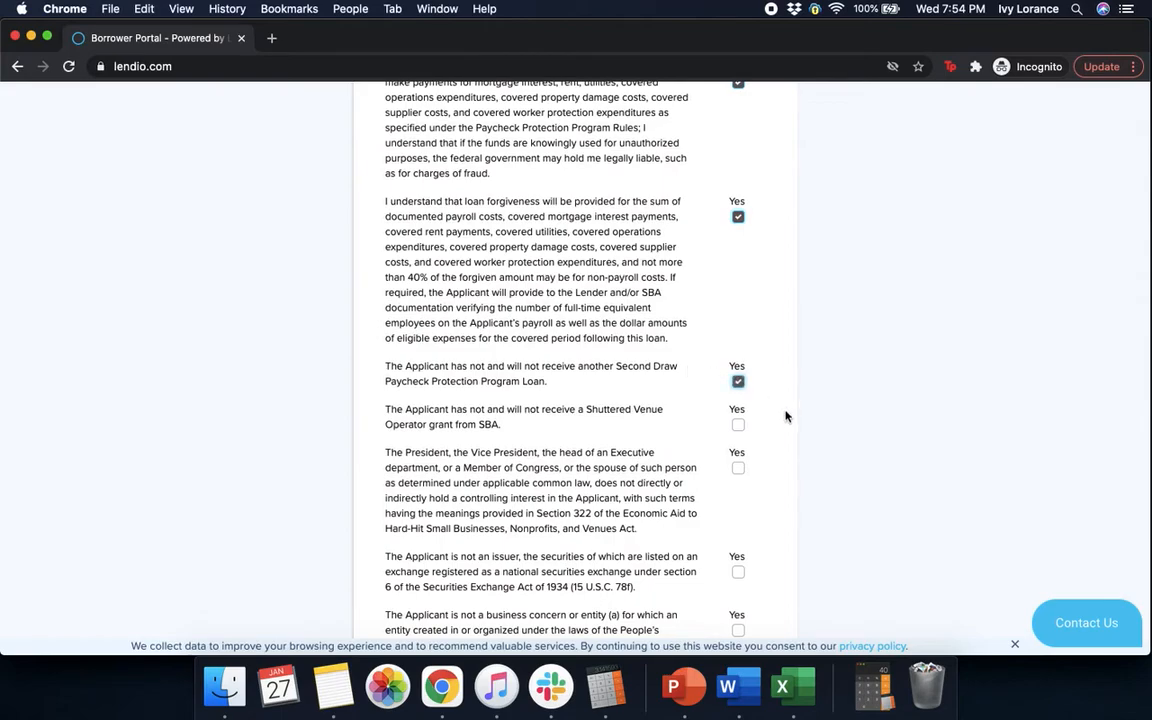
{"action": "scroll", "scroll_direction": "down", "scroll_amount": 3}
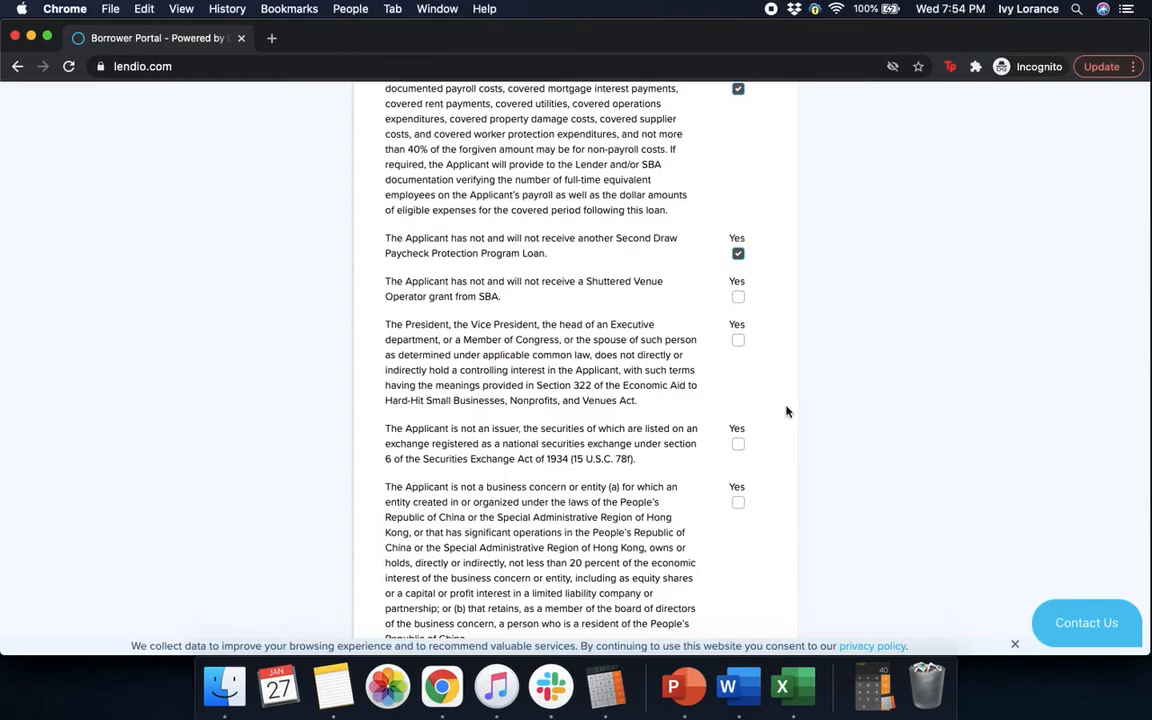
{"action": "left_click", "coordinate": [738, 296]}
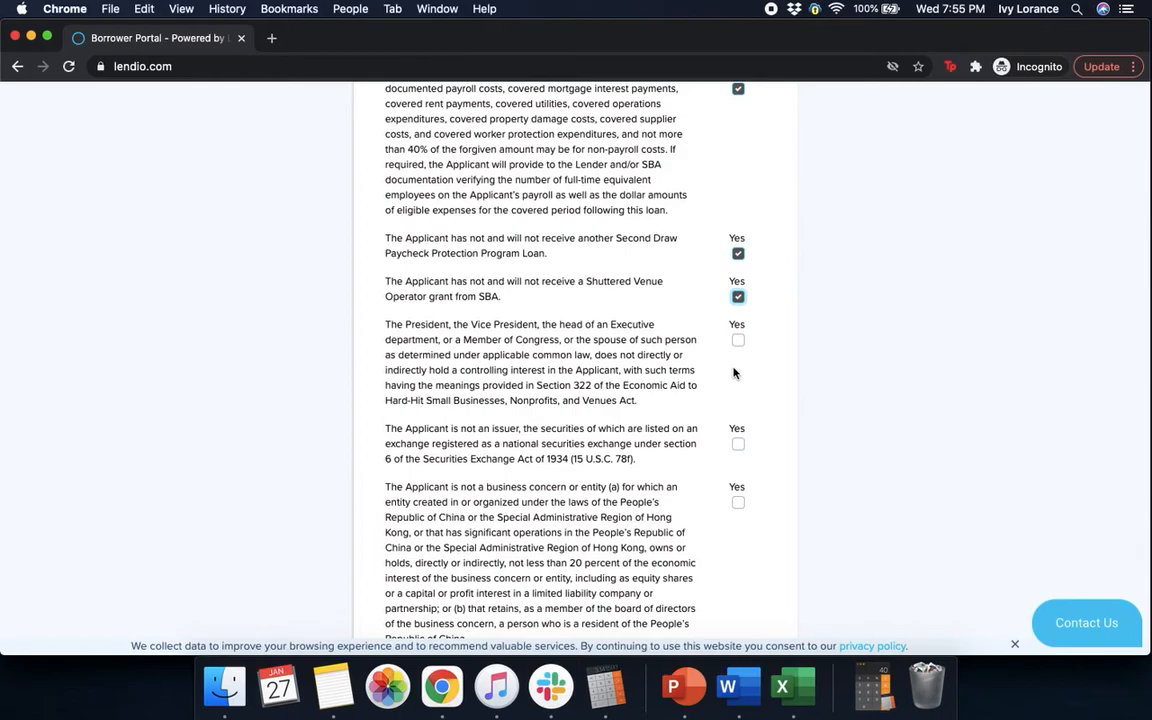
{"action": "mouse_move", "coordinate": [750, 357]}
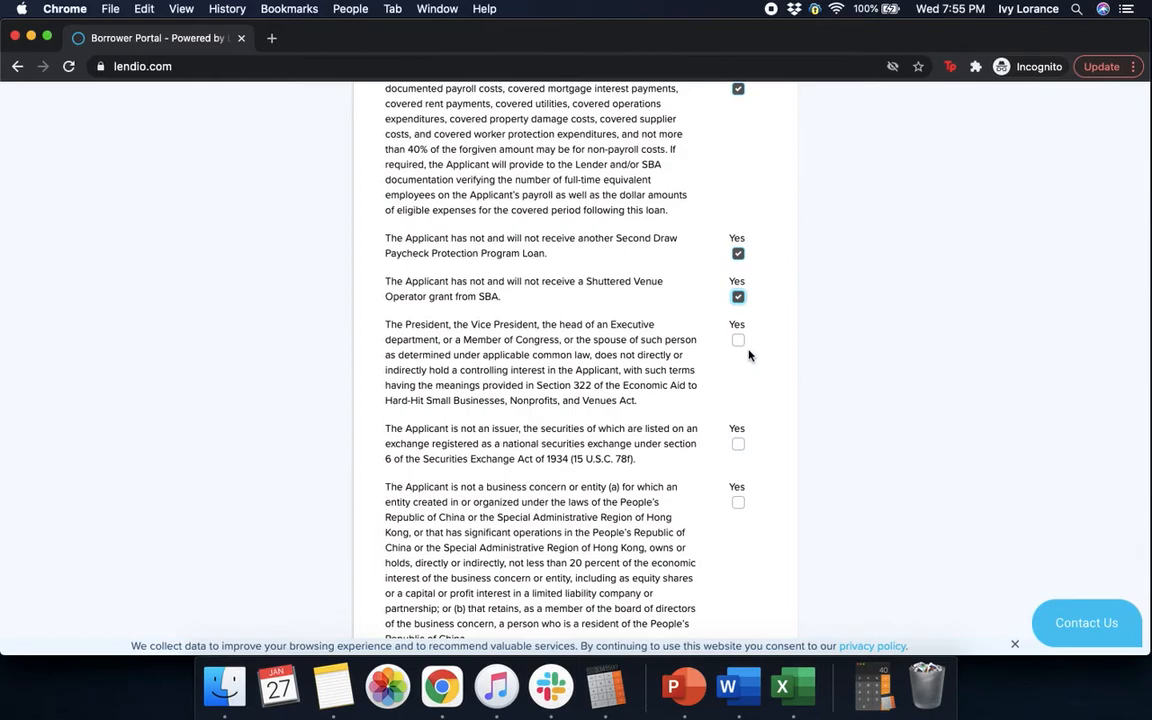
{"action": "left_click", "coordinate": [738, 340]}
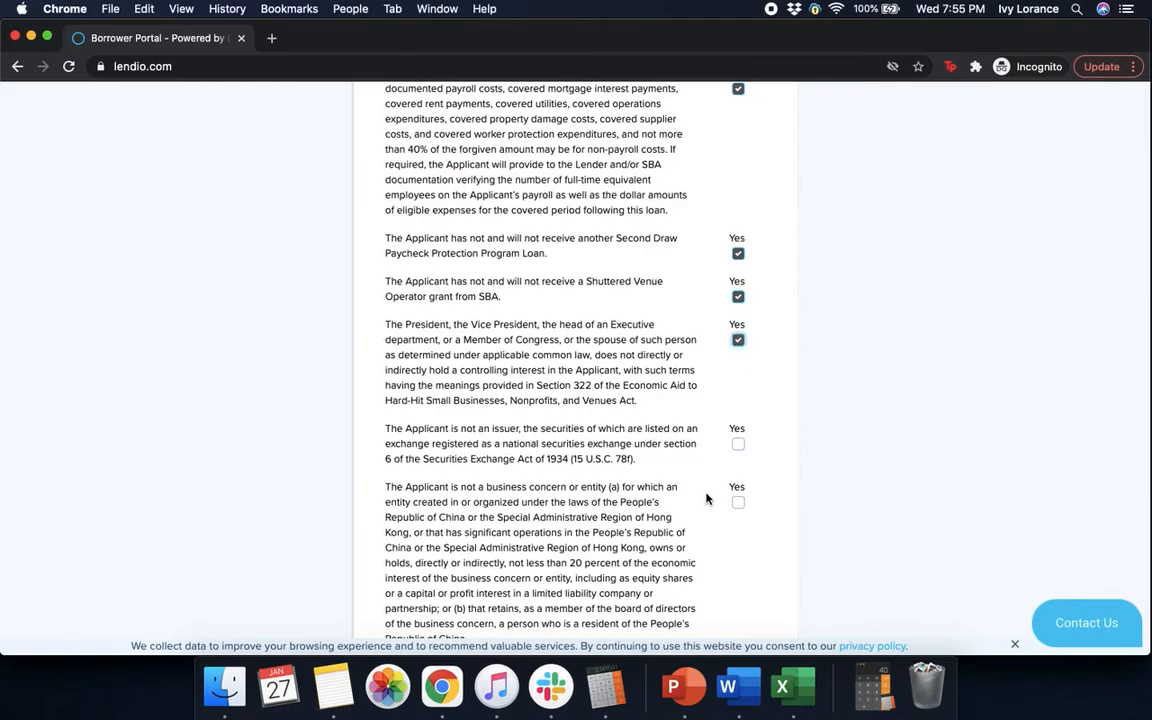
{"action": "mouse_move", "coordinate": [751, 447]}
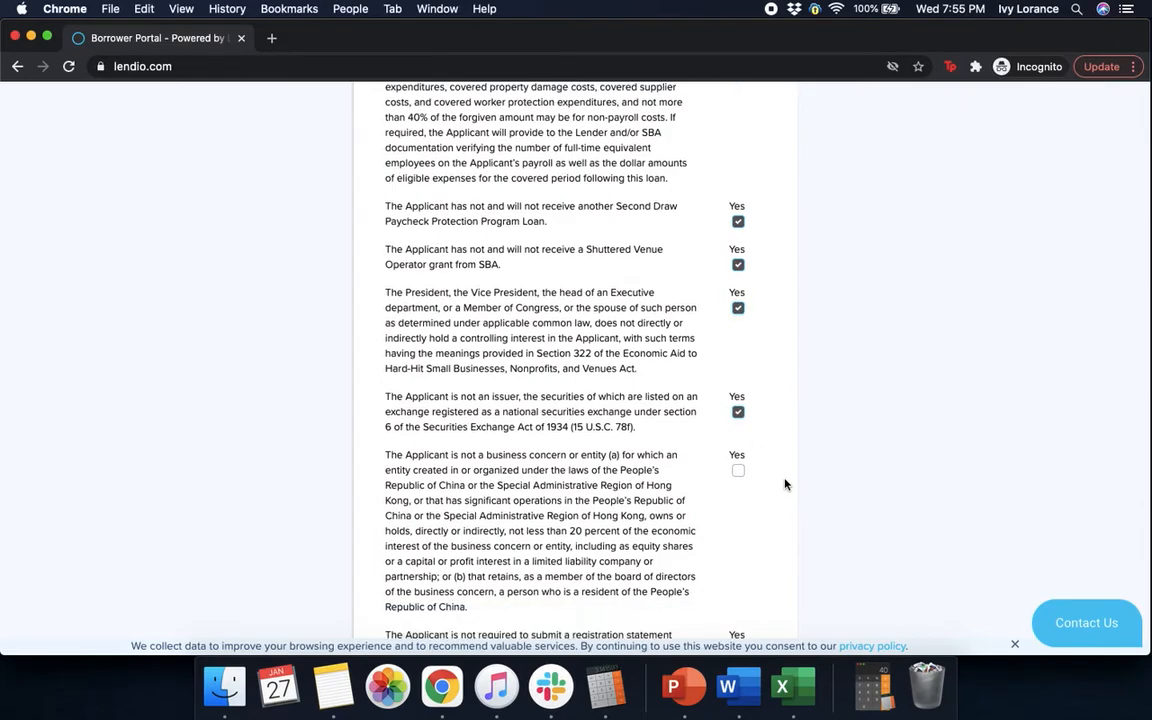
Step: Certify no PRC ties, not a lobbying entity, accurate information, and lender amount acknowledgement
{"action": "scroll", "scroll_direction": "down", "scroll_amount": 3}
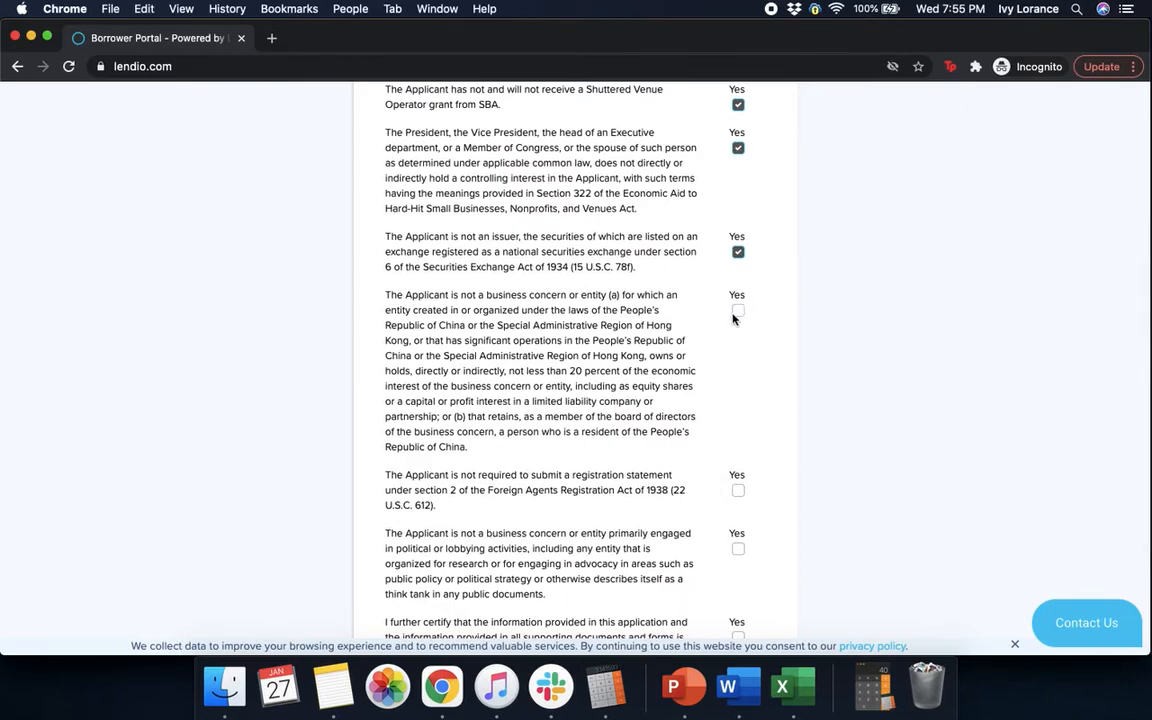
{"action": "left_click", "coordinate": [738, 310]}
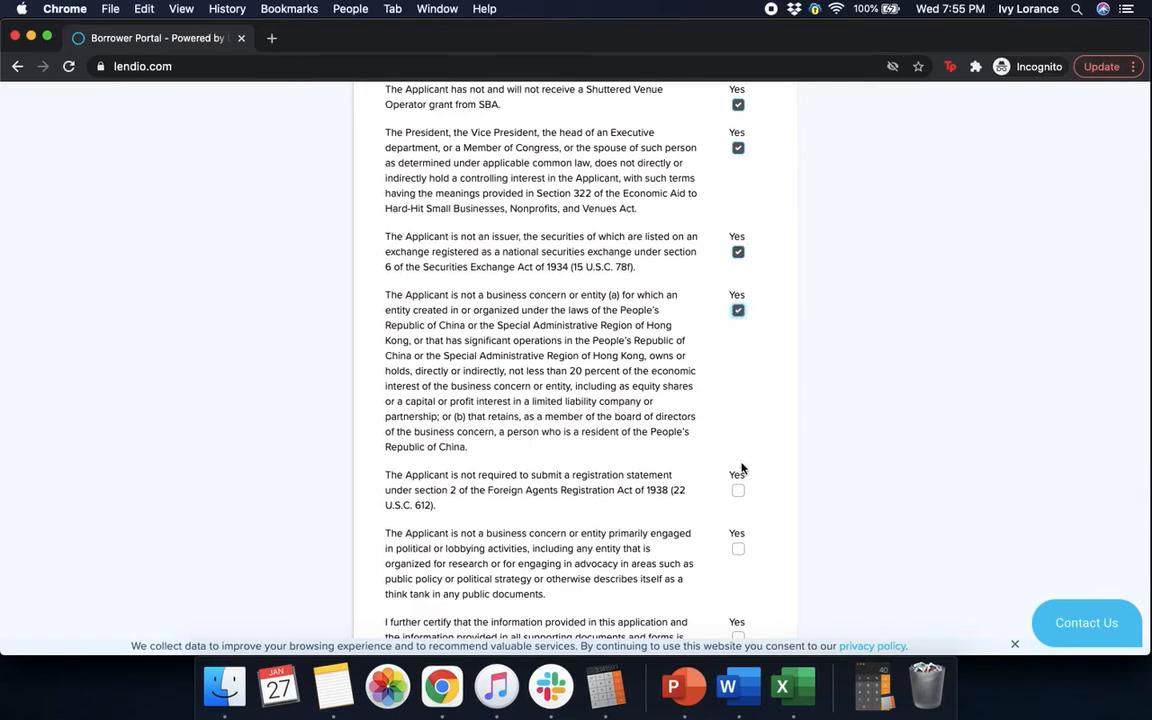
{"action": "mouse_move", "coordinate": [745, 507]}
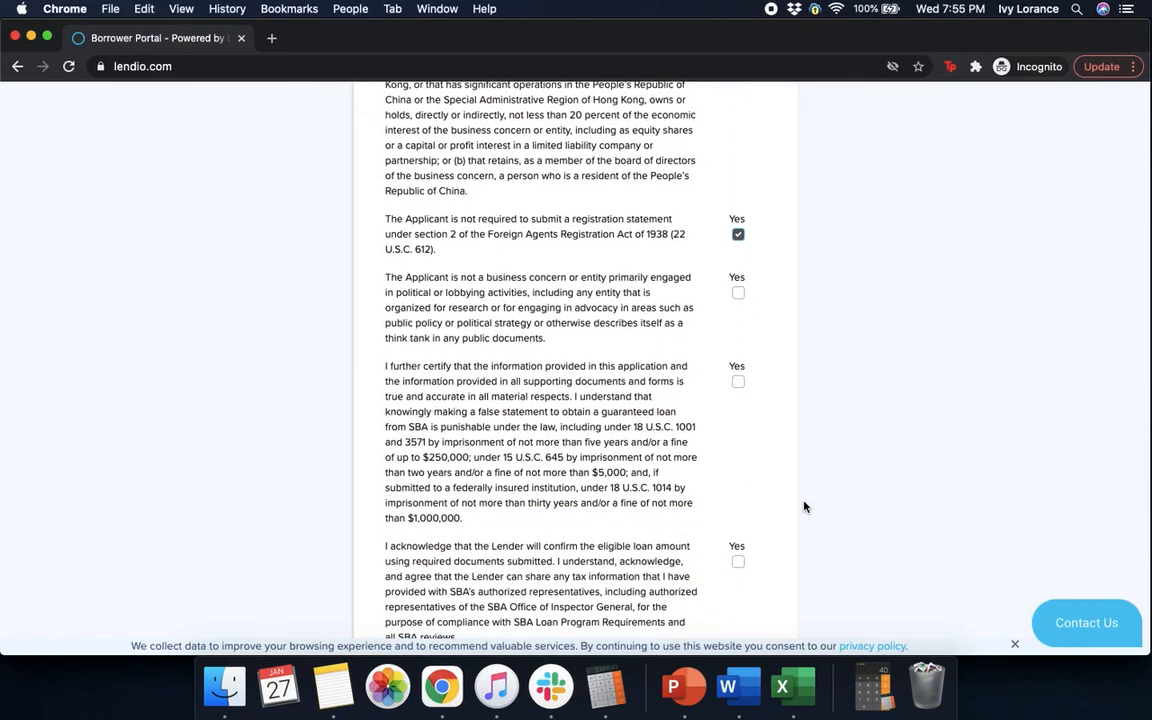
{"action": "scroll", "scroll_direction": "down", "scroll_amount": 3}
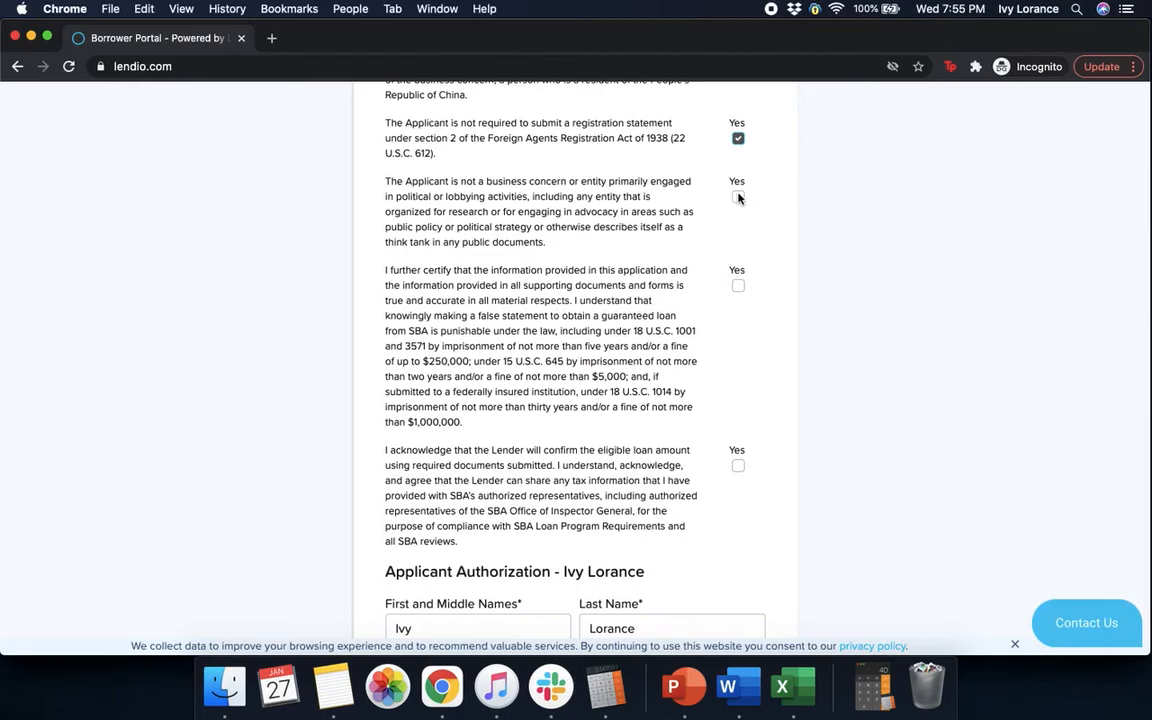
{"action": "left_click", "coordinate": [738, 197]}
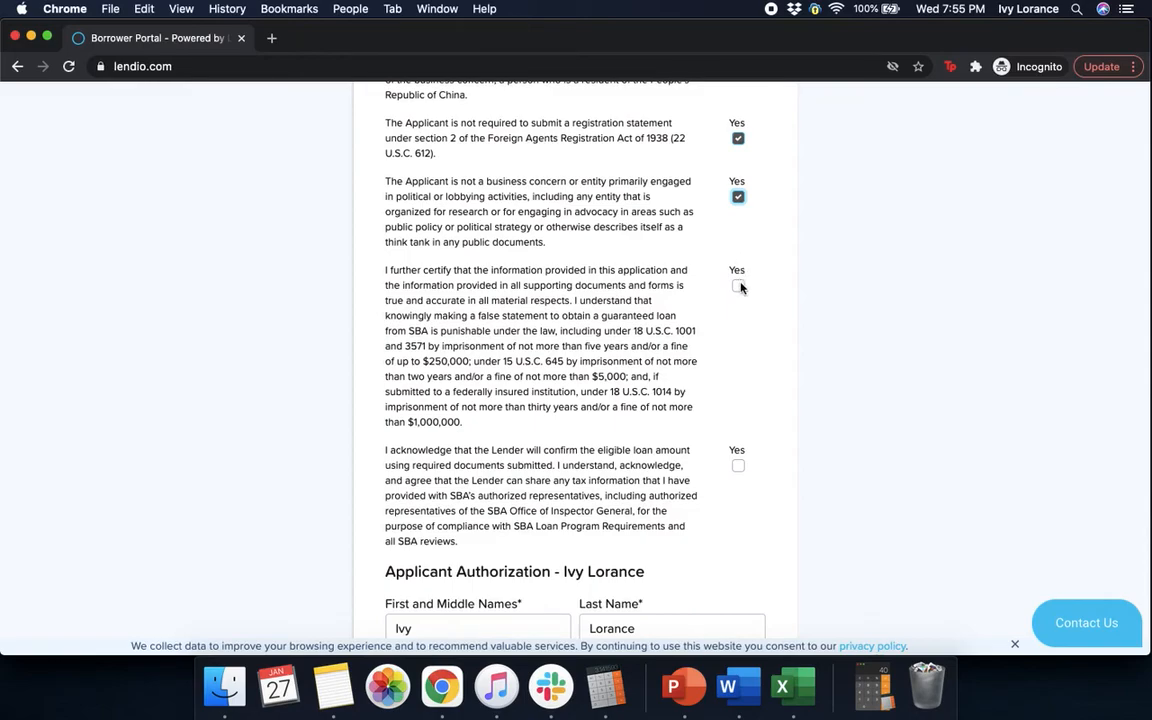
{"action": "left_click", "coordinate": [738, 286]}
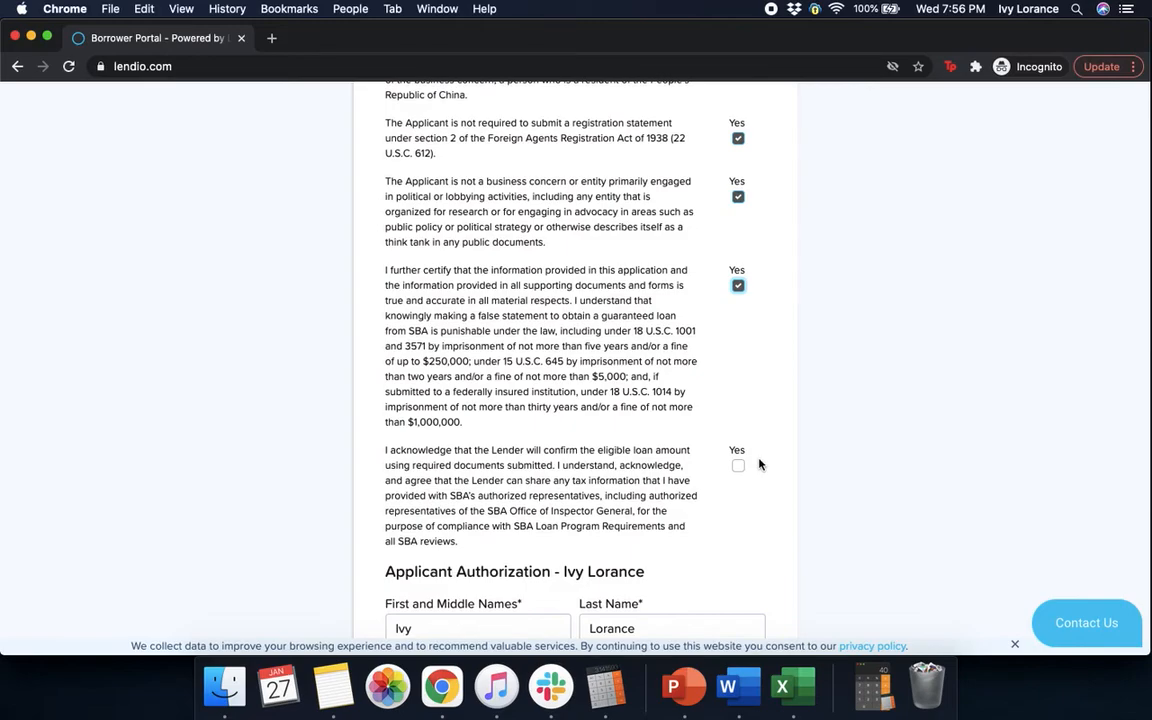
{"action": "left_click", "coordinate": [738, 466]}
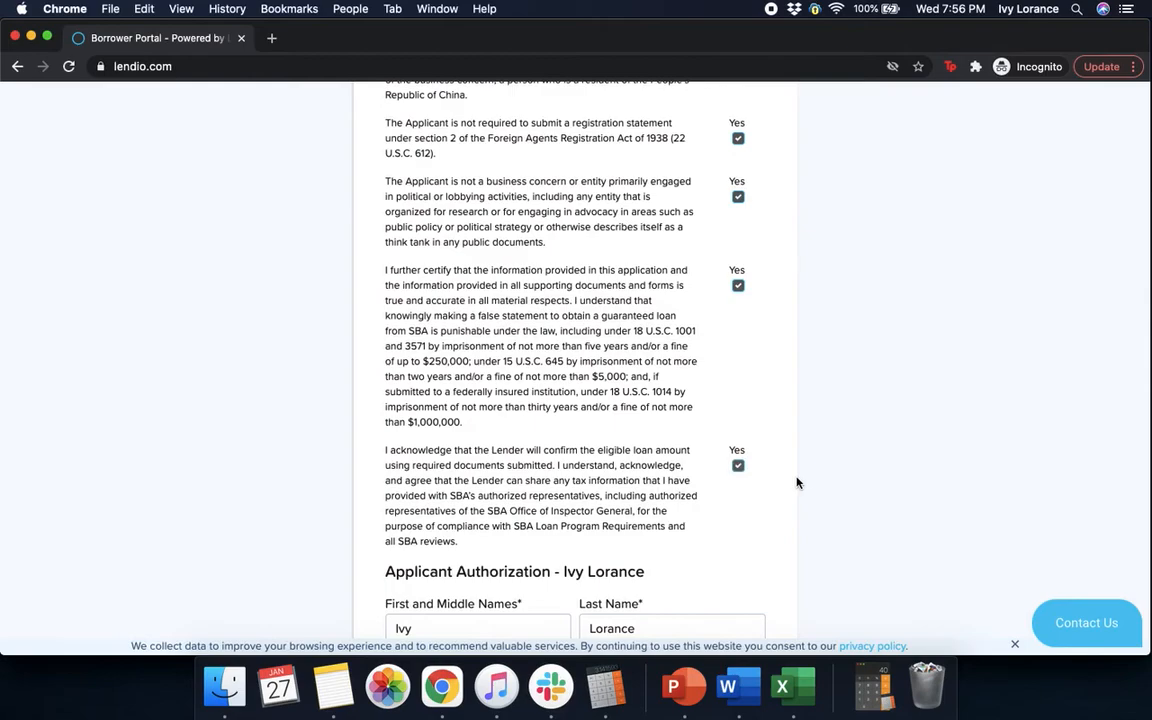
{"action": "scroll", "scroll_direction": "down", "scroll_amount": 3}
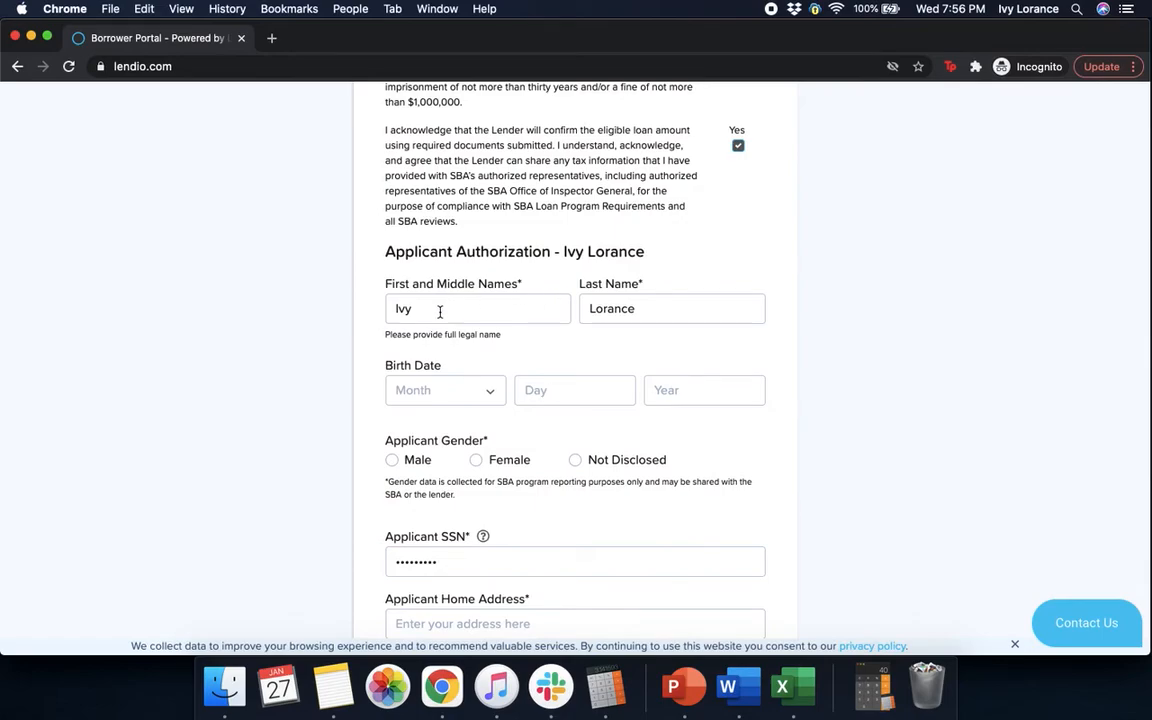
{"action": "left_click", "coordinate": [444, 390]}
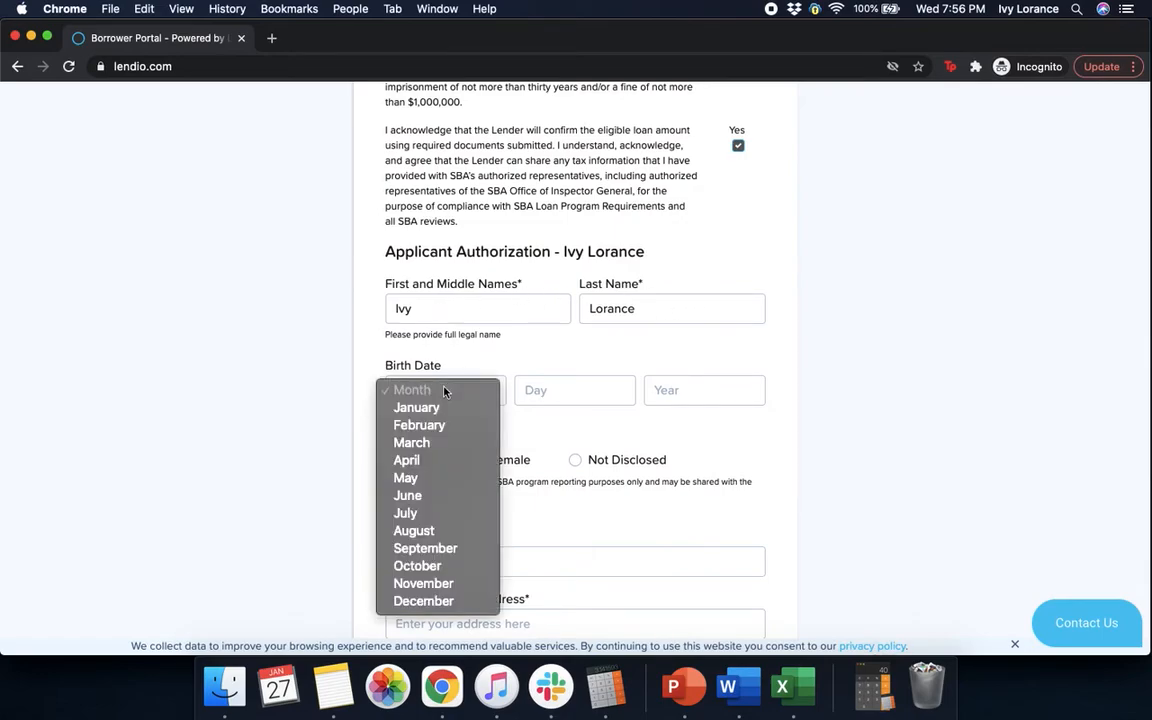
{"action": "left_click", "coordinate": [419, 424]}
{"action": "type", "text": "1"}
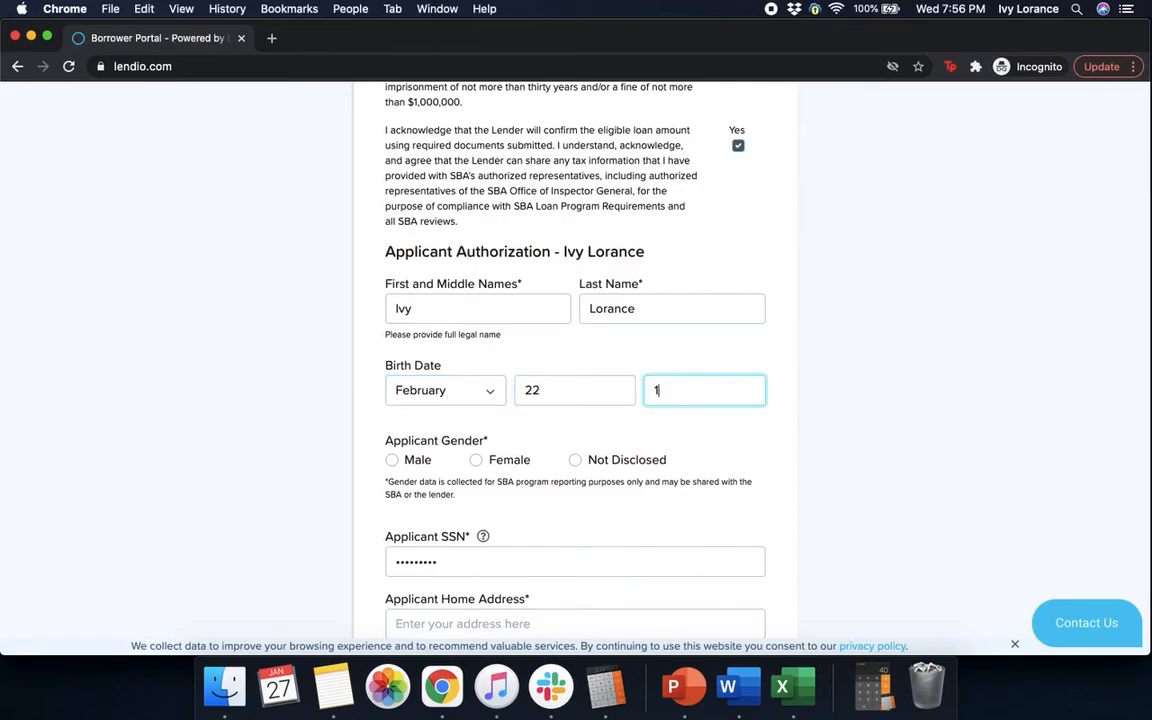
{"action": "type", "text": "991"}
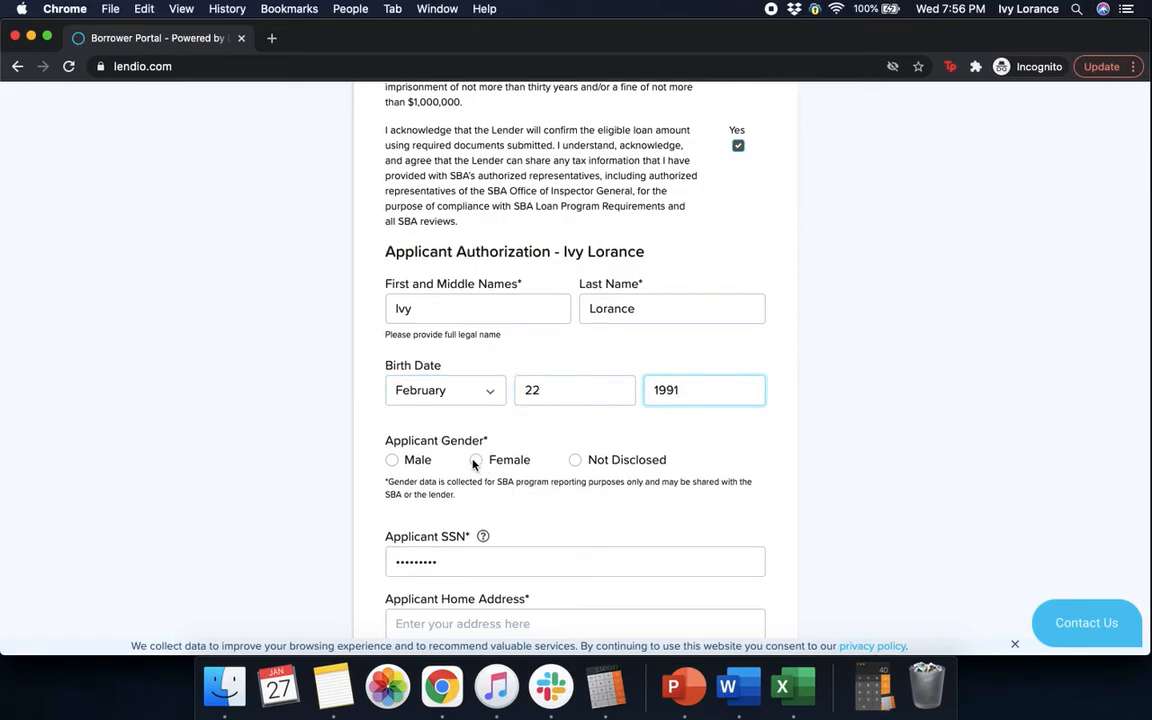
{"action": "left_click", "coordinate": [475, 459]}
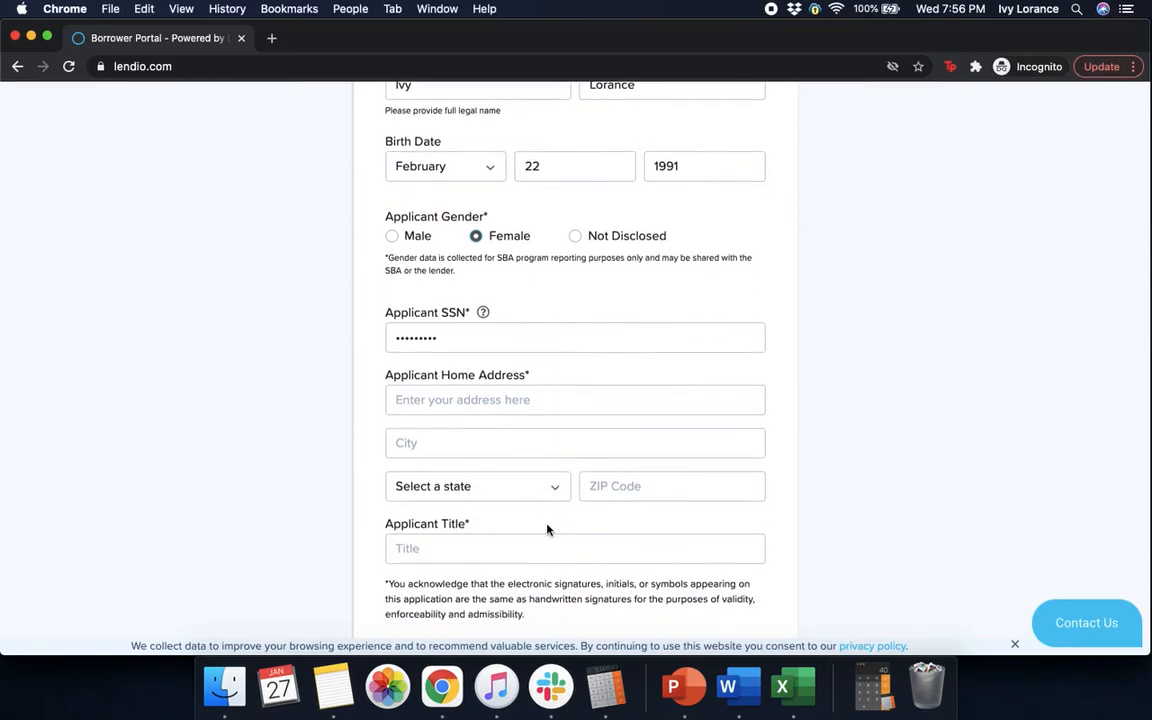
{"action": "left_click", "coordinate": [575, 399]}
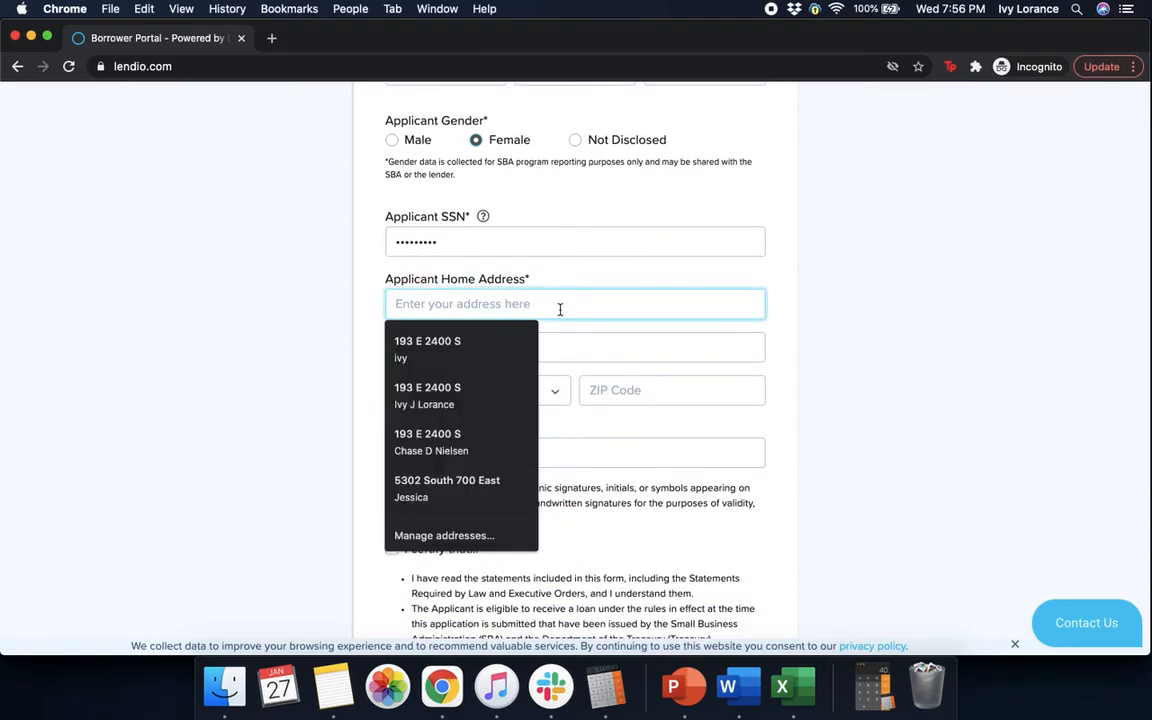
{"action": "type", "text": "548"}
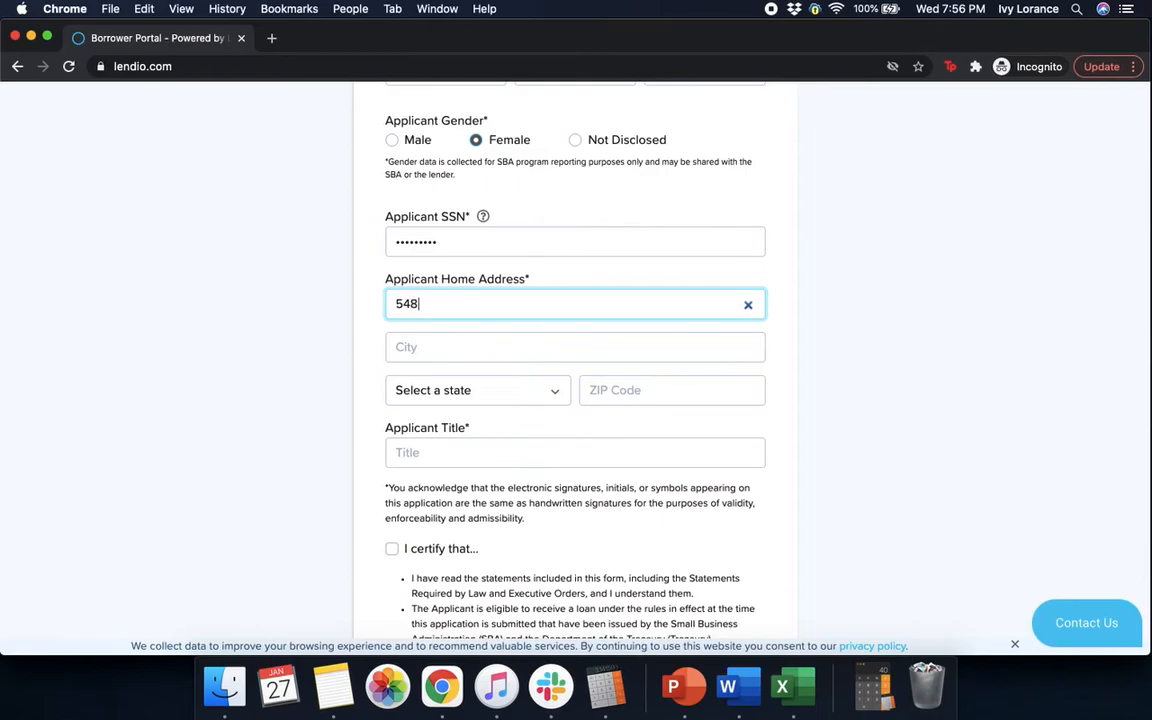
{"action": "type", "text": "market street"}
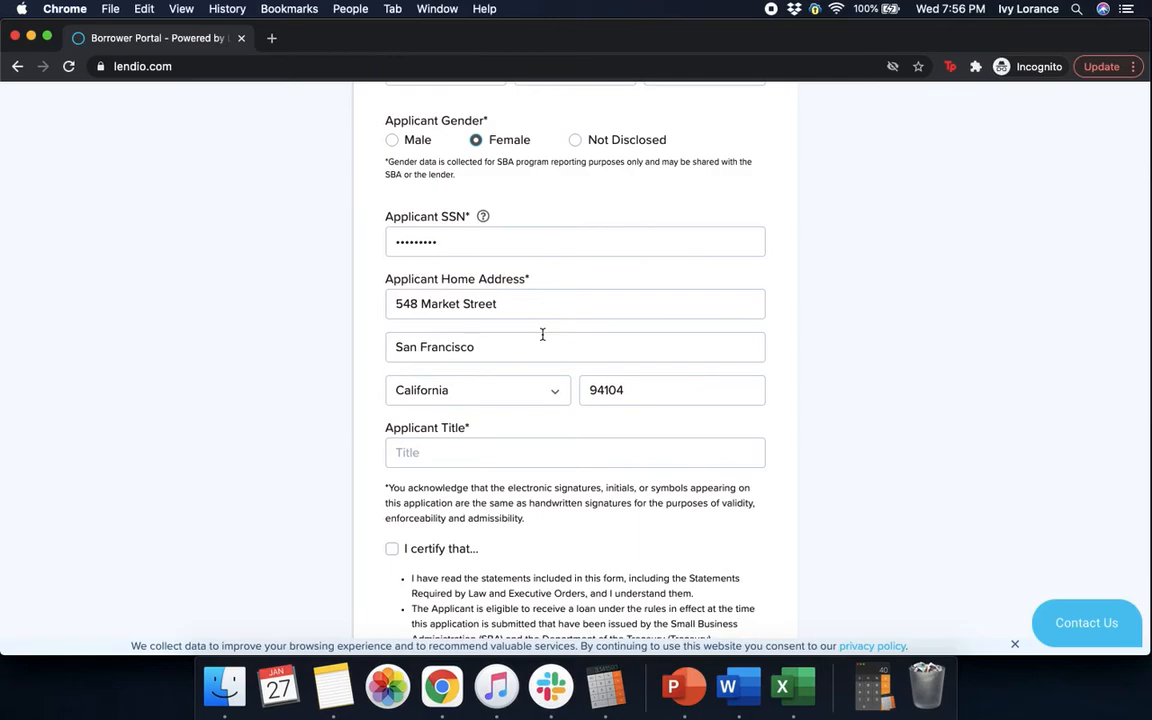
{"action": "mouse_move", "coordinate": [565, 374]}
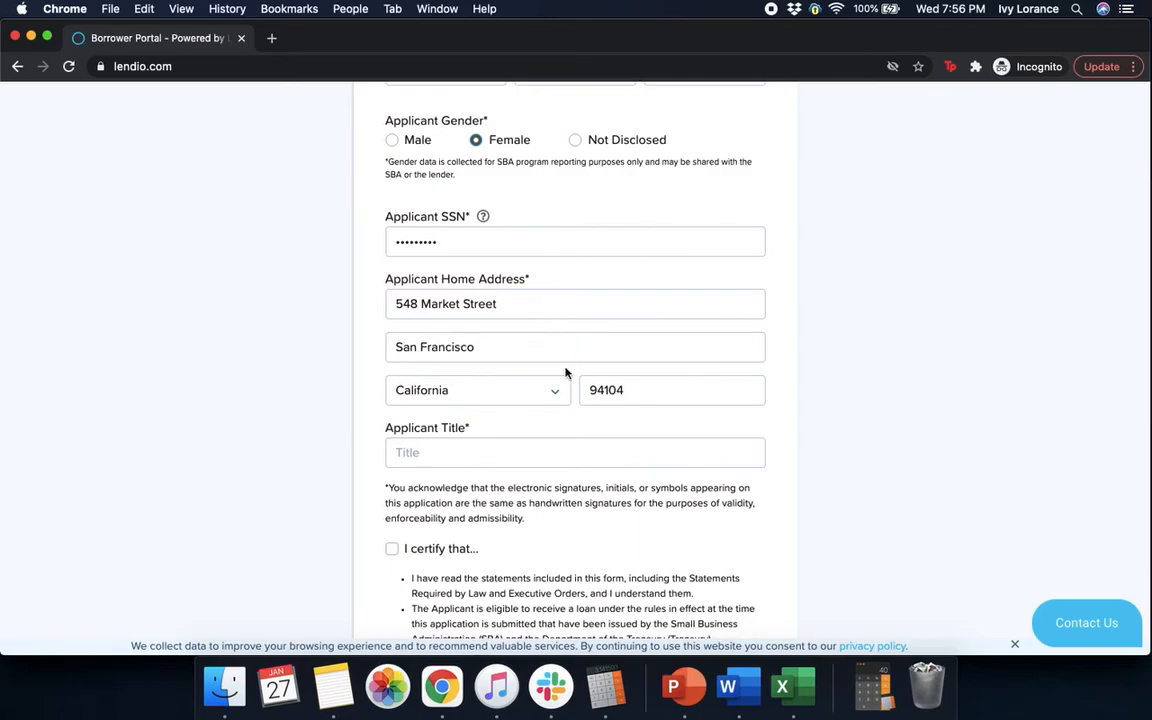
{"action": "left_click", "coordinate": [575, 452]}
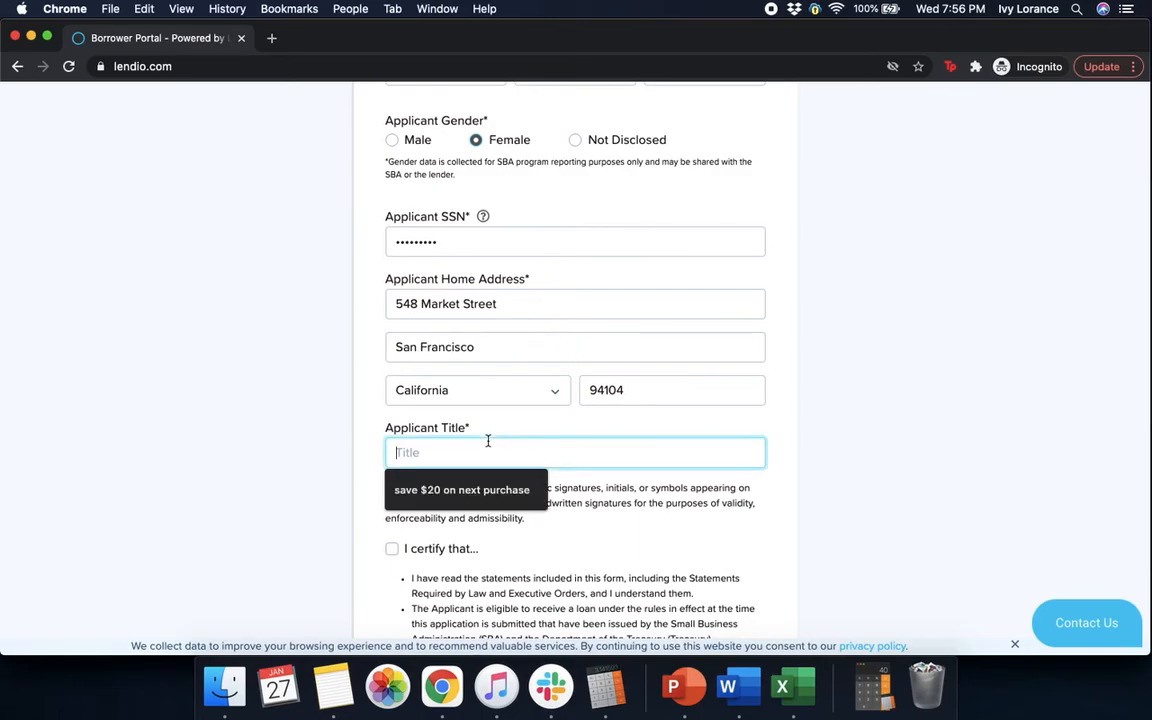
{"action": "type", "text": "independent cont"}
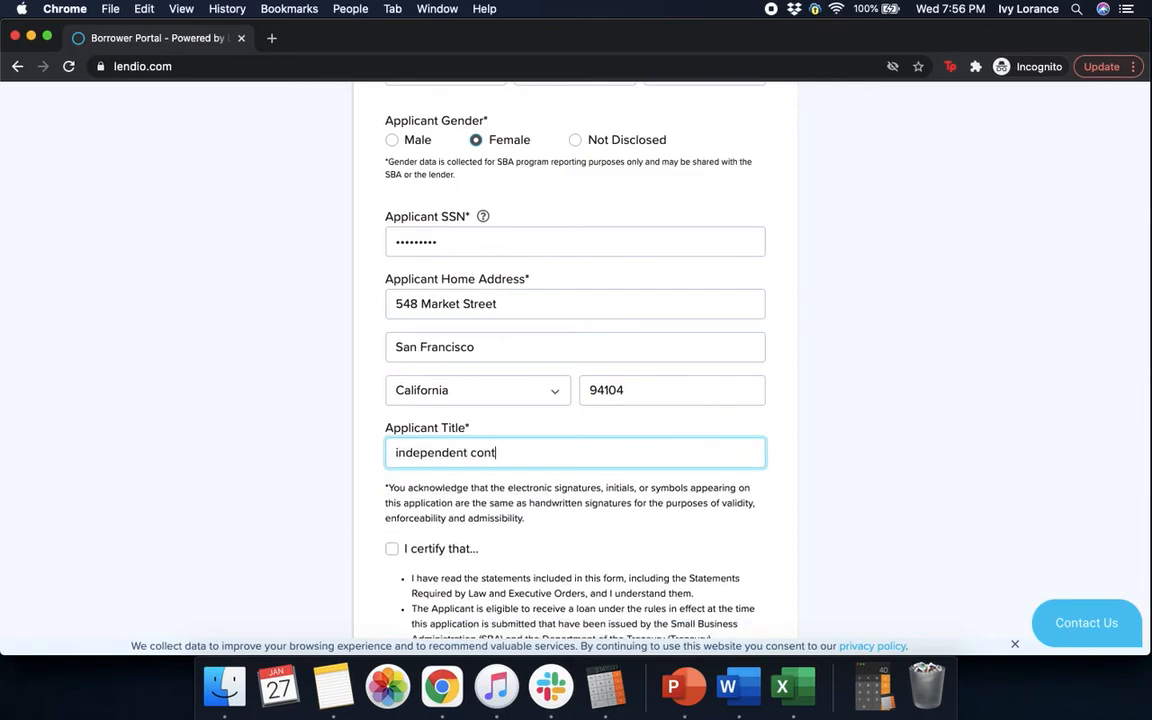
{"action": "type", "text": "ractor"}
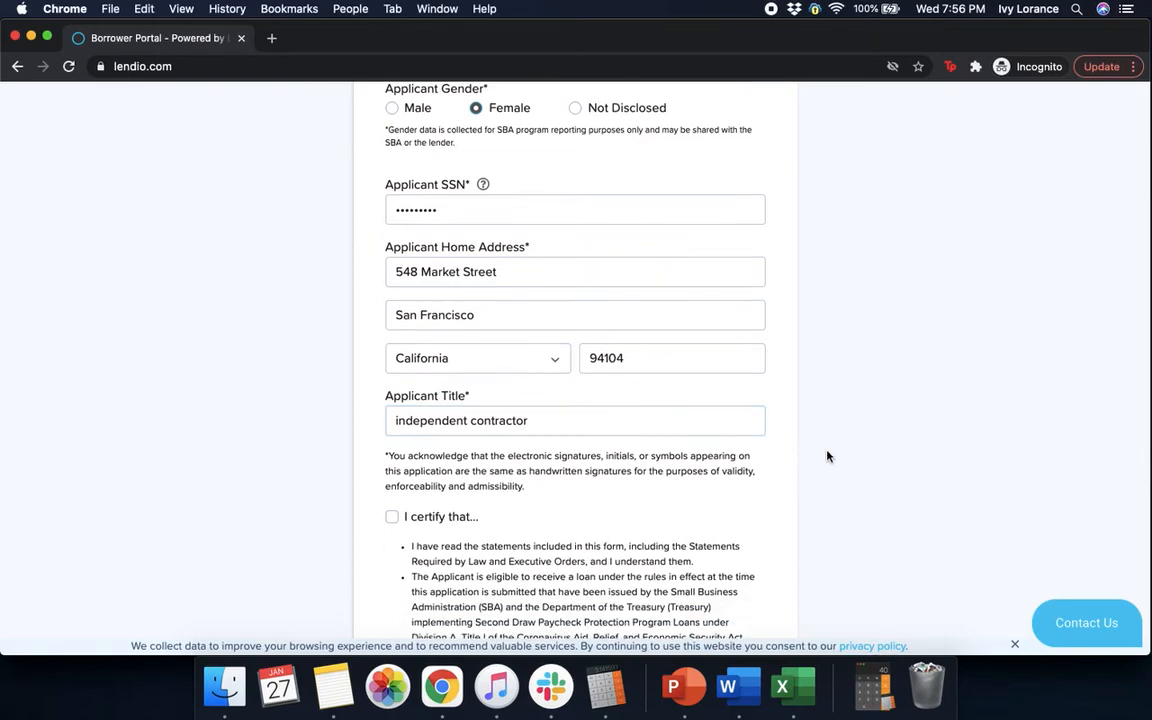
Step: Tick 'I certify that…' and 'I acknowledge and accept the terms', then Sign and Submit
{"action": "scroll", "scroll_direction": "down", "scroll_amount": 3}
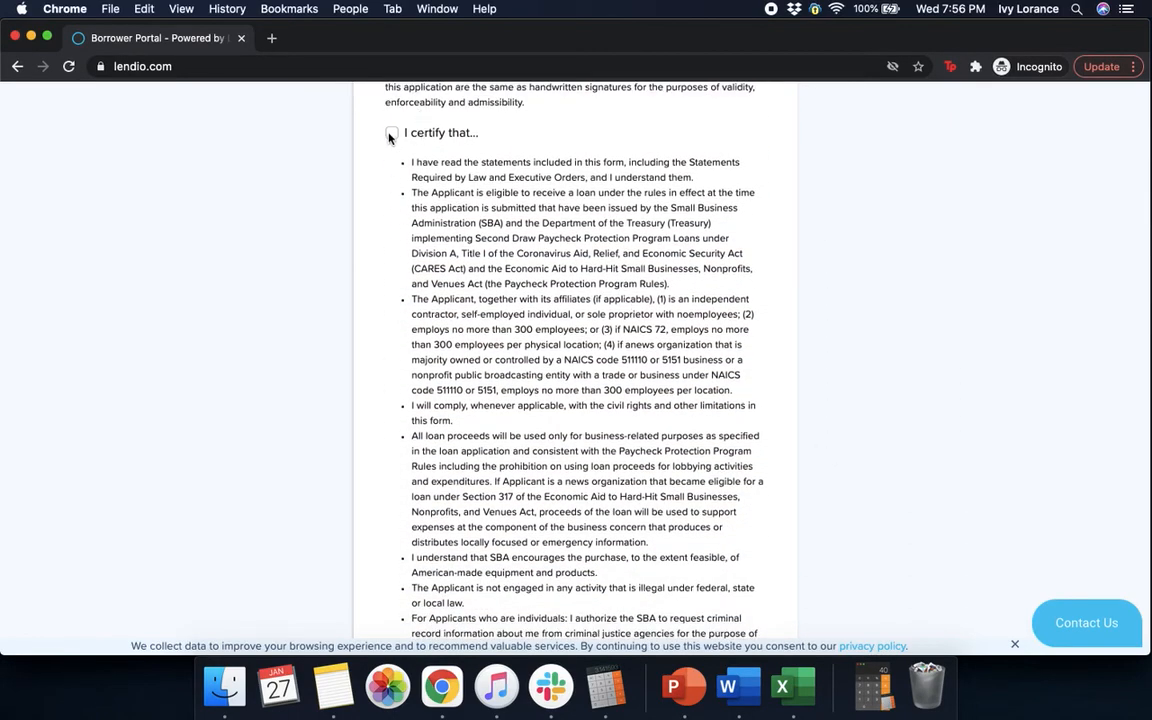
{"action": "left_click", "coordinate": [391, 132]}
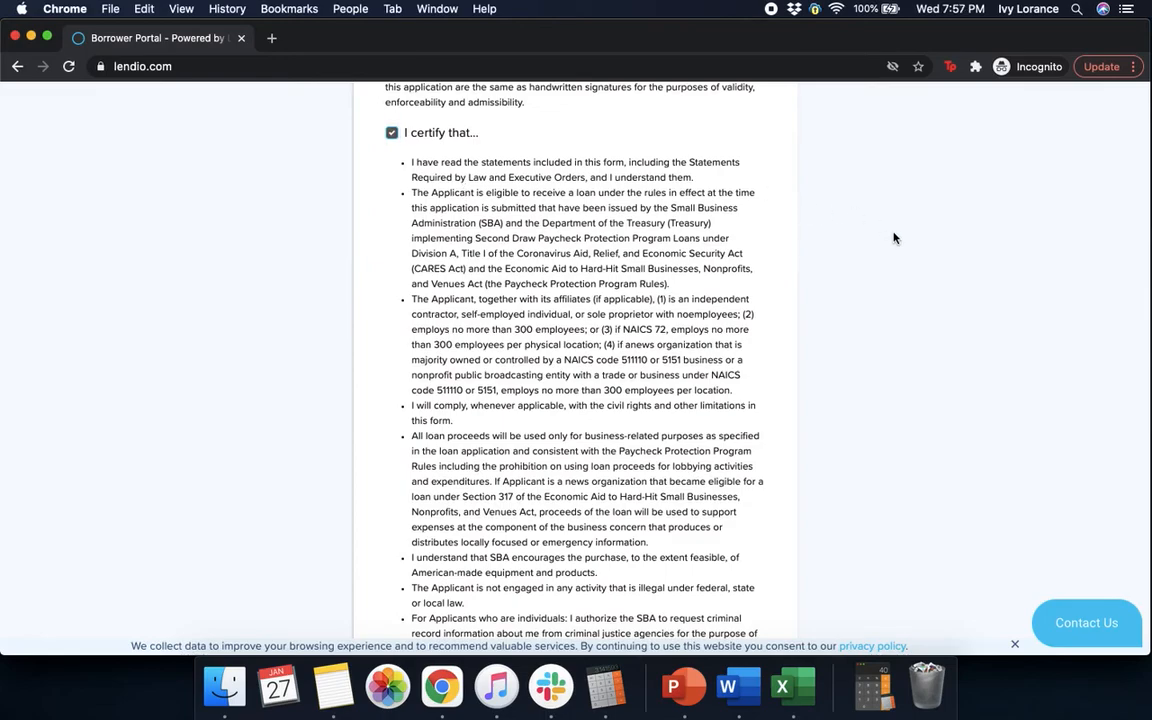
{"action": "scroll", "scroll_direction": "down", "scroll_amount": 3}
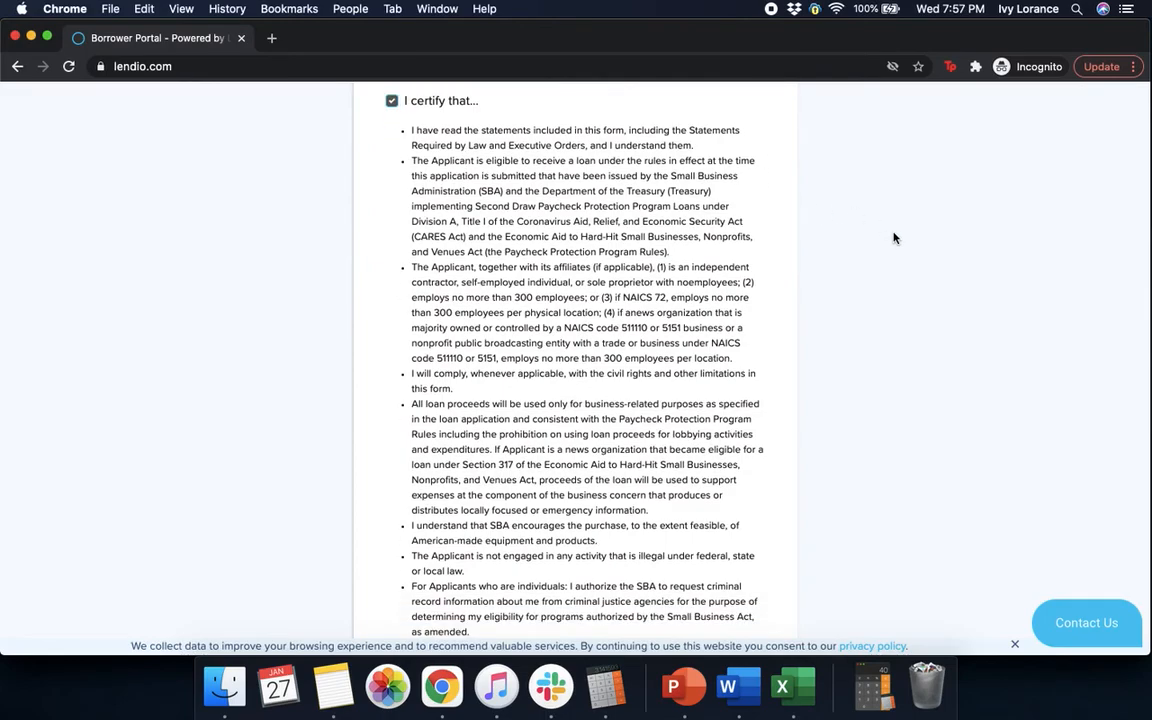
{"action": "scroll", "scroll_direction": "down", "scroll_amount": 3}
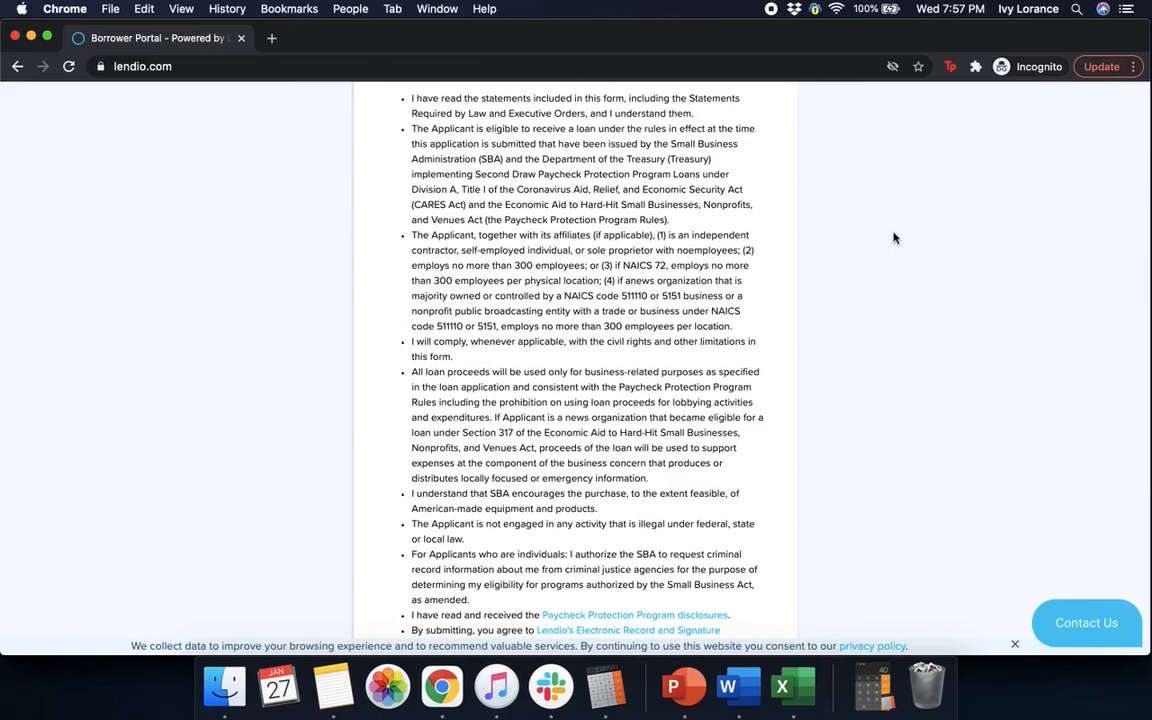
{"action": "mouse_move", "coordinate": [932, 222]}
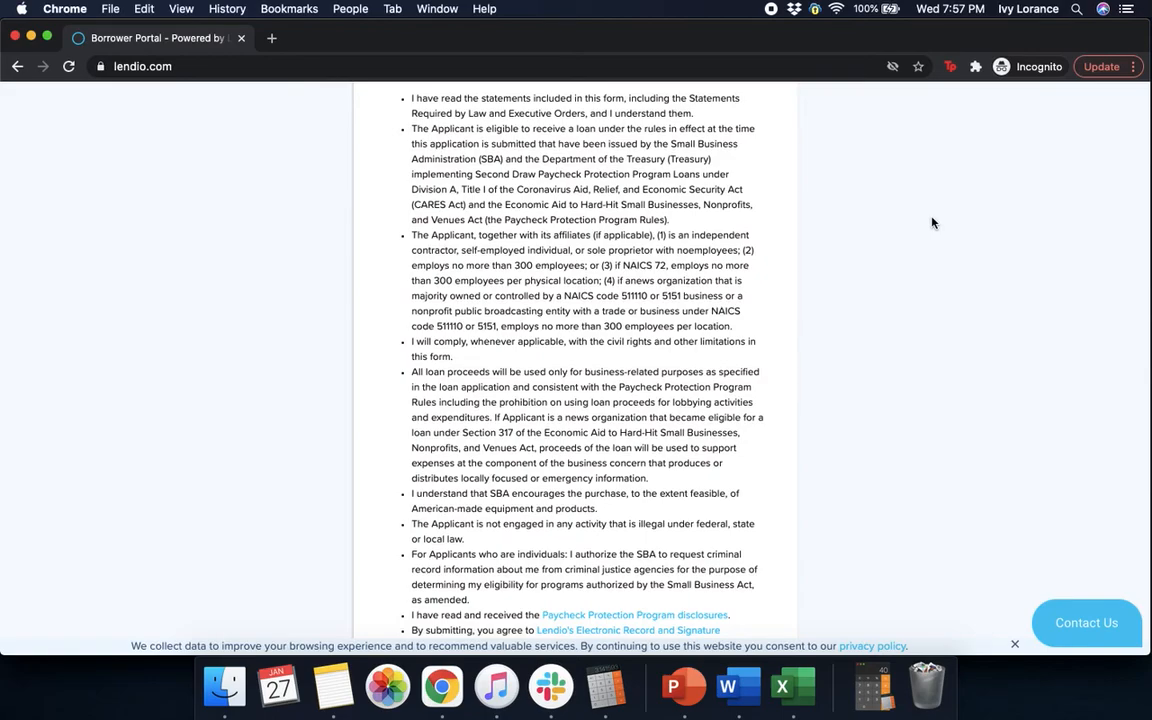
{"action": "scroll", "scroll_direction": "down", "scroll_amount": 3}
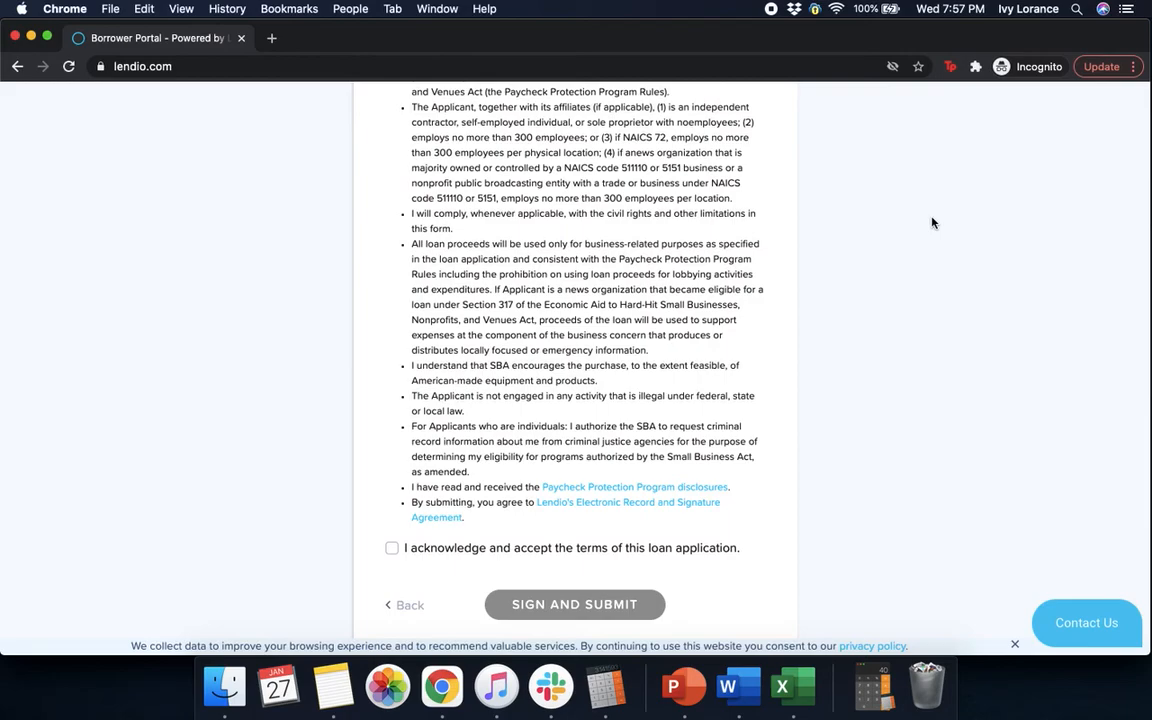
{"action": "mouse_move", "coordinate": [642, 425]}
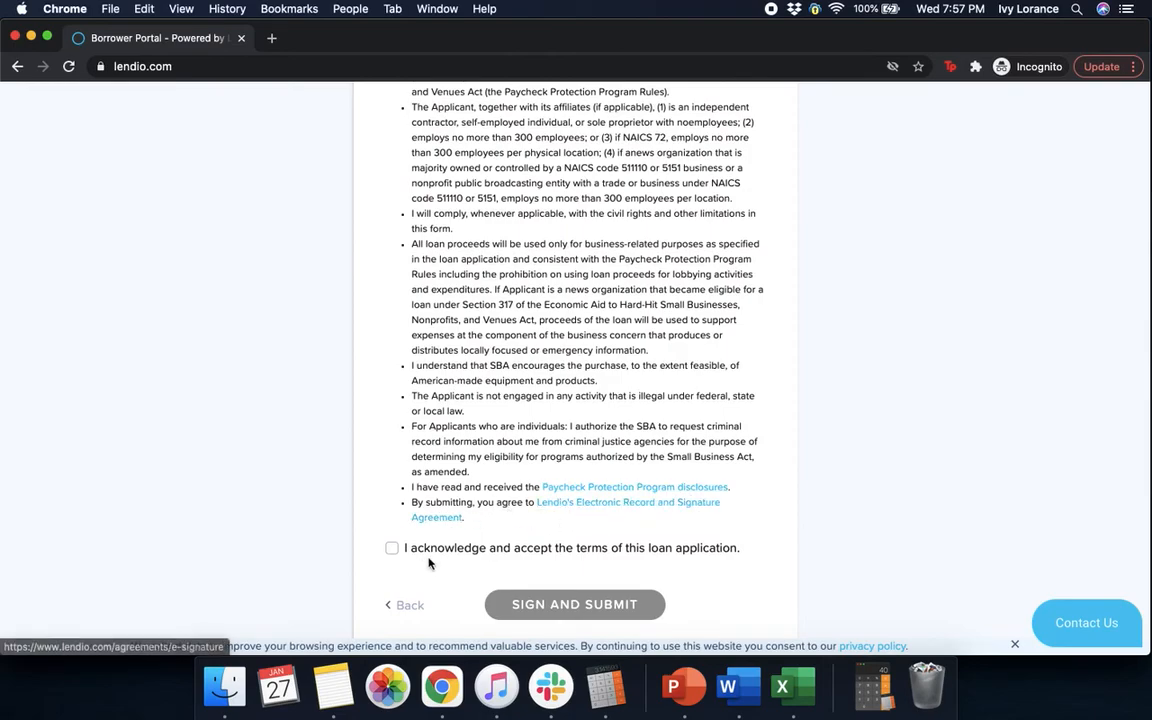
{"action": "left_click", "coordinate": [391, 547]}
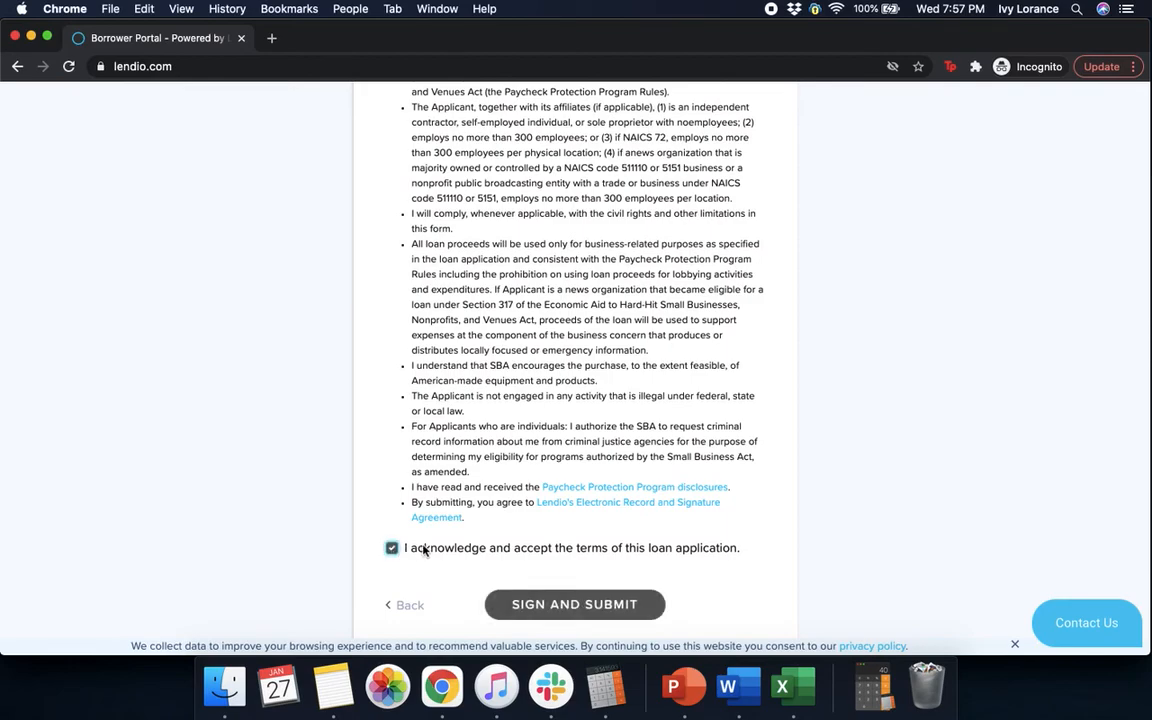
{"action": "mouse_move", "coordinate": [700, 560]}
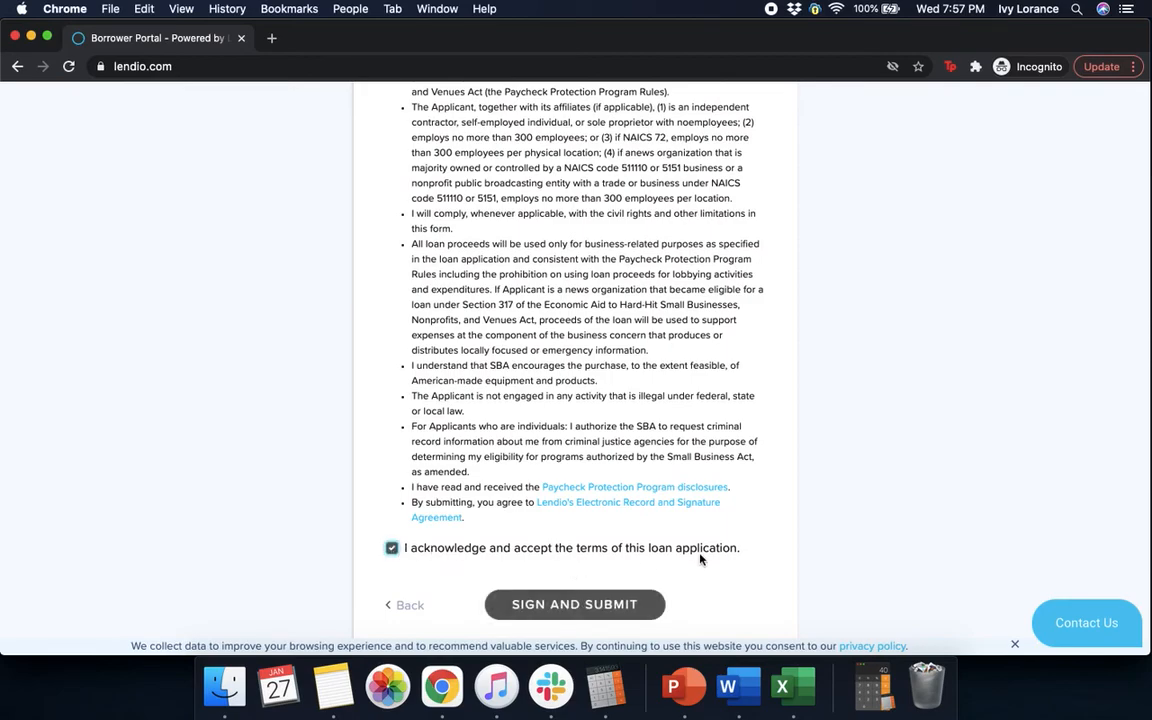
{"action": "left_click", "coordinate": [574, 604]}
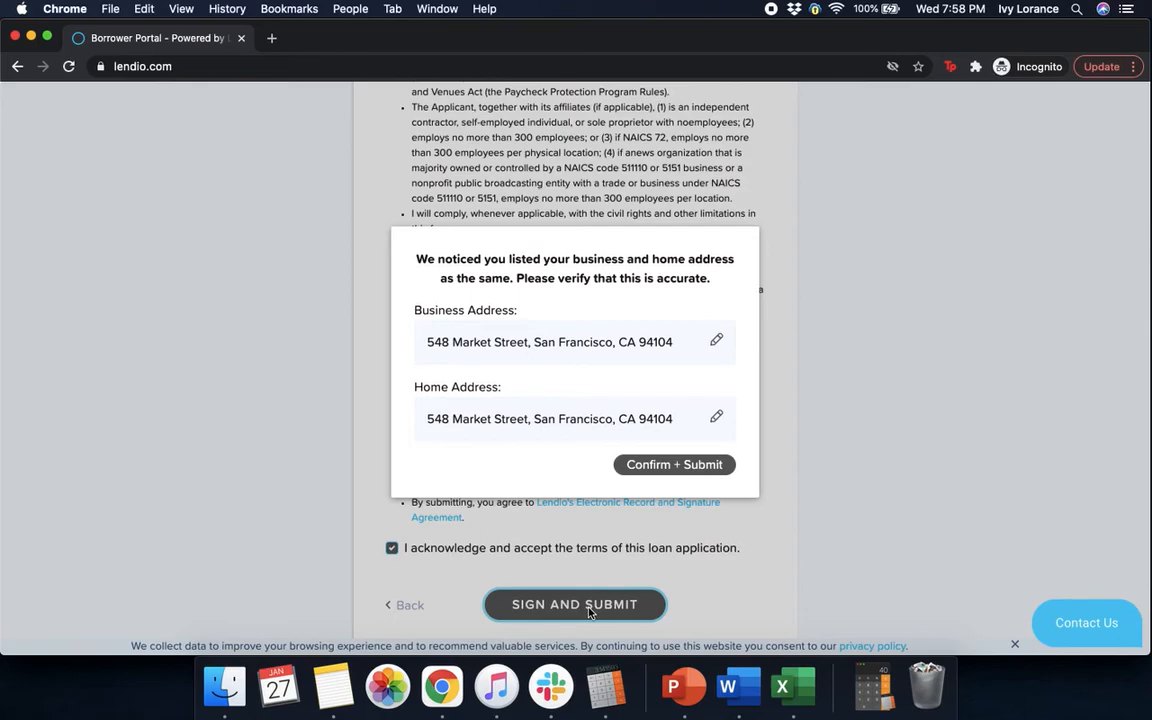
{"action": "mouse_move", "coordinate": [506, 630]}
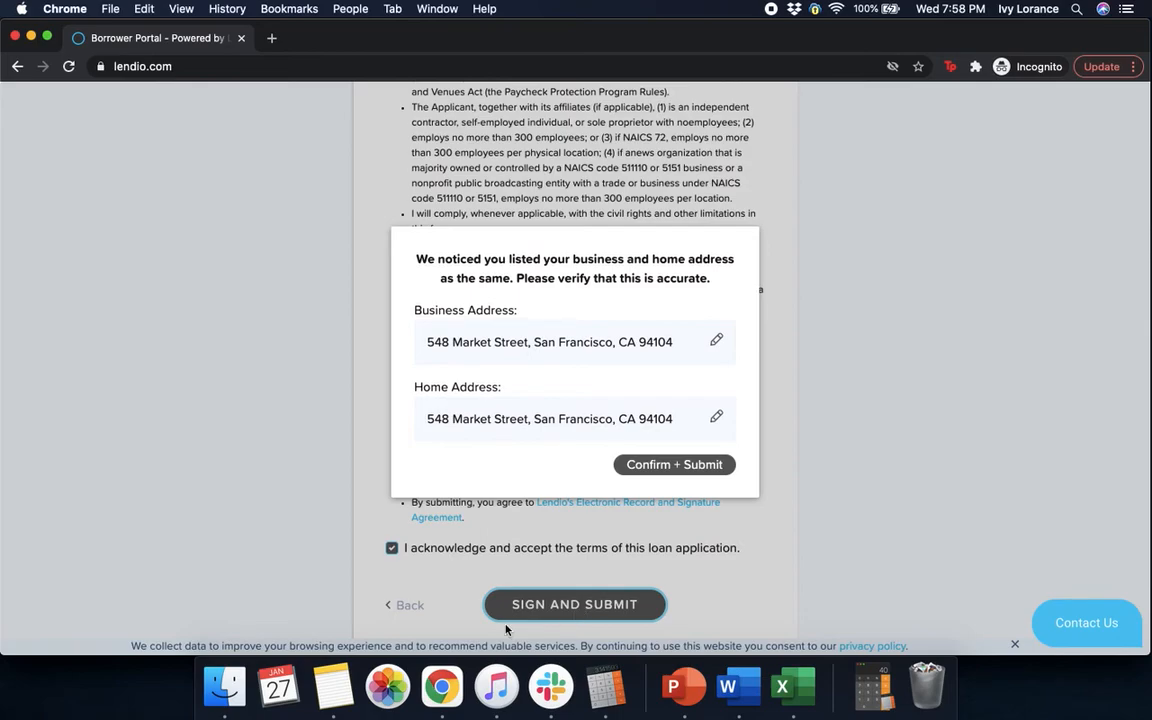
{"action": "mouse_move", "coordinate": [571, 349]}
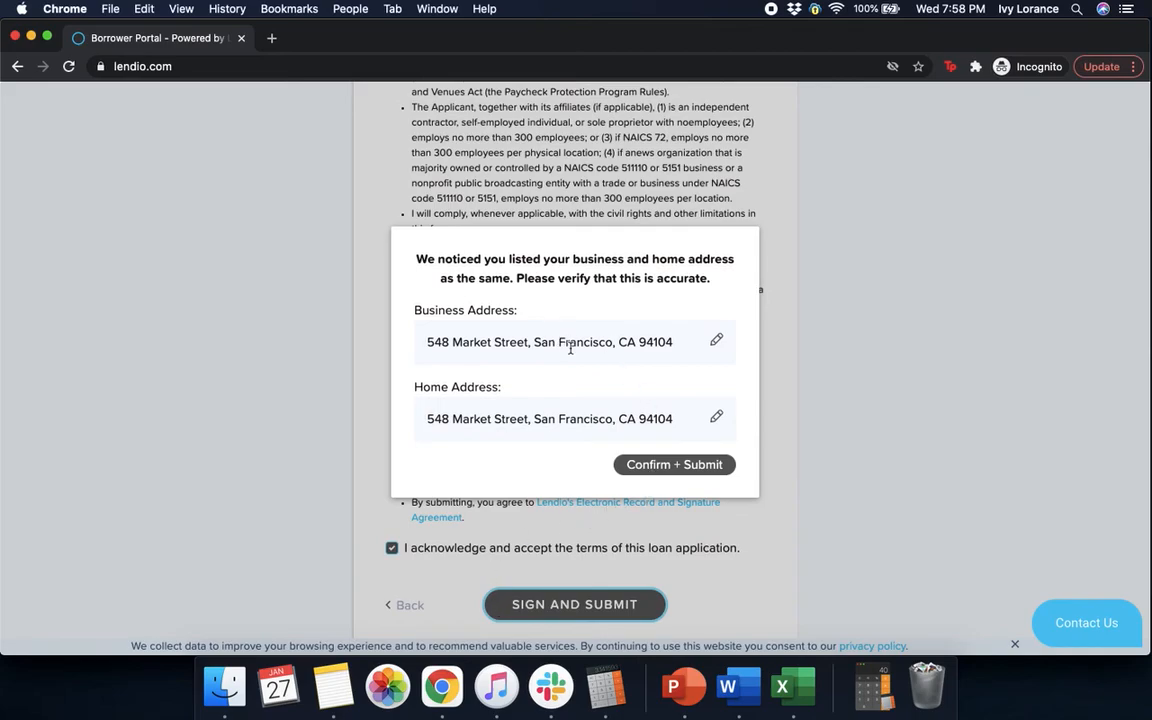
Step: Confirm both addresses as 548 Market Street, San Francisco, CA 94104 and submit
{"action": "left_click", "coordinate": [674, 464]}
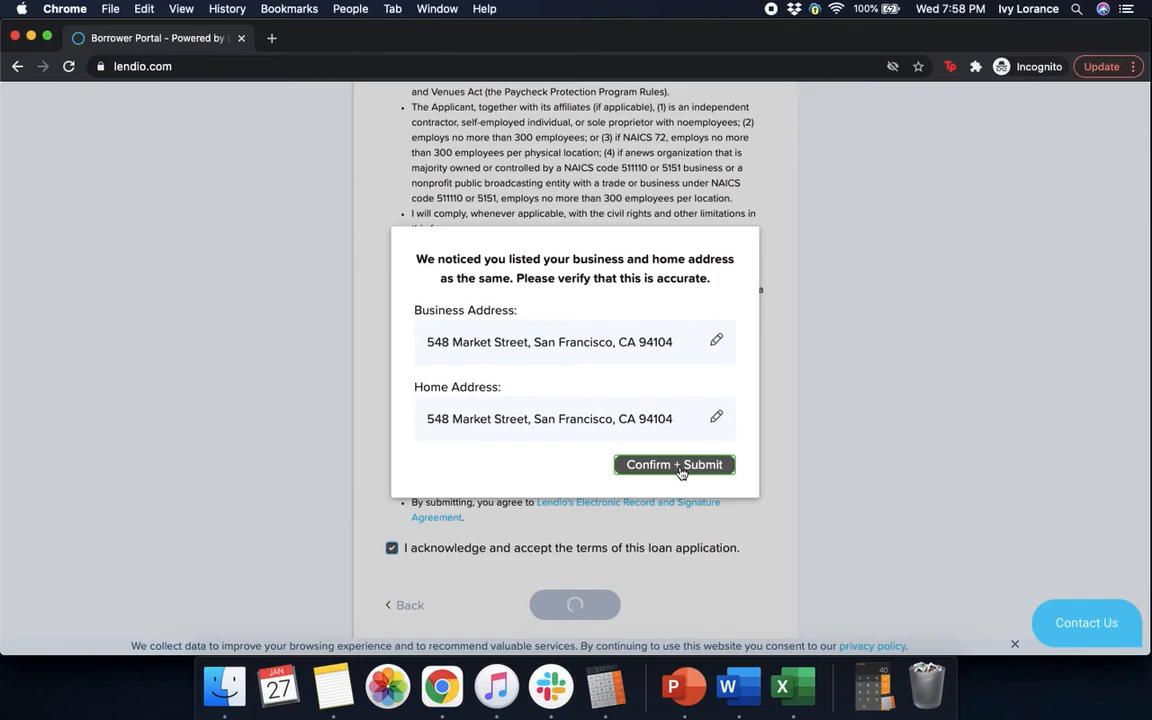
{"action": "left_click", "coordinate": [674, 464]}
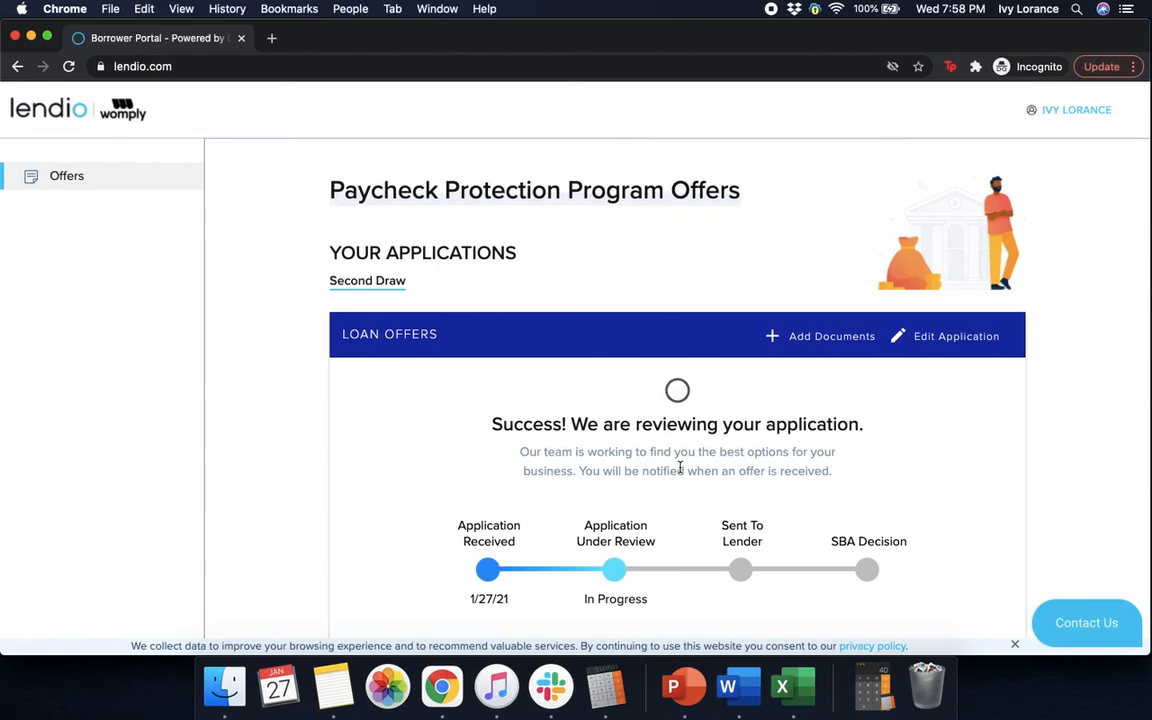
{"action": "mouse_move", "coordinate": [722, 324]}
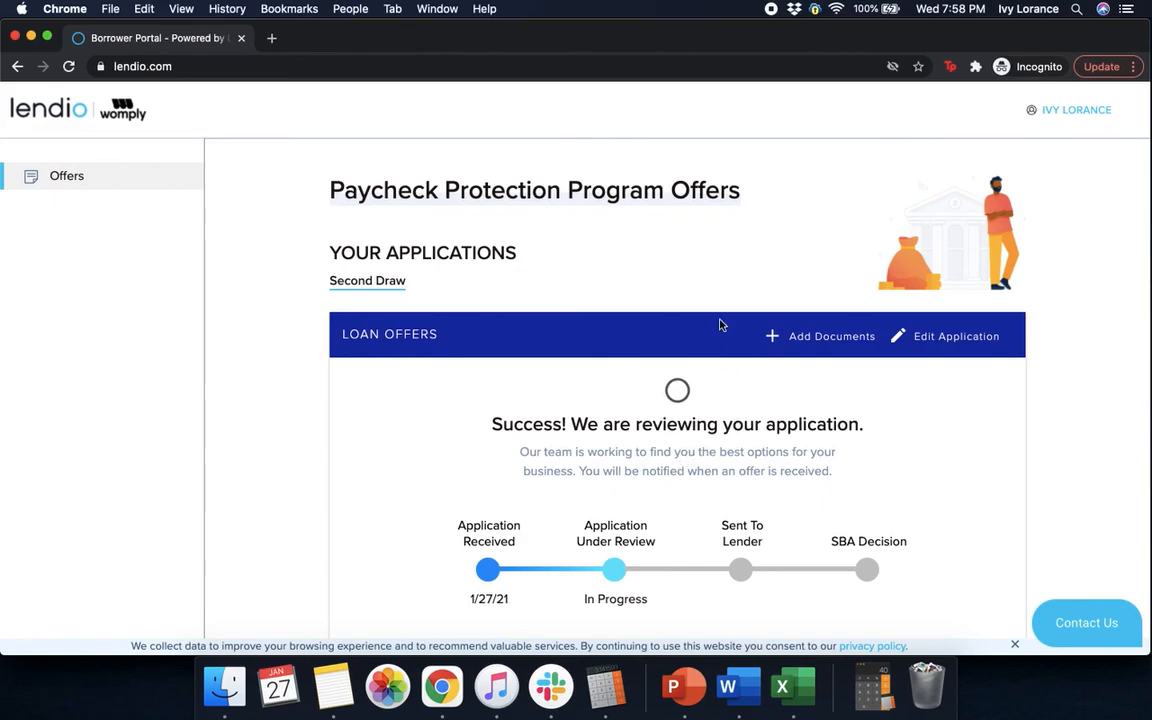